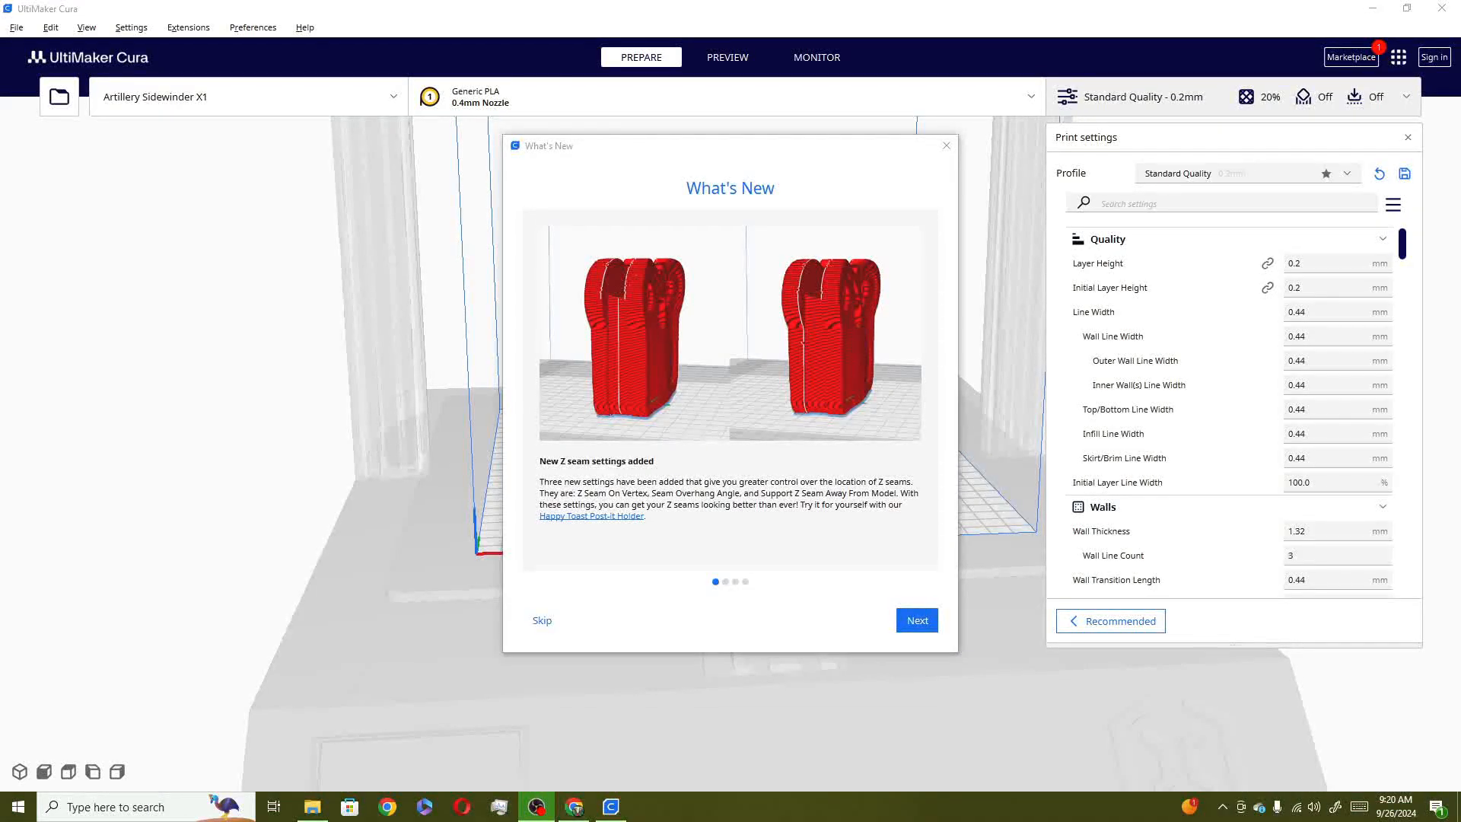
pyautogui.moveTo(1384, 426)
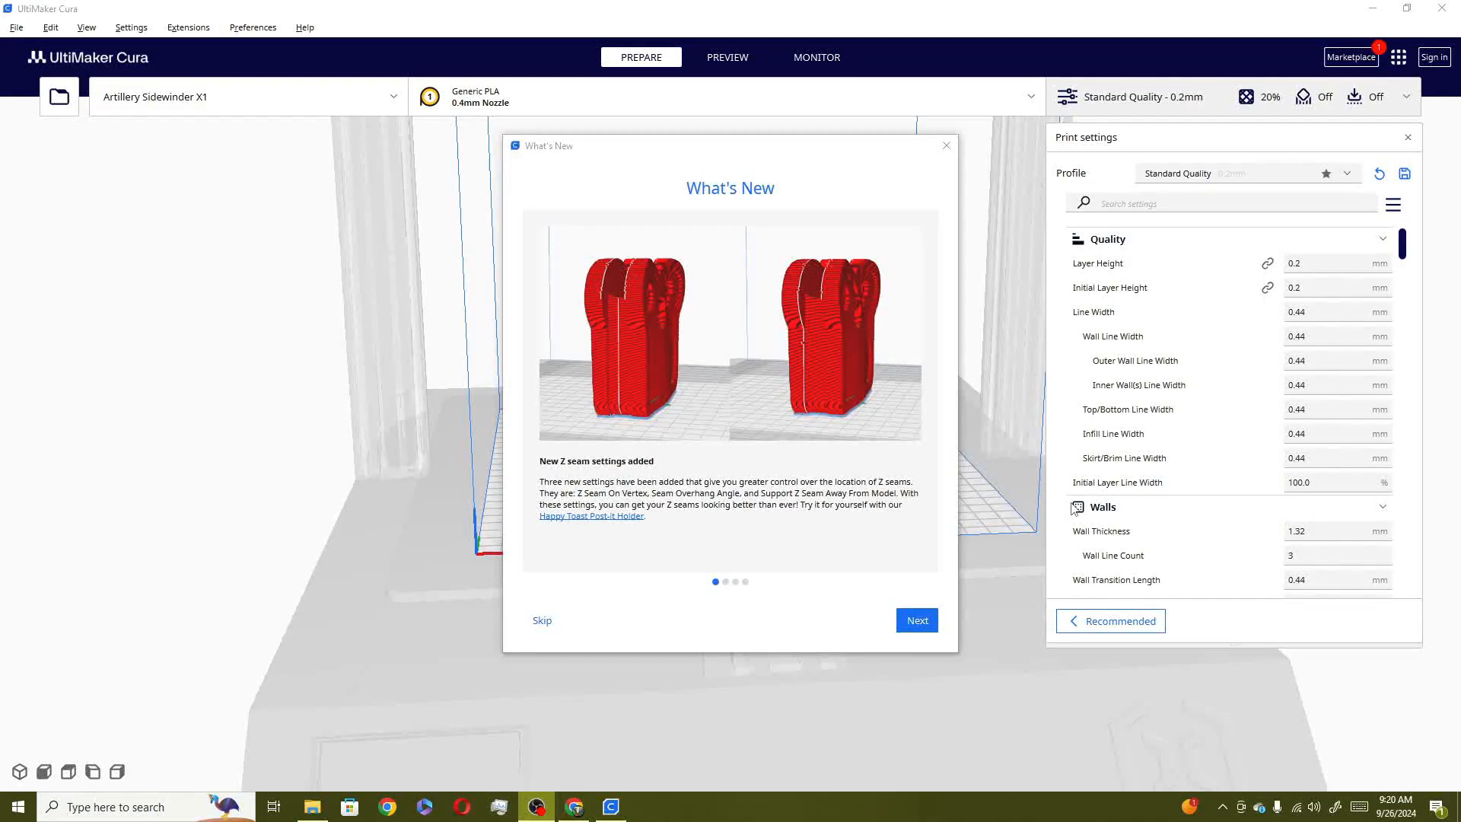
pyautogui.moveTo(1046, 506)
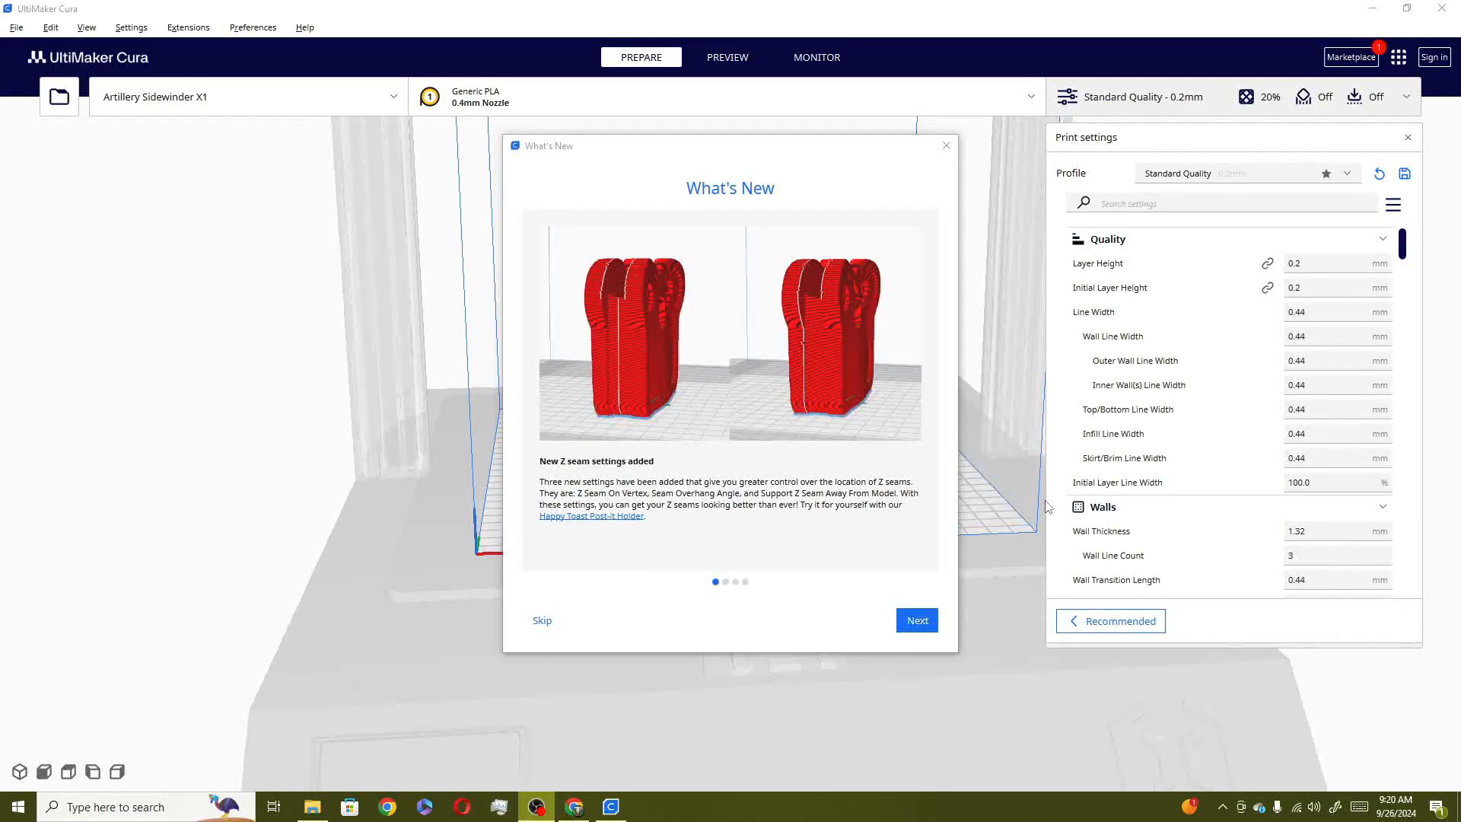
pyautogui.moveTo(953, 607)
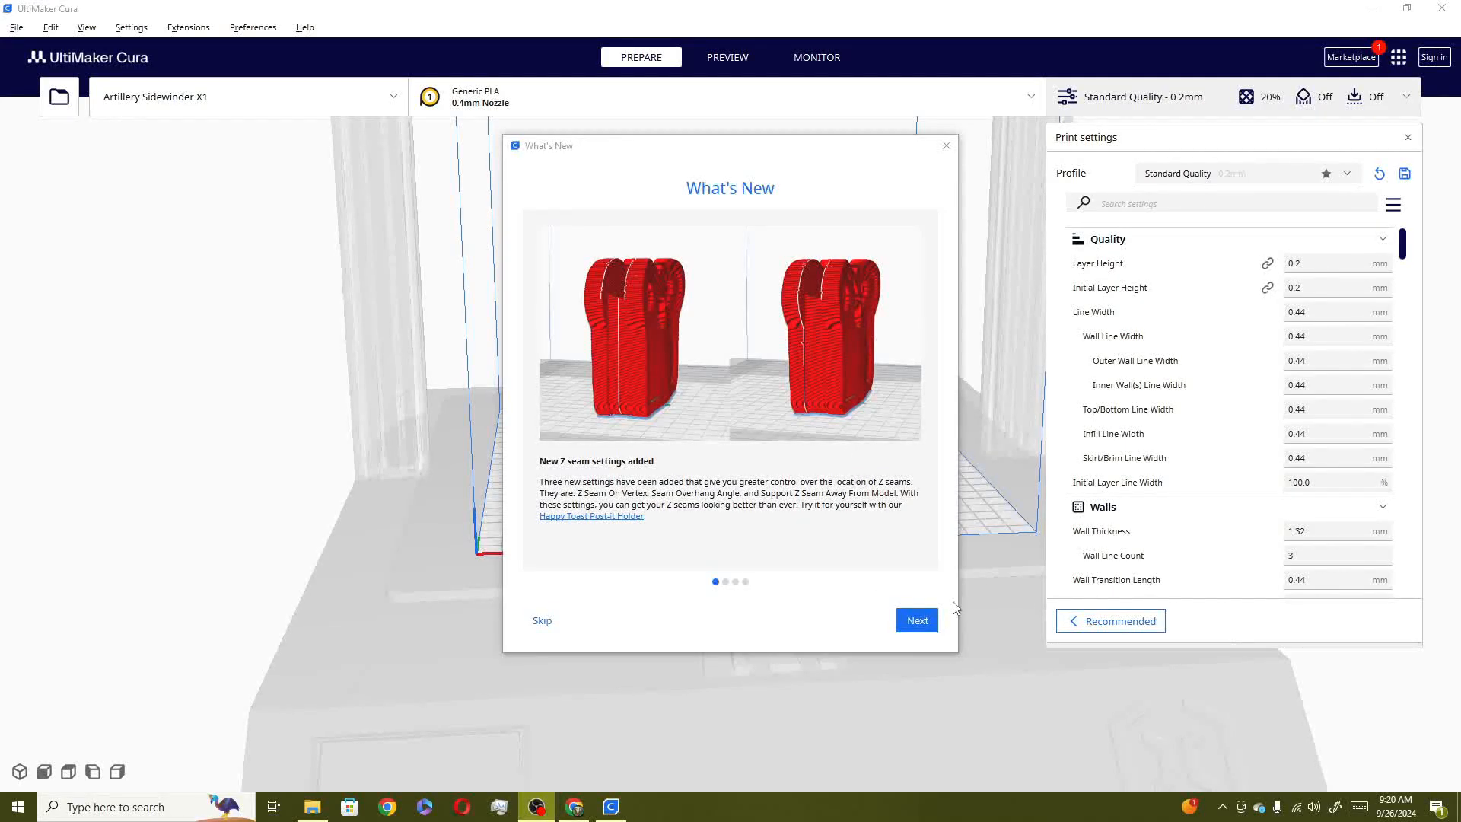
pyautogui.moveTo(709, 401)
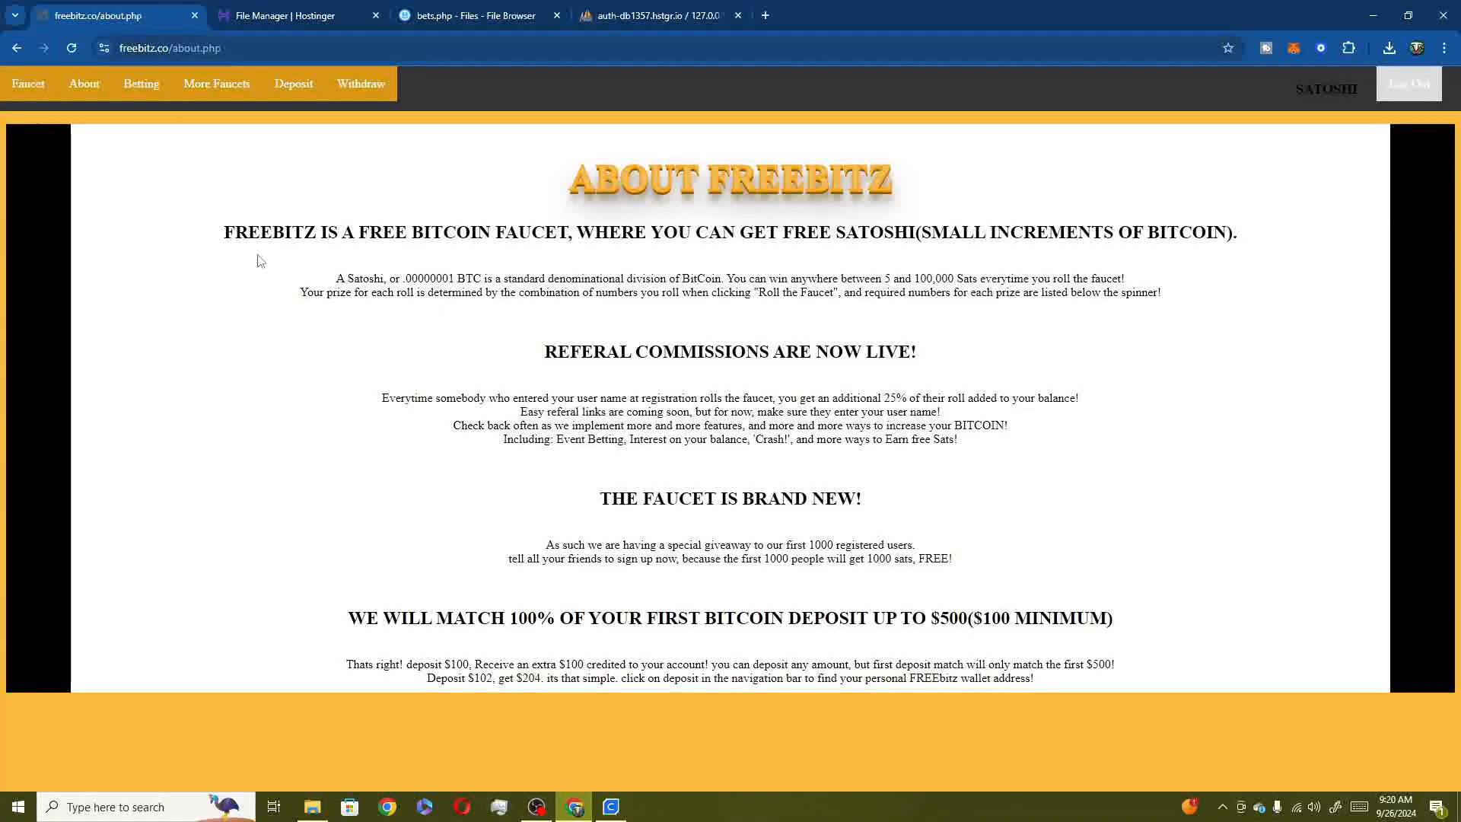
pyautogui.moveTo(219, 93)
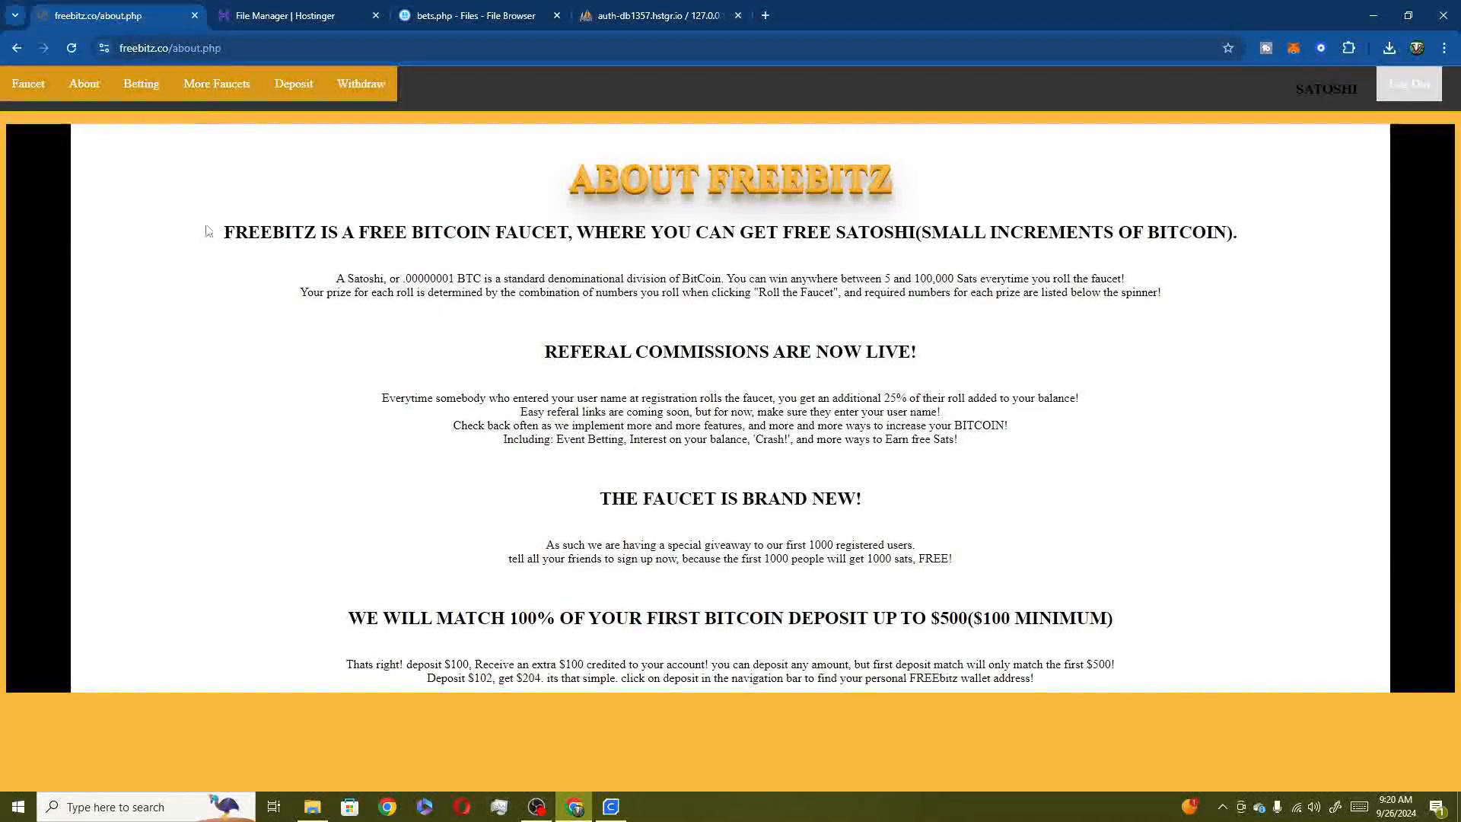
pyautogui.moveTo(908, 529)
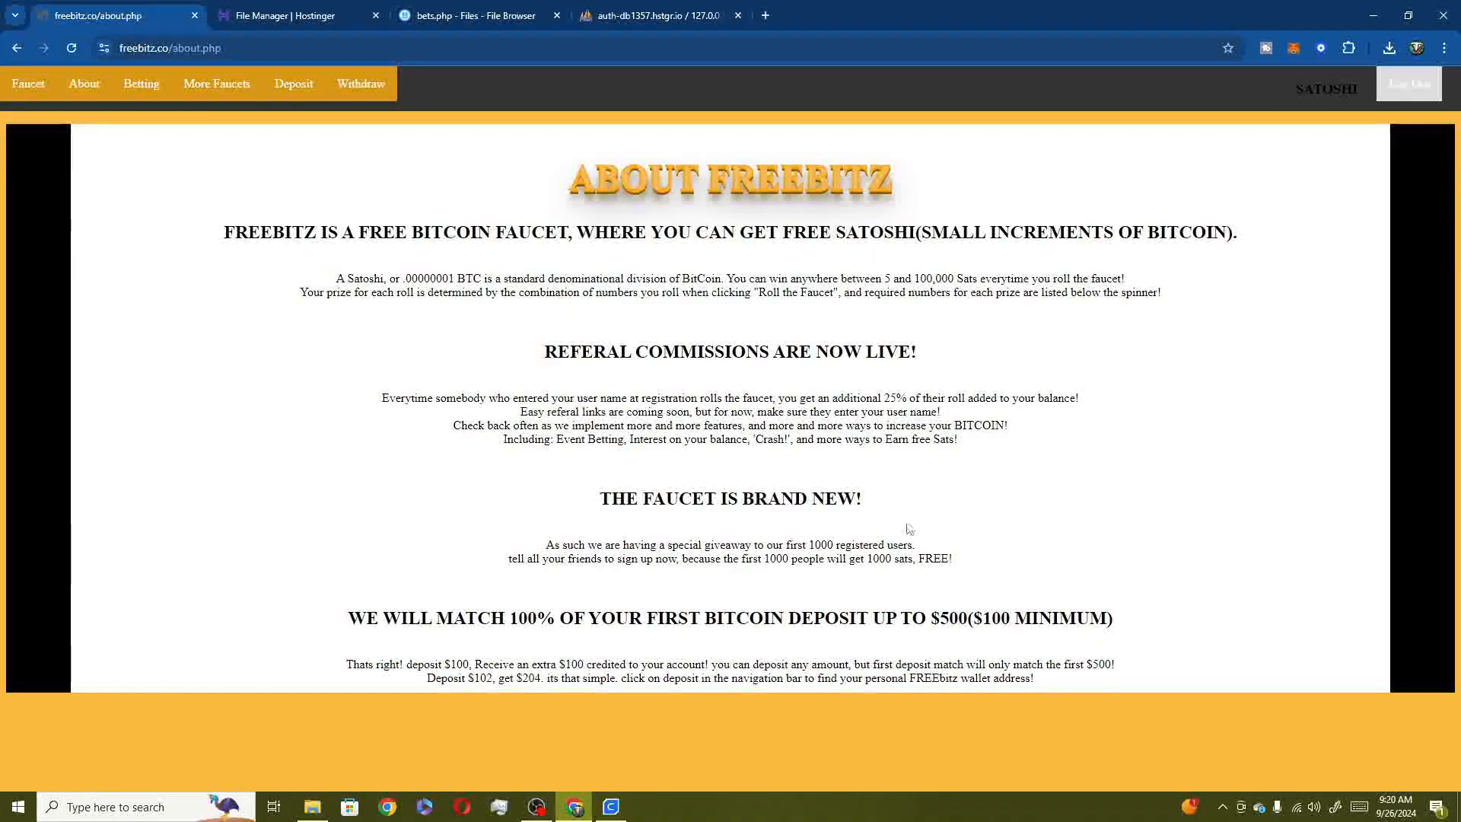
pyautogui.moveTo(954, 642)
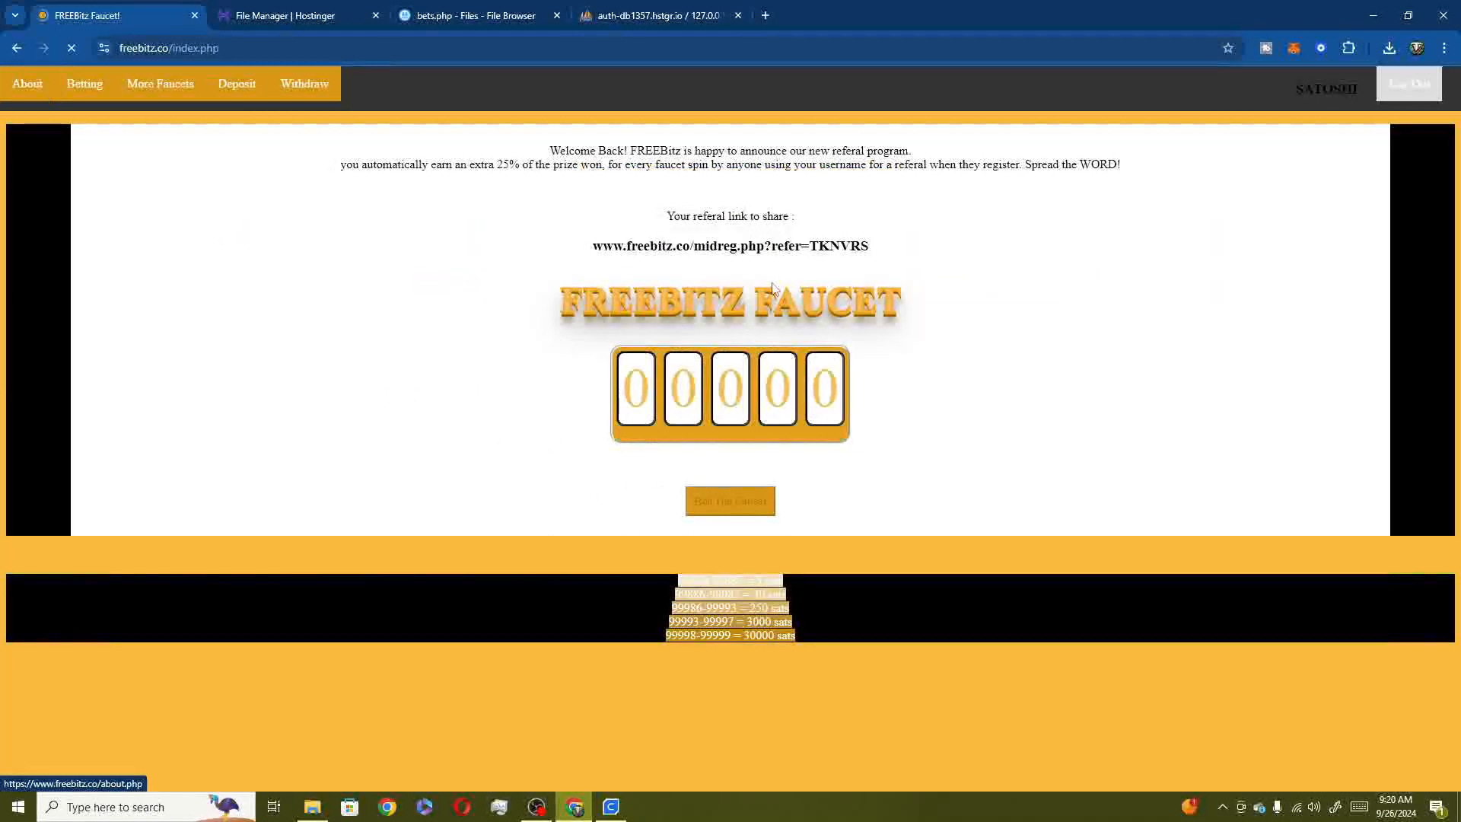
# Roll the FreeBitz faucet to claim satoshi, reaching a 1015 satoshi balance
pyautogui.click(730, 501)
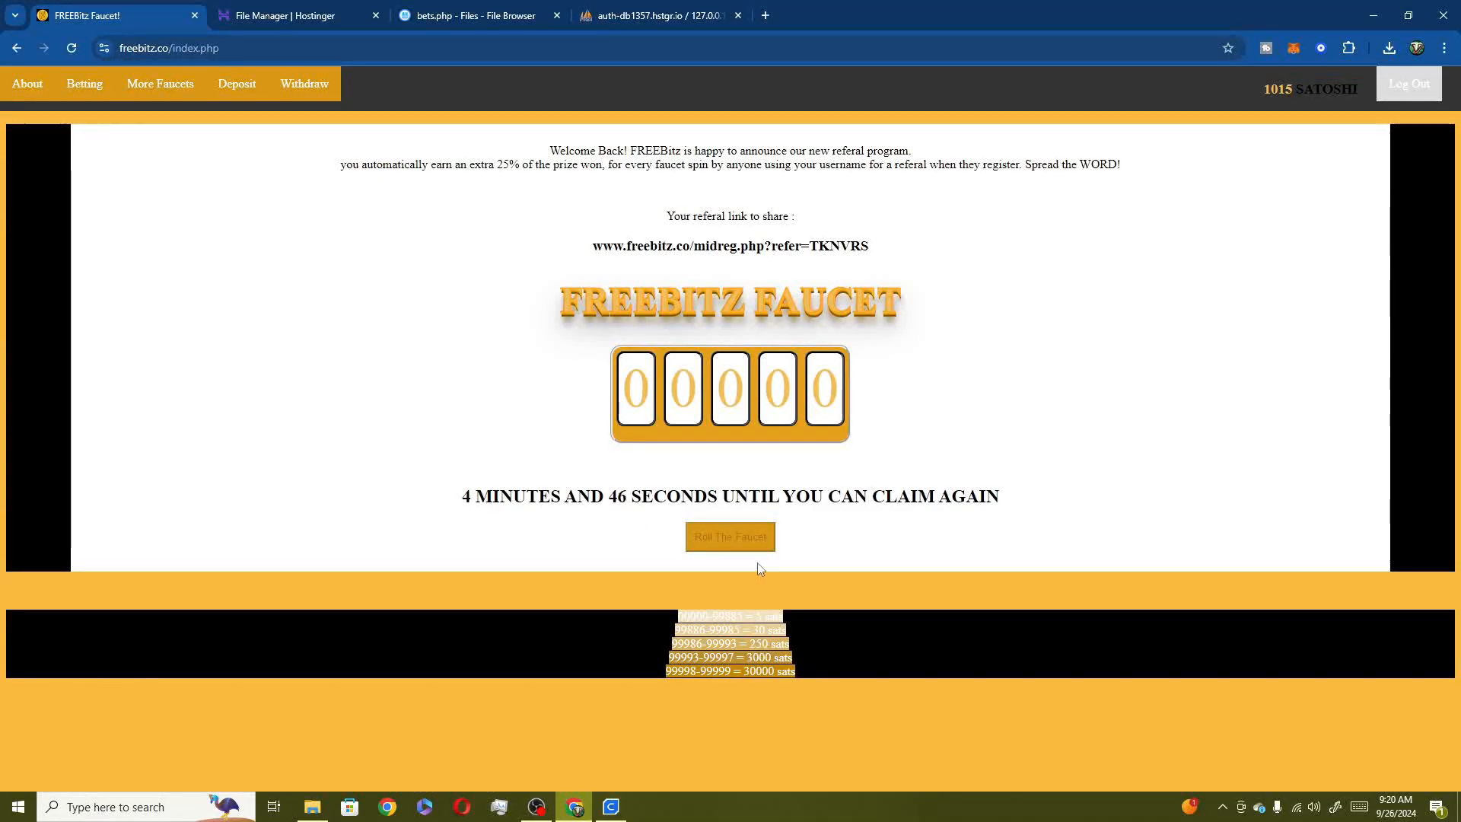
pyautogui.moveTo(347, 108)
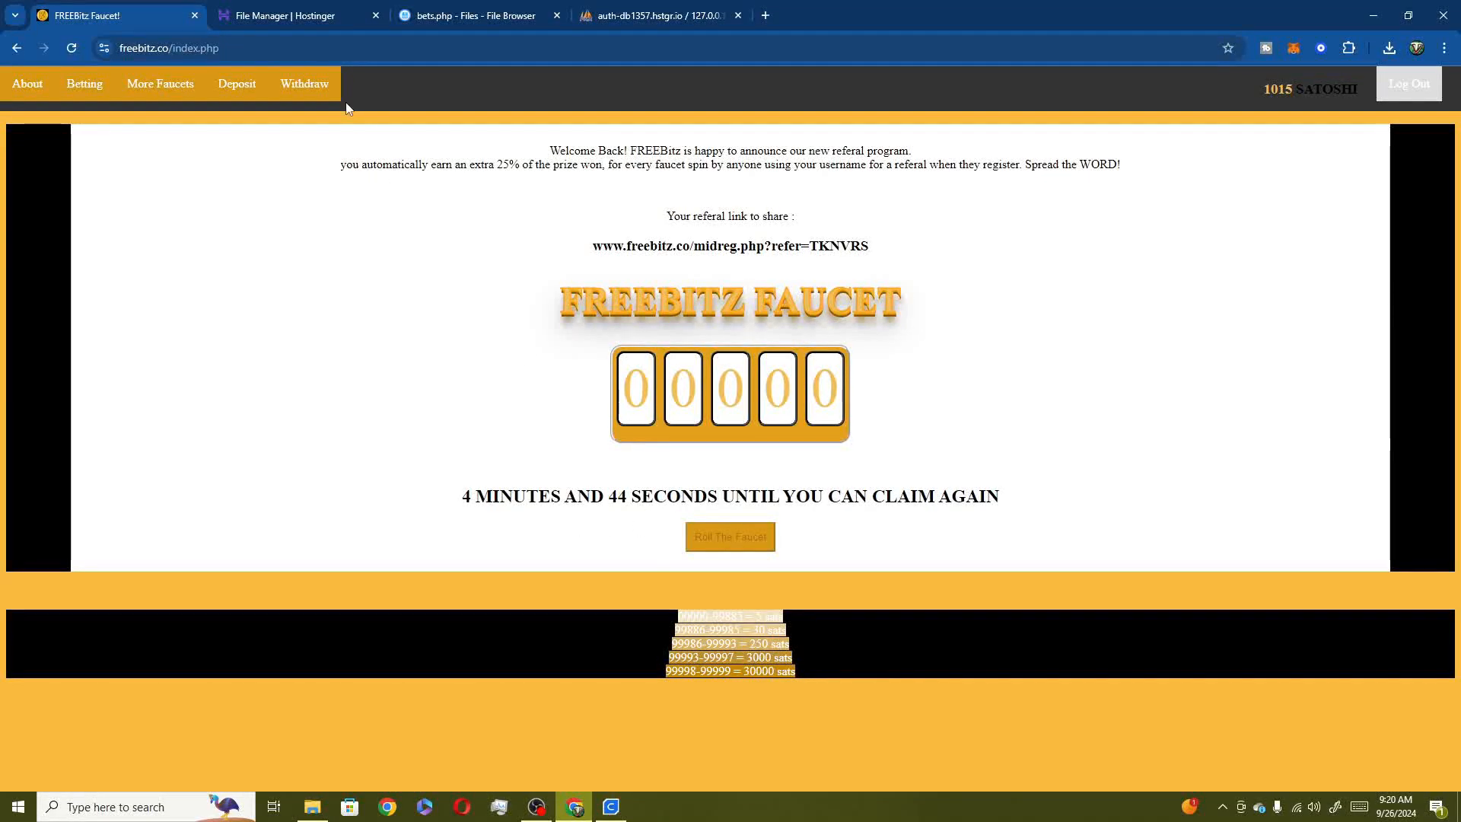
pyautogui.moveTo(522, 356)
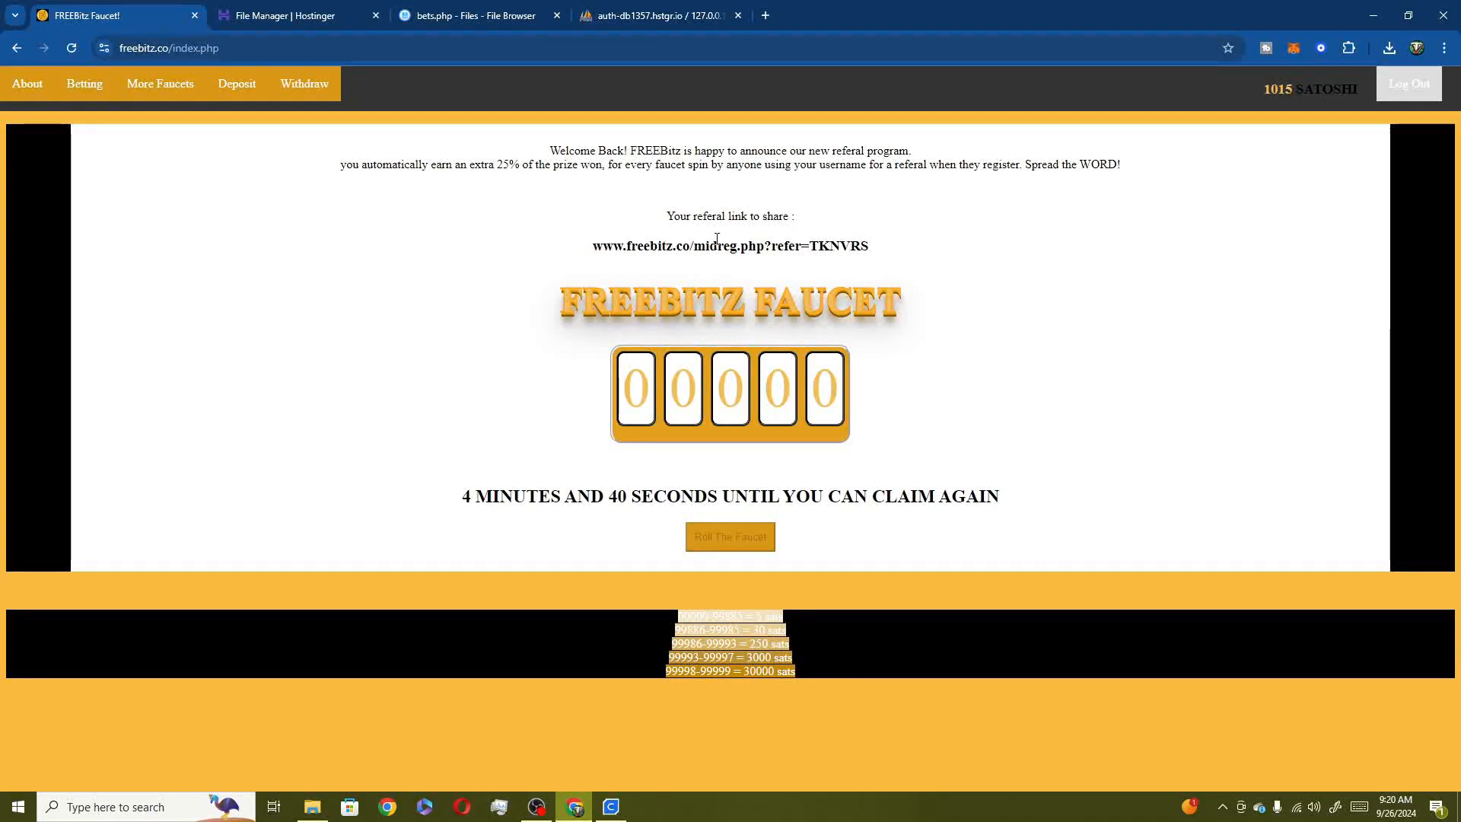
pyautogui.moveTo(216, 106)
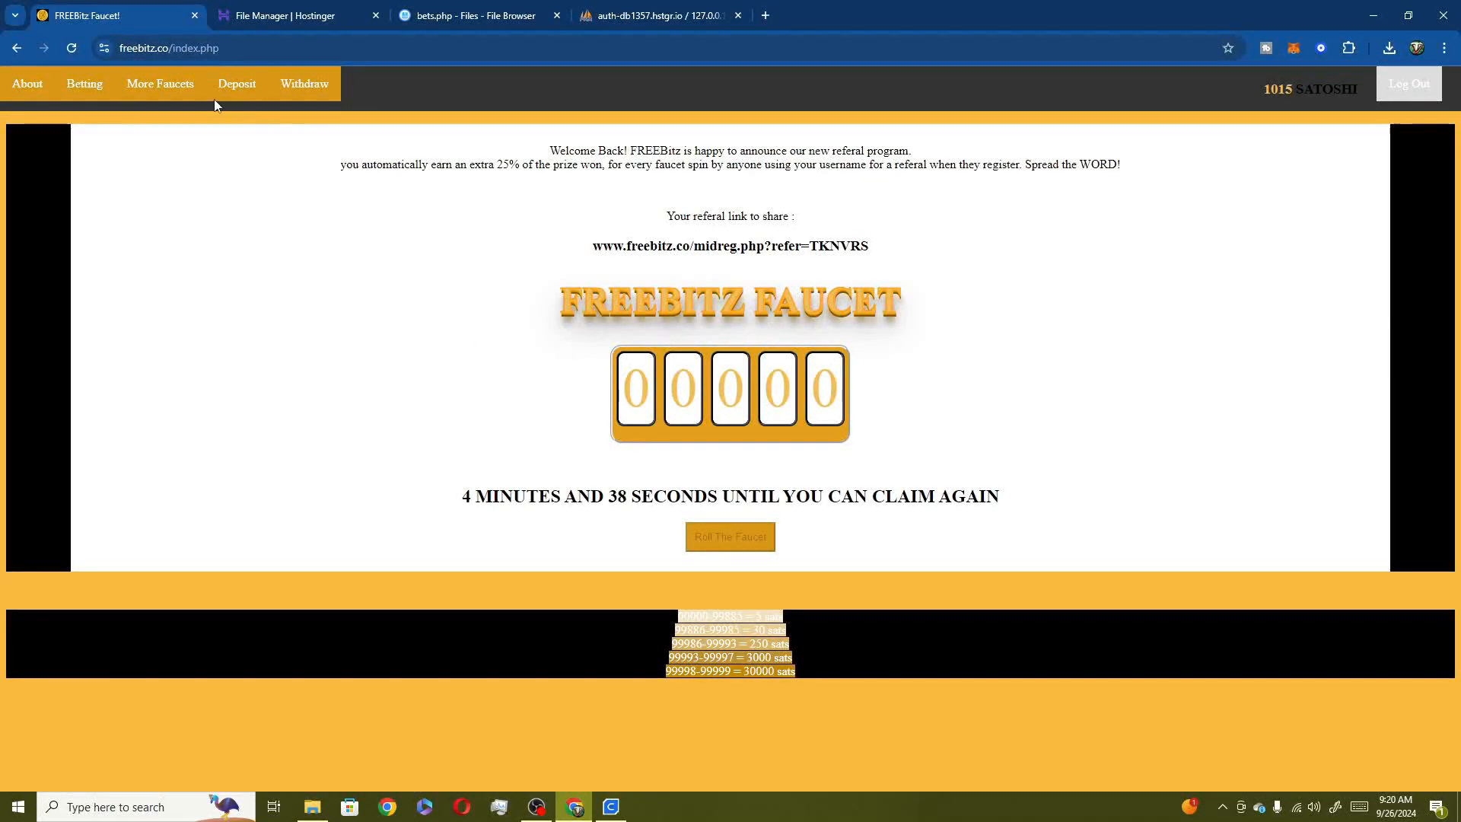
pyautogui.moveTo(407, 277)
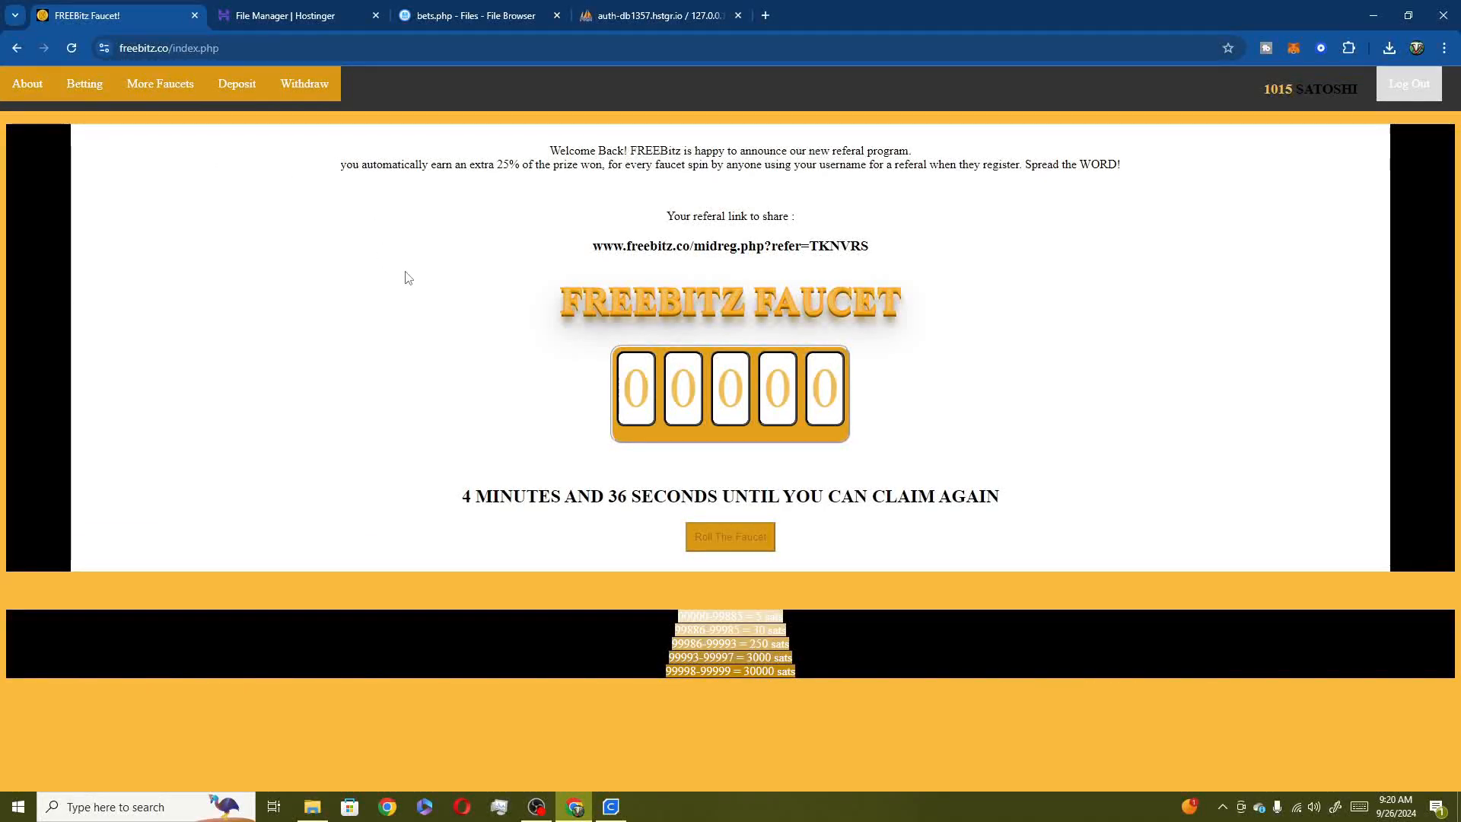
# Switch back to Cura and open the Happy Toast Post-it Holder Thingiverse link
pyautogui.click(611, 805)
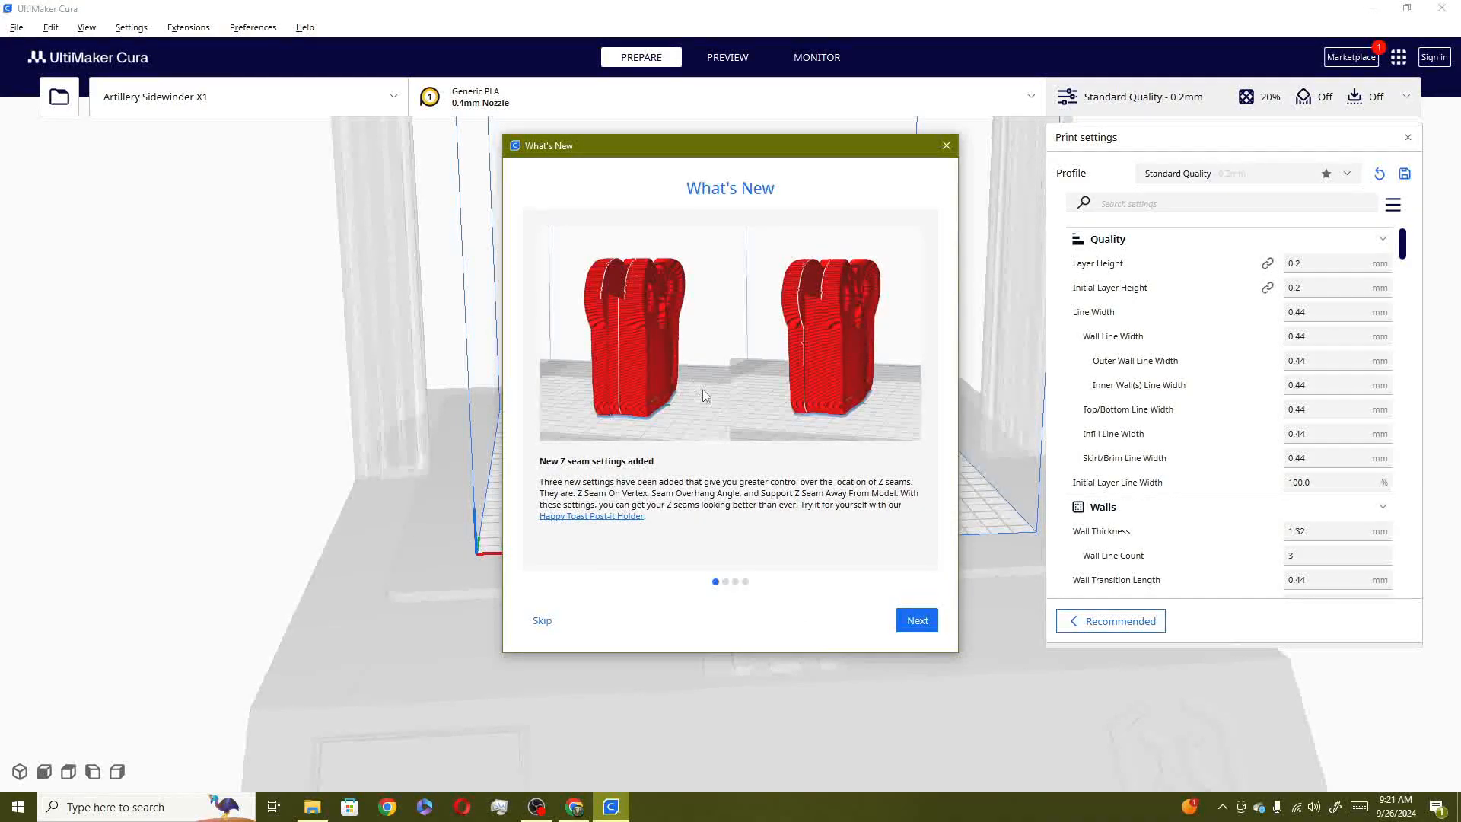
pyautogui.moveTo(754, 552)
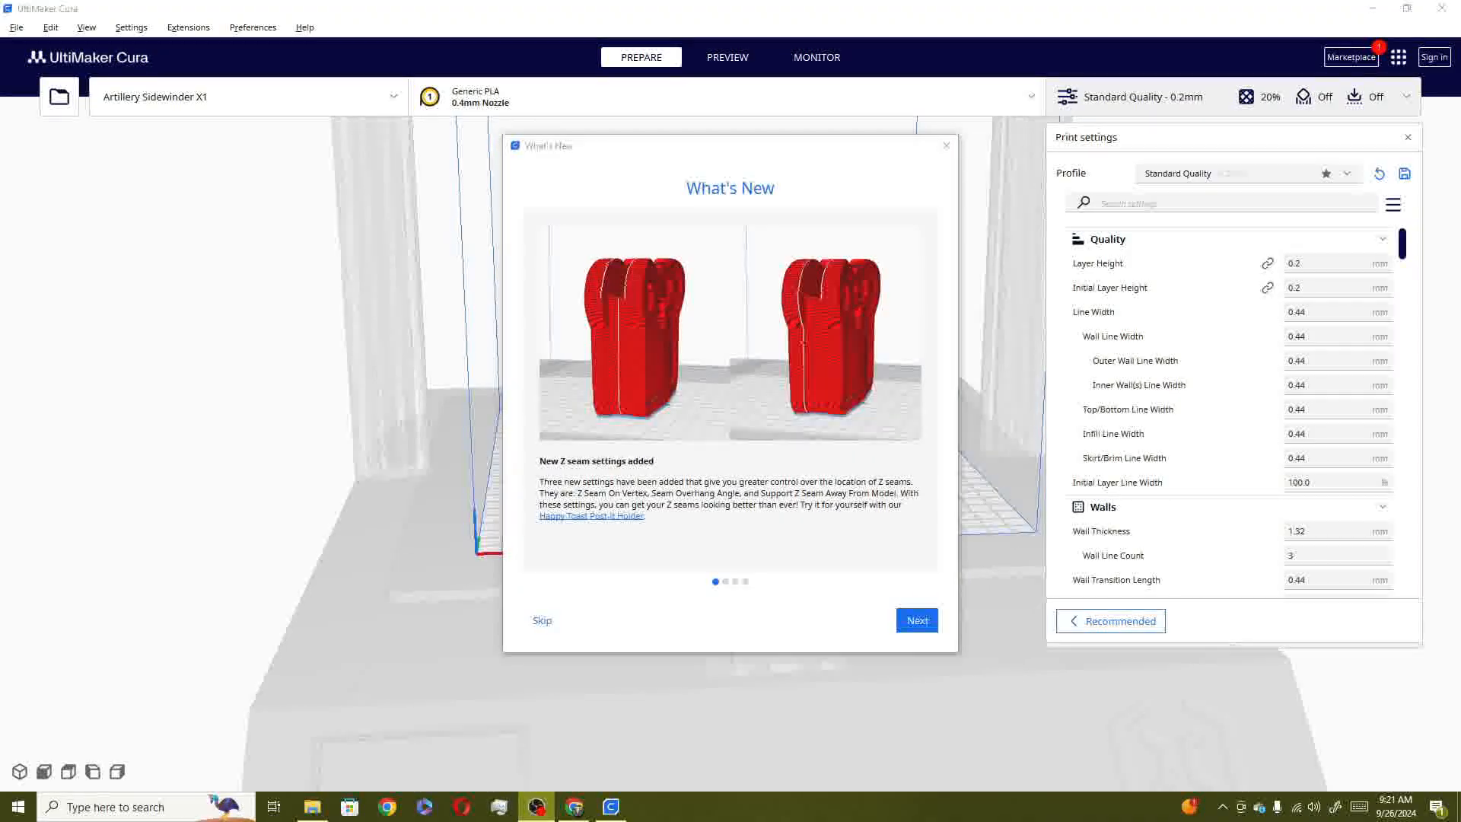
pyautogui.moveTo(1044, 372)
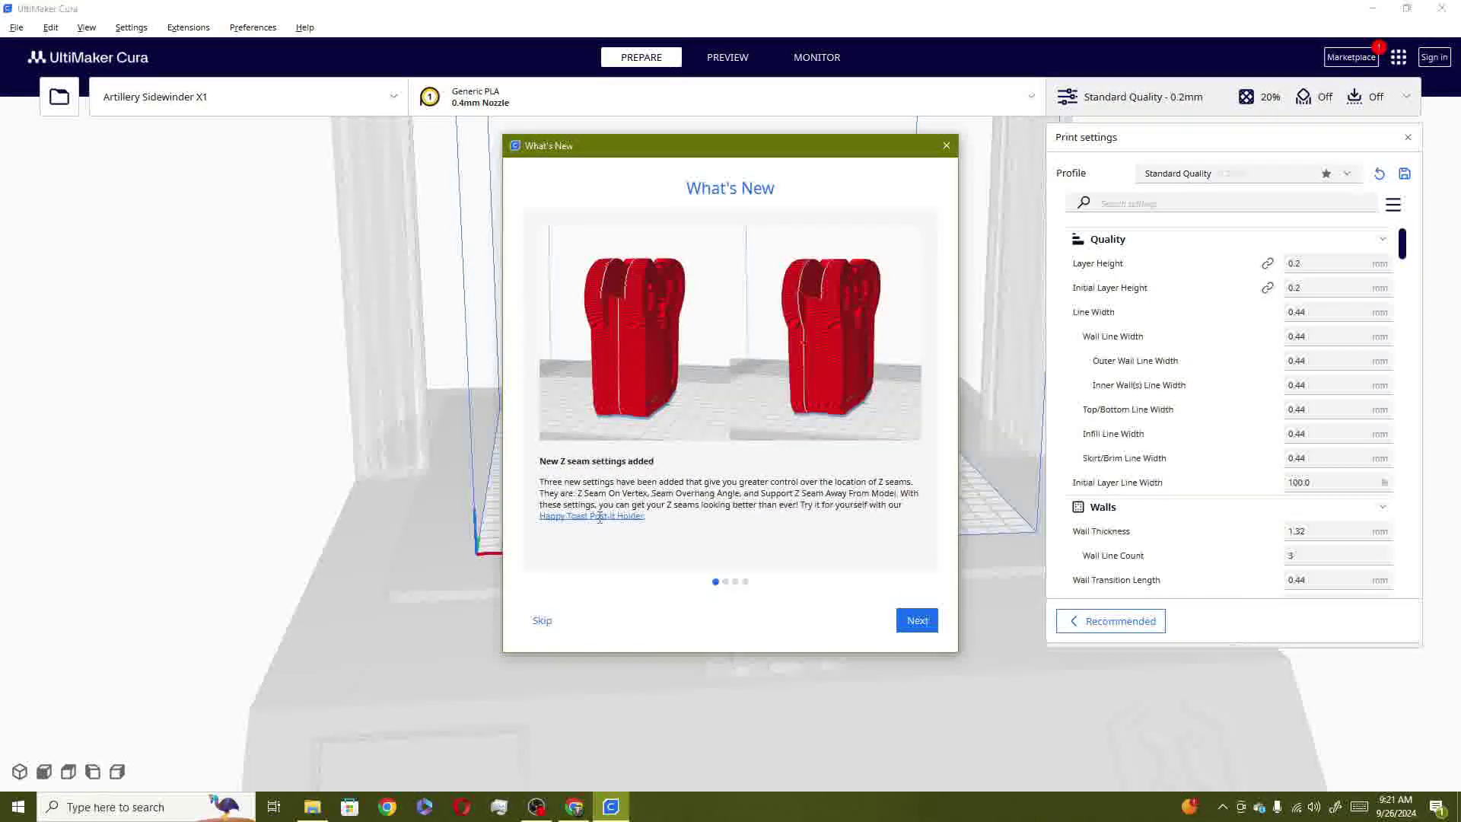
pyautogui.click(592, 516)
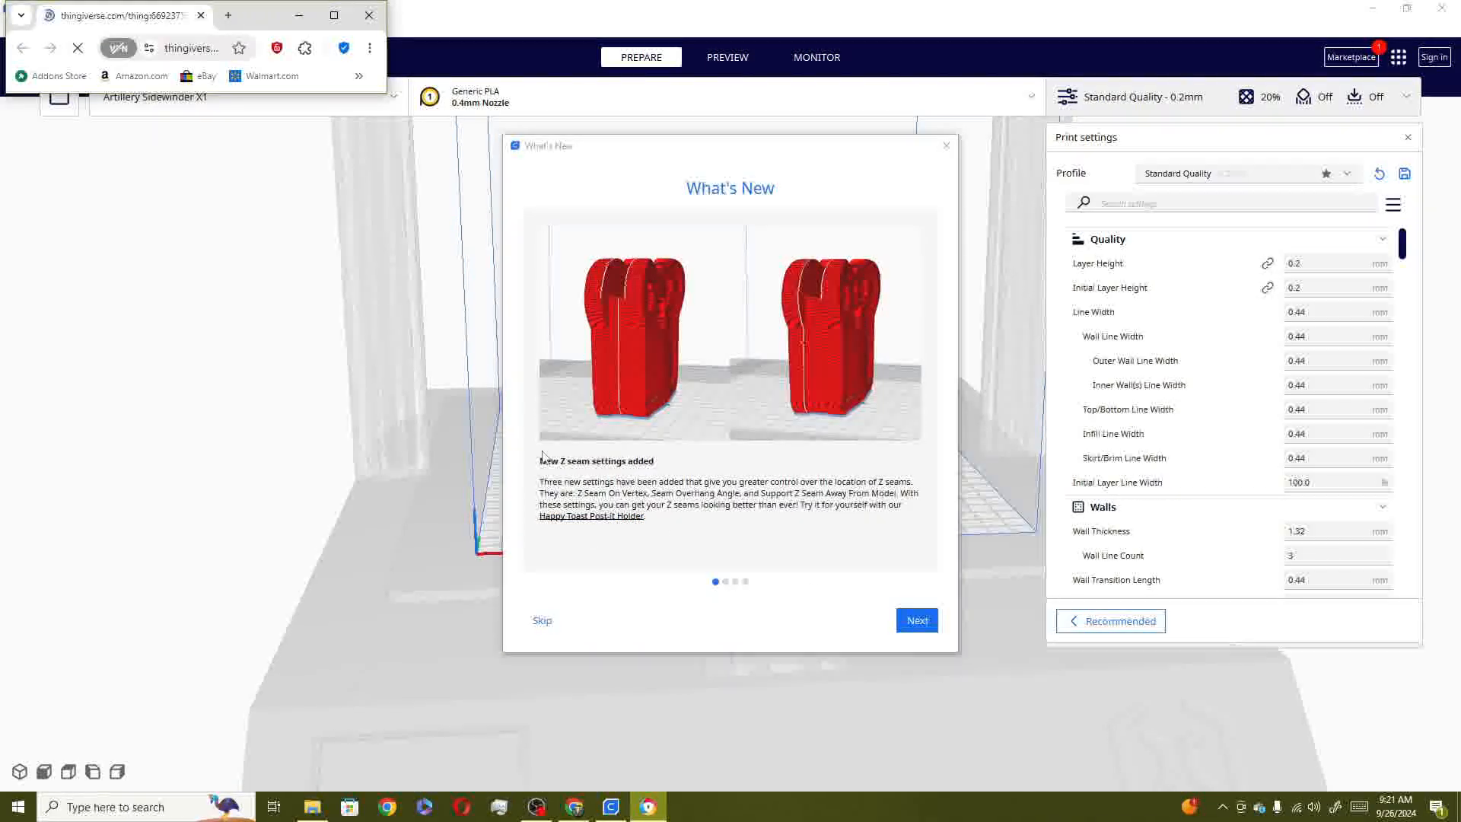
# Advance What's New past the Method series page to the offline printer search note
pyautogui.click(916, 619)
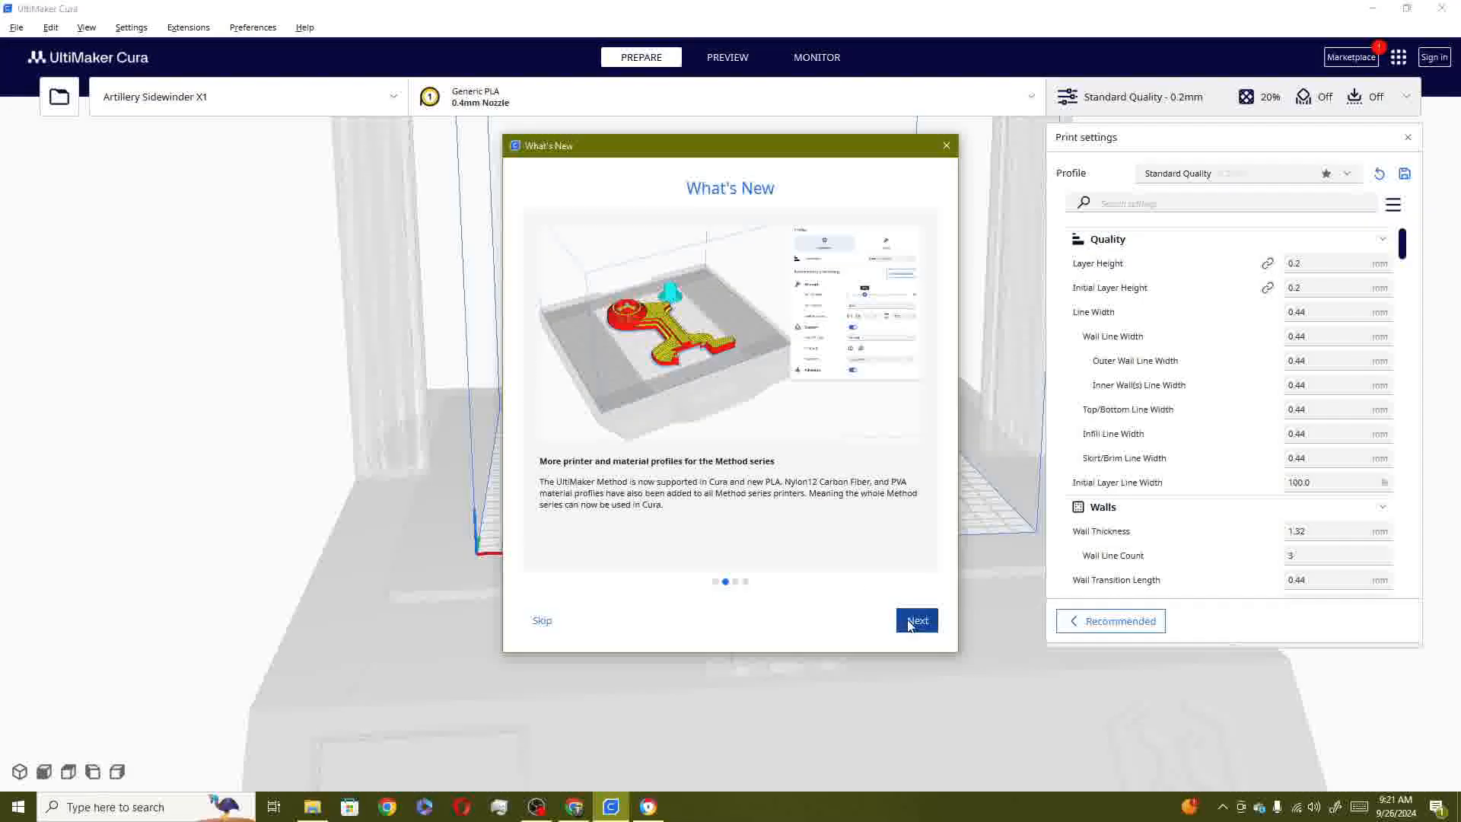
pyautogui.moveTo(640, 538)
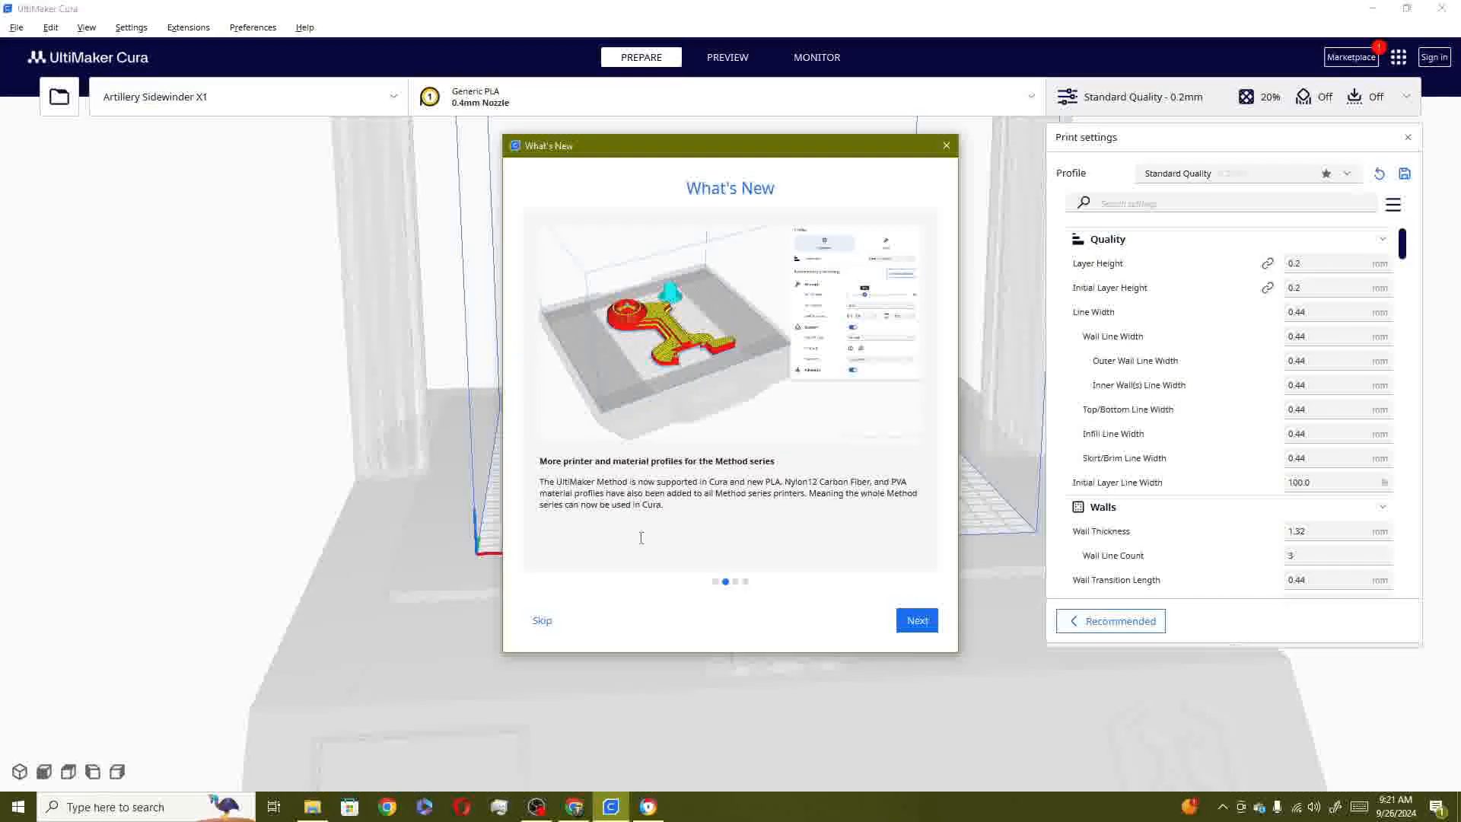
pyautogui.moveTo(647, 506)
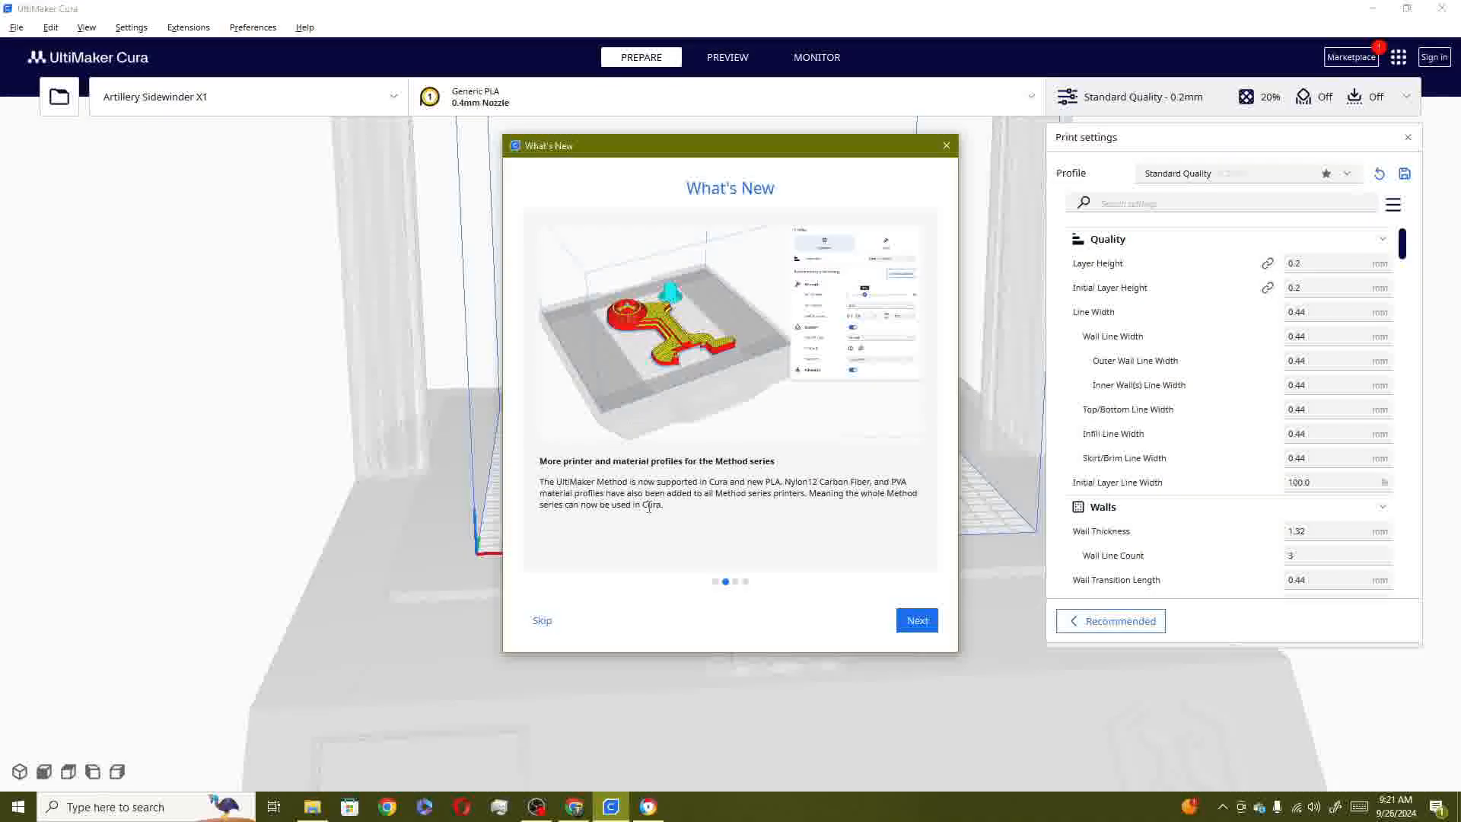
pyautogui.moveTo(684, 472)
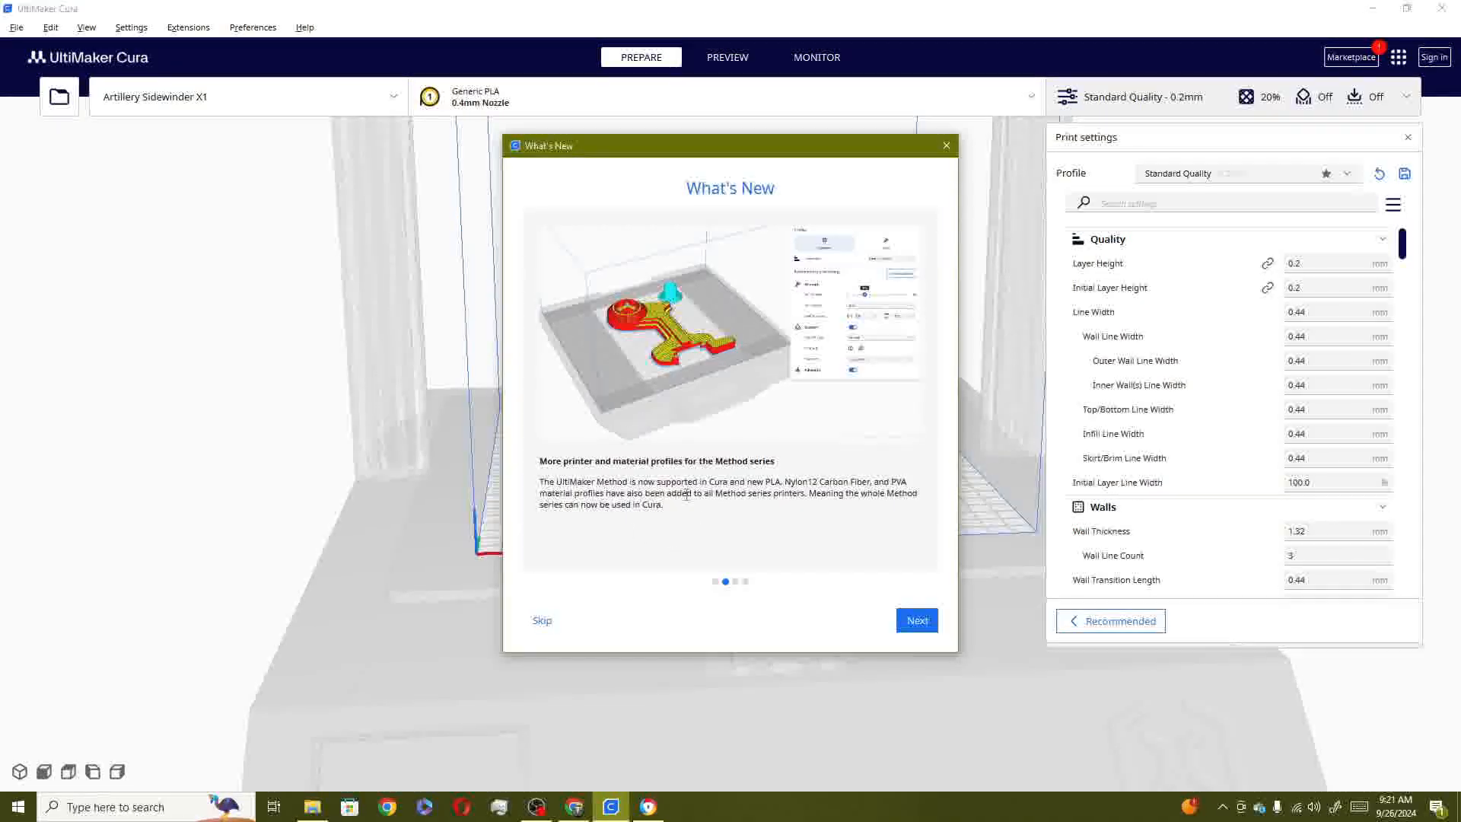
pyautogui.moveTo(754, 504)
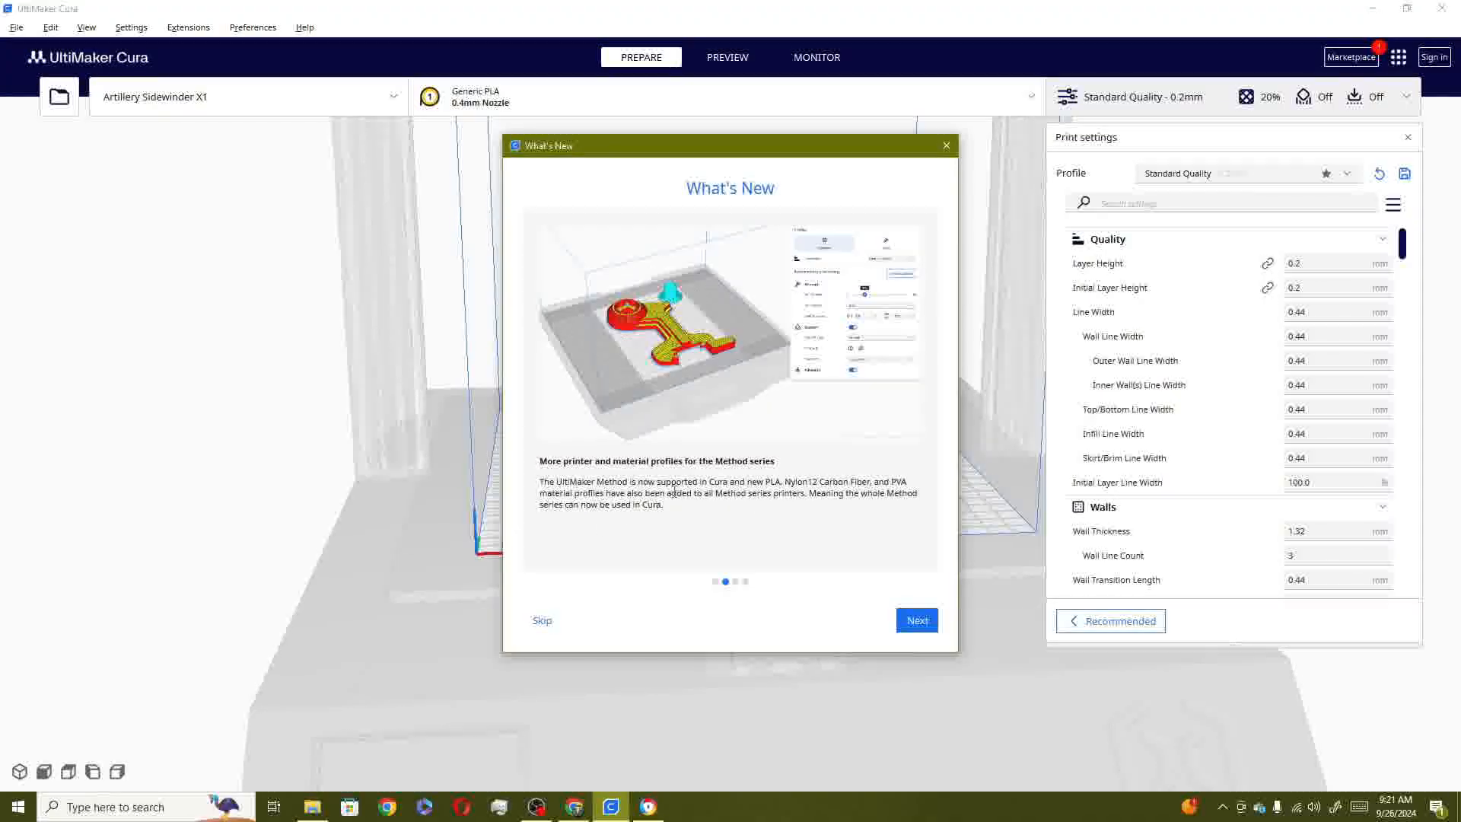
pyautogui.moveTo(808, 632)
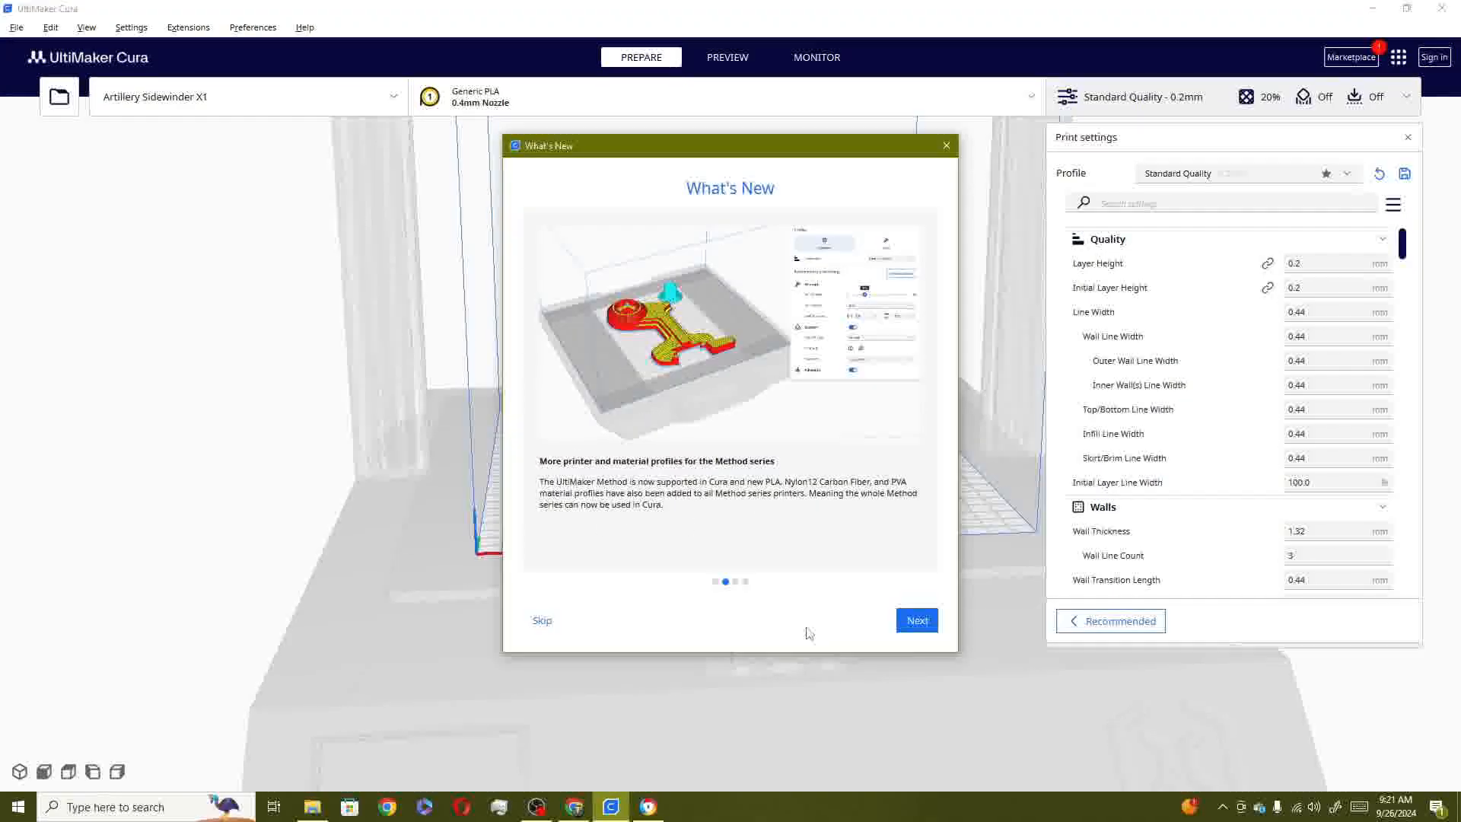
pyautogui.click(917, 620)
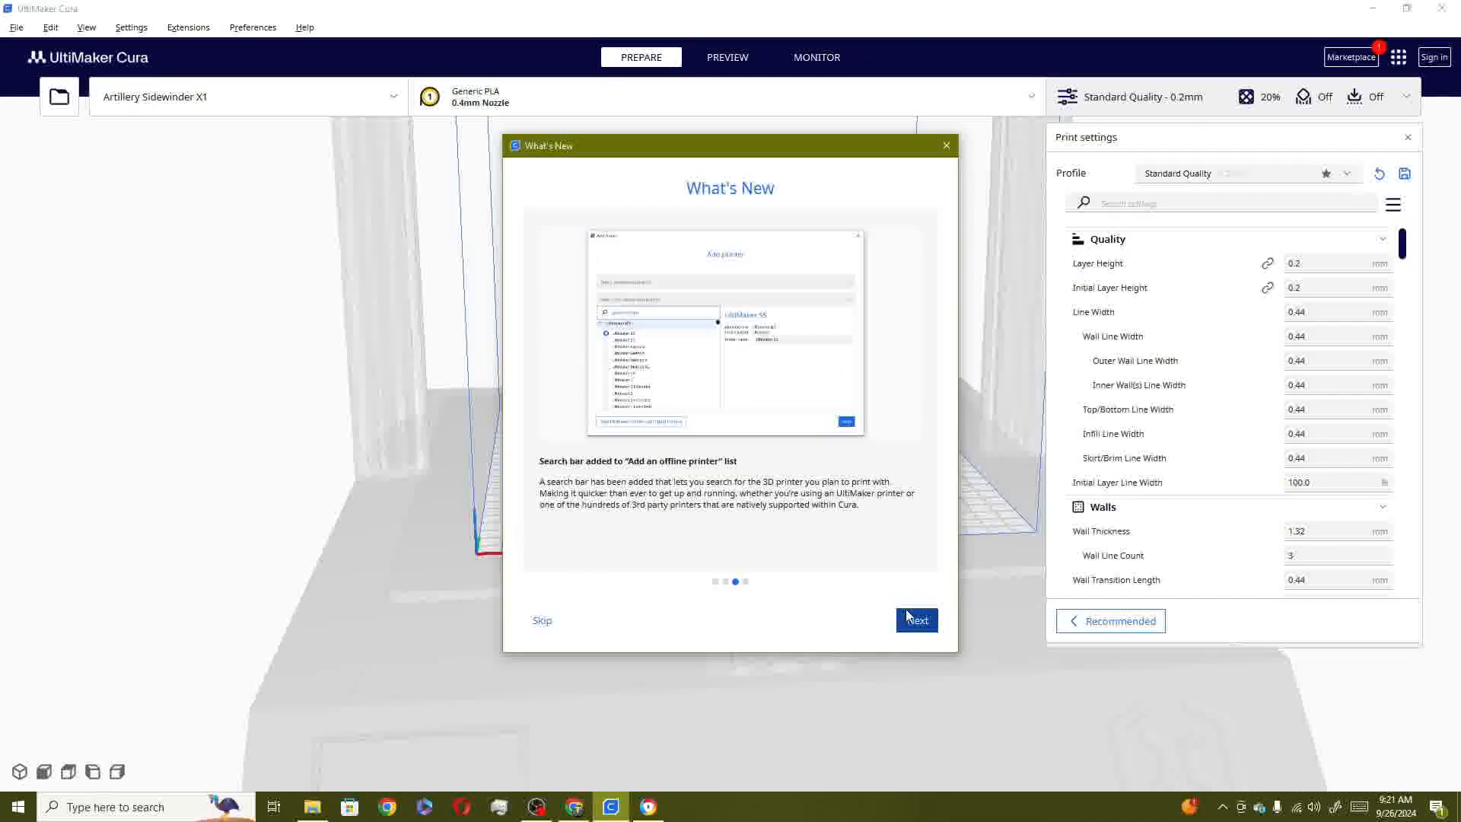
pyautogui.moveTo(646, 535)
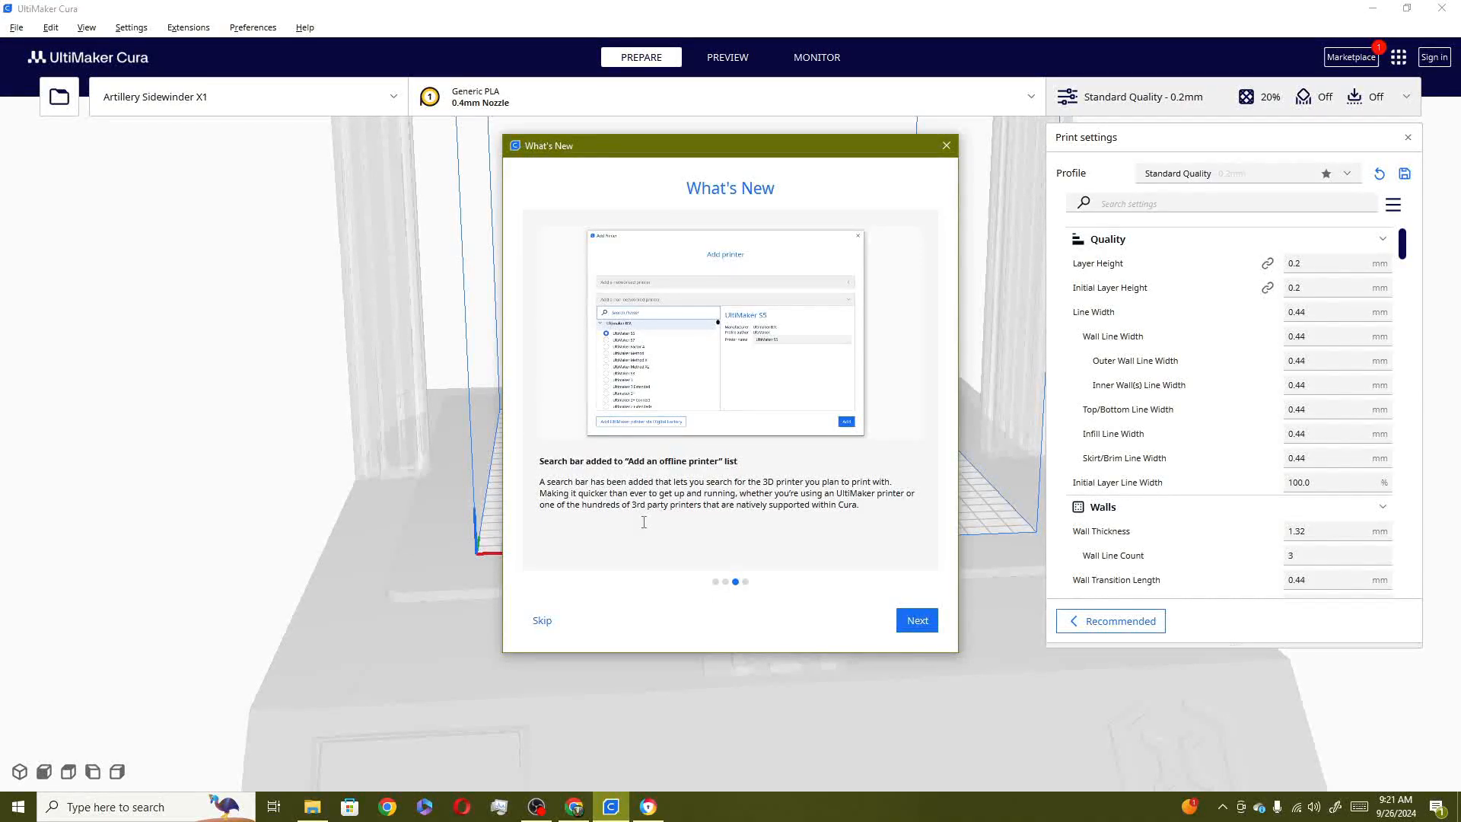
pyautogui.moveTo(627, 531)
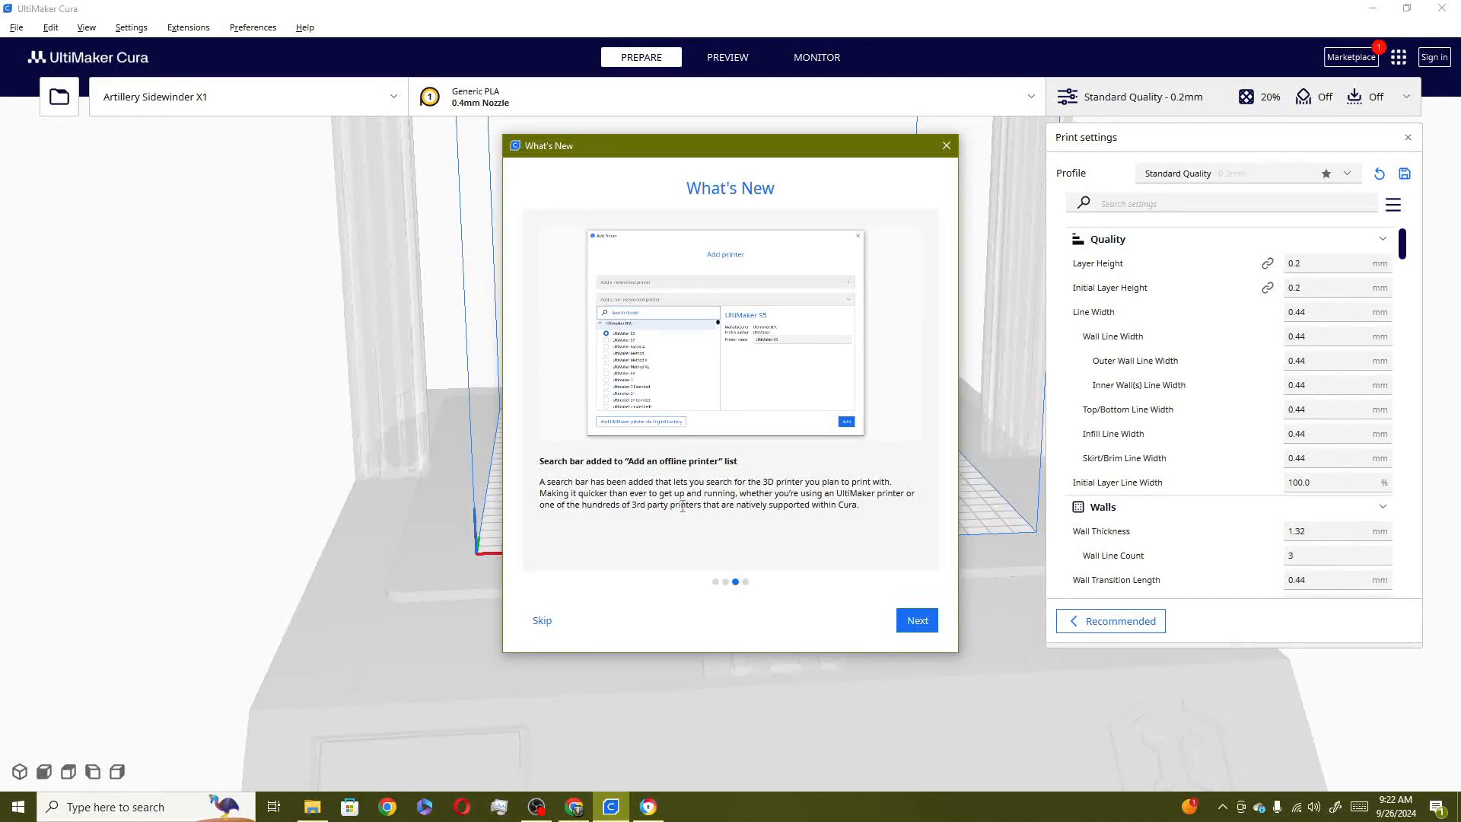
pyautogui.moveTo(649, 327)
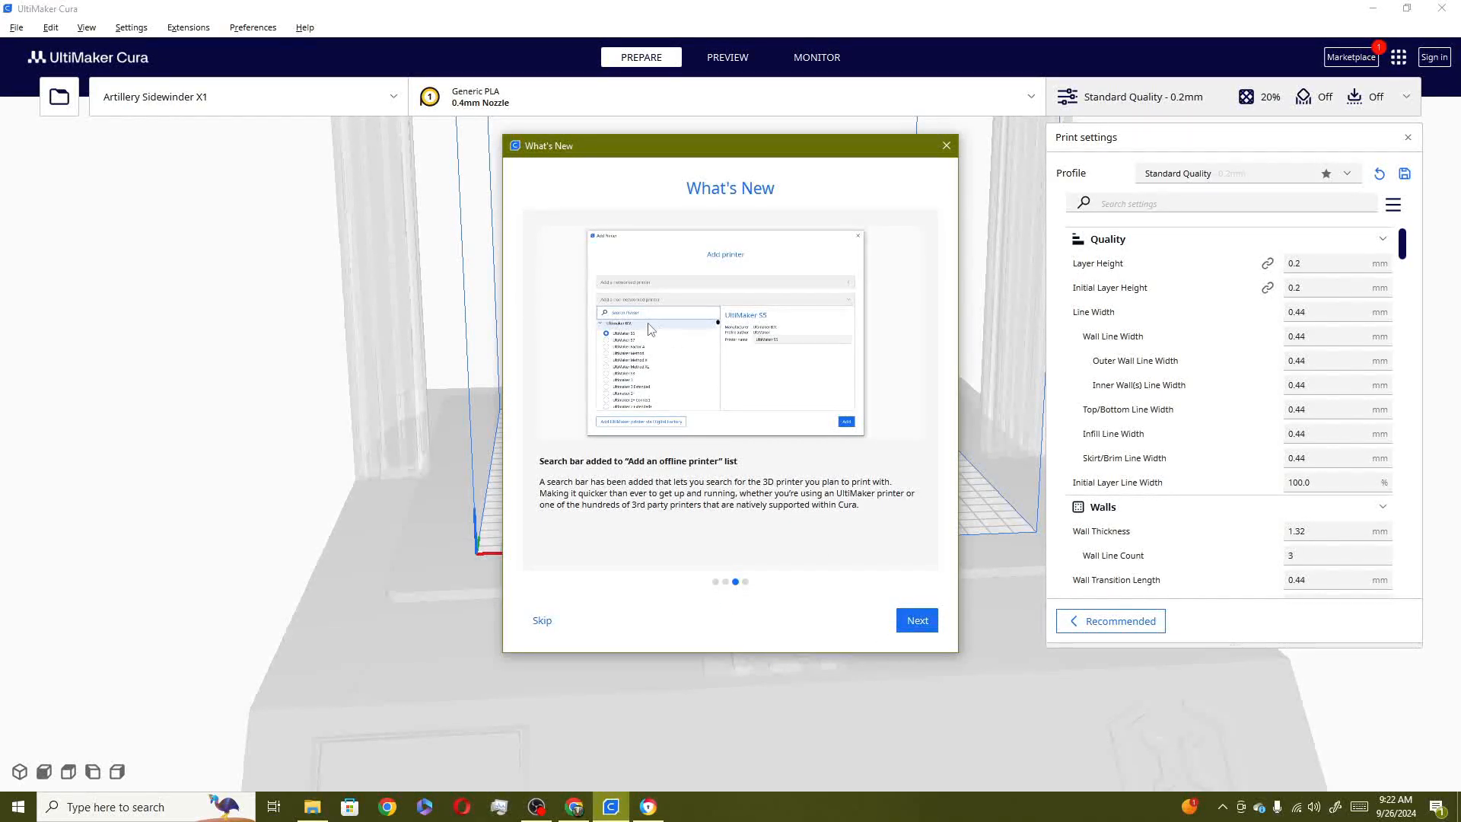
# Advance What's New to its final page thanking community contributors
pyautogui.click(917, 620)
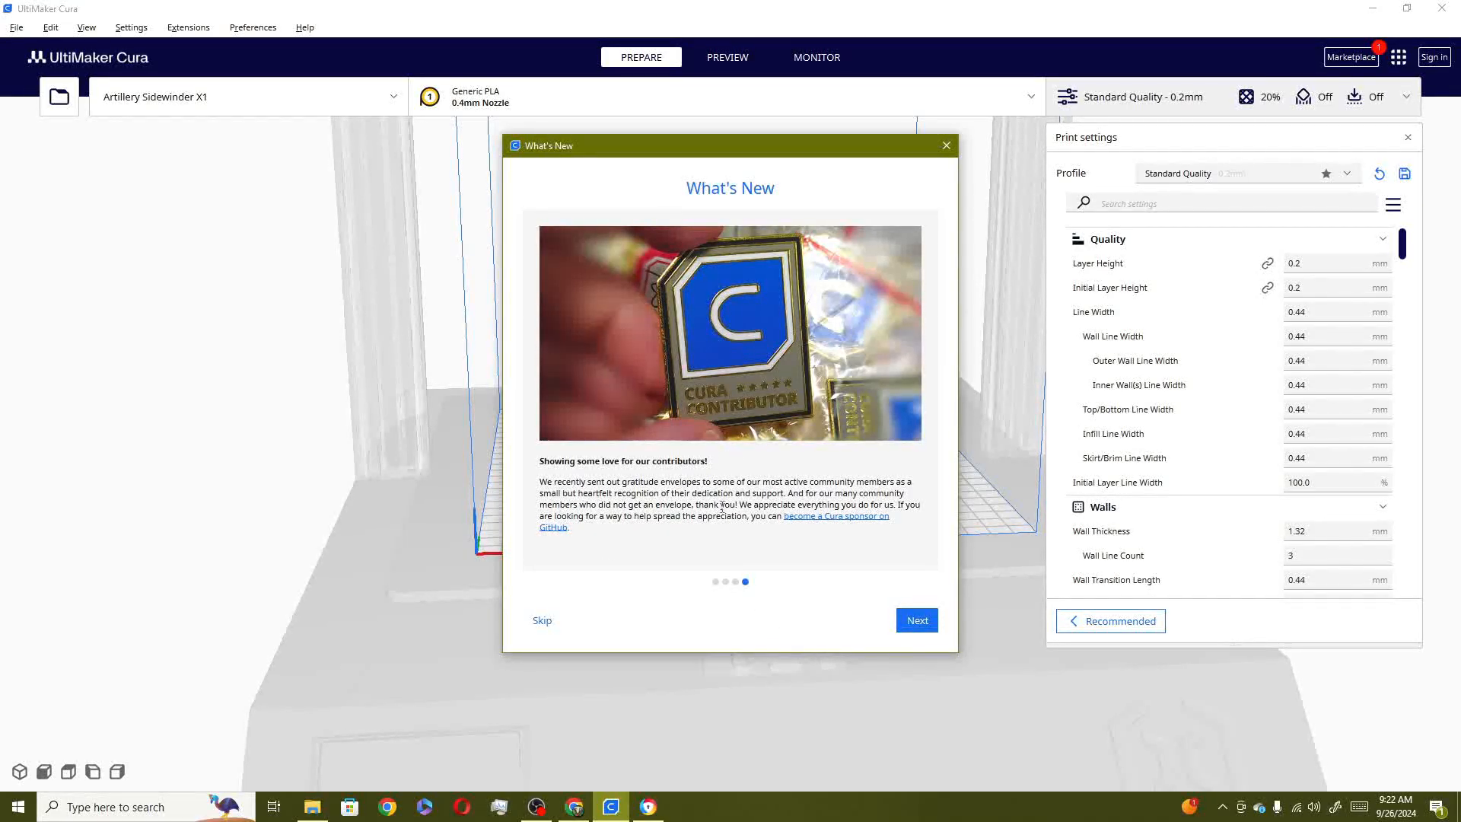
pyautogui.moveTo(761, 448)
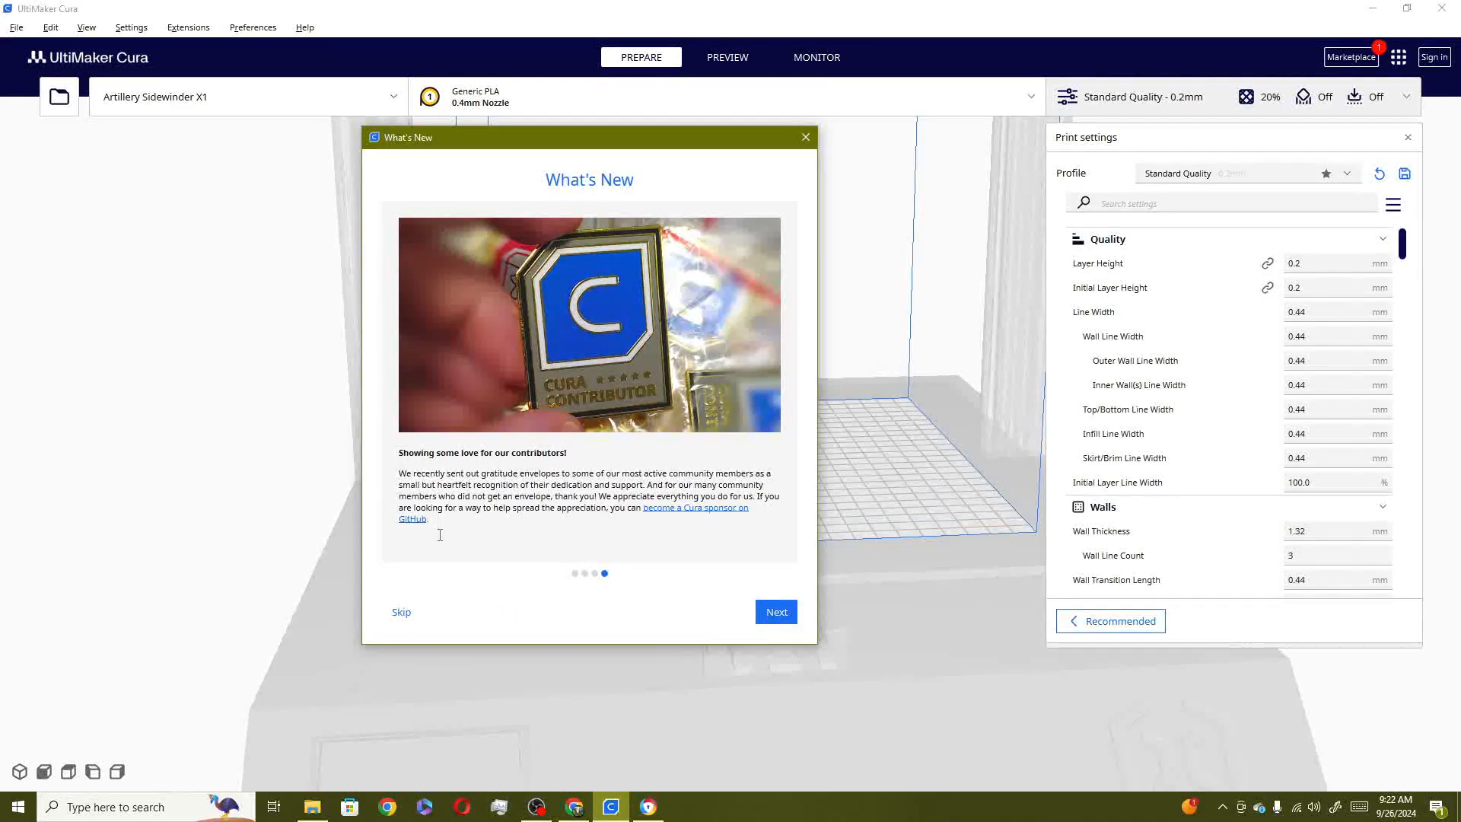
# Read through and close the Cura 5.8 release notes, then bring up the toast page
pyautogui.click(776, 611)
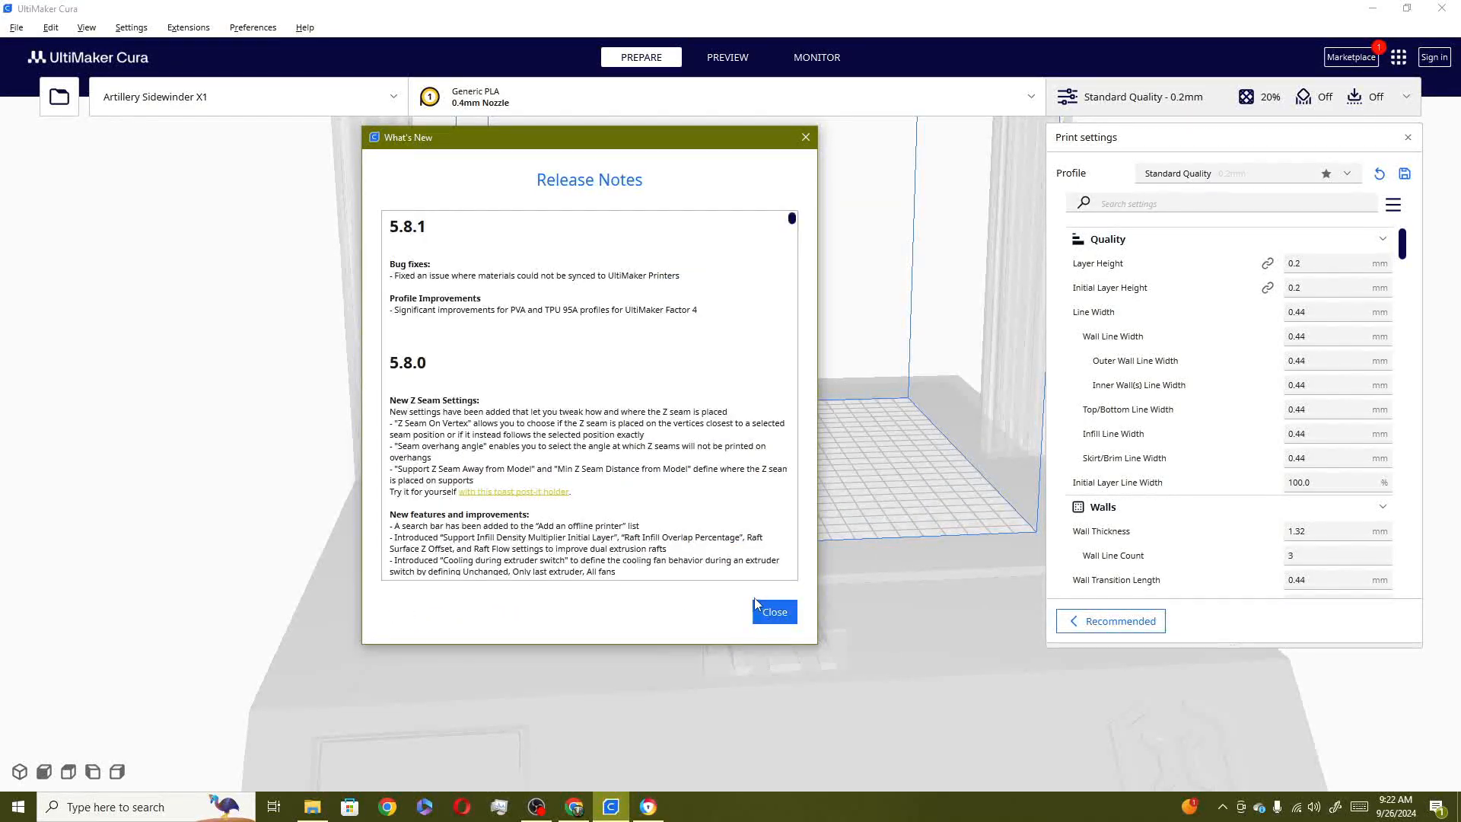
pyautogui.scroll(-3)
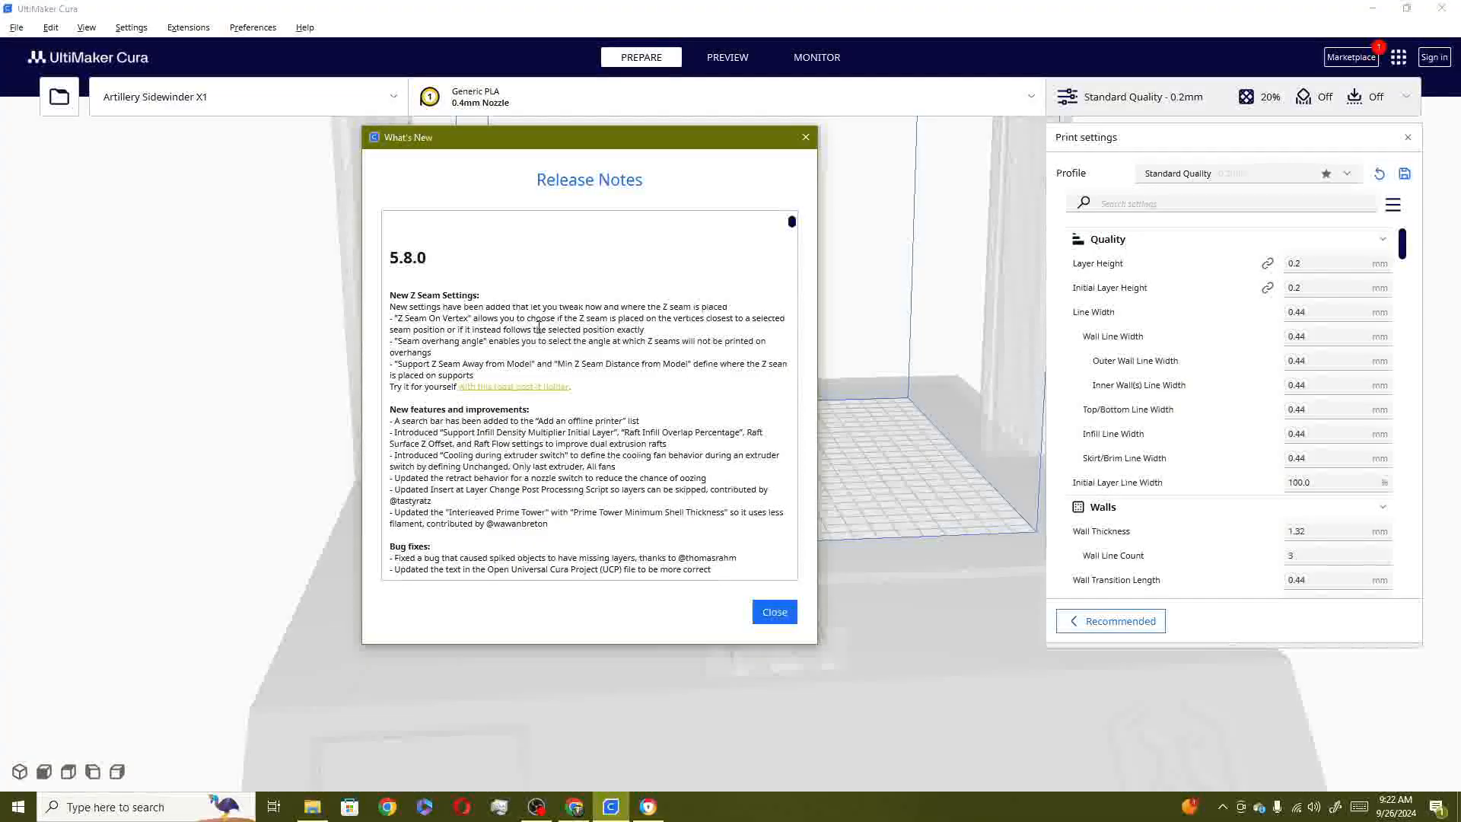
pyautogui.scroll(-3)
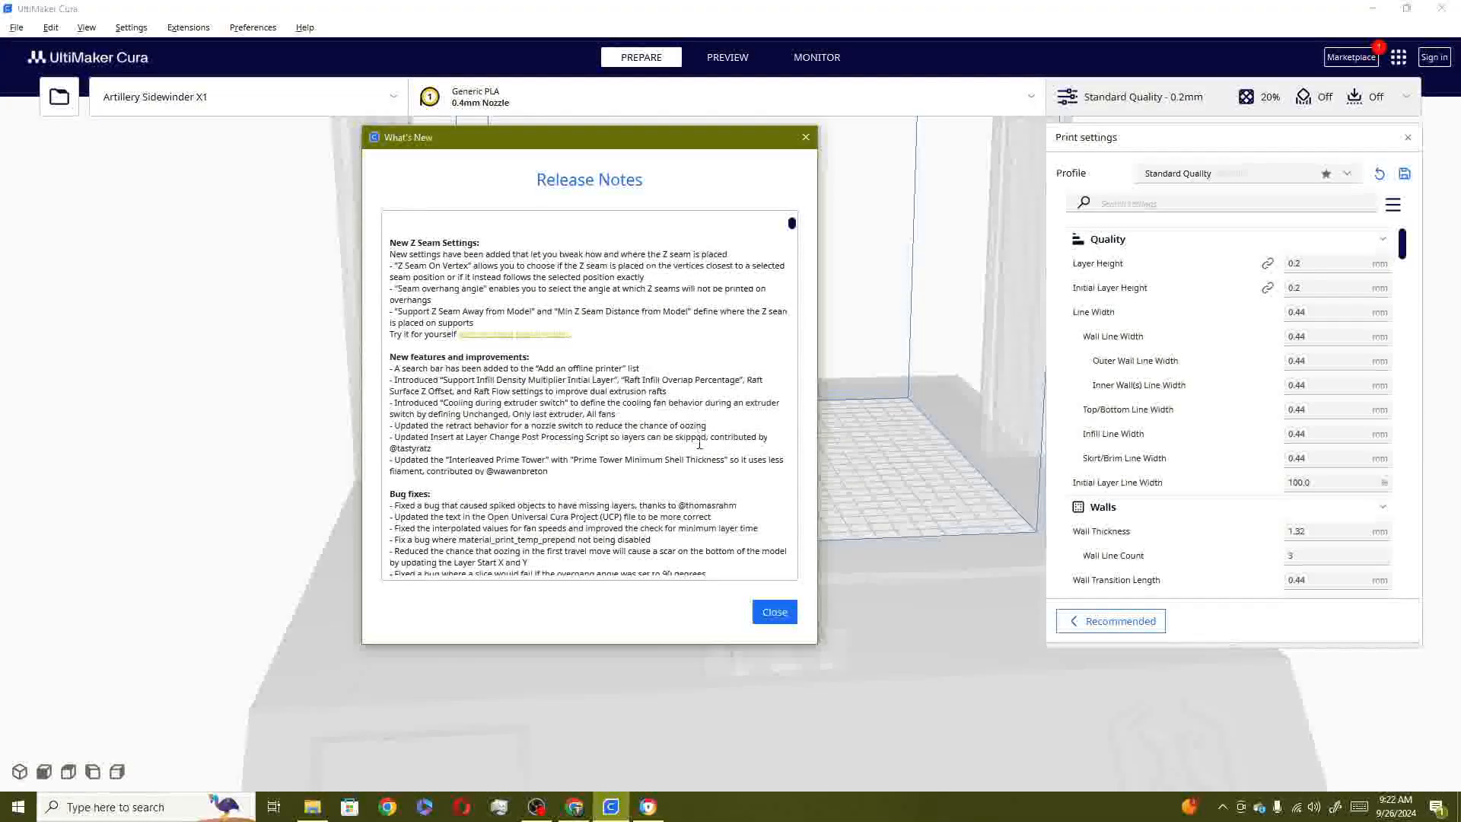
pyautogui.doubleClick(407, 448)
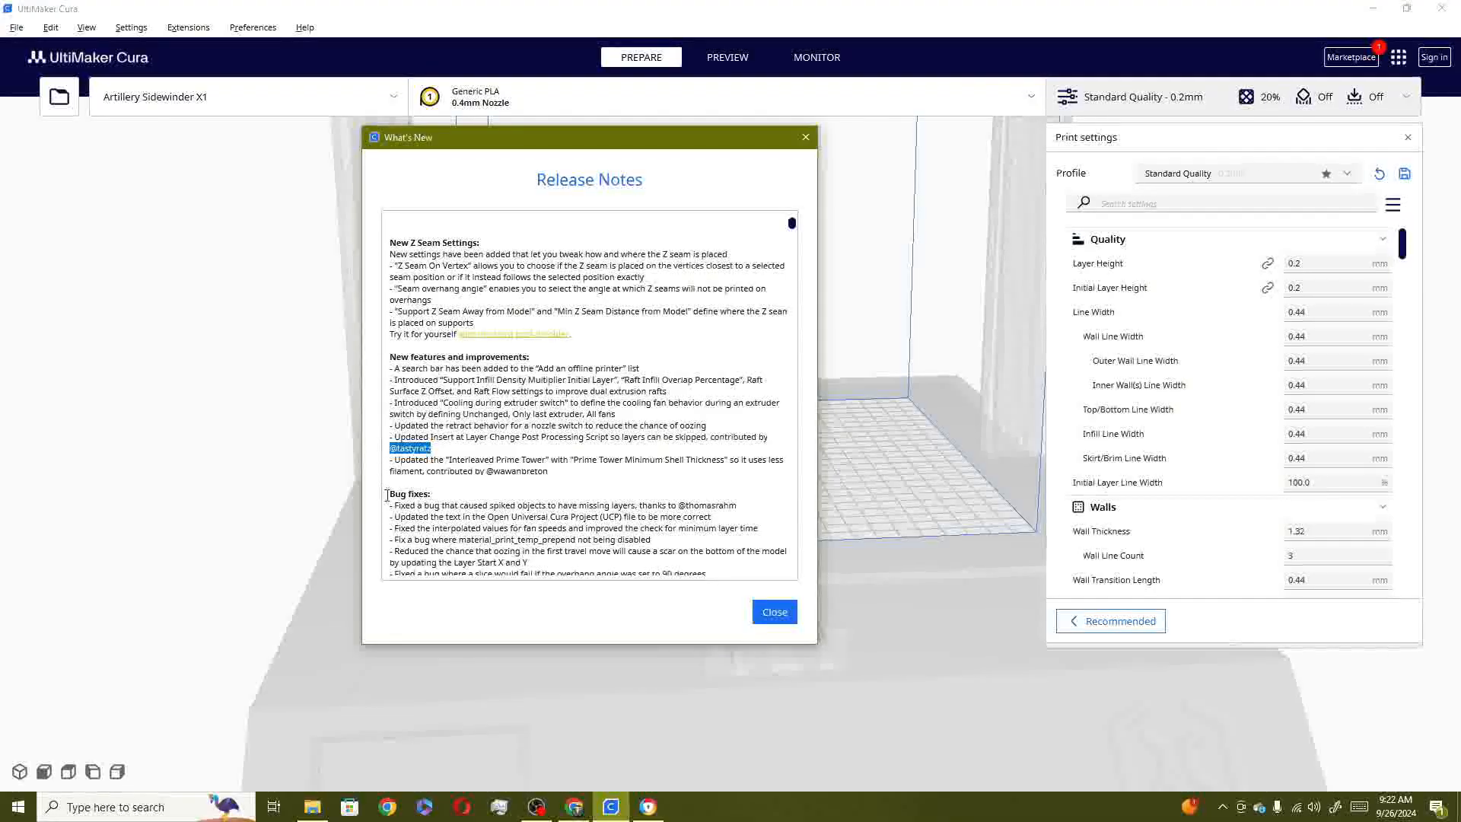
pyautogui.scroll(-3)
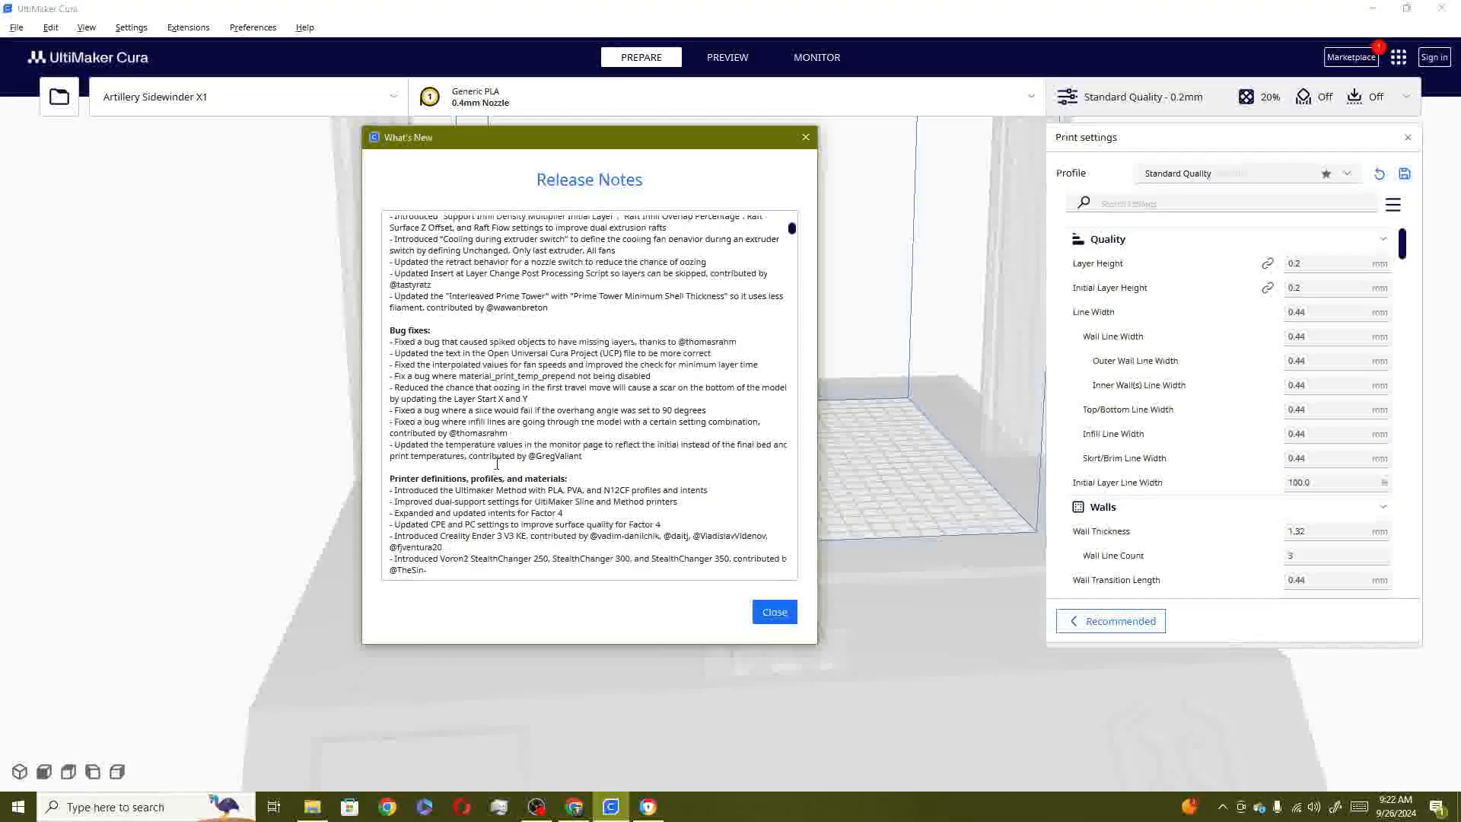
pyautogui.moveTo(390, 261); pyautogui.dragTo(430, 284)
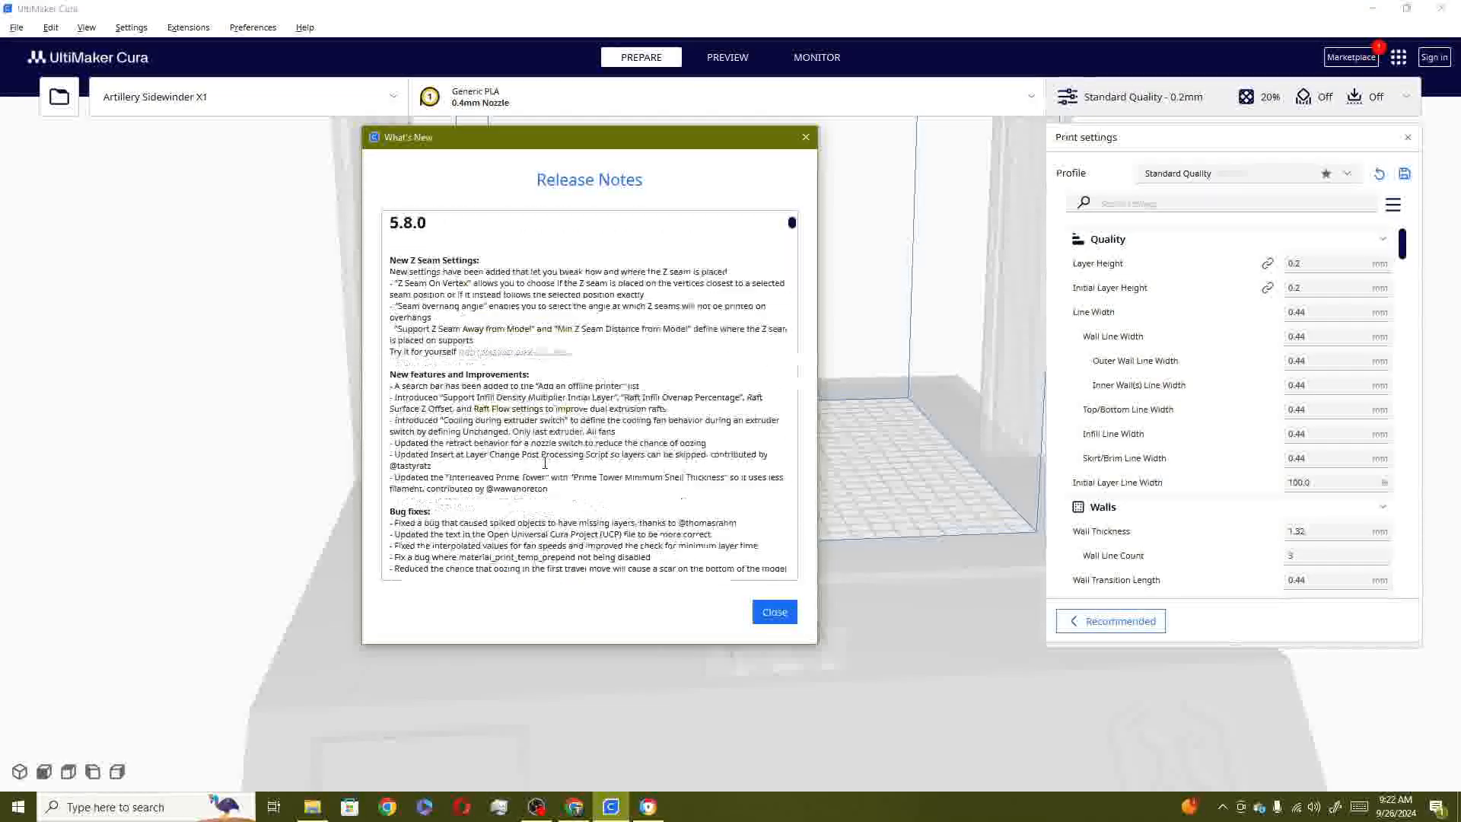
pyautogui.scroll(-3)
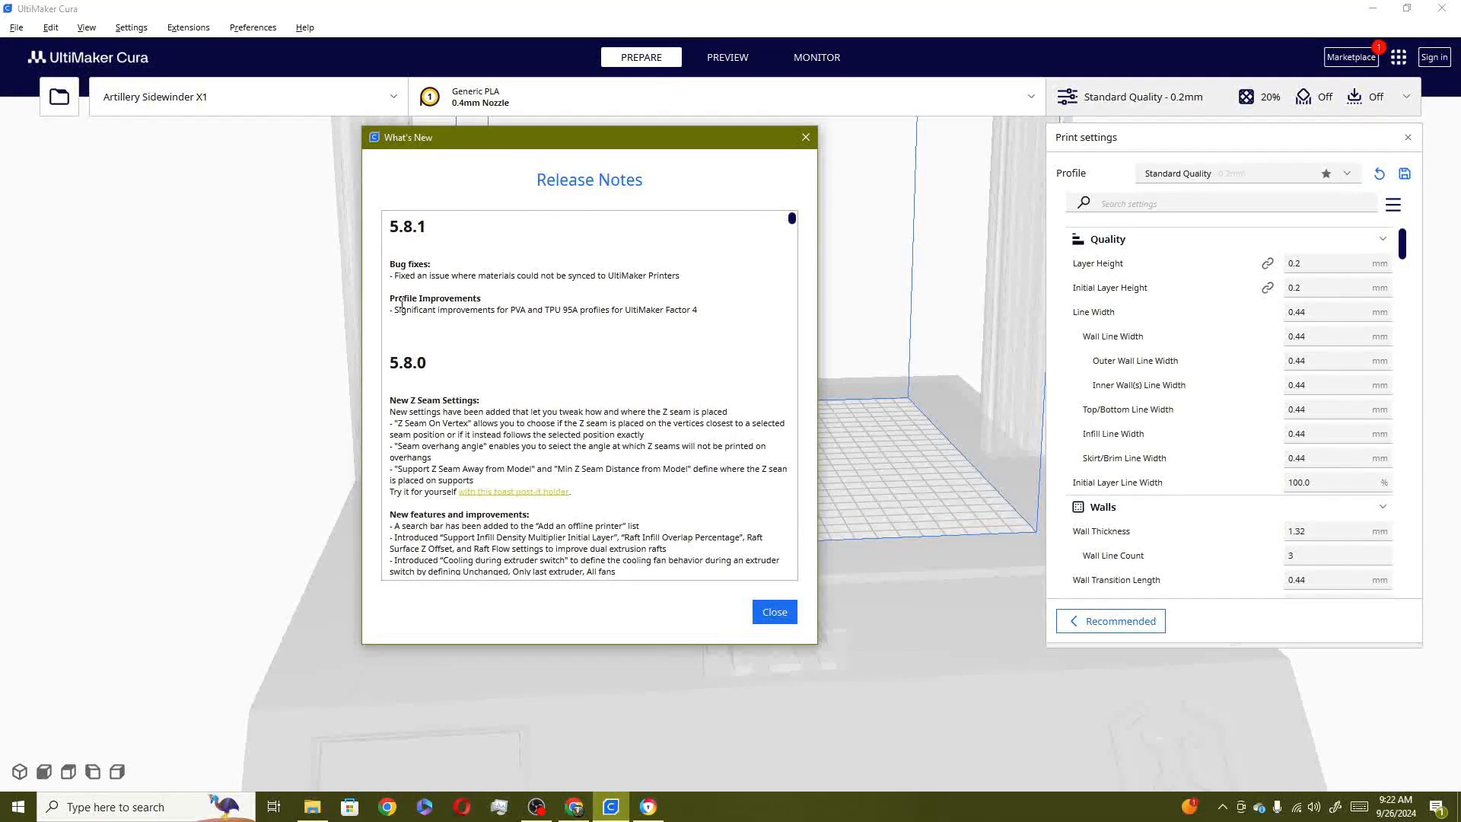
pyautogui.moveTo(529, 75)
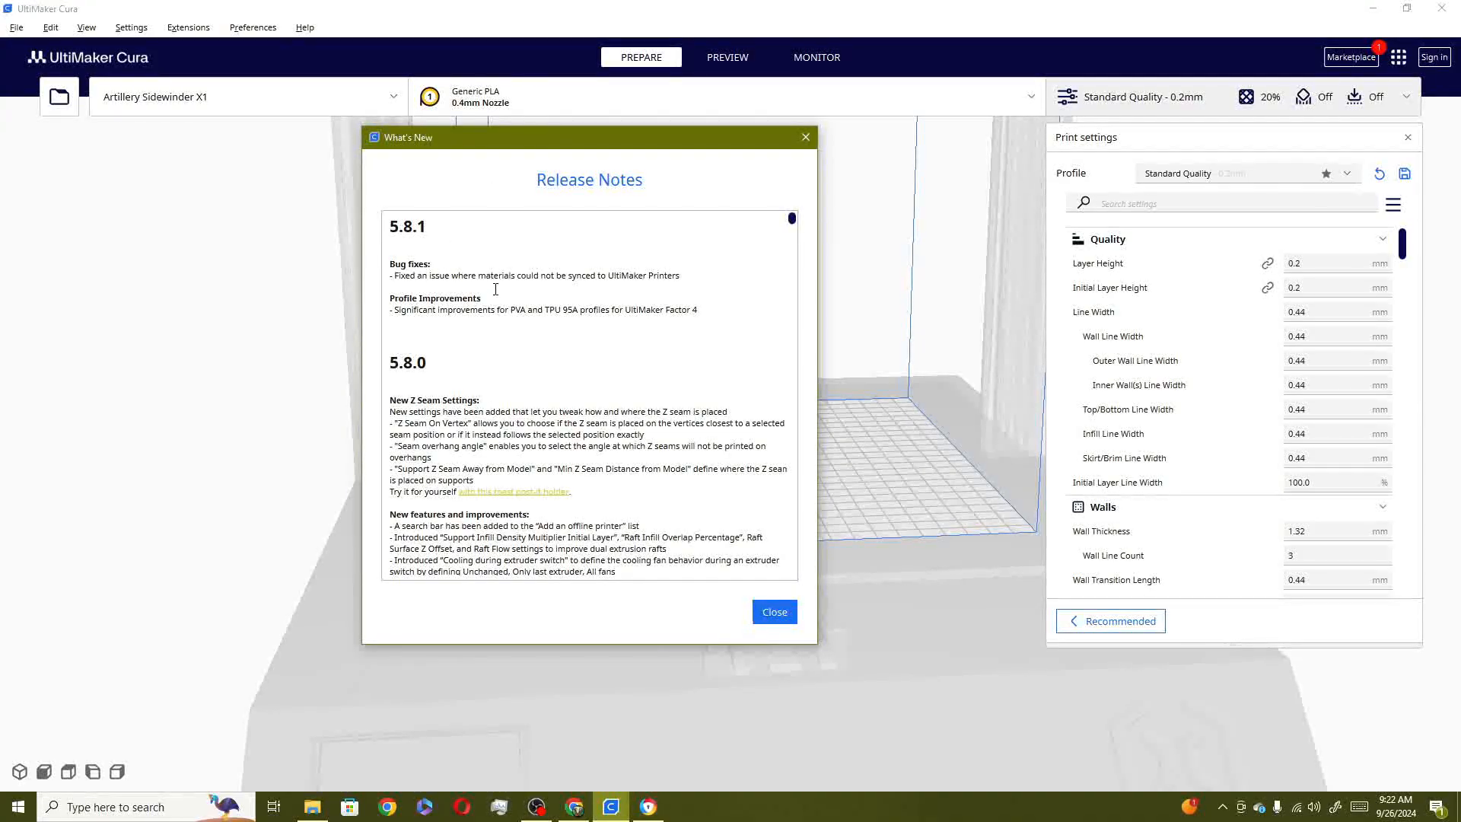
pyautogui.moveTo(686, 293)
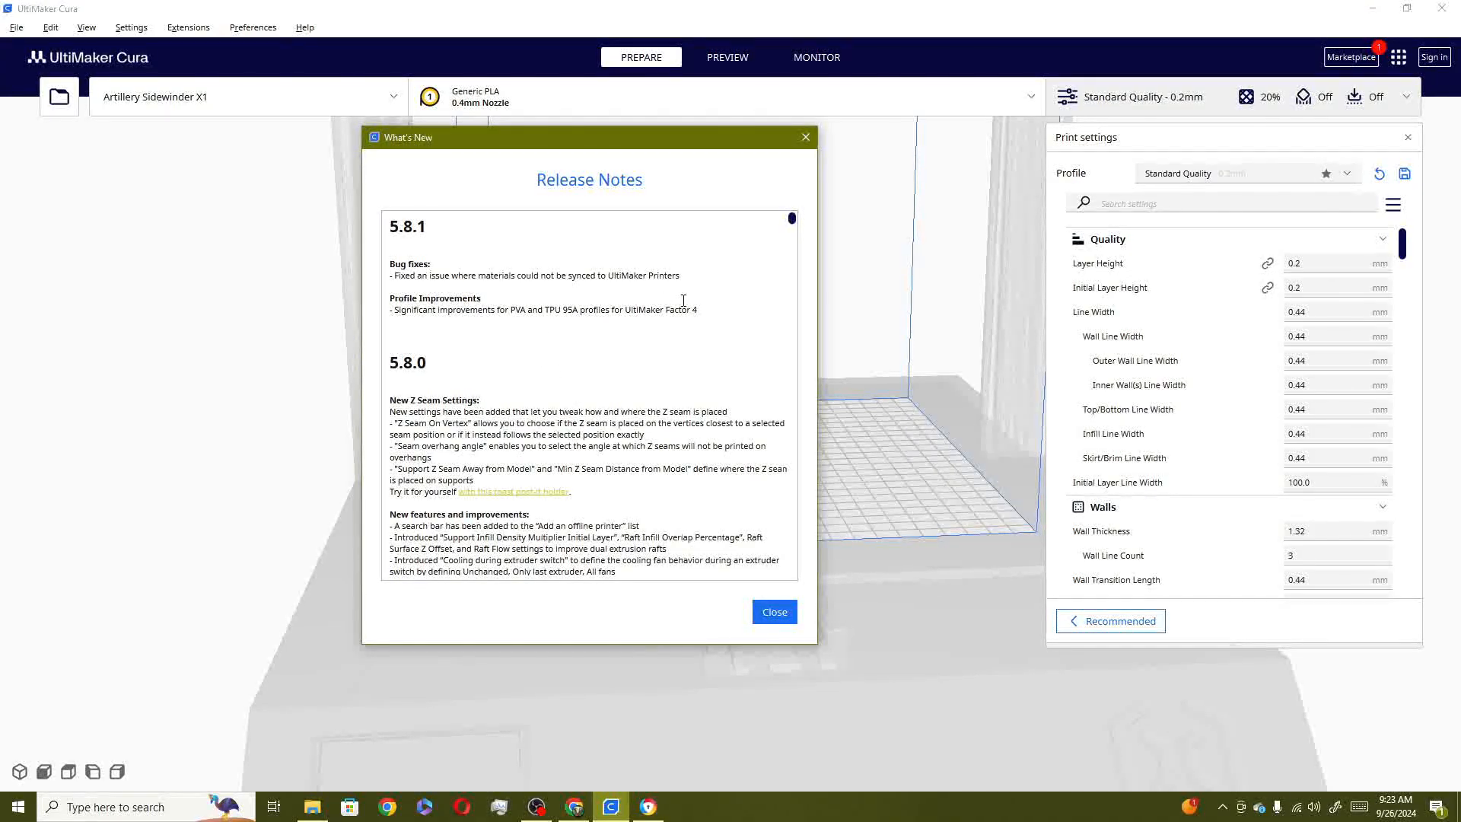
pyautogui.moveTo(775, 611)
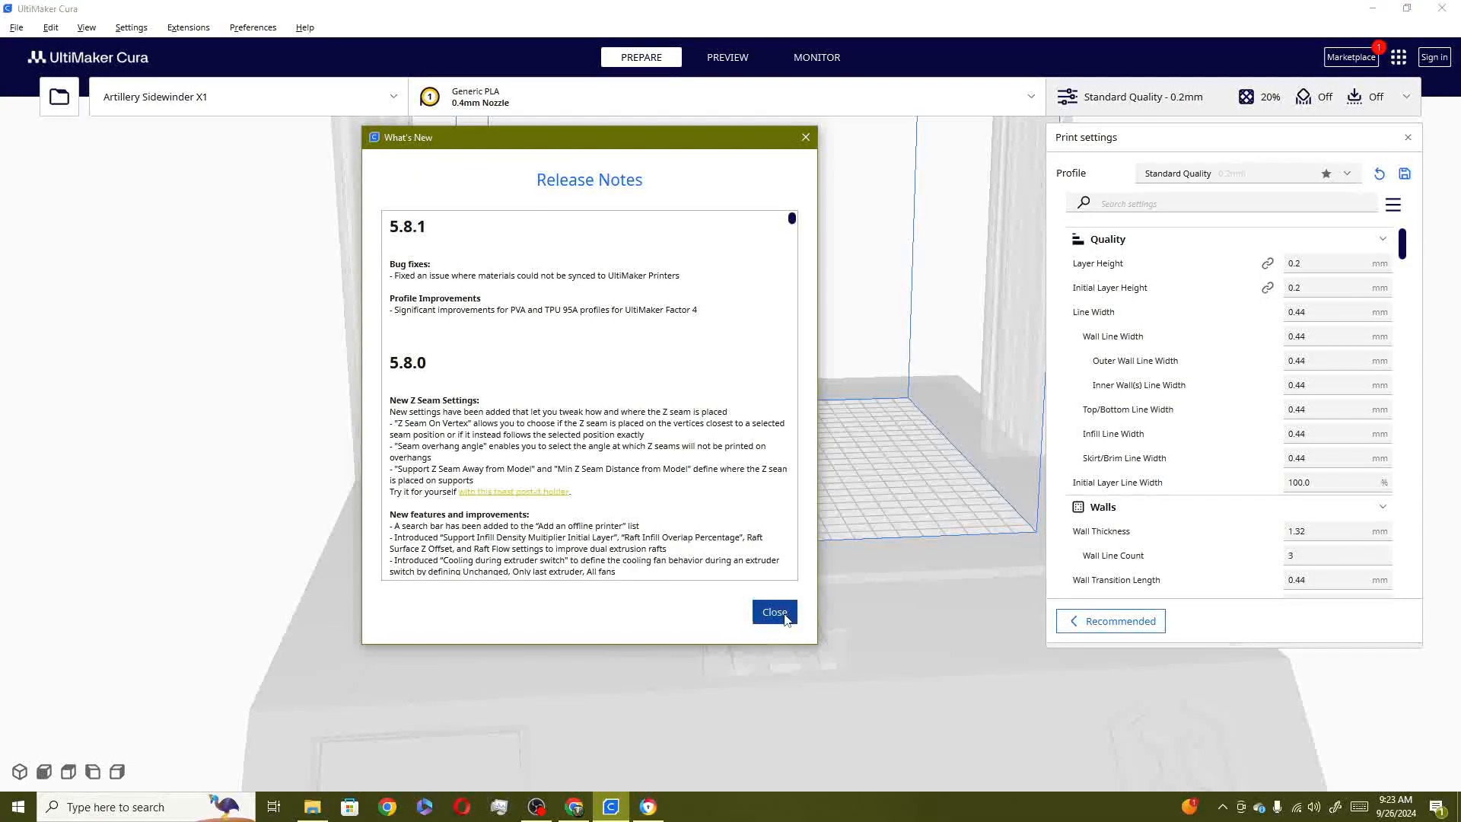
pyautogui.click(773, 612)
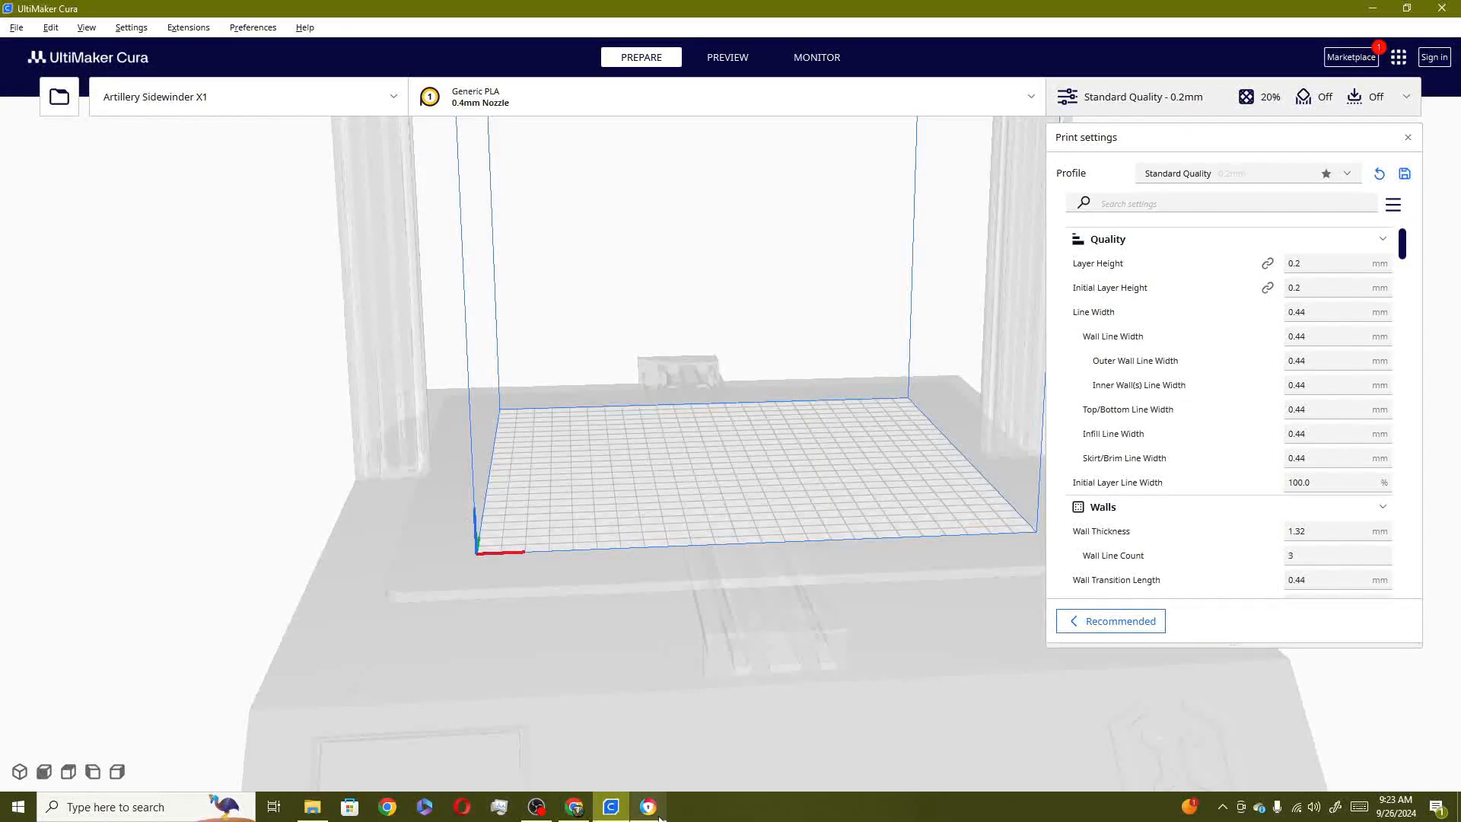
pyautogui.click(645, 805)
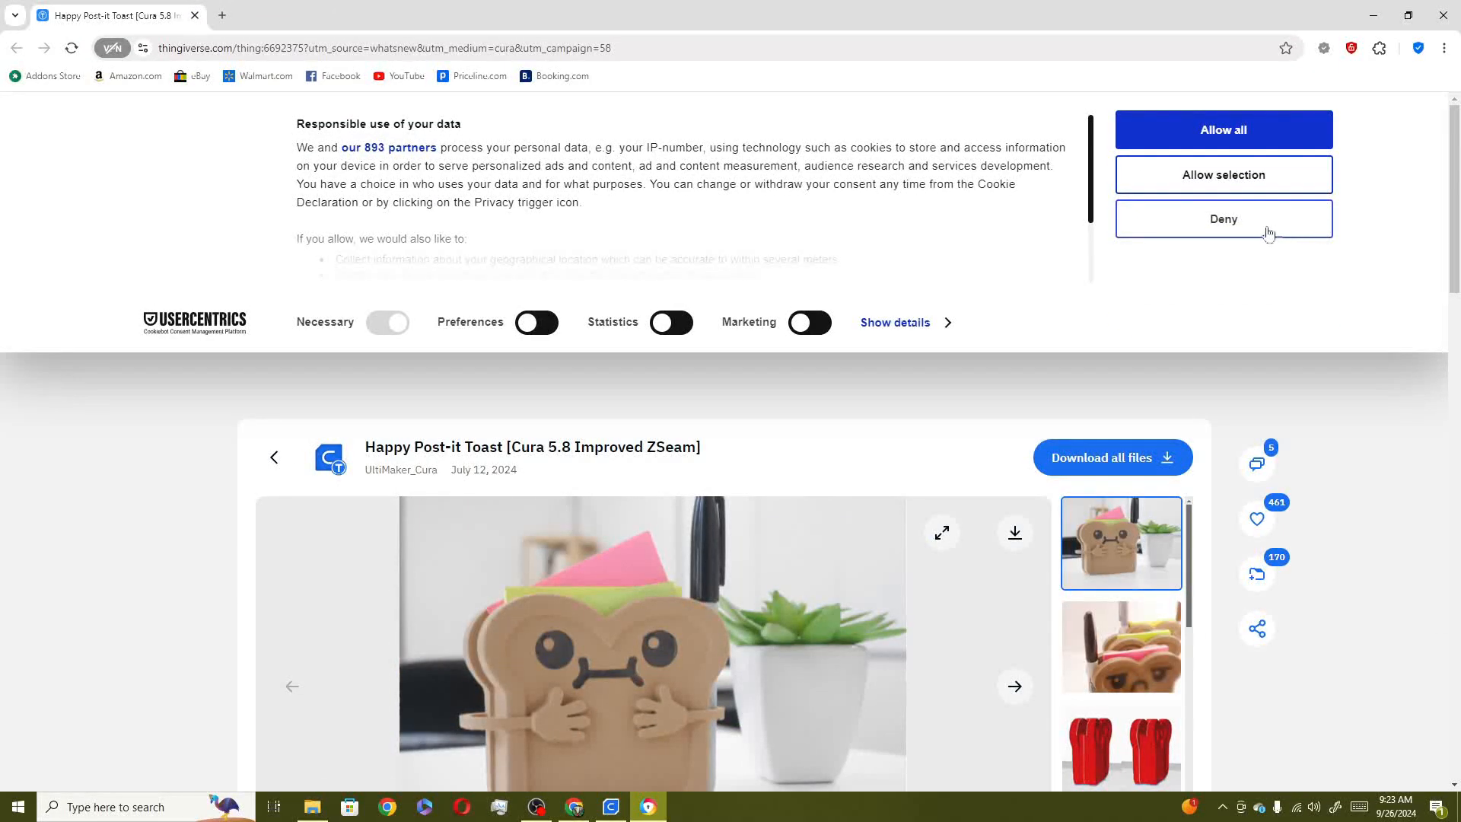
# Deny the cookie tracking and download all Happy Post-it Toast files
pyautogui.click(1223, 219)
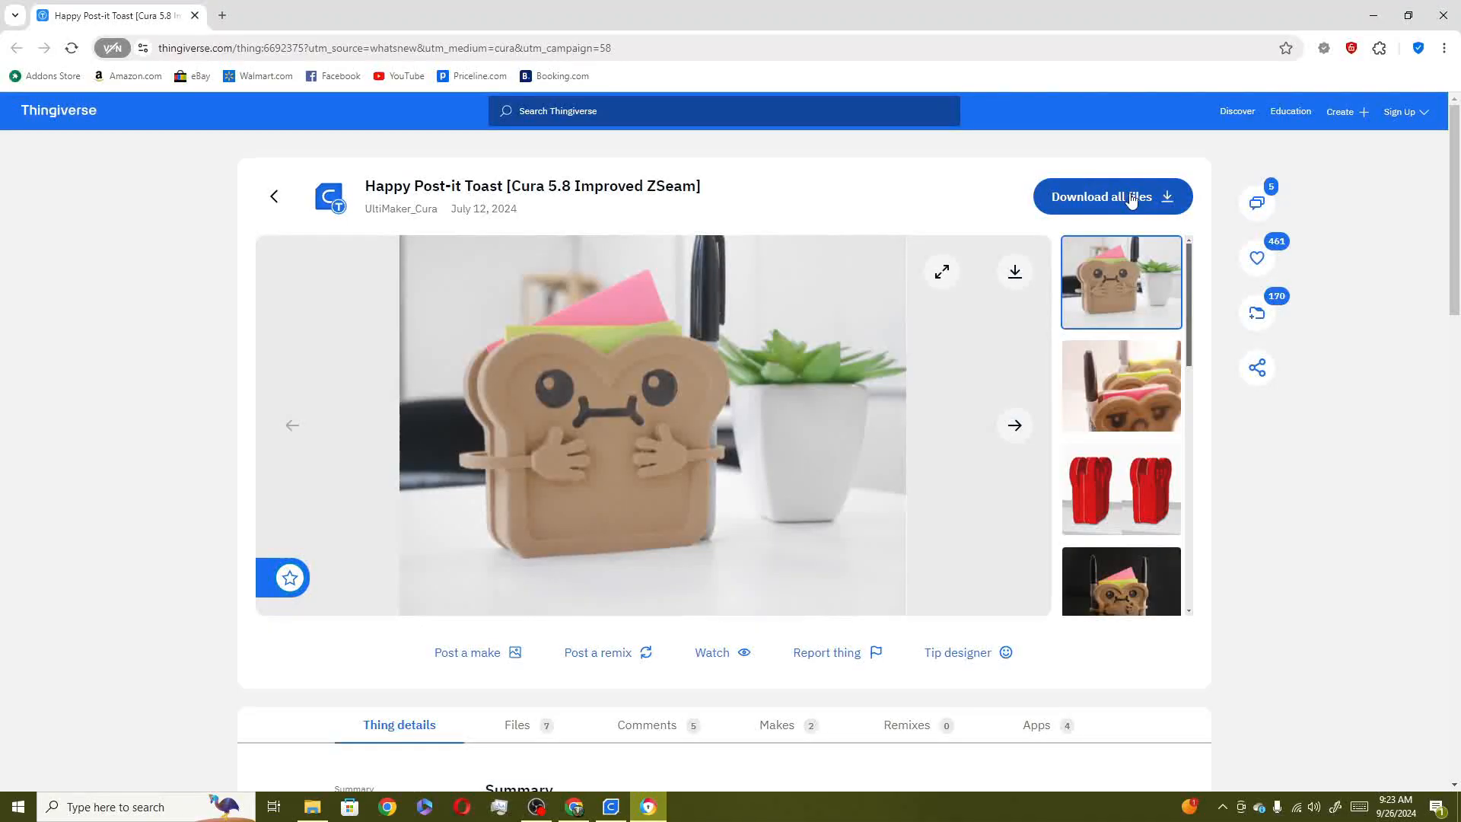
pyautogui.click(1112, 196)
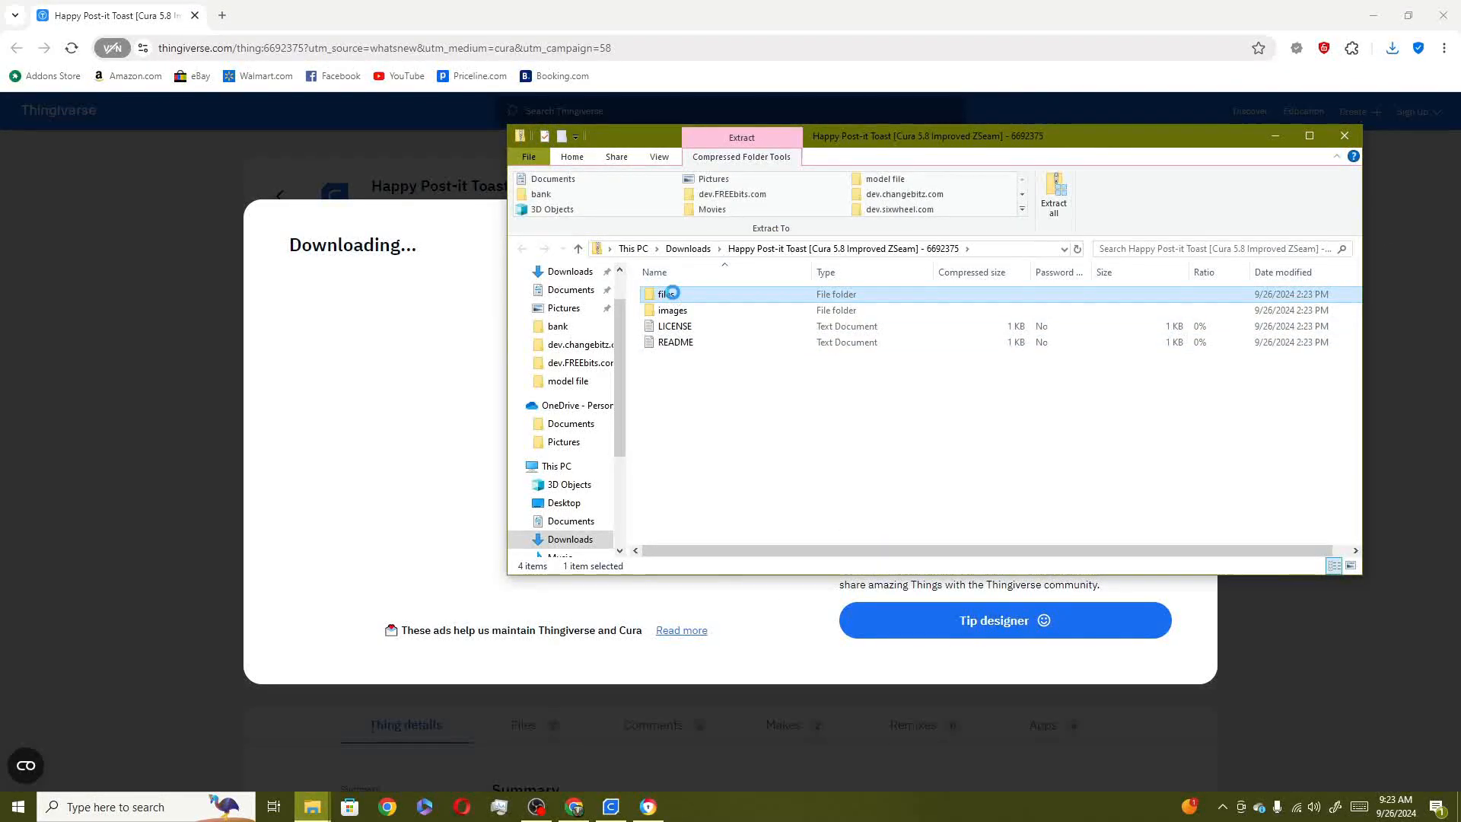
# Extract Happy-Post-it-Toast_eyes from the archive's files folder and open it in Cura
pyautogui.doubleClick(665, 294)
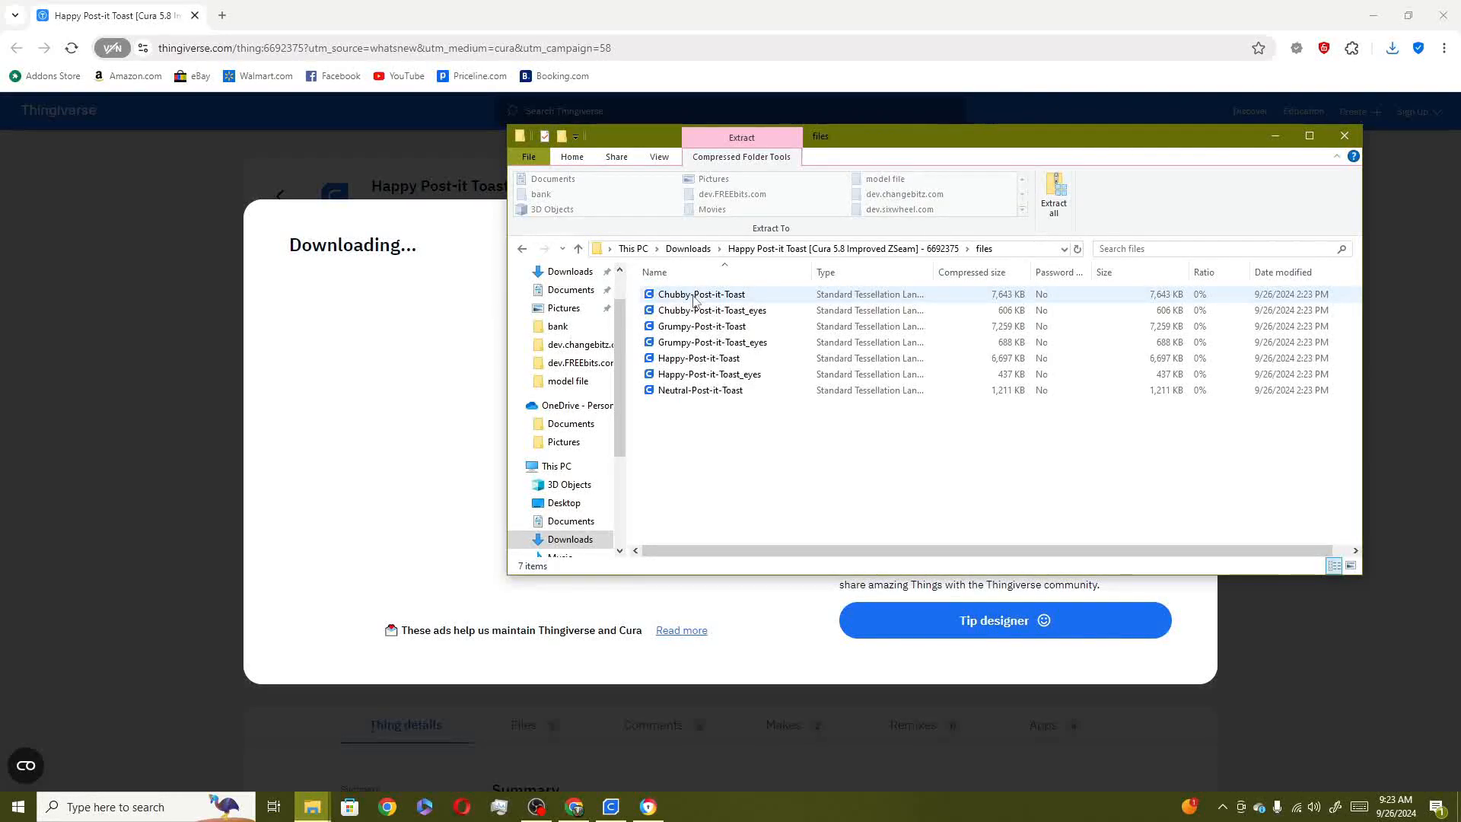
pyautogui.click(708, 373)
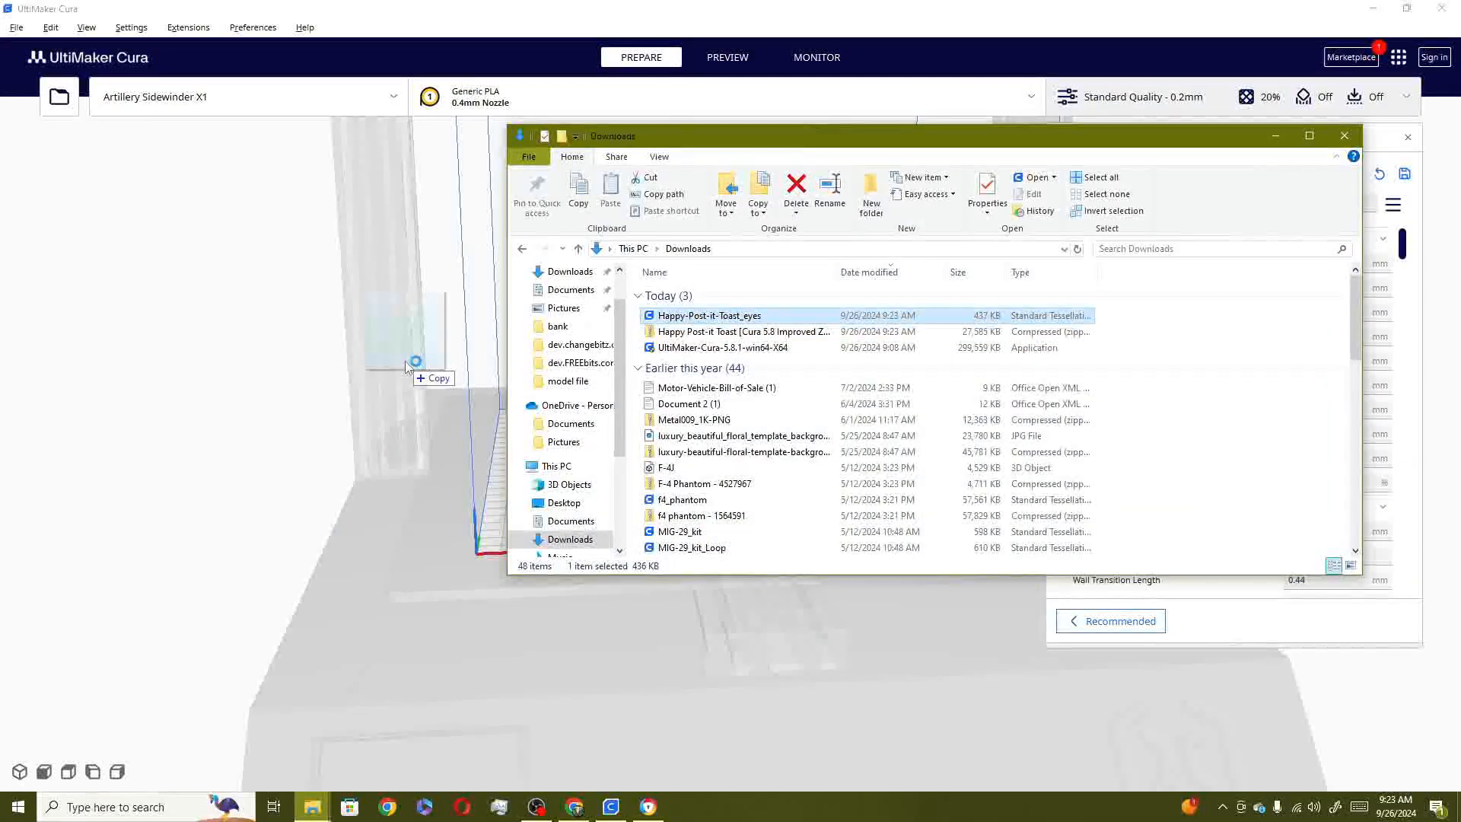
pyautogui.doubleClick(709, 315)
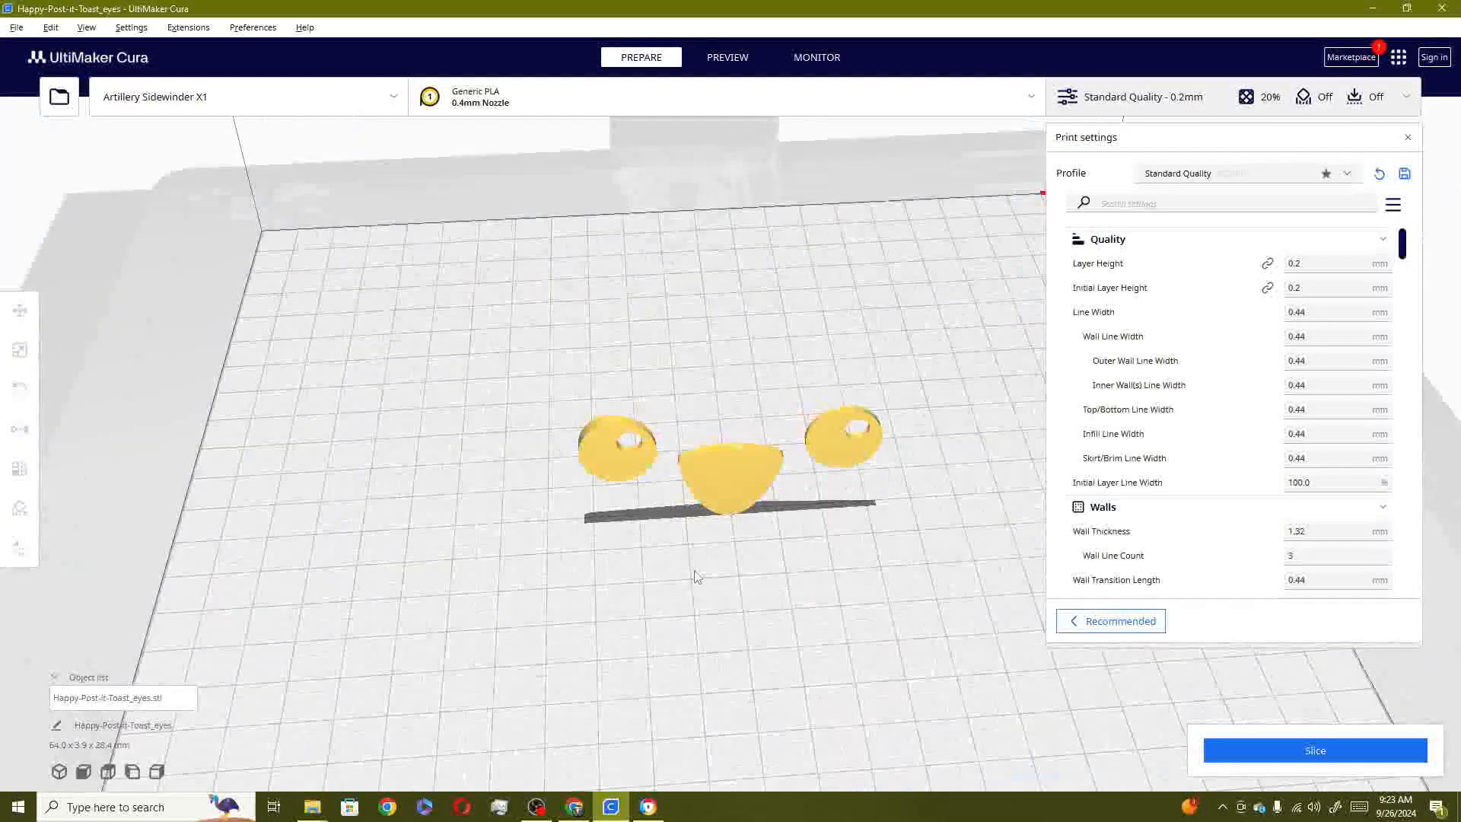
# Drag the camera to change the view of the Toast eyes on the plate
pyautogui.moveTo(694, 576); pyautogui.dragTo(641, 556)
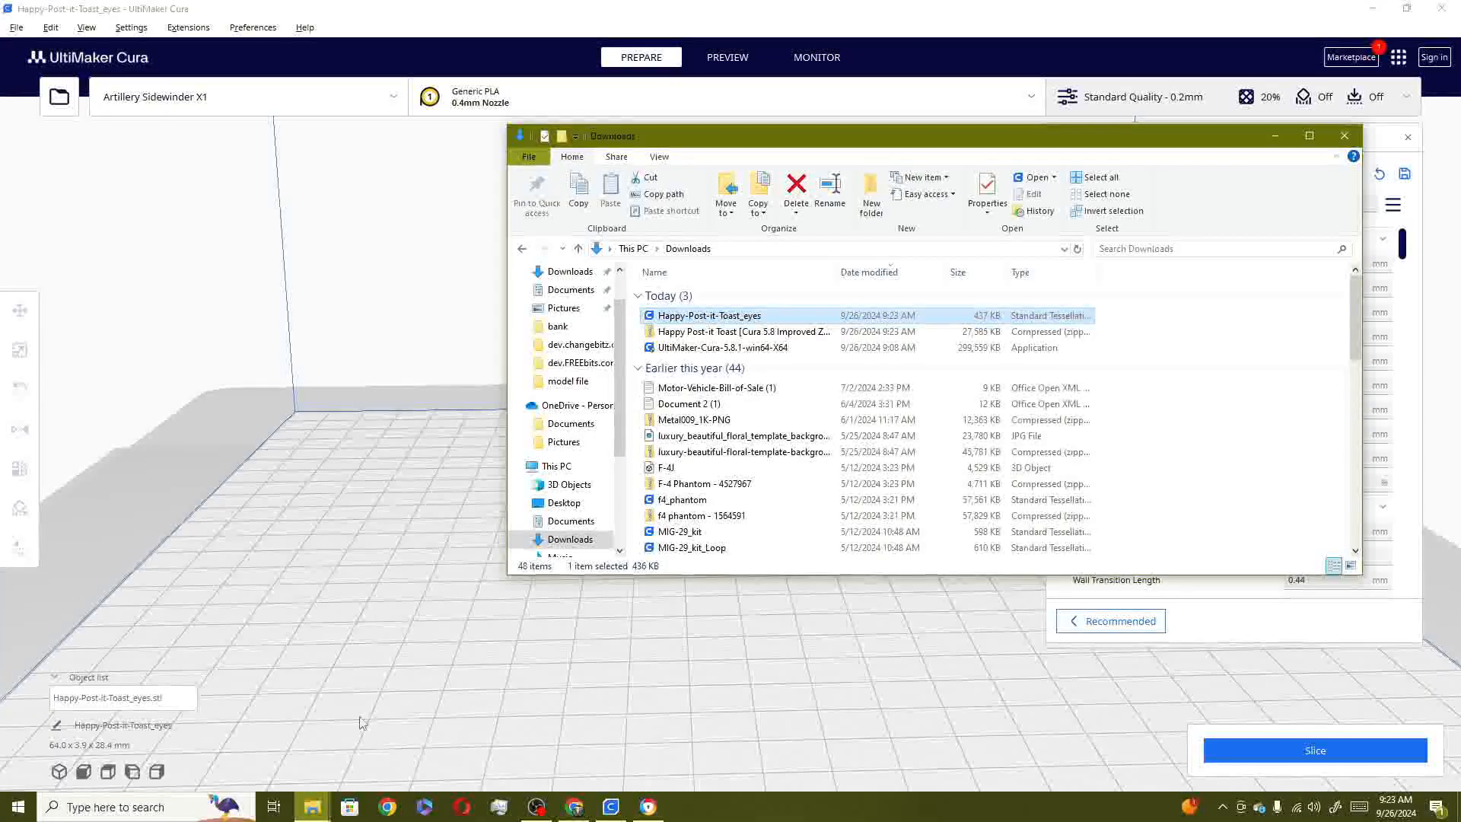
# Open the toast zip and copy the Happy-Post-it-Toast model into Downloads
pyautogui.click(743, 332)
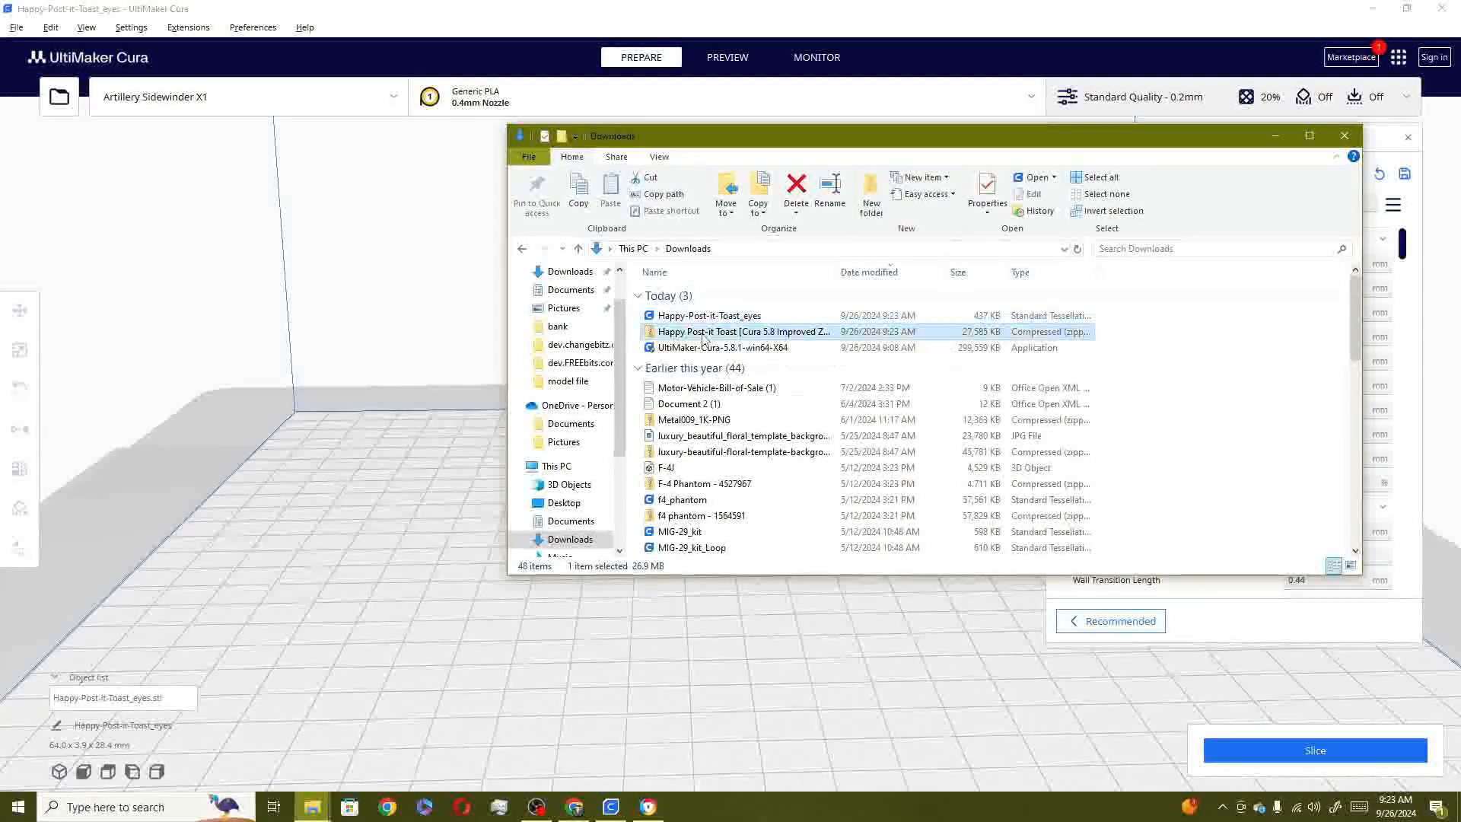
pyautogui.doubleClick(741, 331)
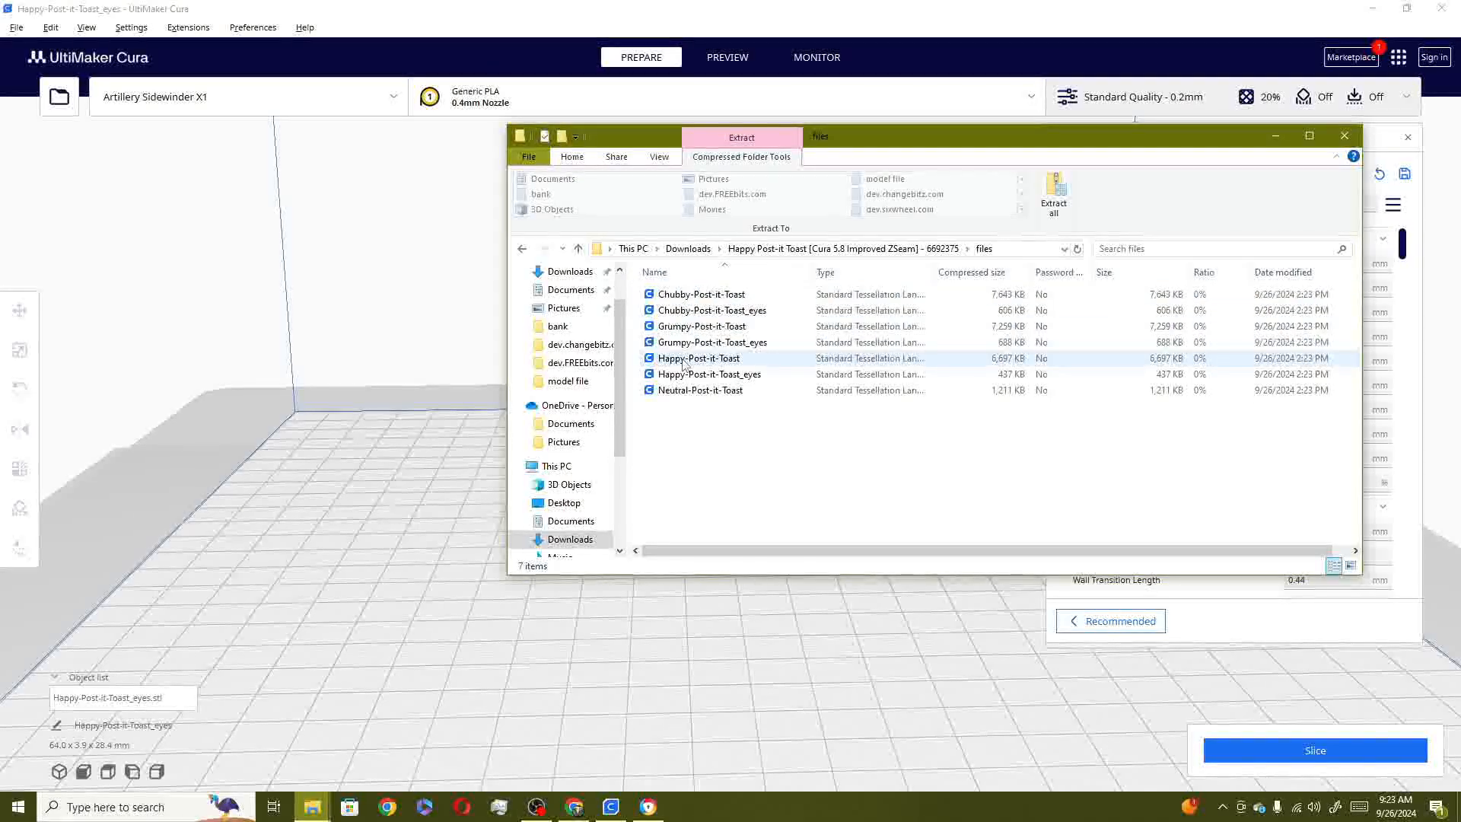
pyautogui.click(700, 389)
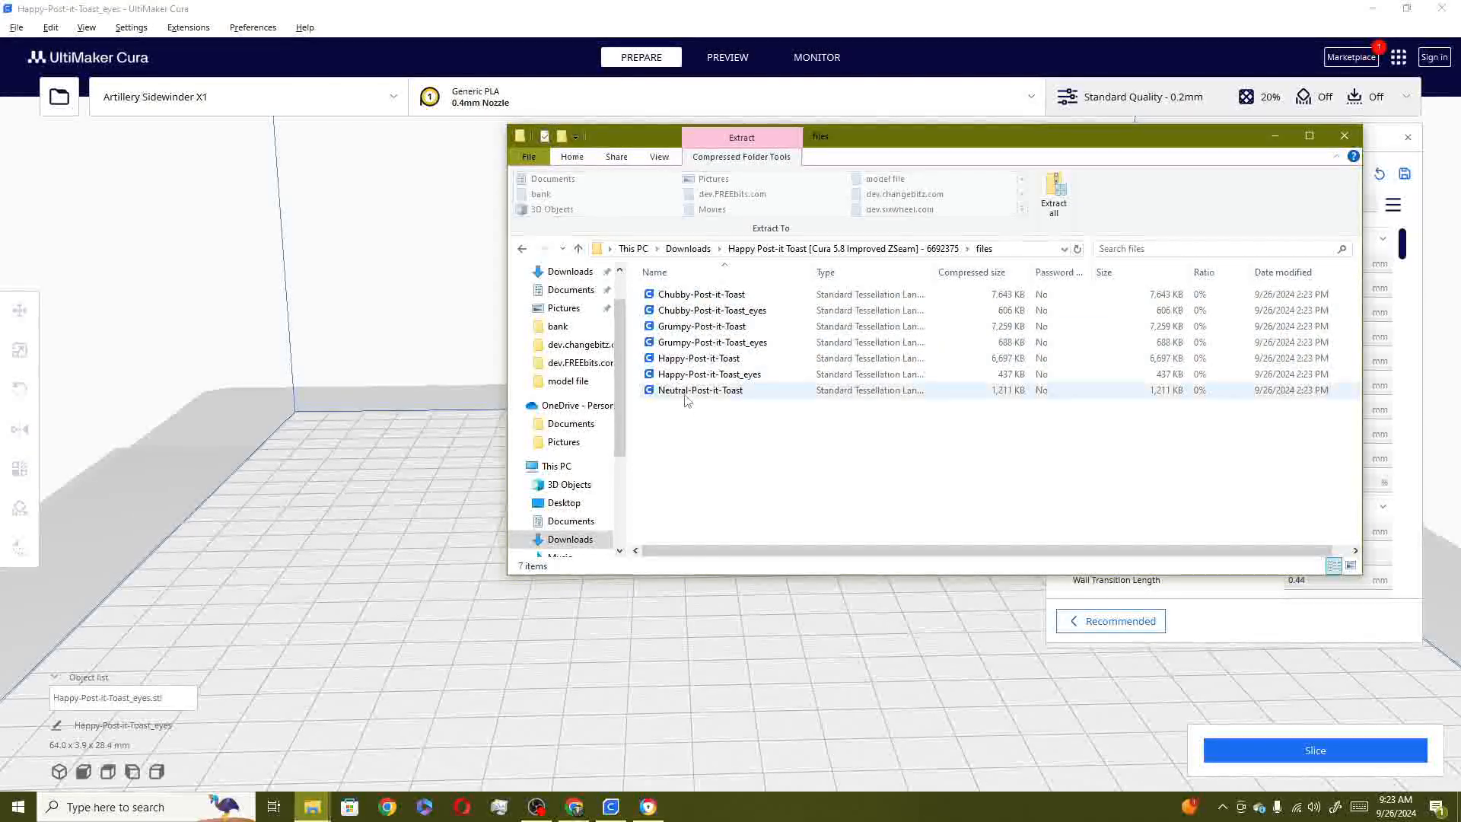
pyautogui.click(697, 357)
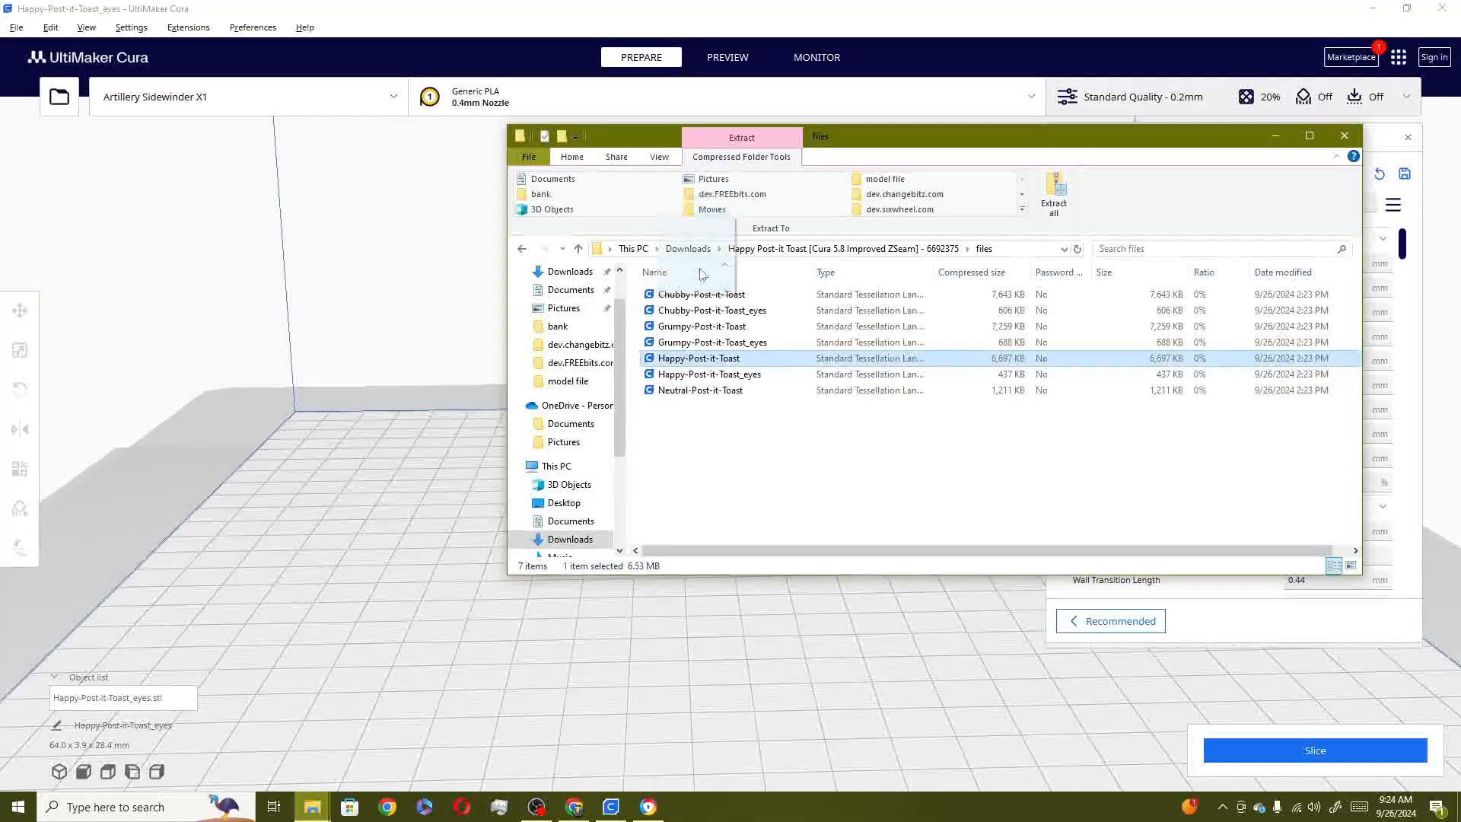
pyautogui.moveTo(687, 249)
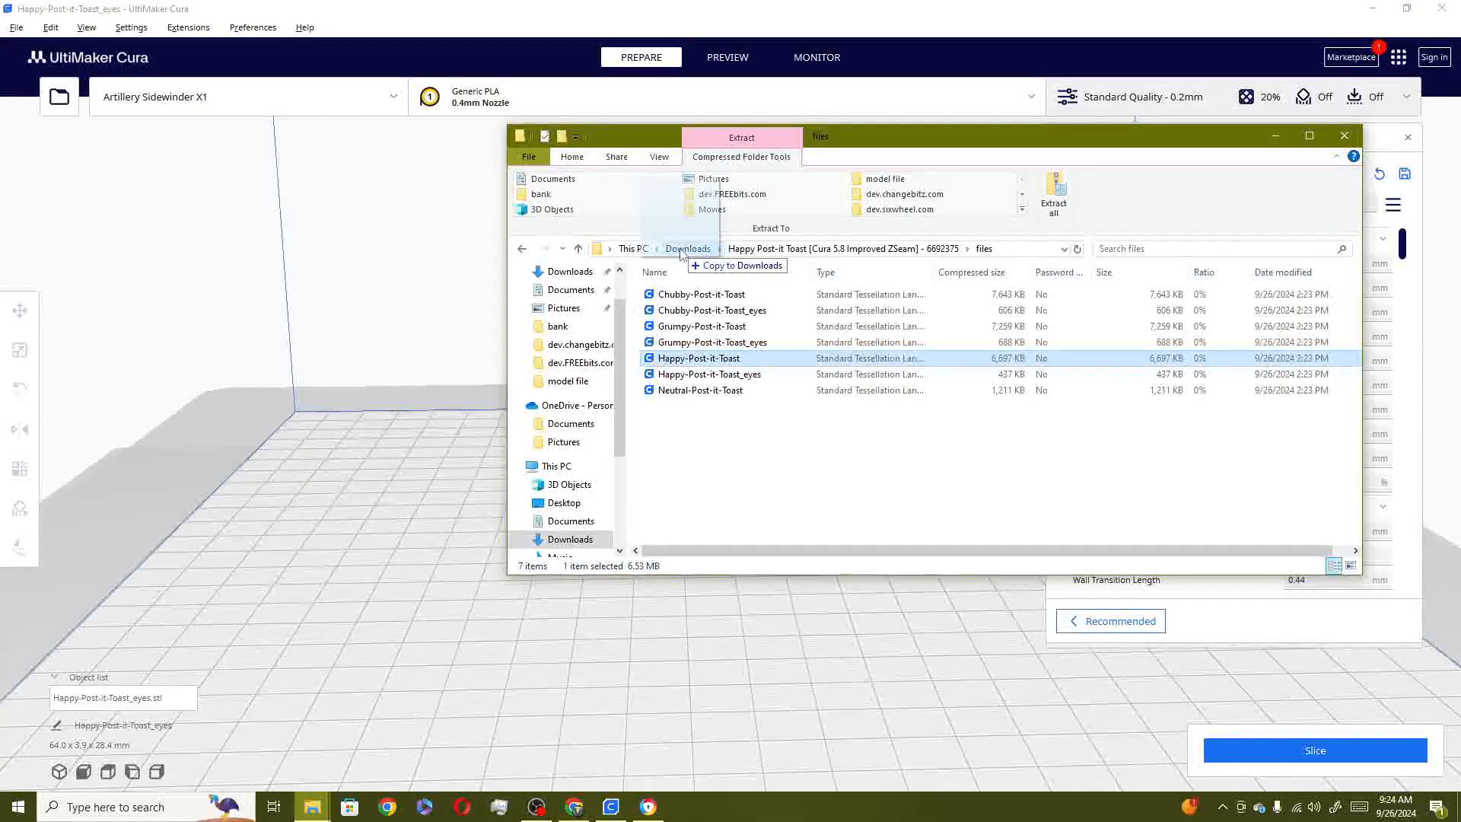
pyautogui.click(688, 249)
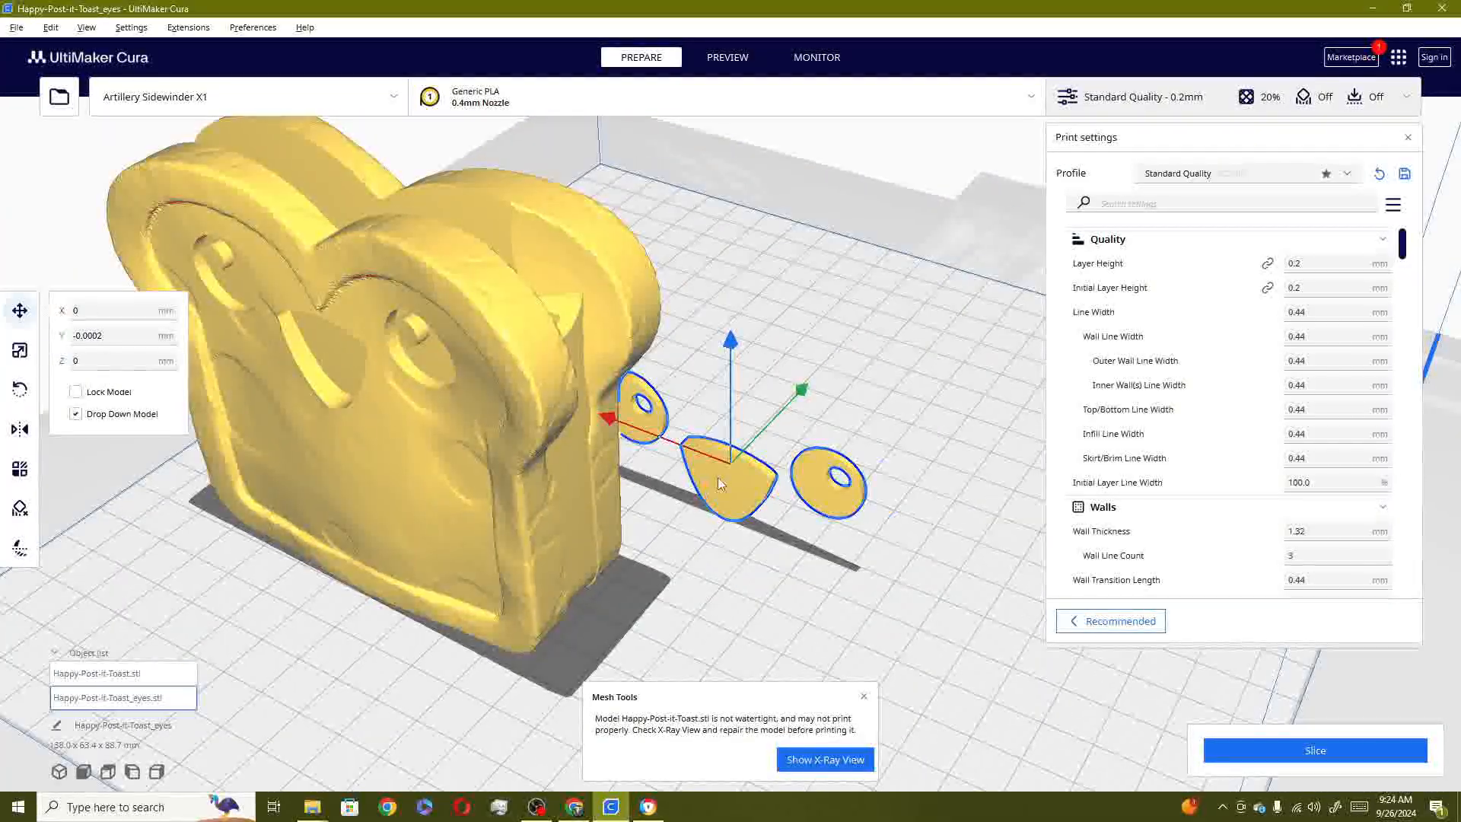
# Drag the Happy-Post-it-Toast body to a new position on the build plate
pyautogui.moveTo(726, 480); pyautogui.dragTo(847, 531)
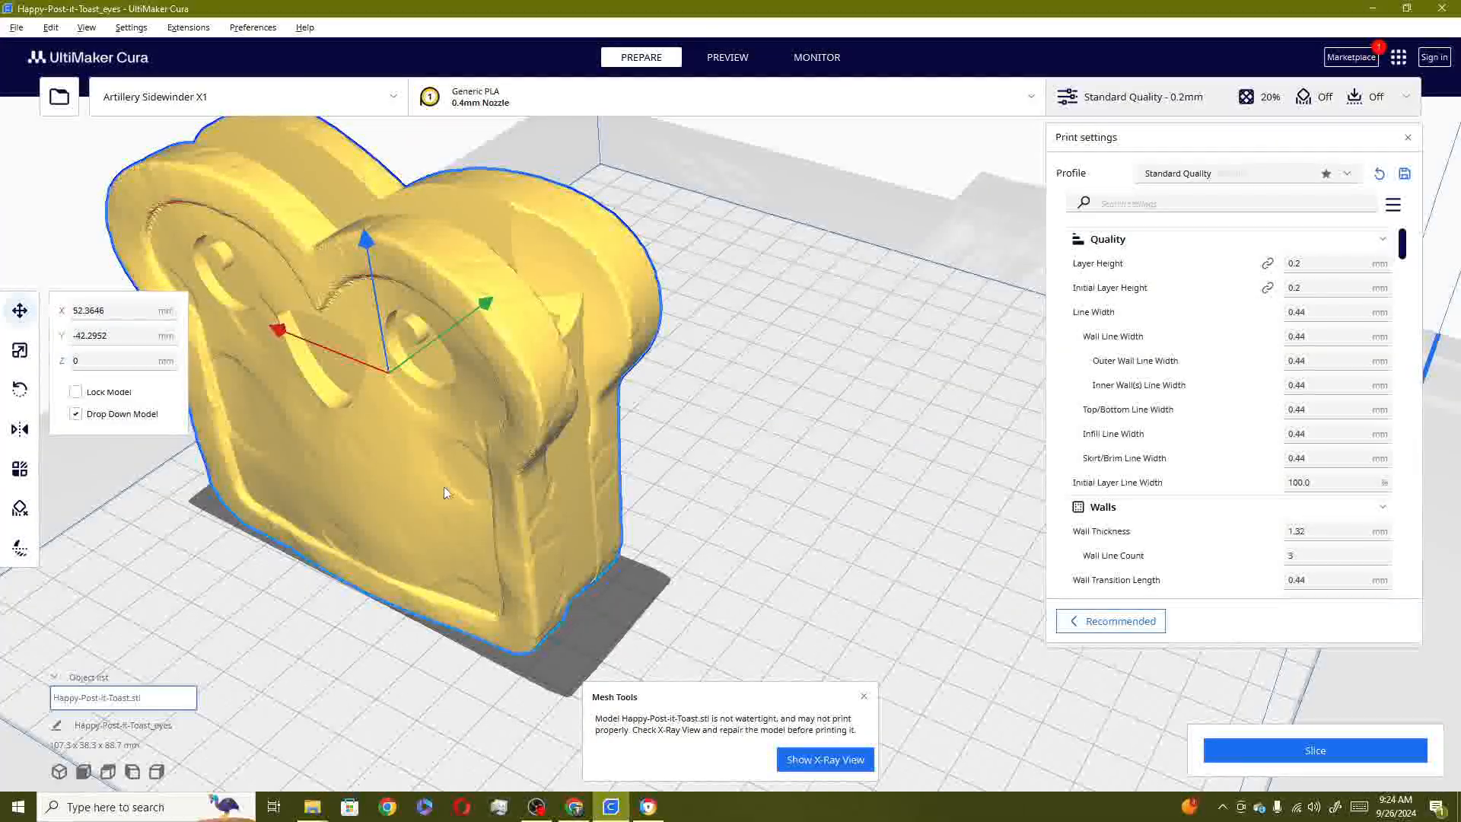
pyautogui.moveTo(443, 492); pyautogui.dragTo(530, 543)
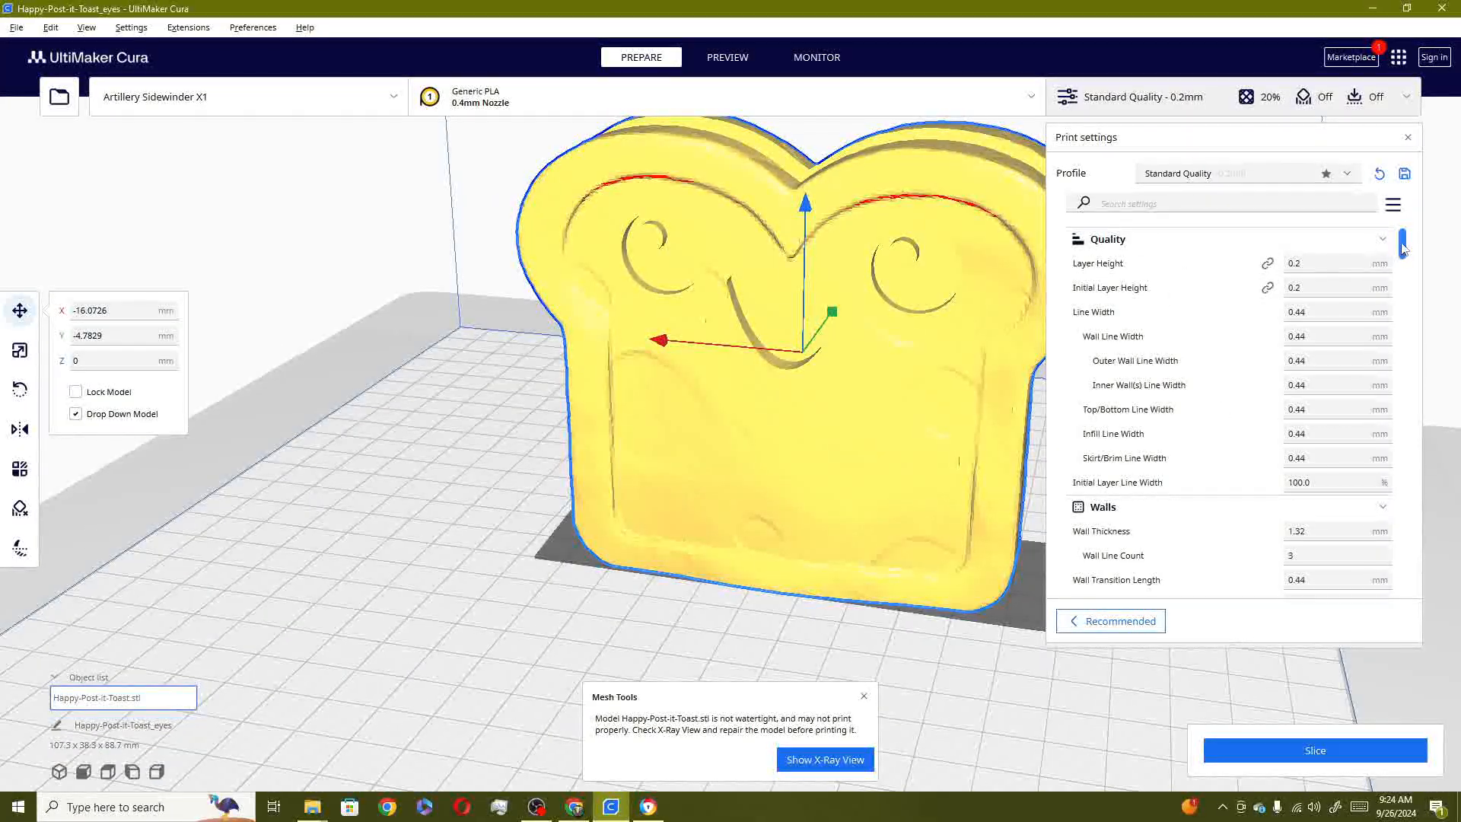
# Set Z seam alignment to Sharpest Corner and browse the Seam Corner Preference options
pyautogui.scroll(-3)
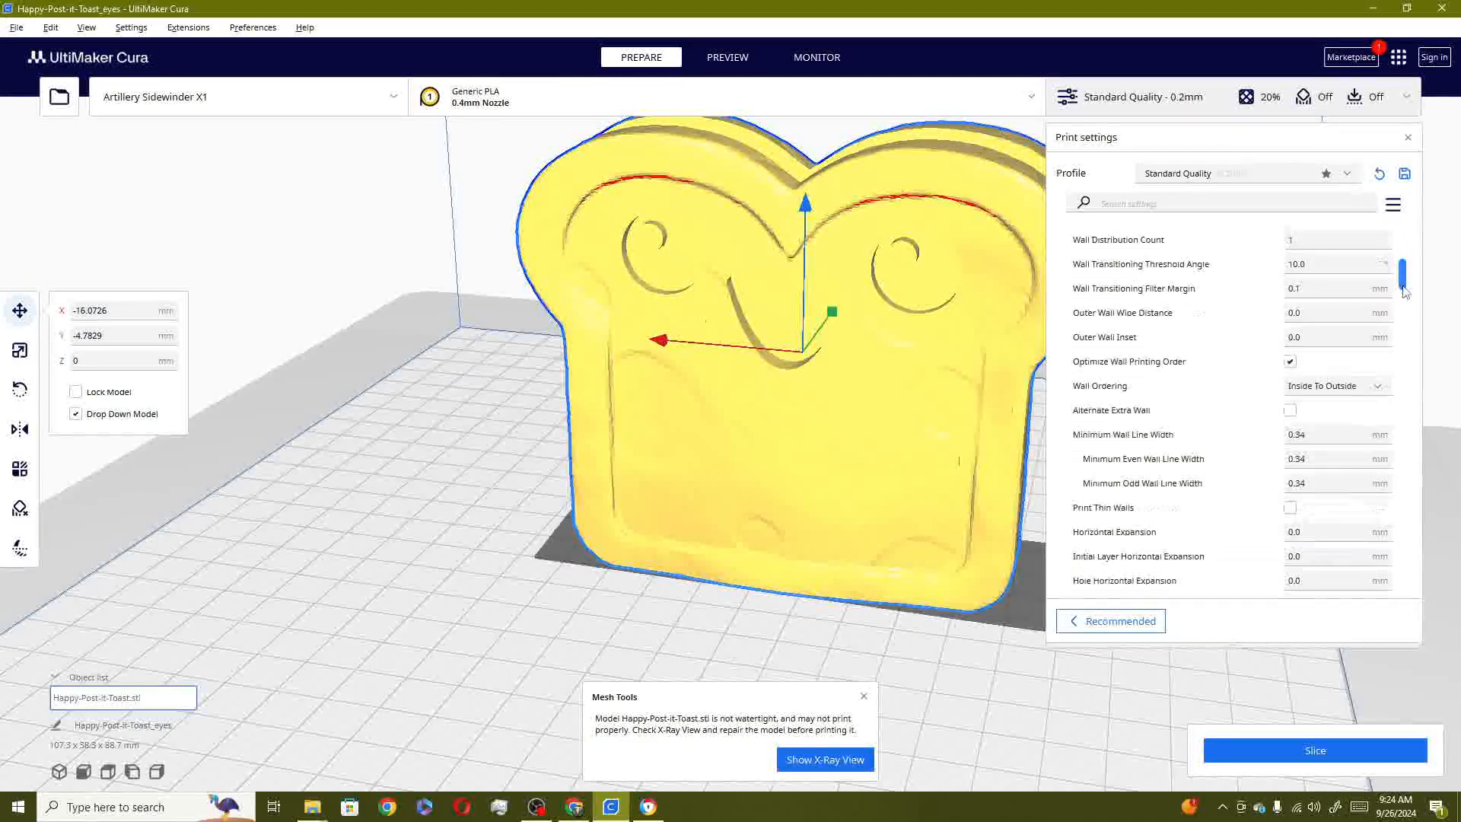
pyautogui.scroll(-3)
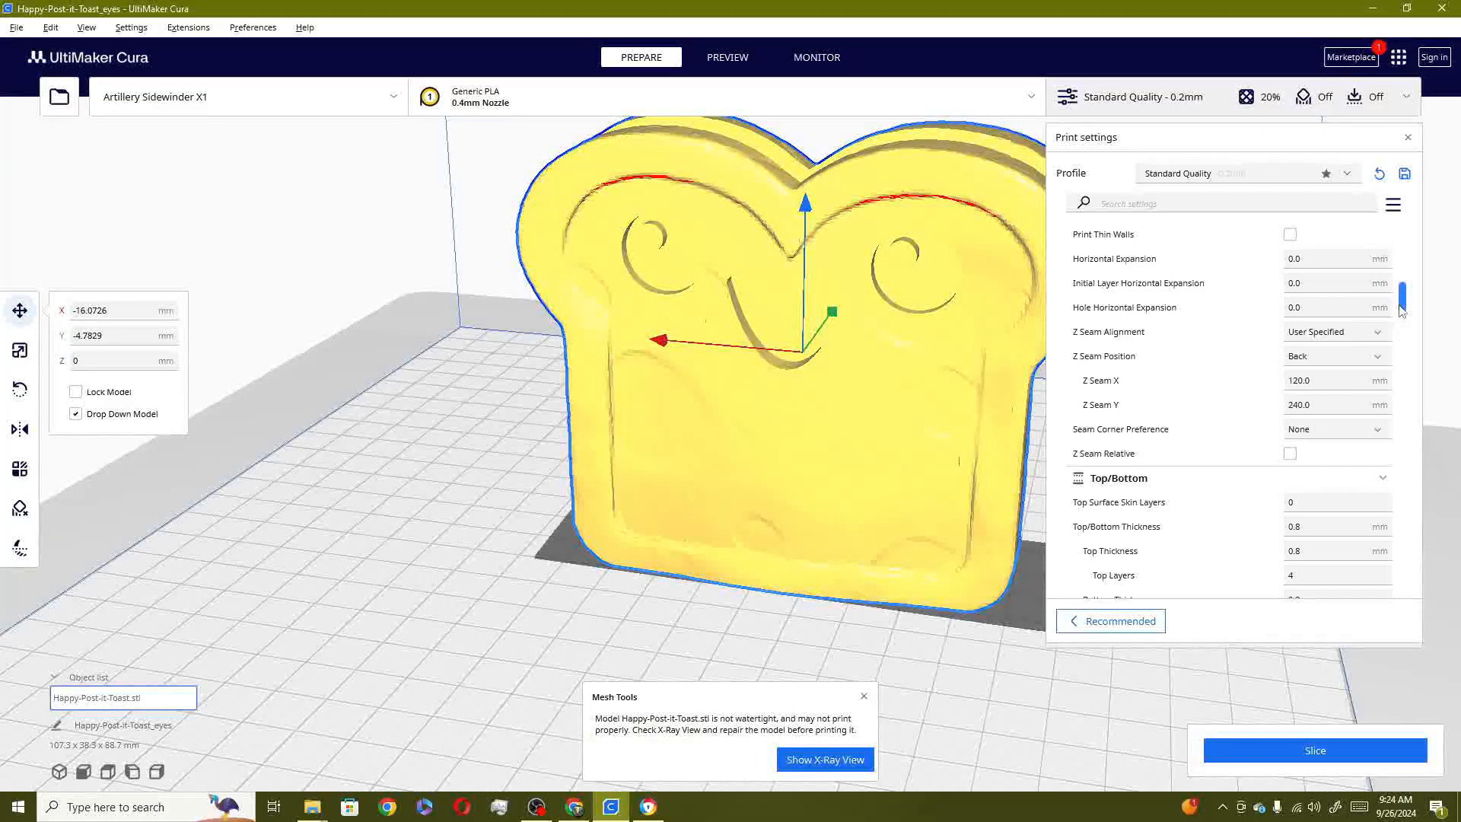
pyautogui.click(1336, 331)
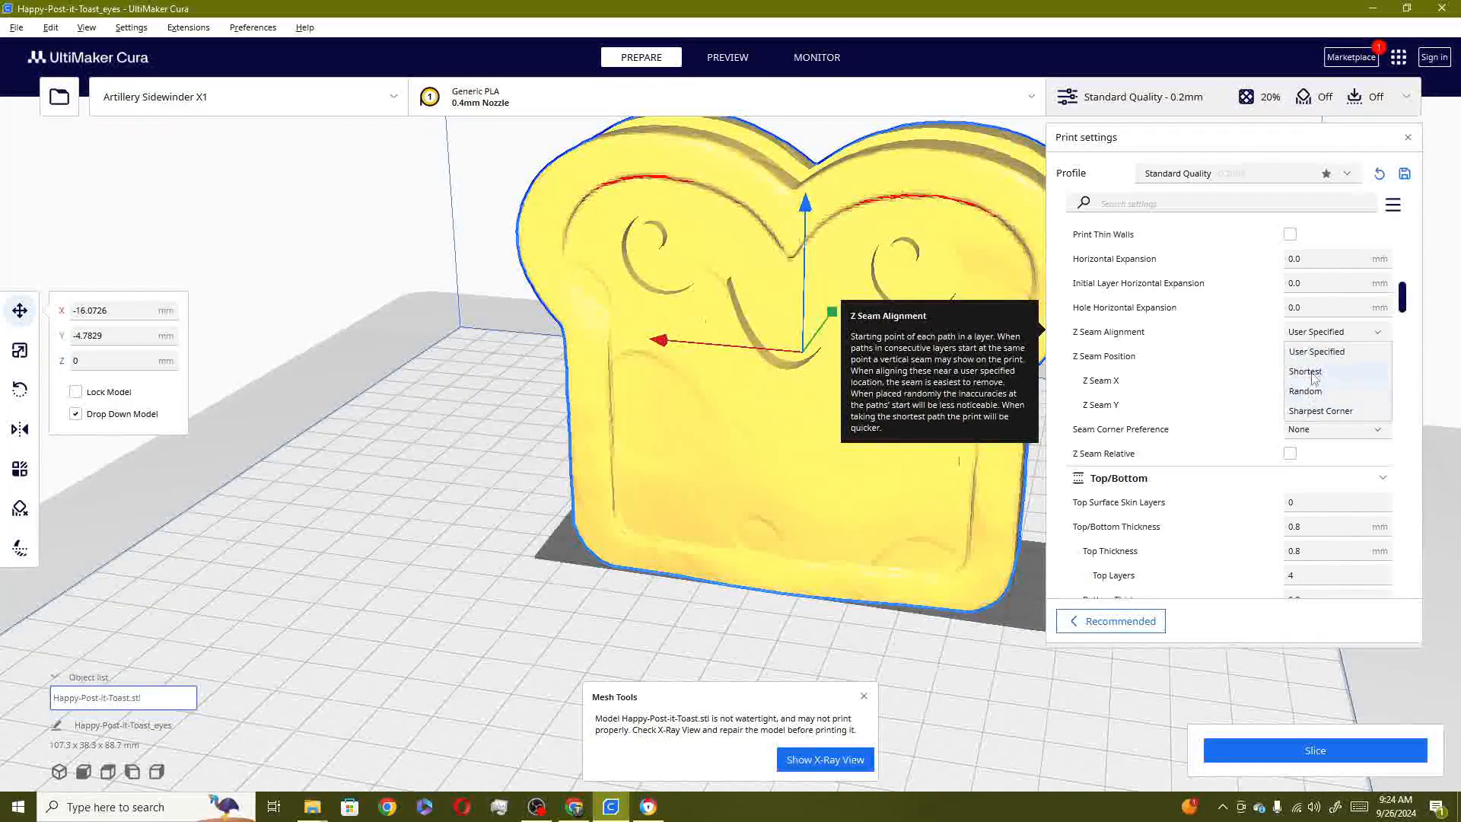
pyautogui.click(1320, 410)
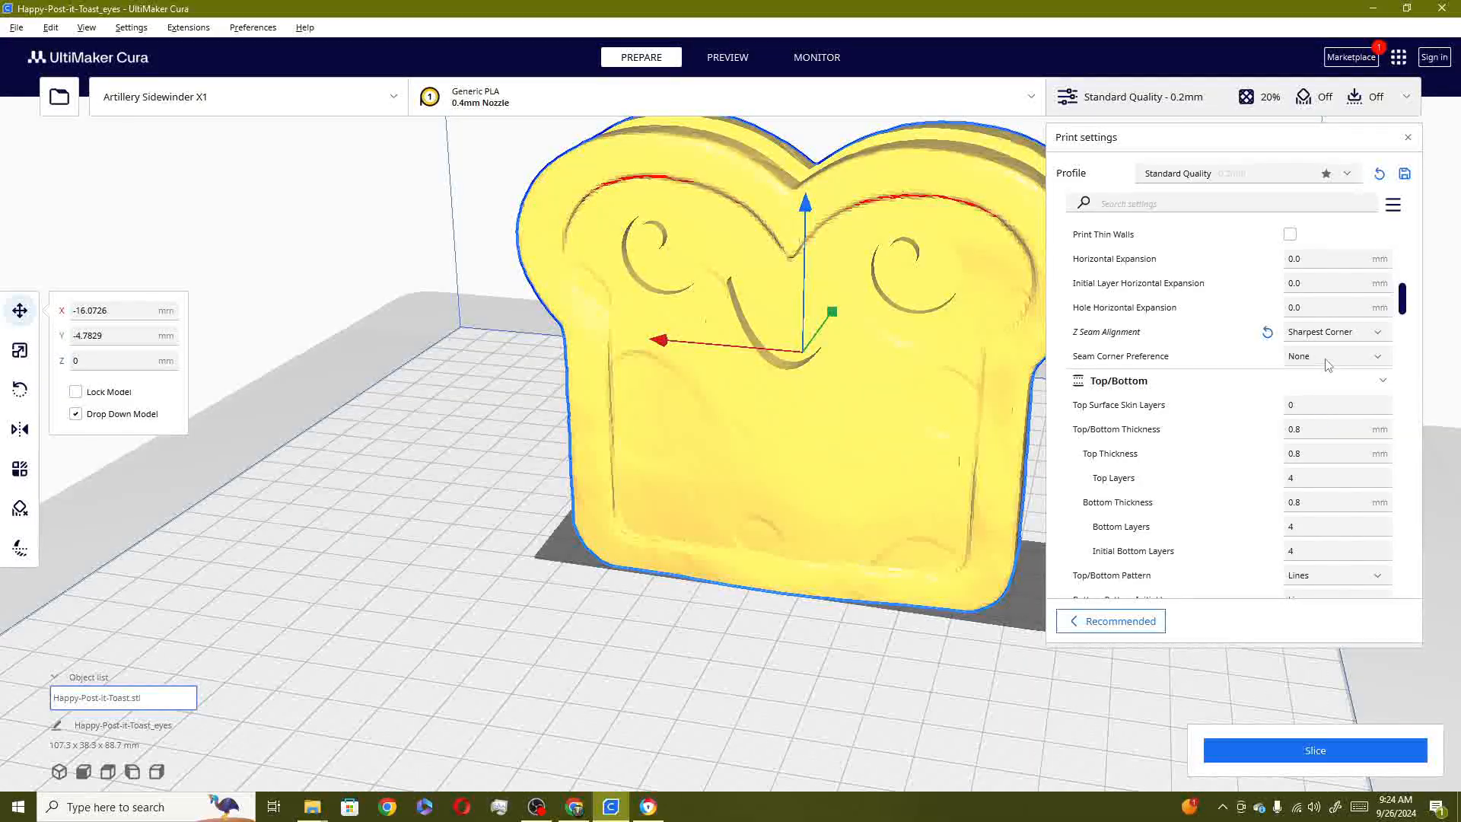
pyautogui.click(1356, 356)
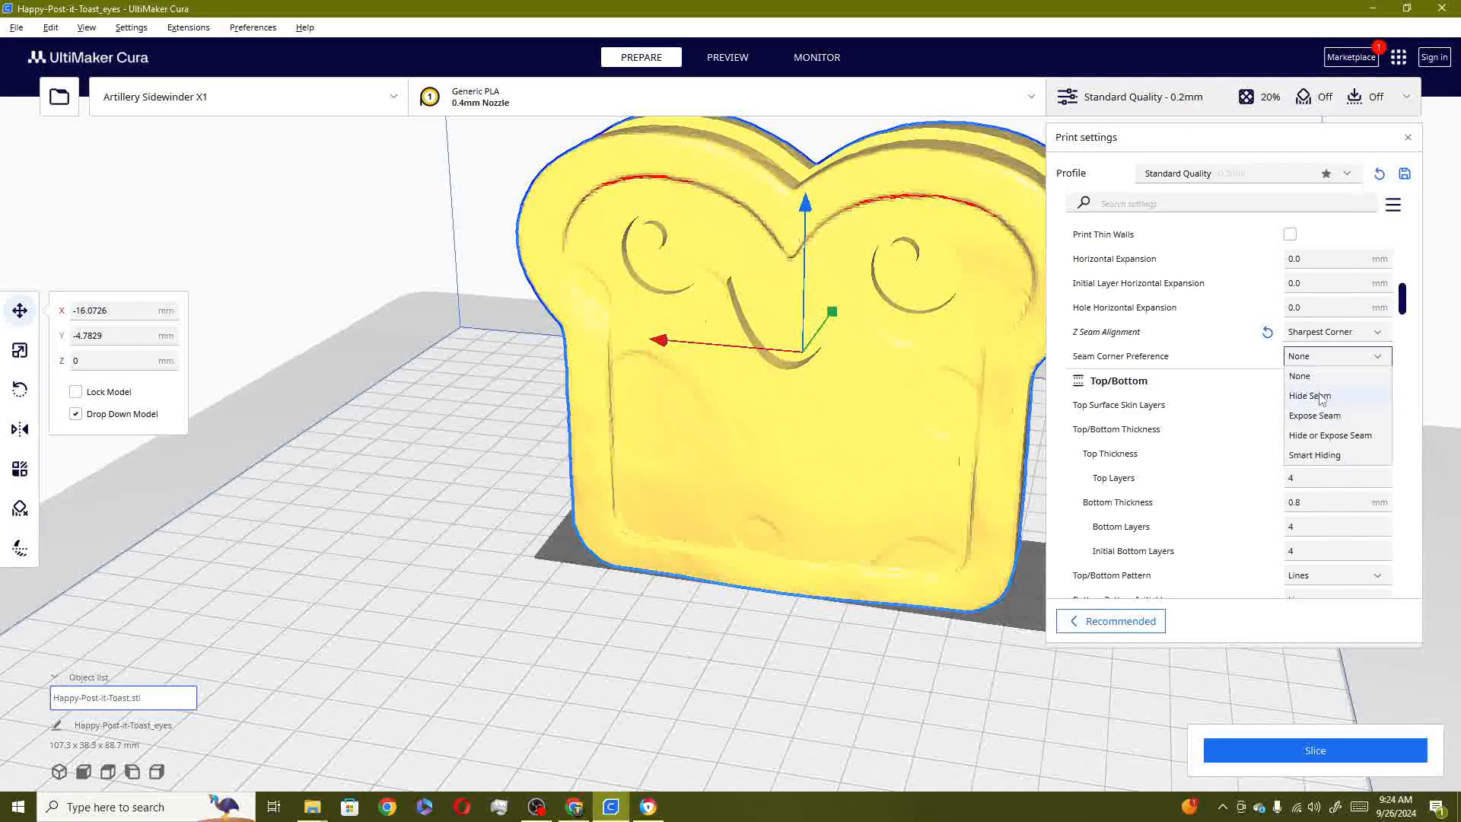
pyautogui.click(1309, 395)
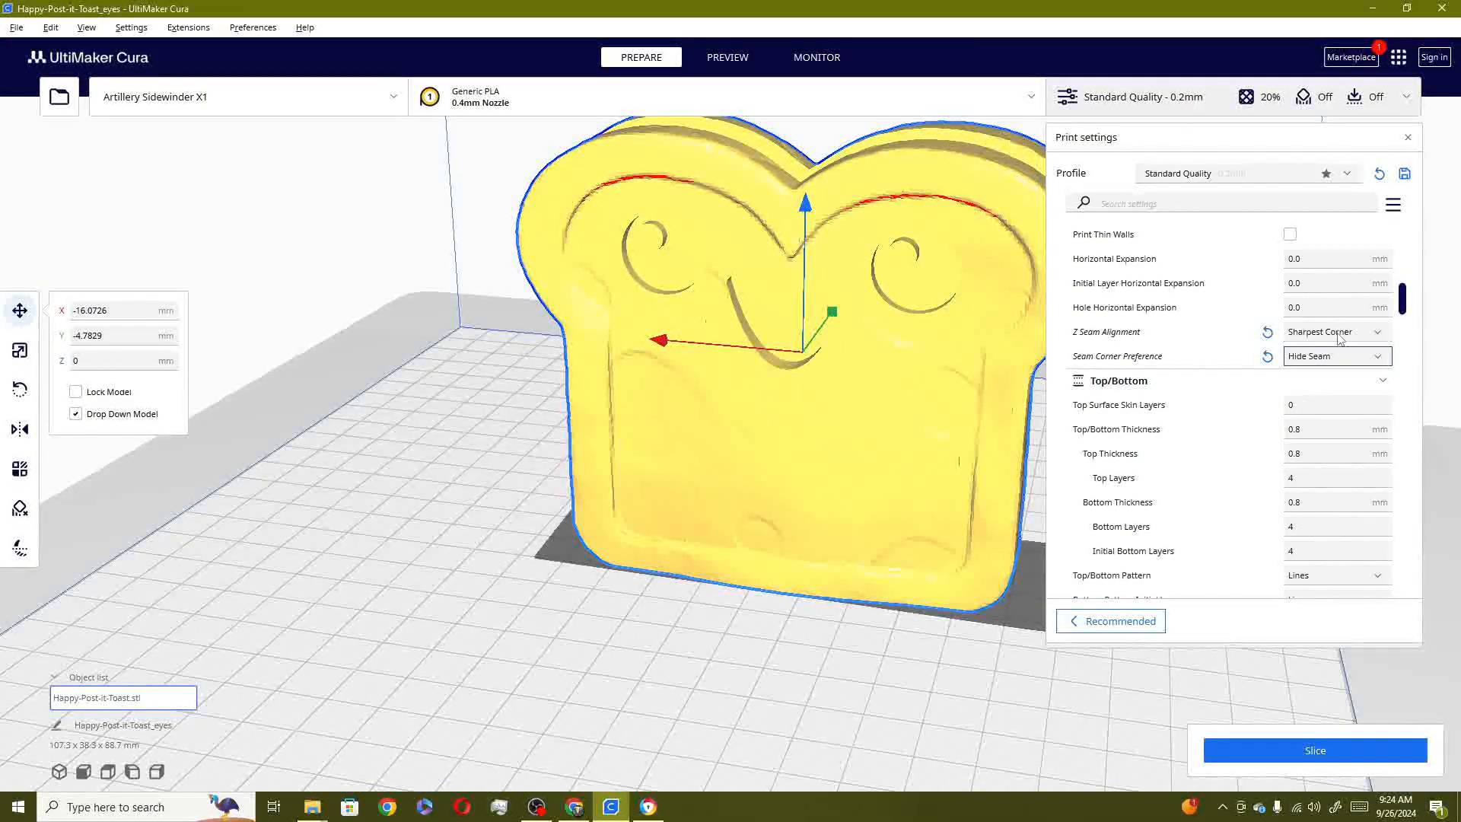
pyautogui.click(1336, 331)
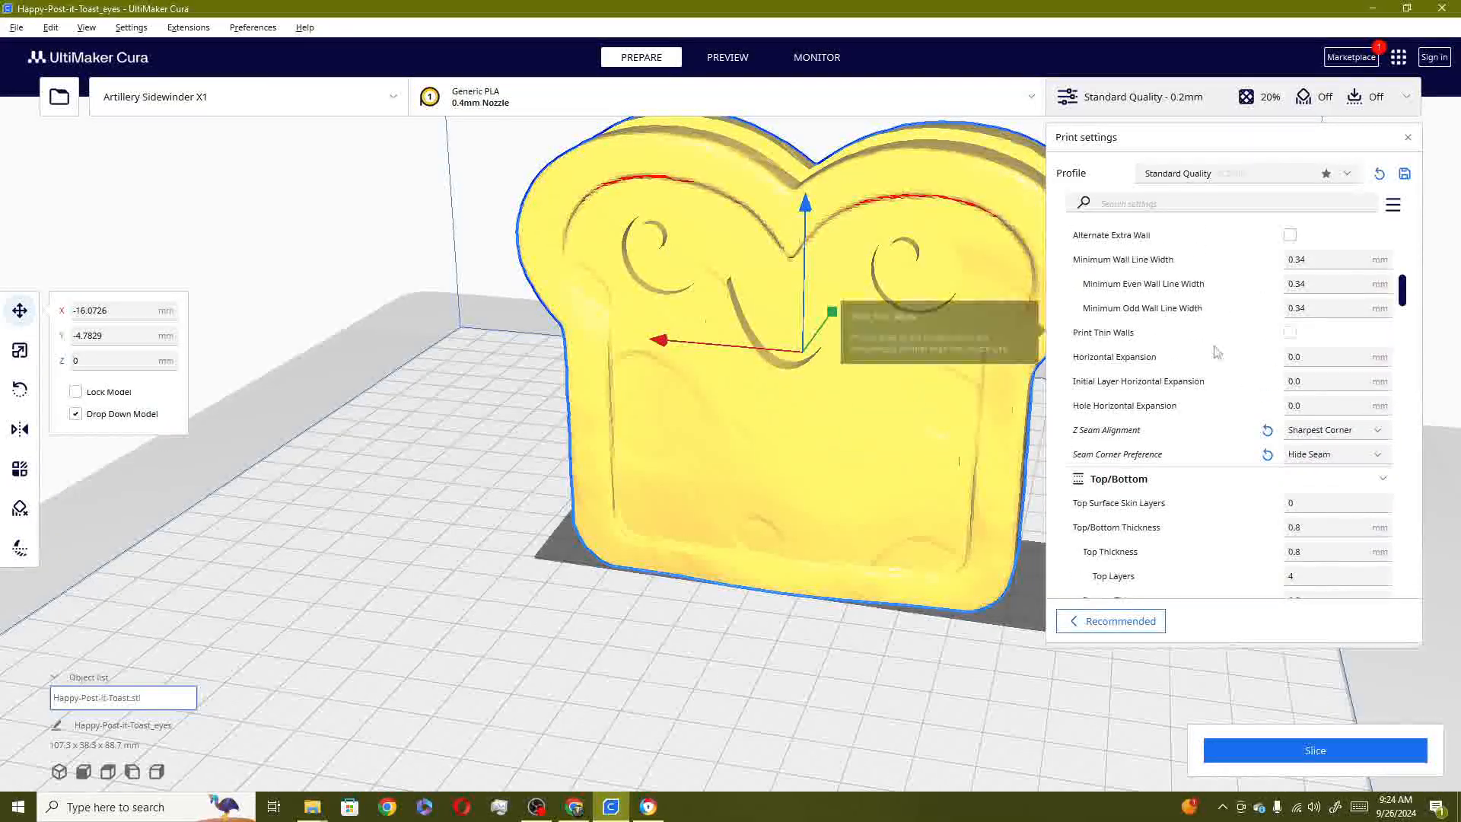
# Try Shortest, User Specified and Random seam alignments, ending back on Sharpest Corner
pyautogui.click(1336, 430)
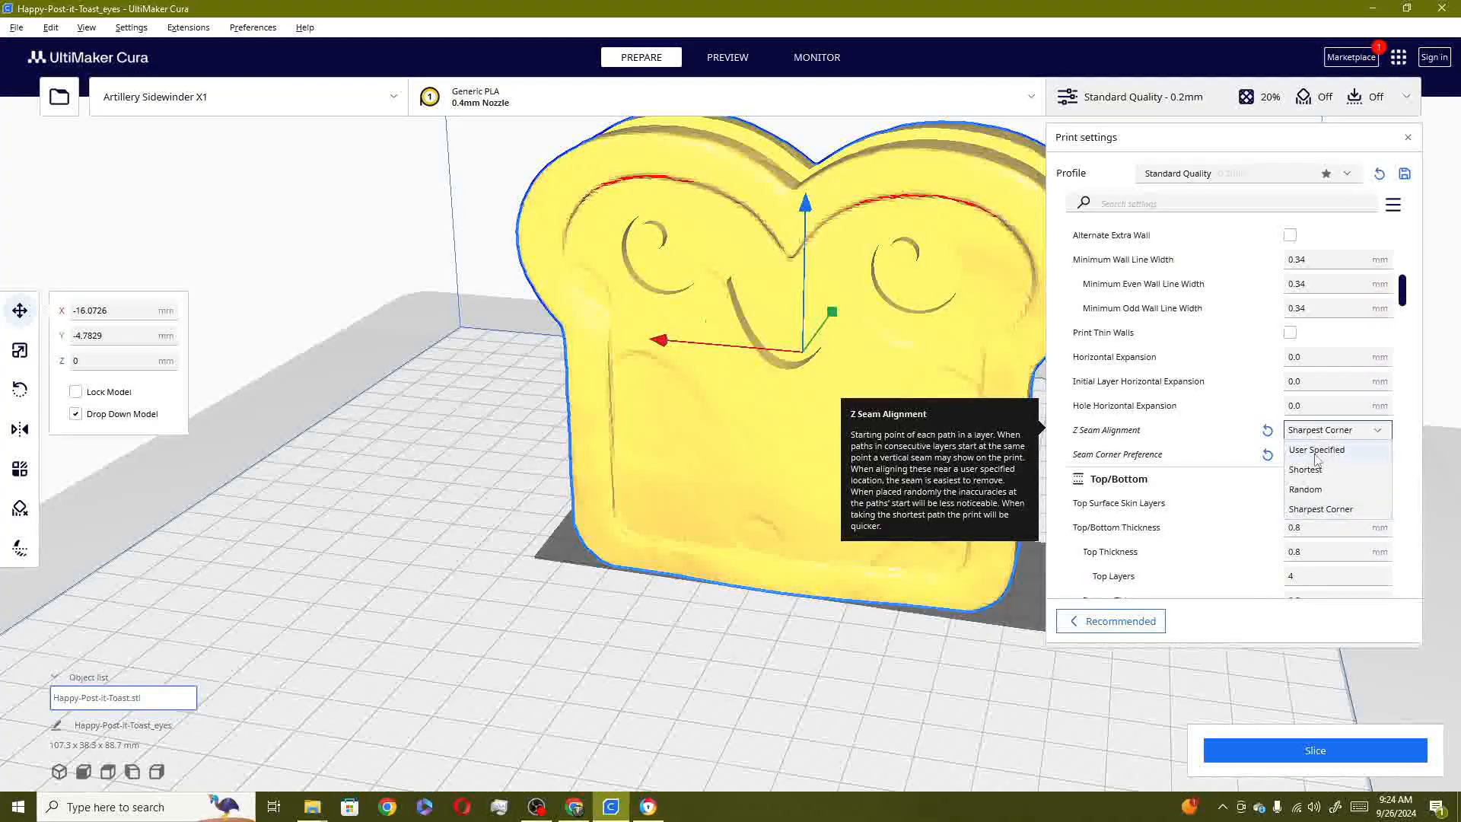
pyautogui.click(1305, 468)
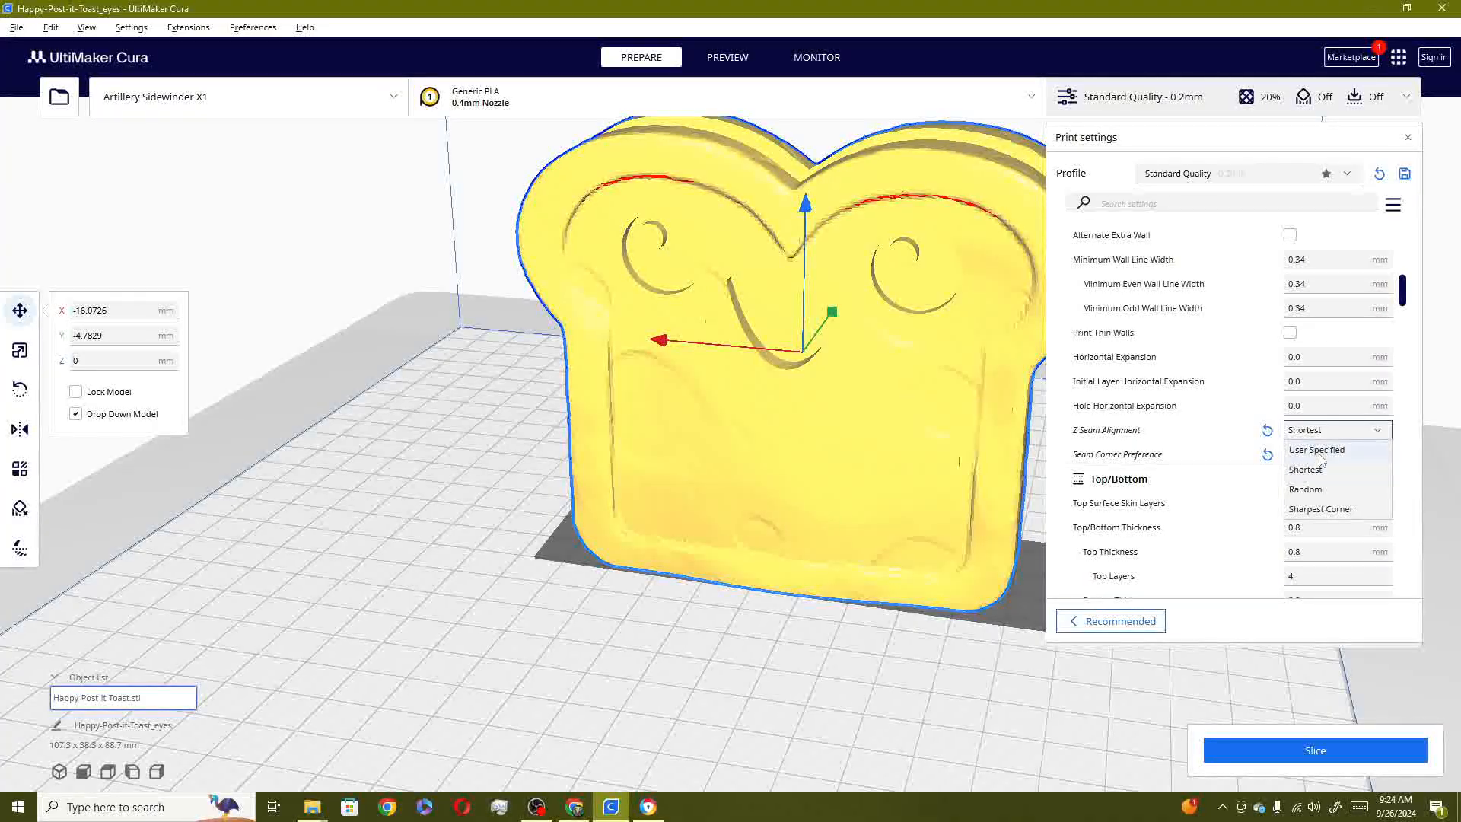
pyautogui.click(1316, 450)
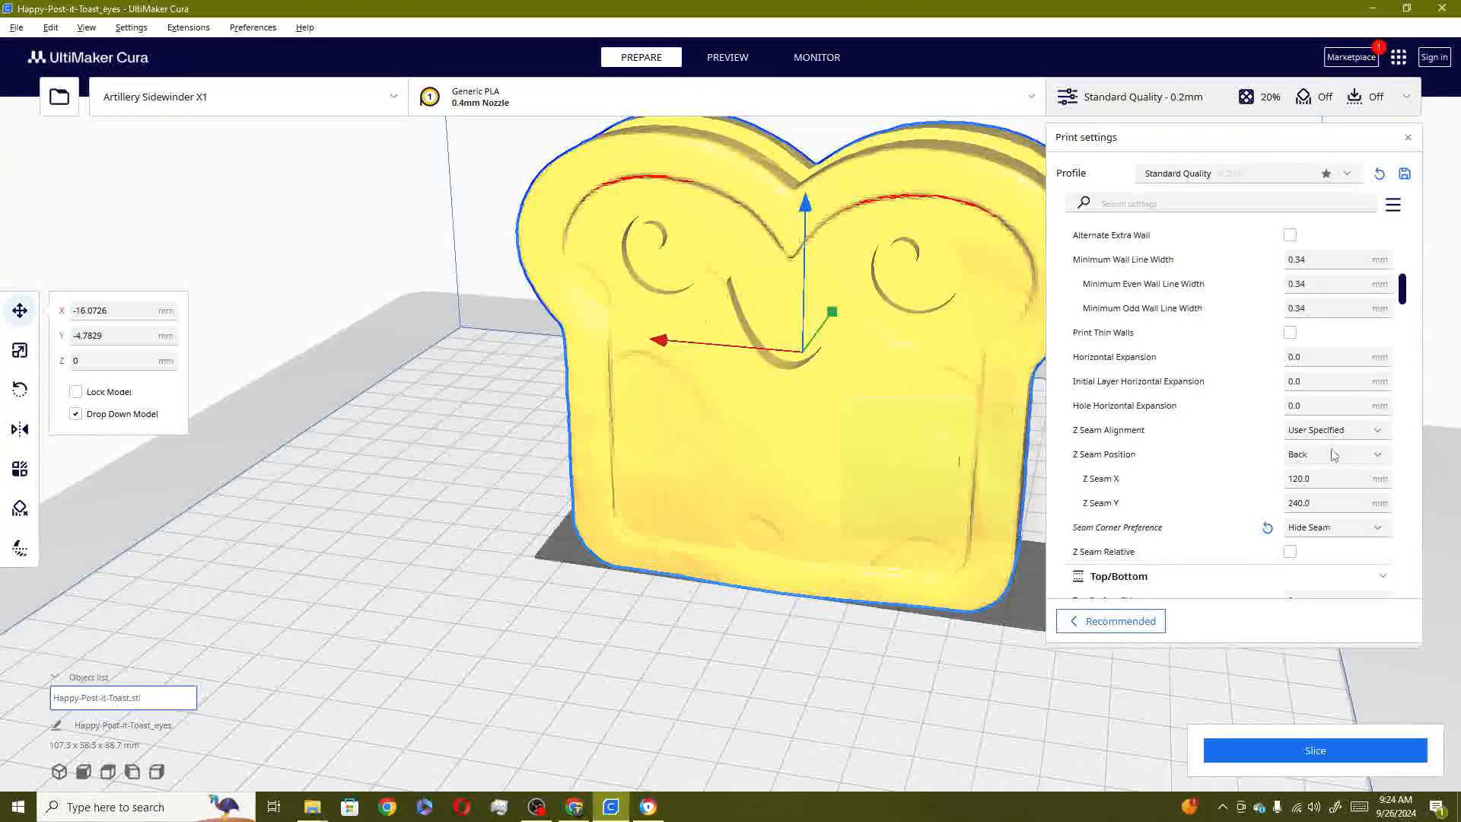
pyautogui.moveTo(1332, 454)
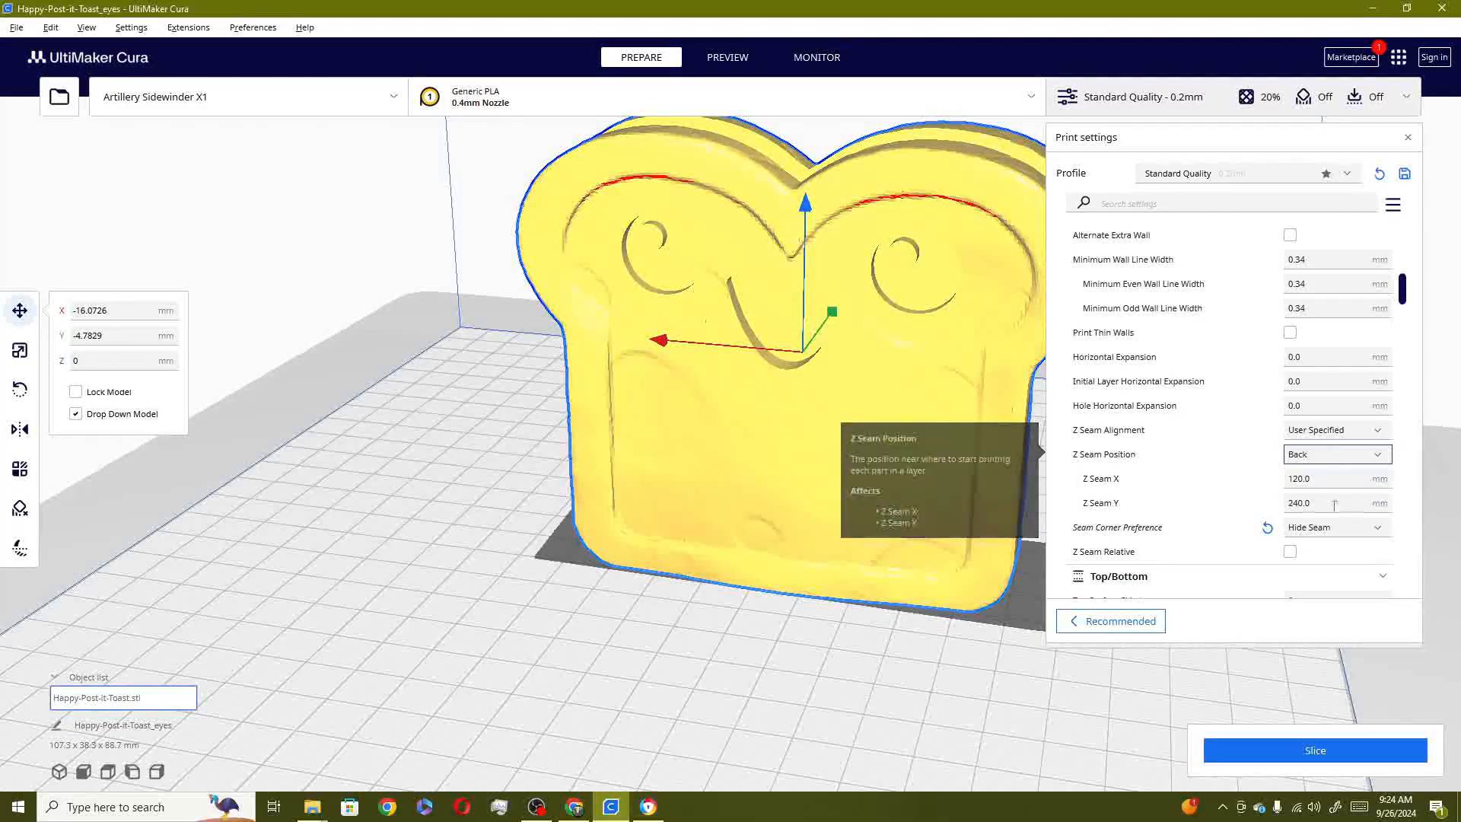
pyautogui.moveTo(1331, 461)
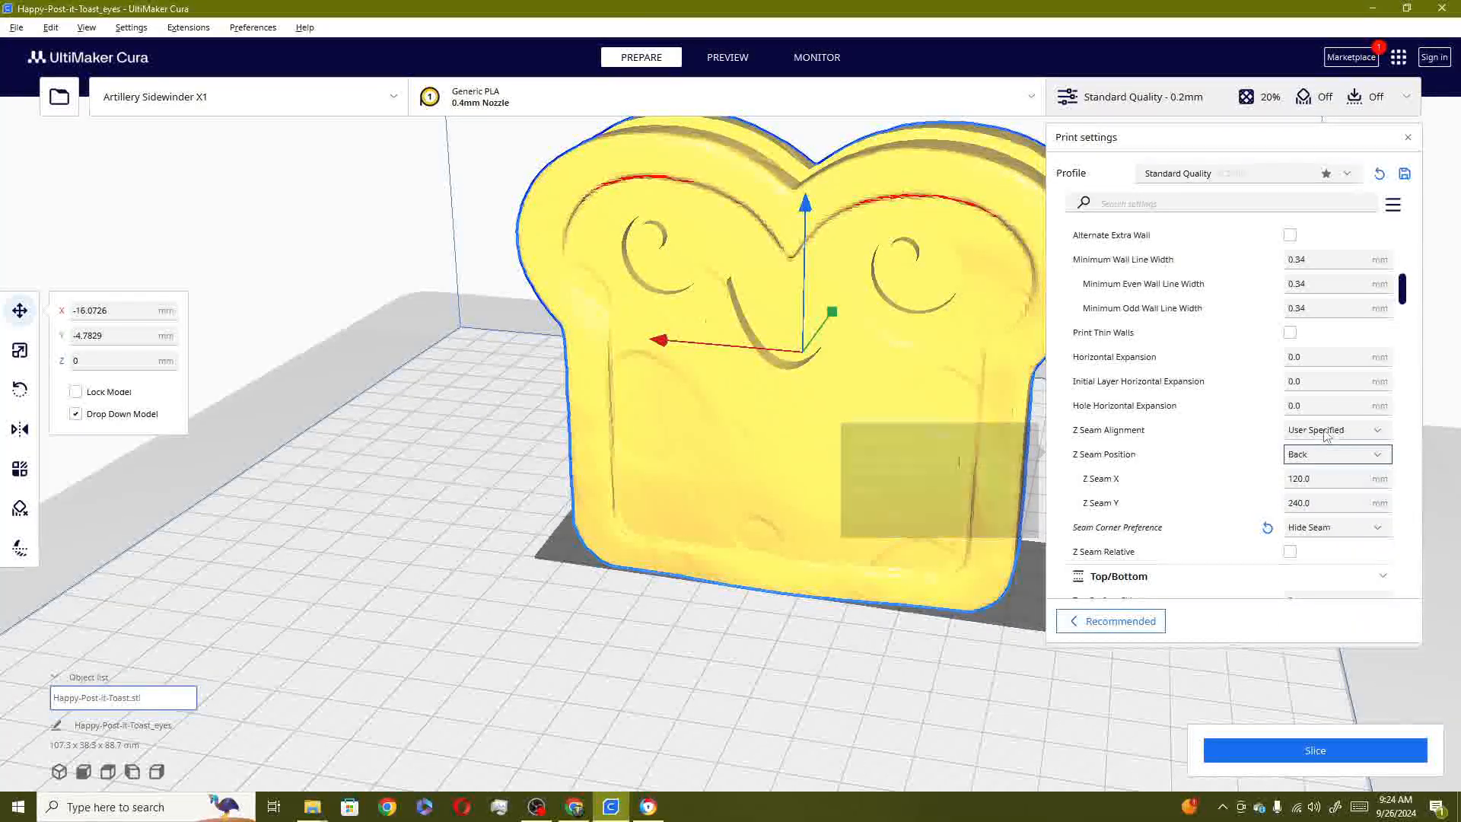
pyautogui.click(1336, 430)
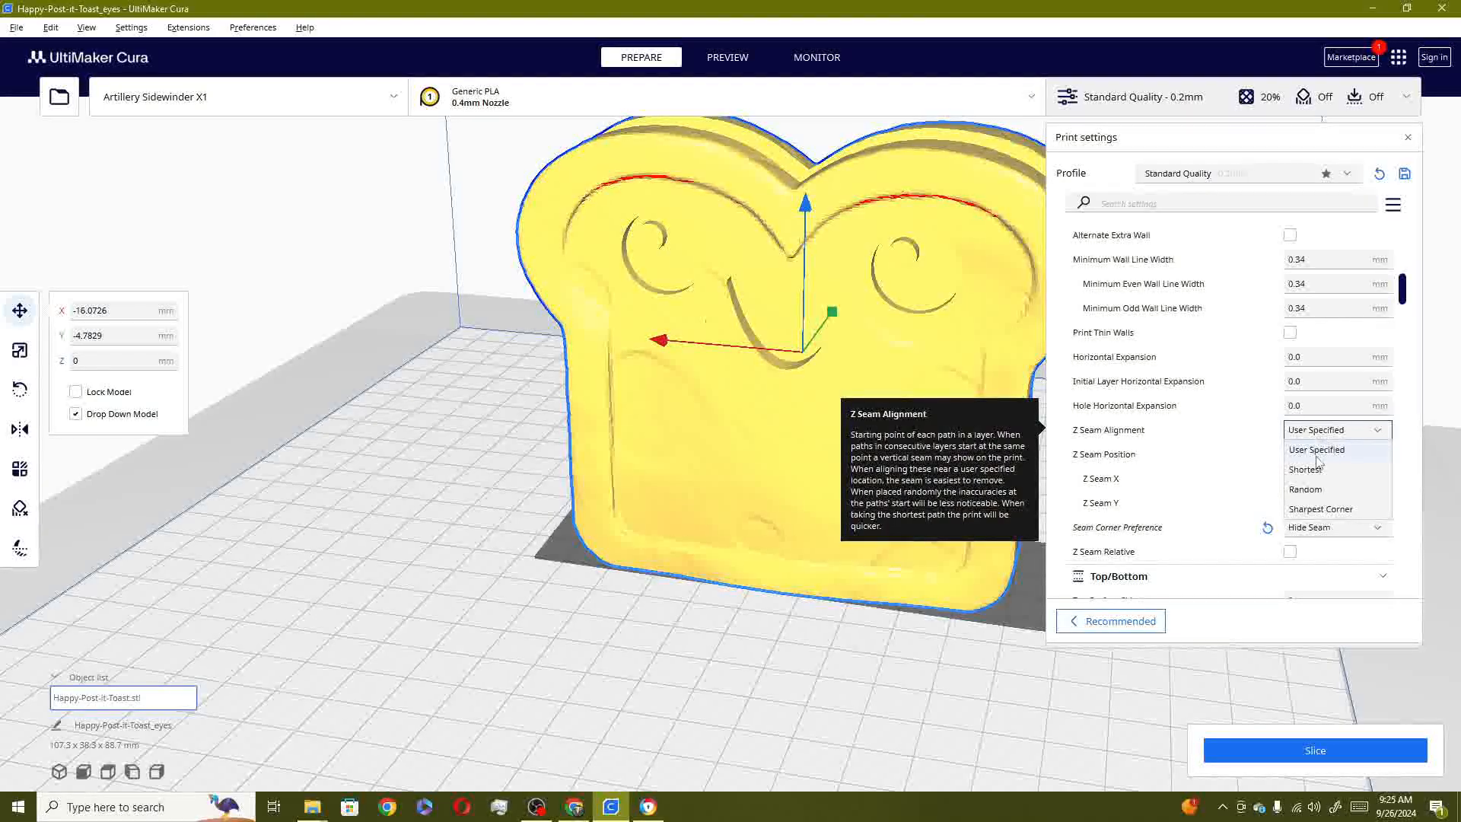
pyautogui.click(1304, 489)
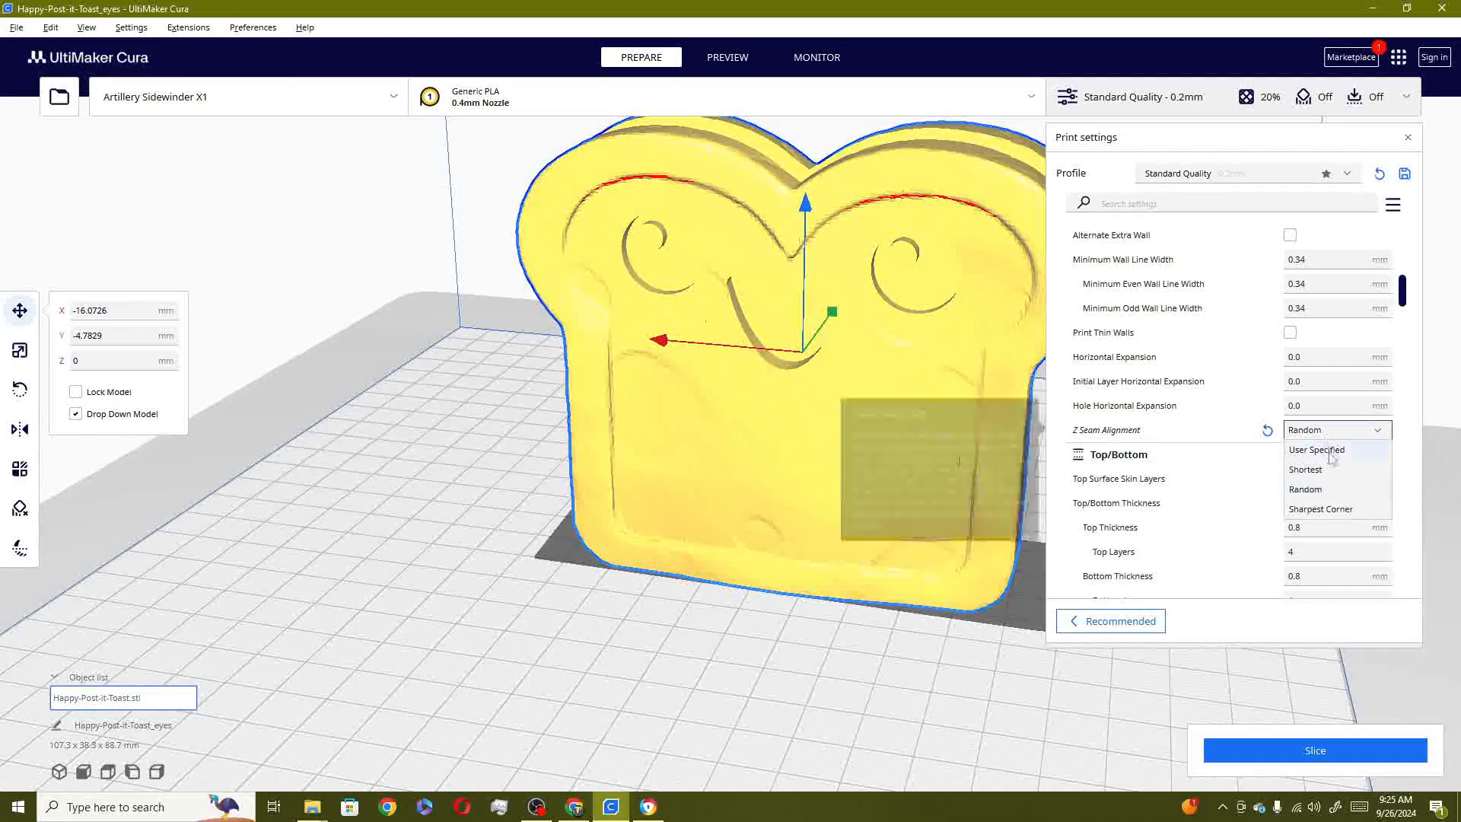
pyautogui.click(1304, 469)
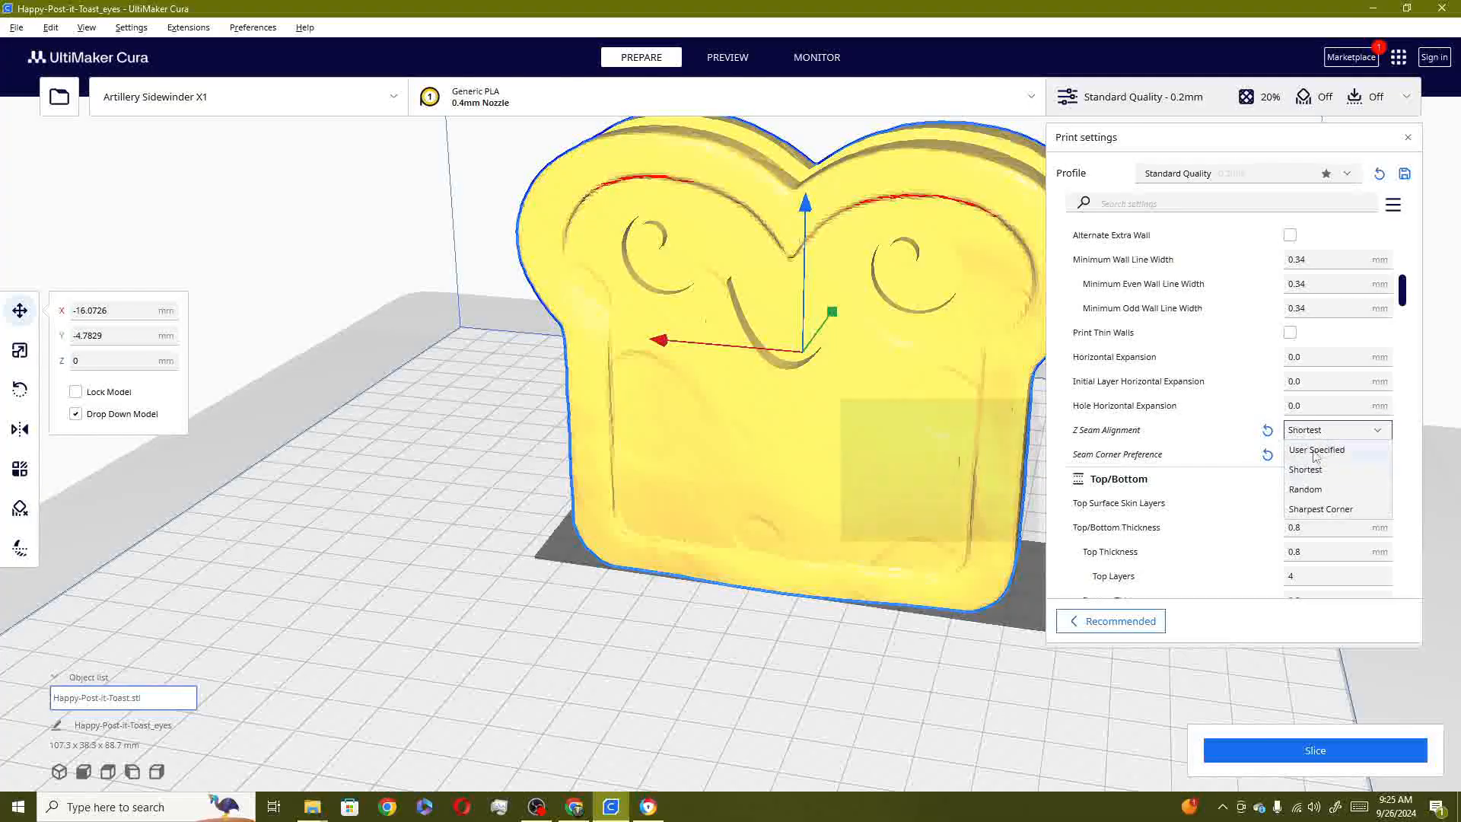
pyautogui.click(1320, 508)
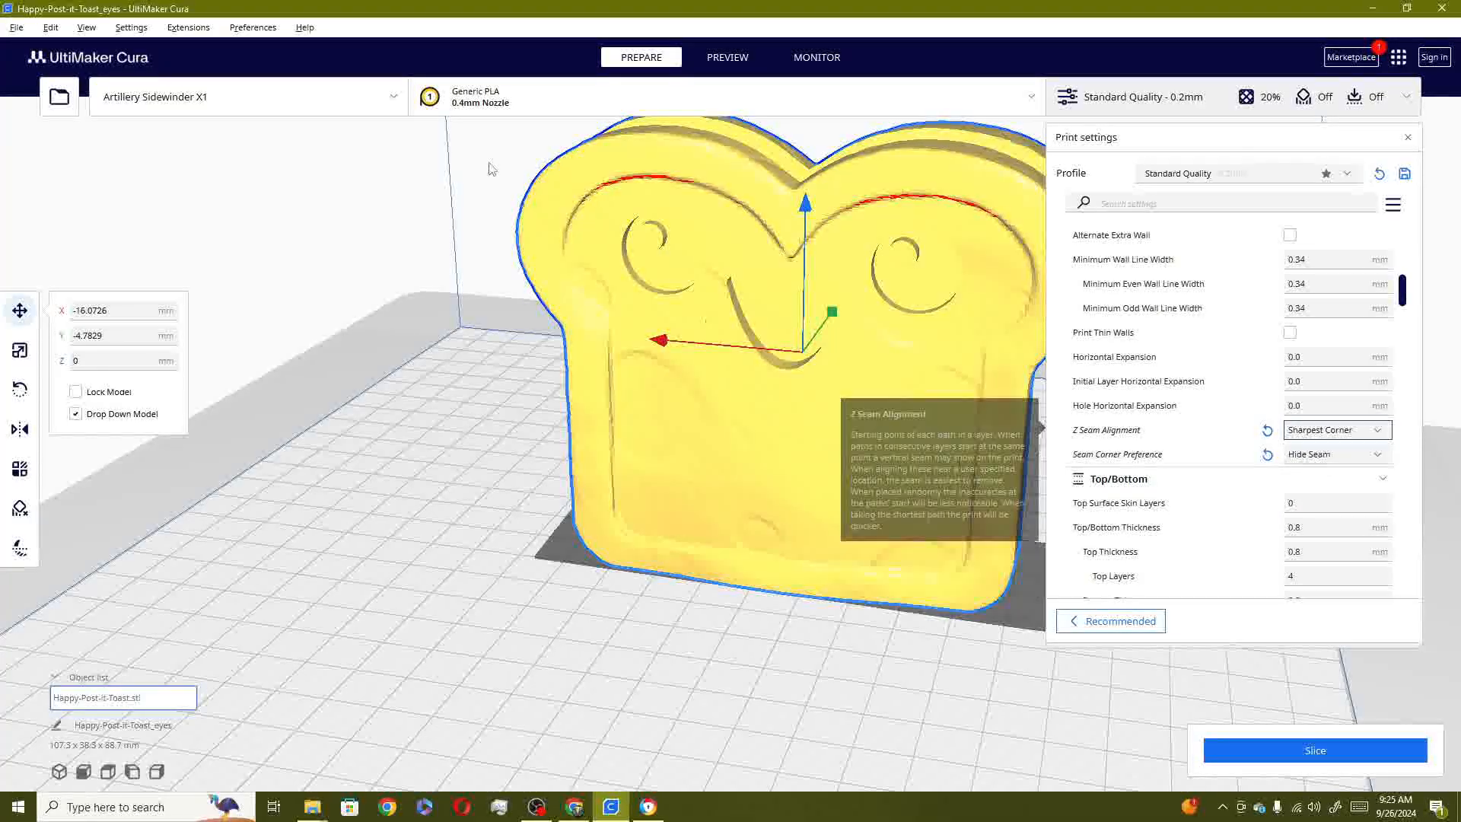
pyautogui.click(192, 28)
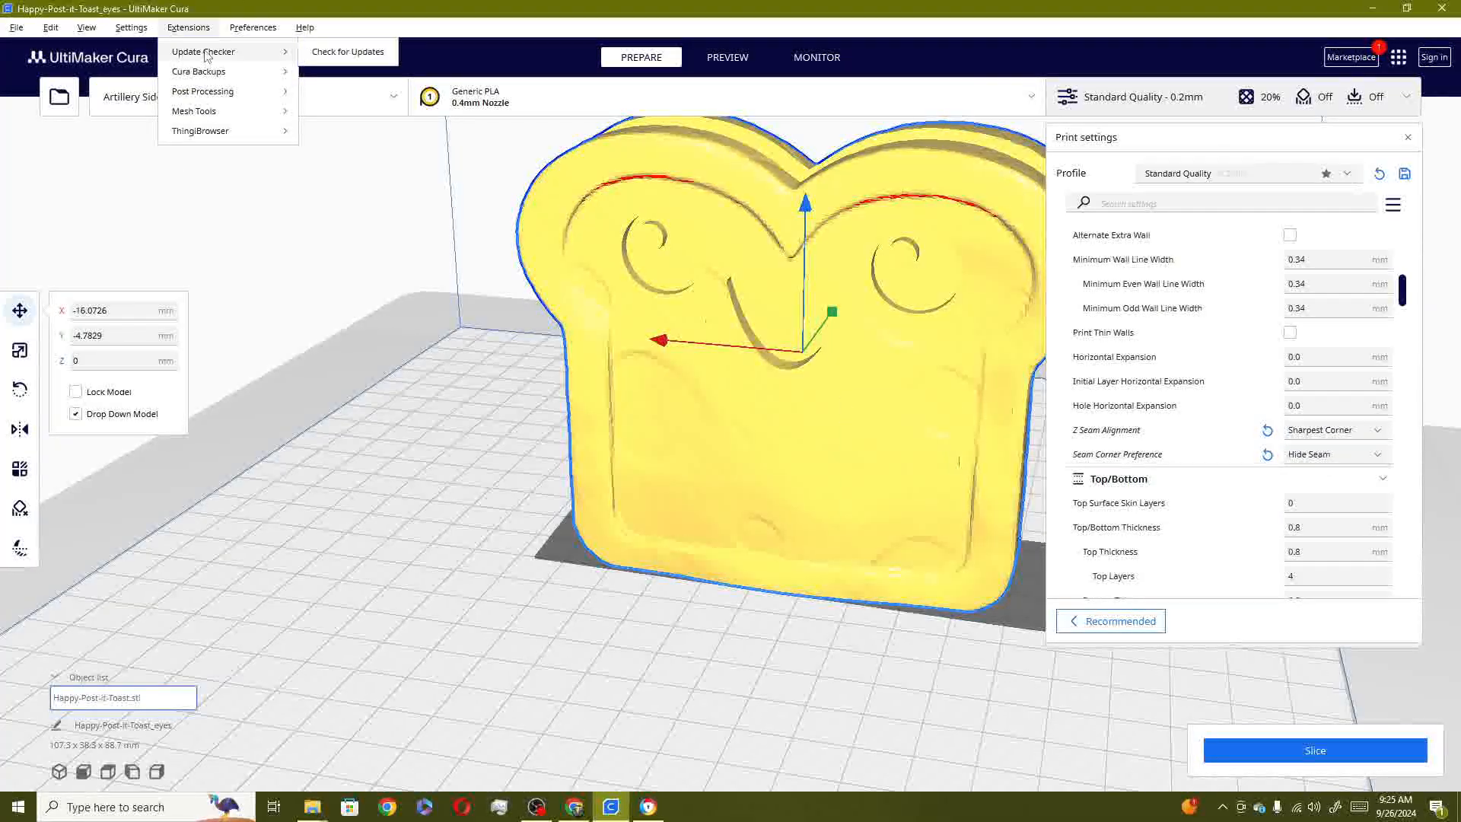
pyautogui.moveTo(188, 120)
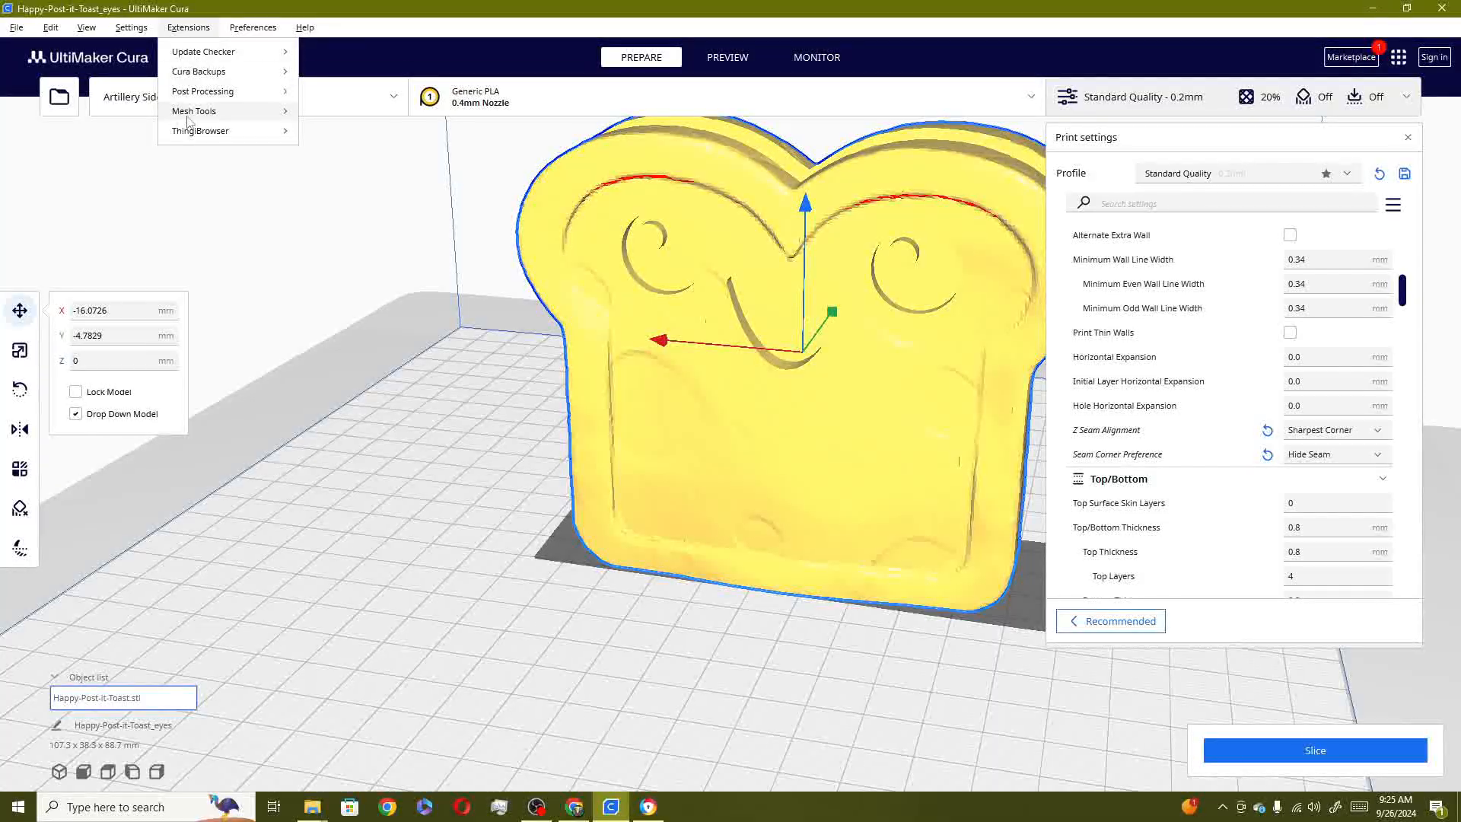
pyautogui.moveTo(196, 56)
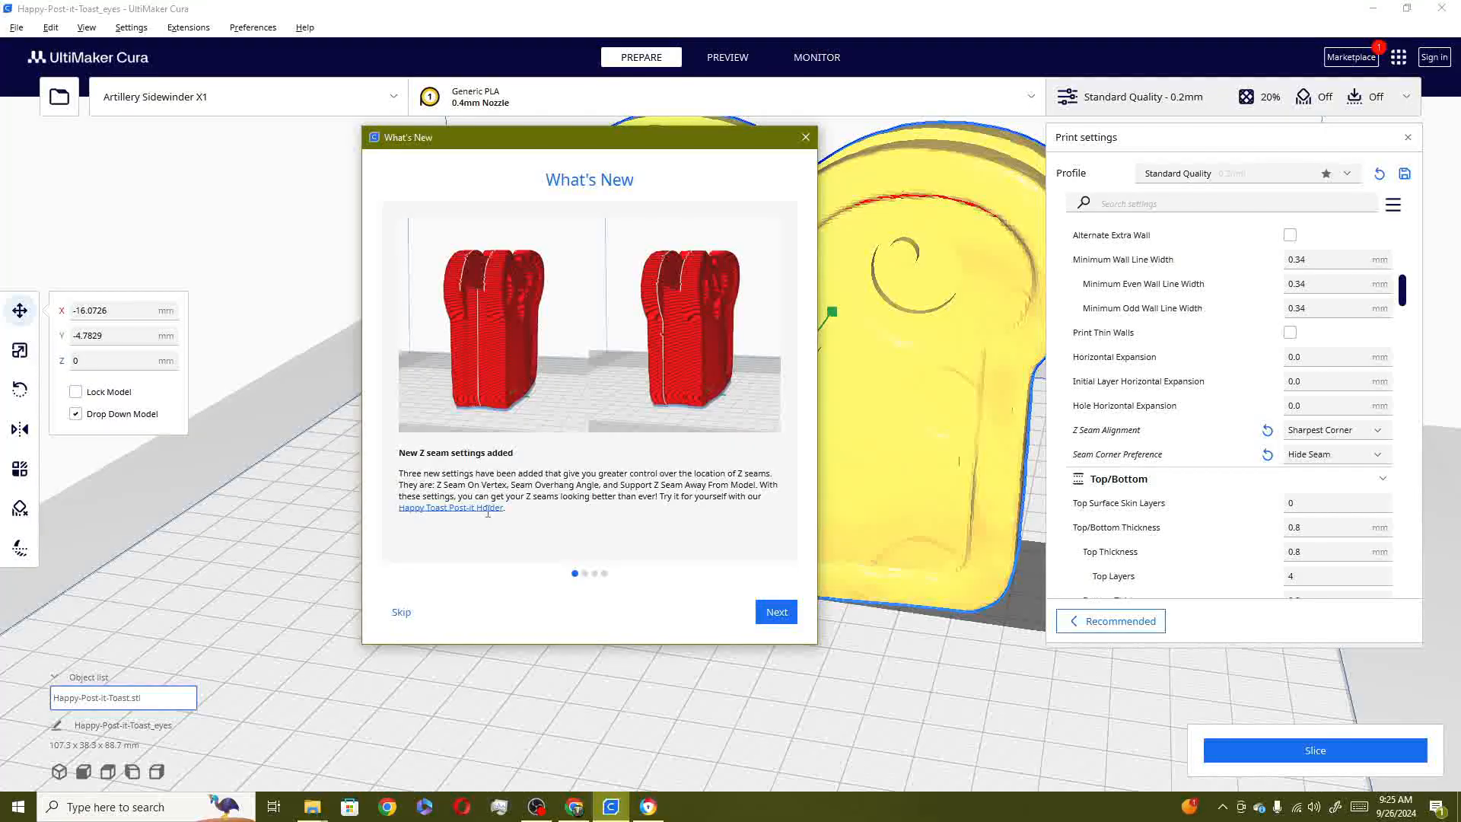
pyautogui.moveTo(504, 524)
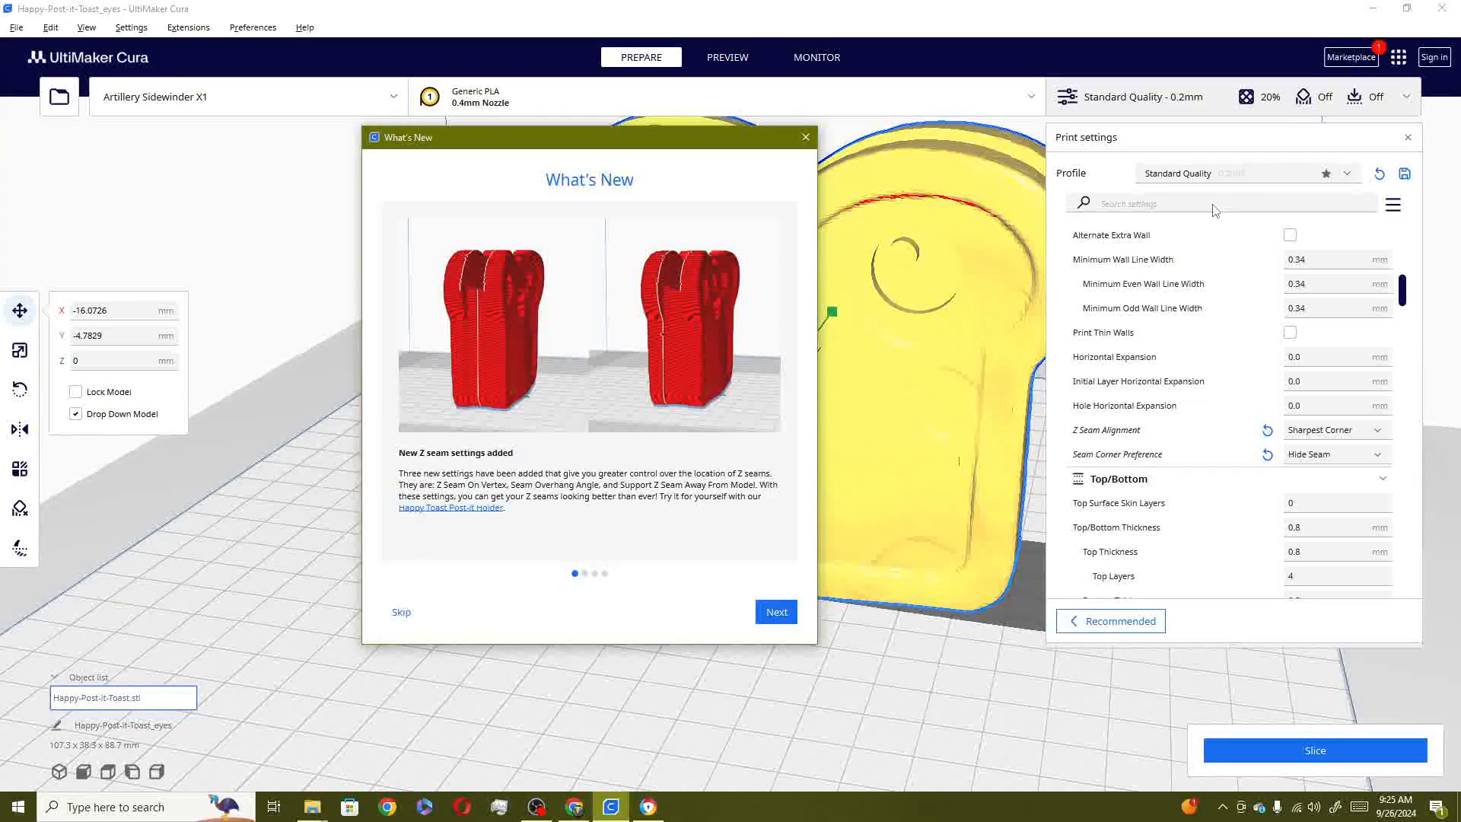
pyautogui.click(776, 612)
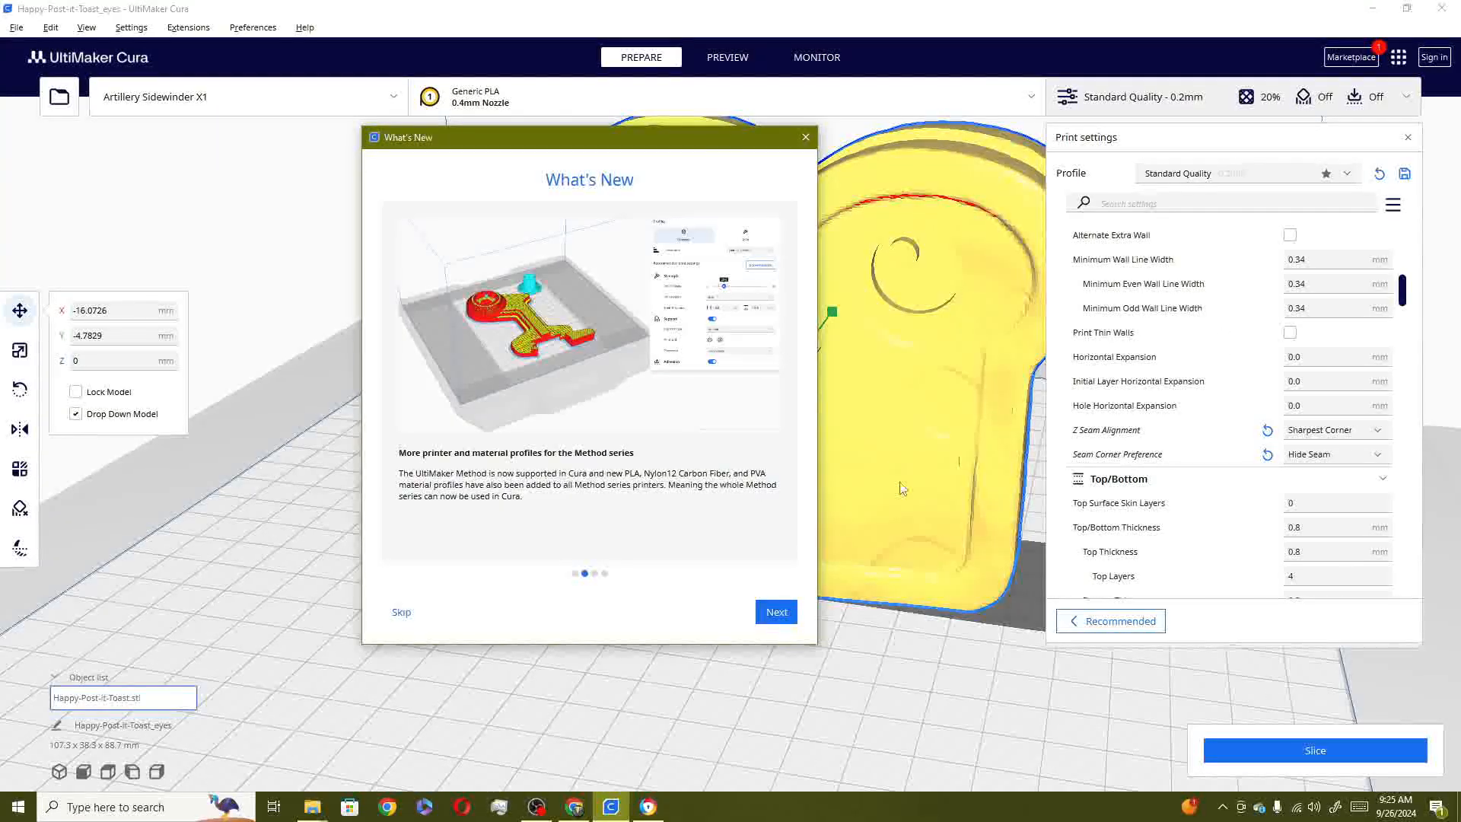
pyautogui.click(805, 137)
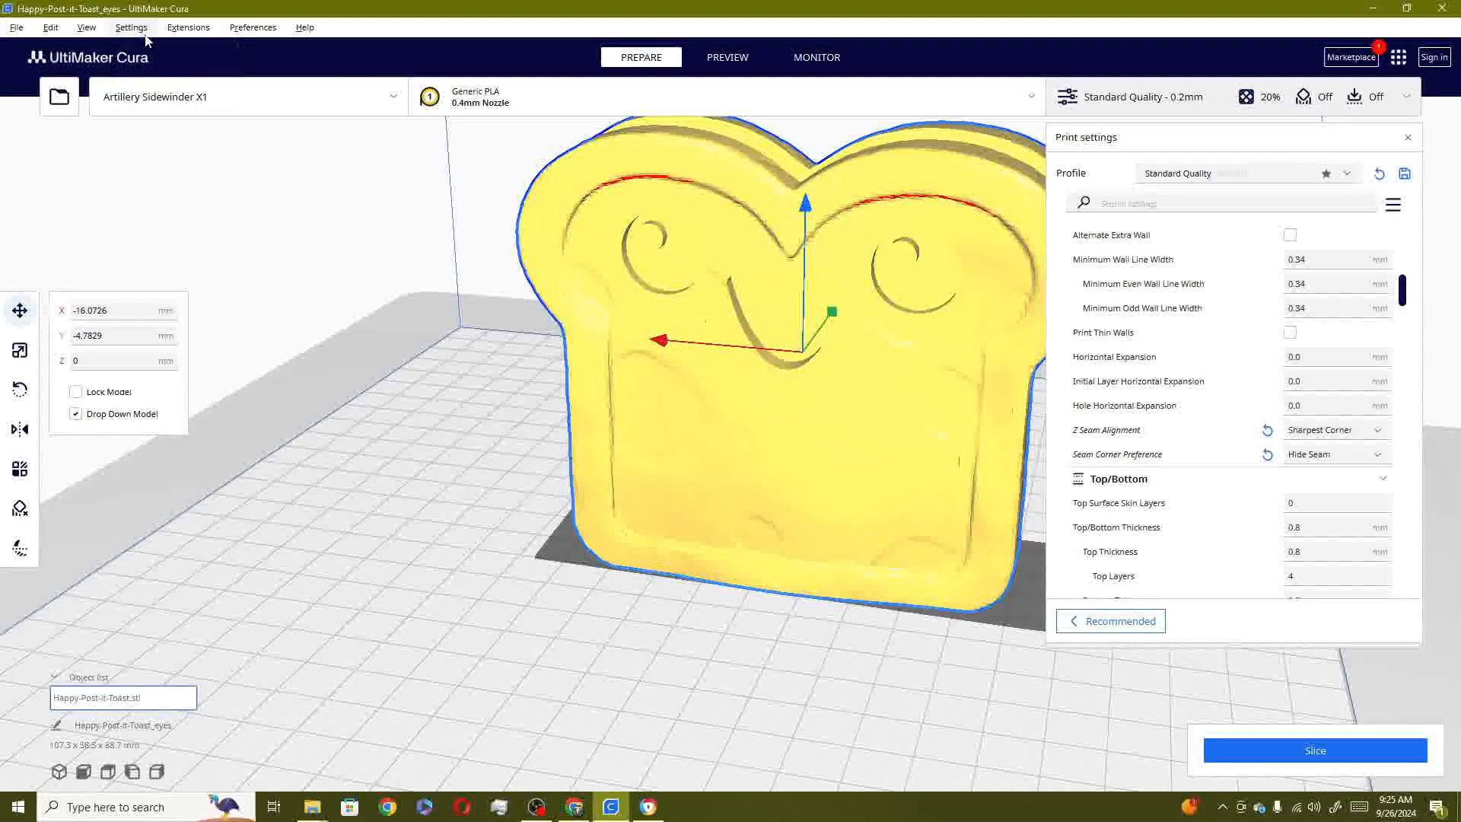
# Open the Preferences Setting Visibility page and filter it for 'z seam'
pyautogui.click(189, 27)
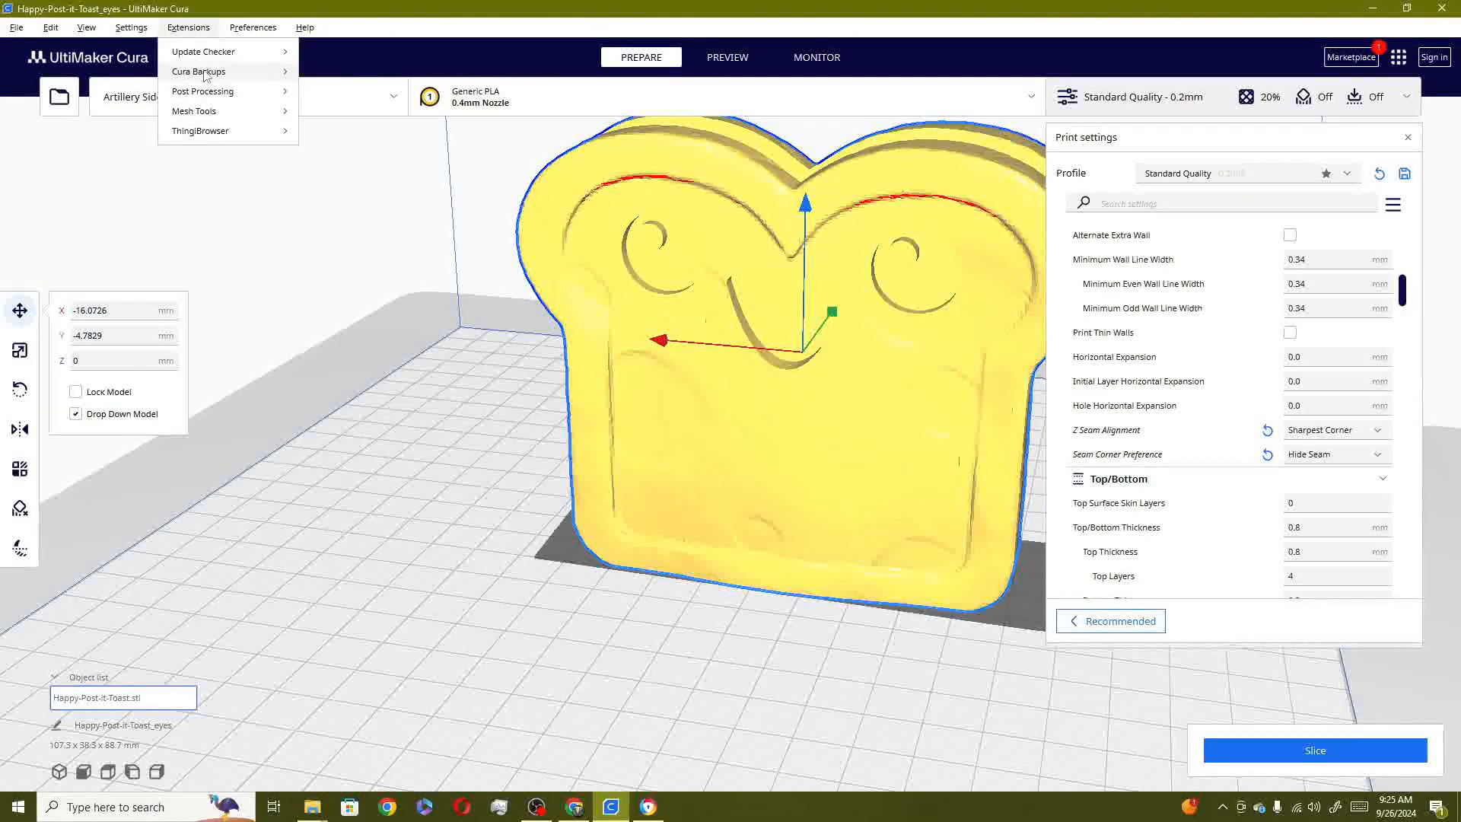
pyautogui.click(254, 26)
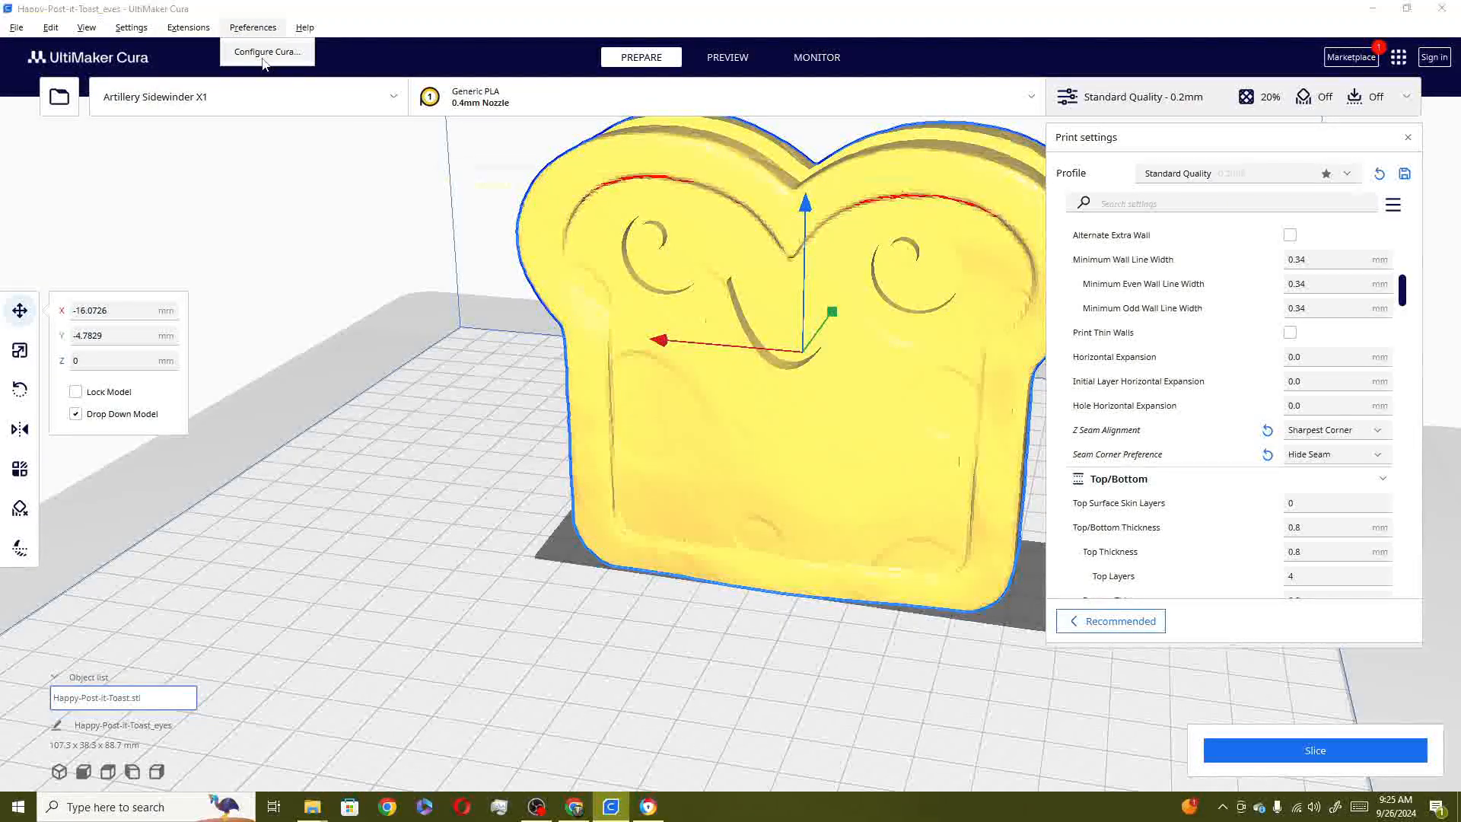
pyautogui.click(266, 51)
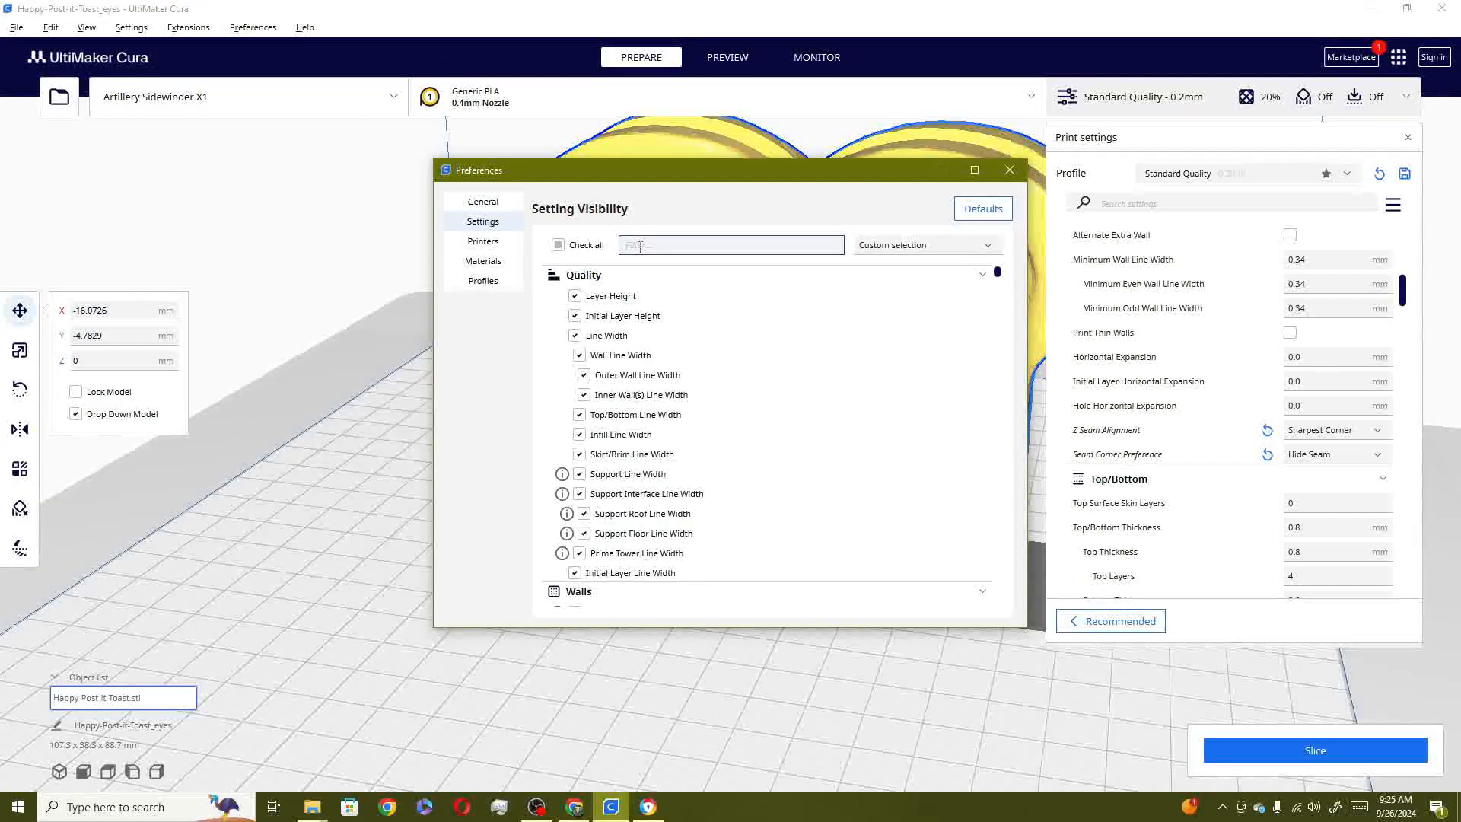
pyautogui.write('z seam')
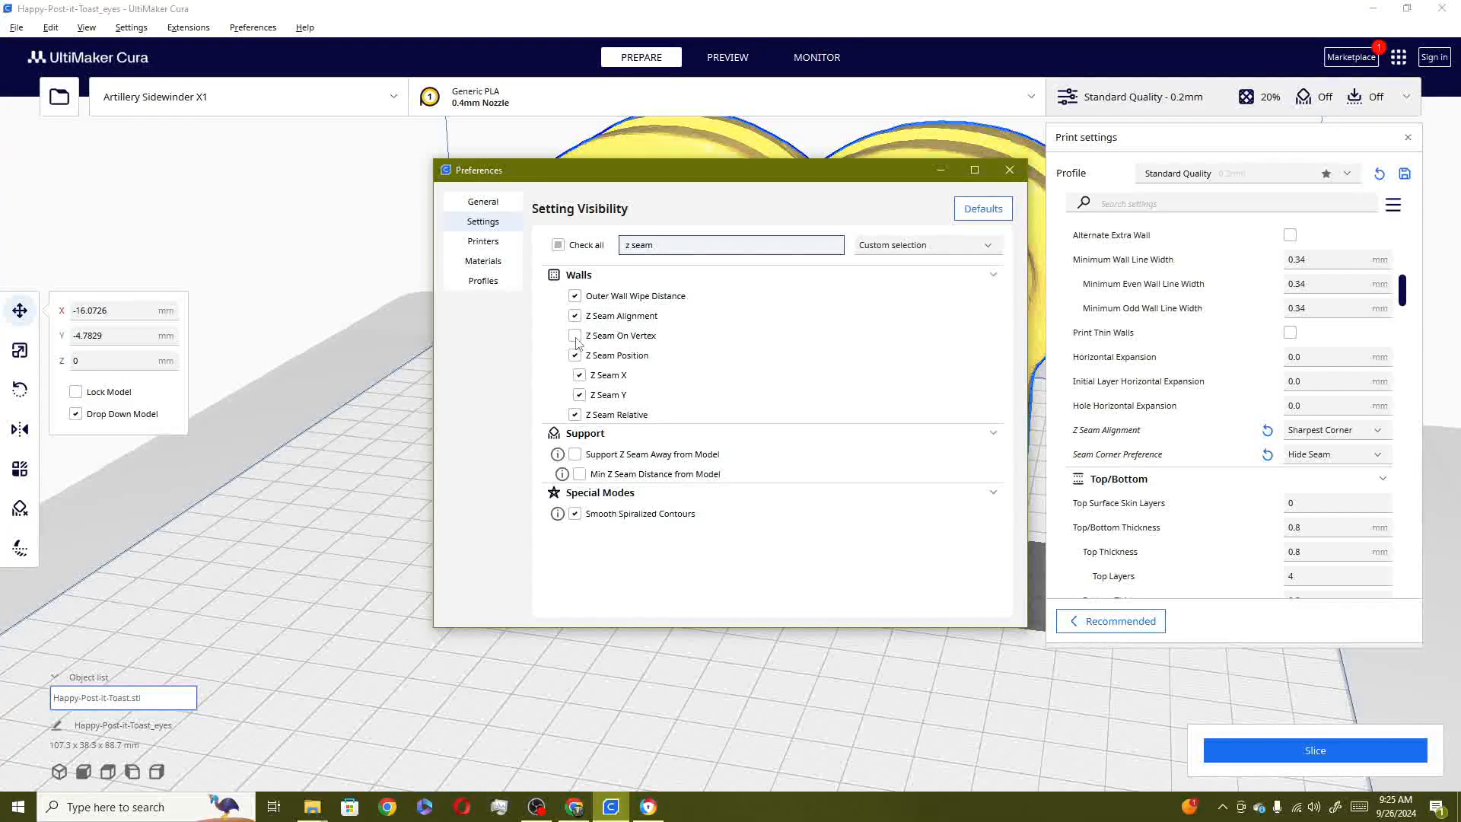
pyautogui.moveTo(575, 336)
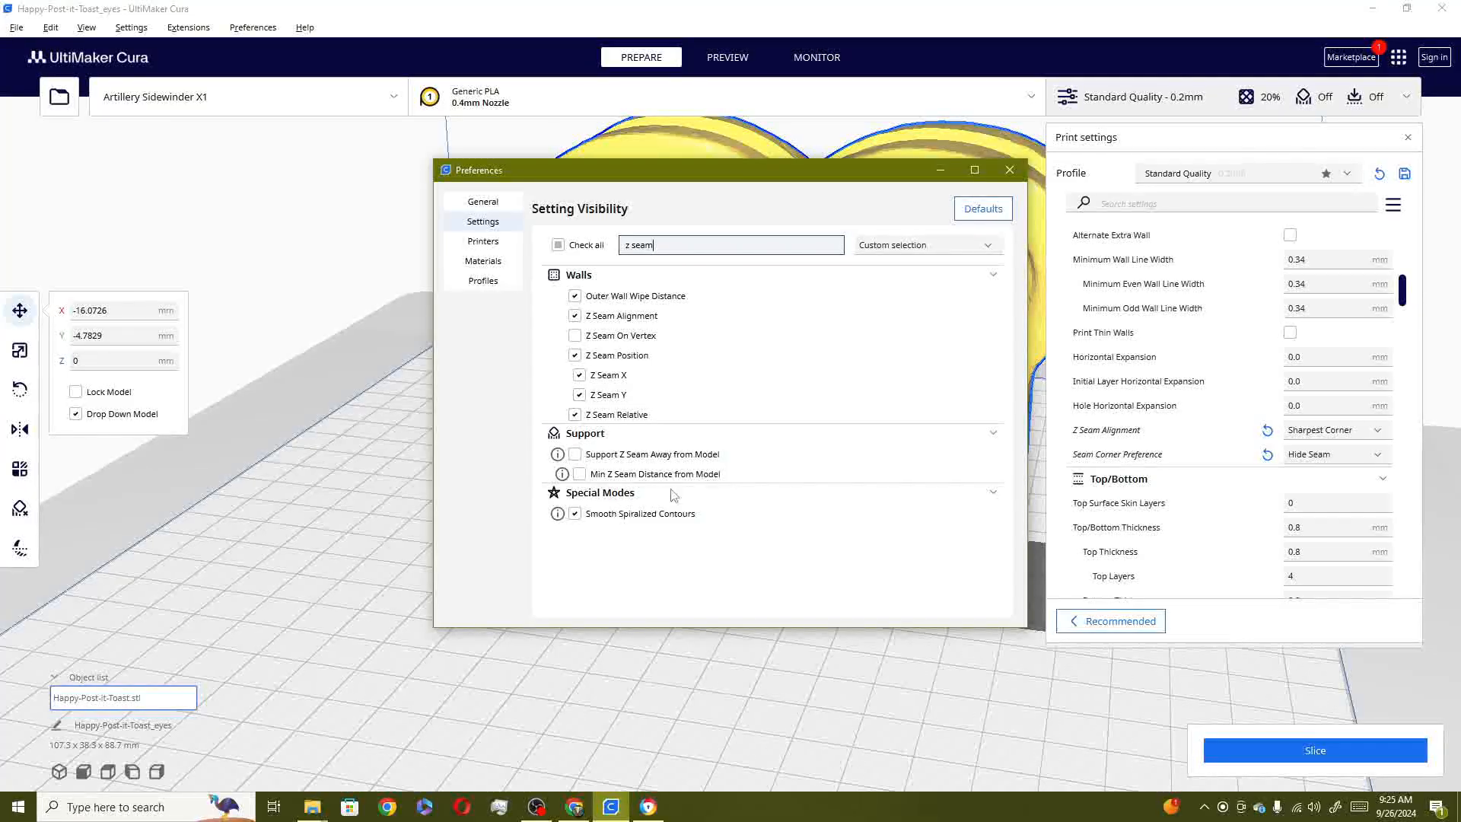
pyautogui.moveTo(576, 453)
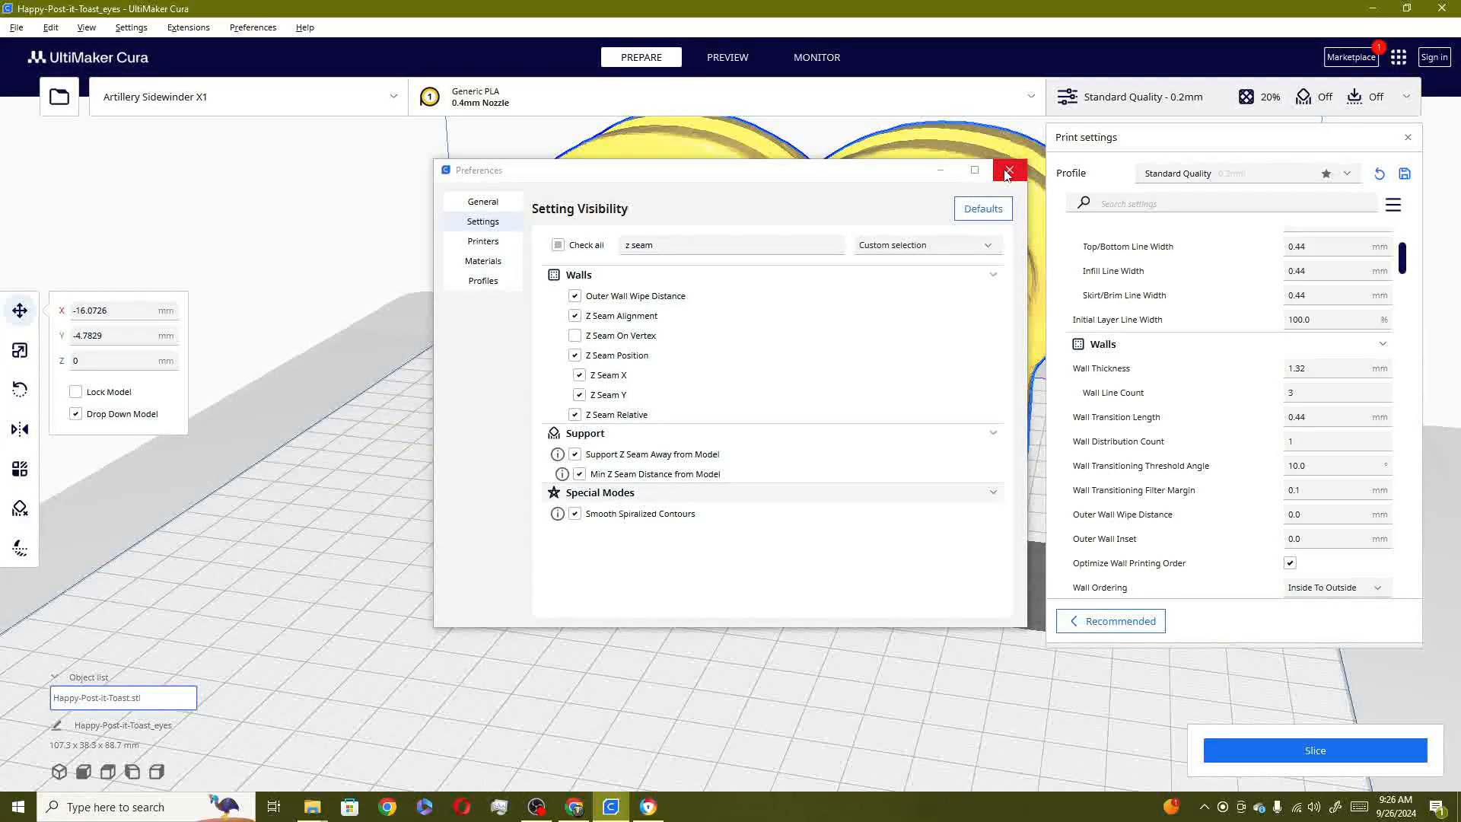
# Close Preferences and set Z seam alignment to User Specified, leaving relative coordinates off
pyautogui.click(1009, 170)
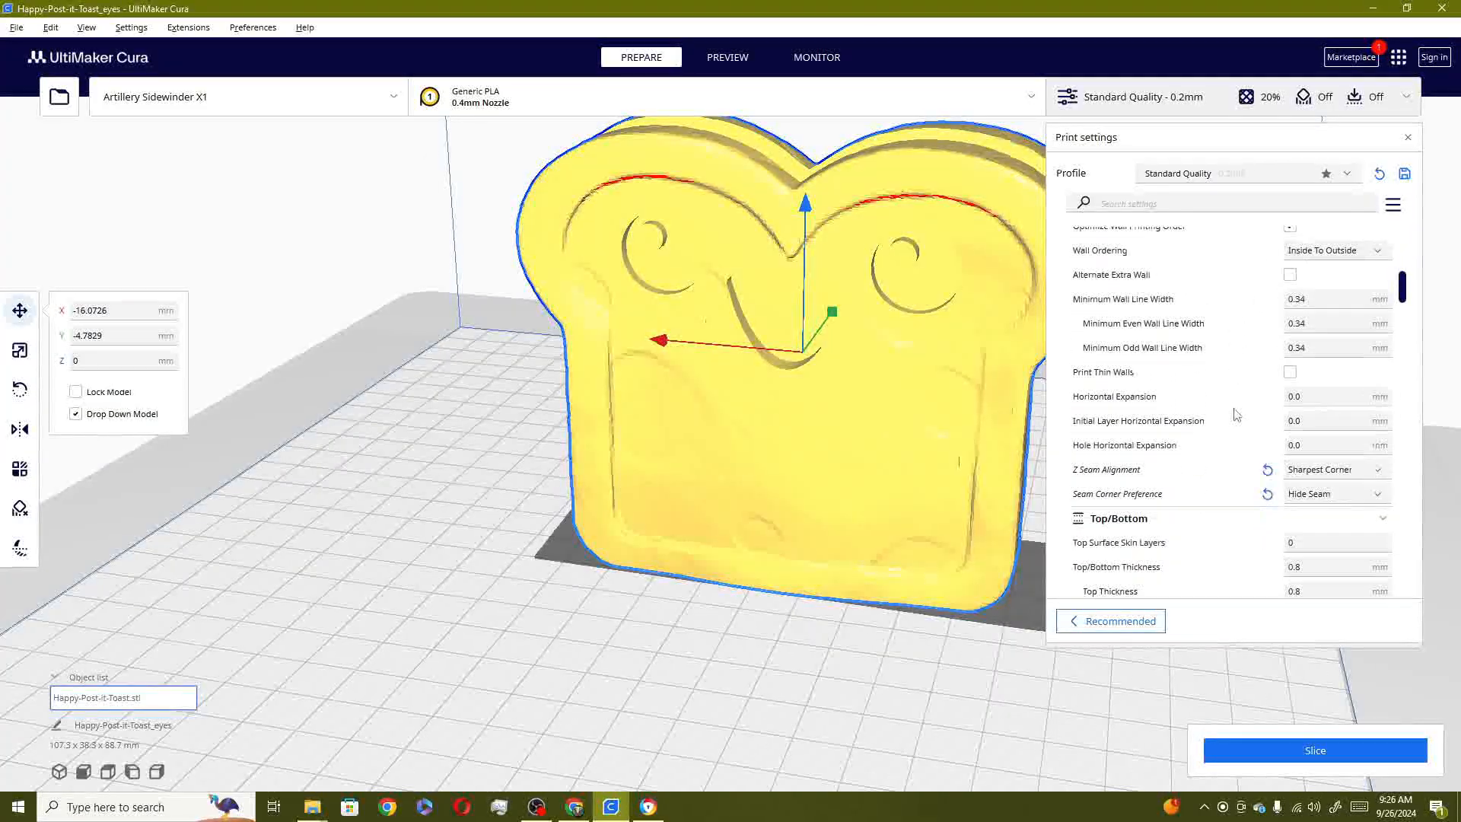
pyautogui.moveTo(1145, 479)
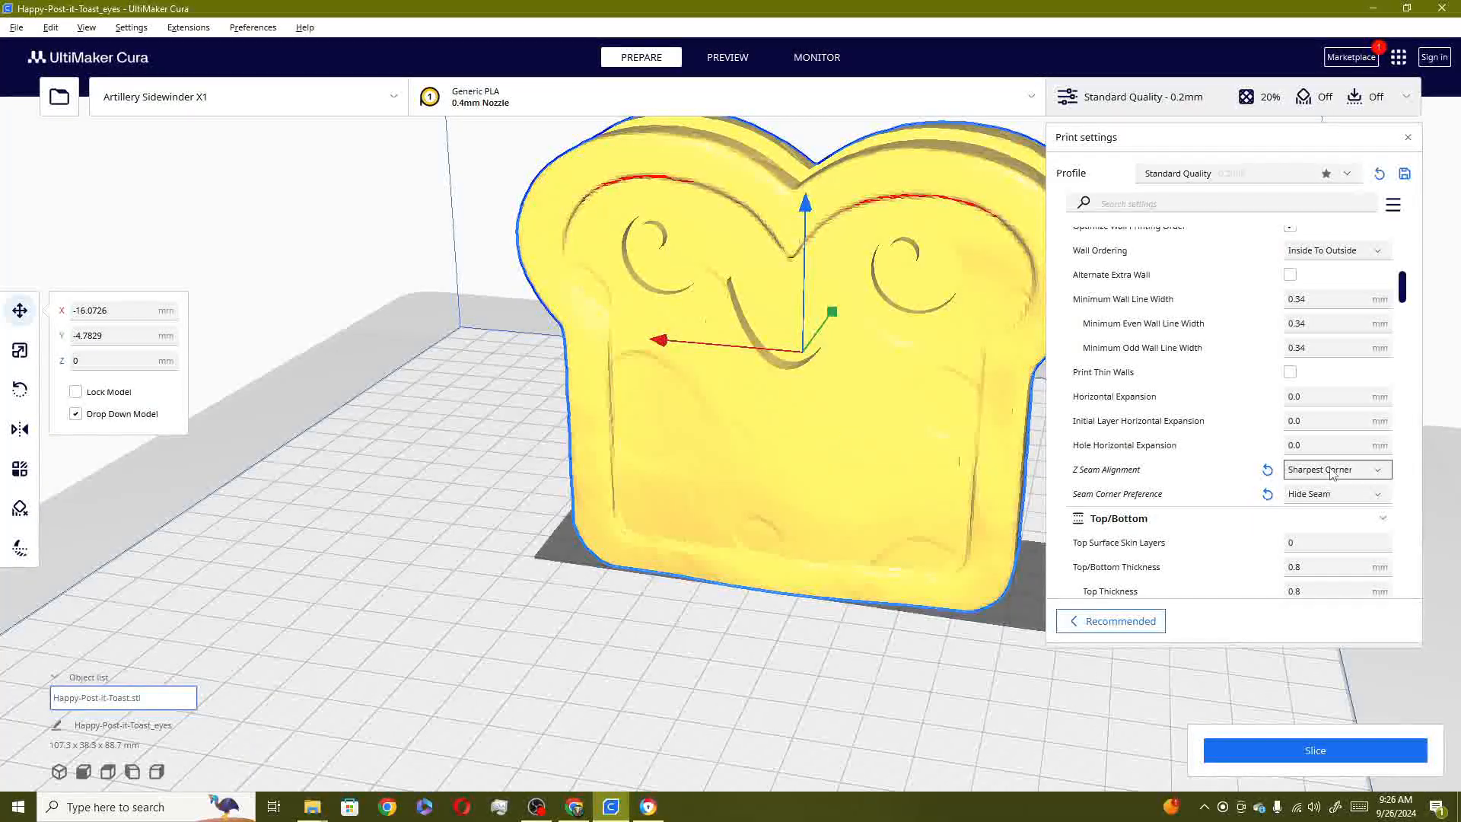
pyautogui.click(1336, 469)
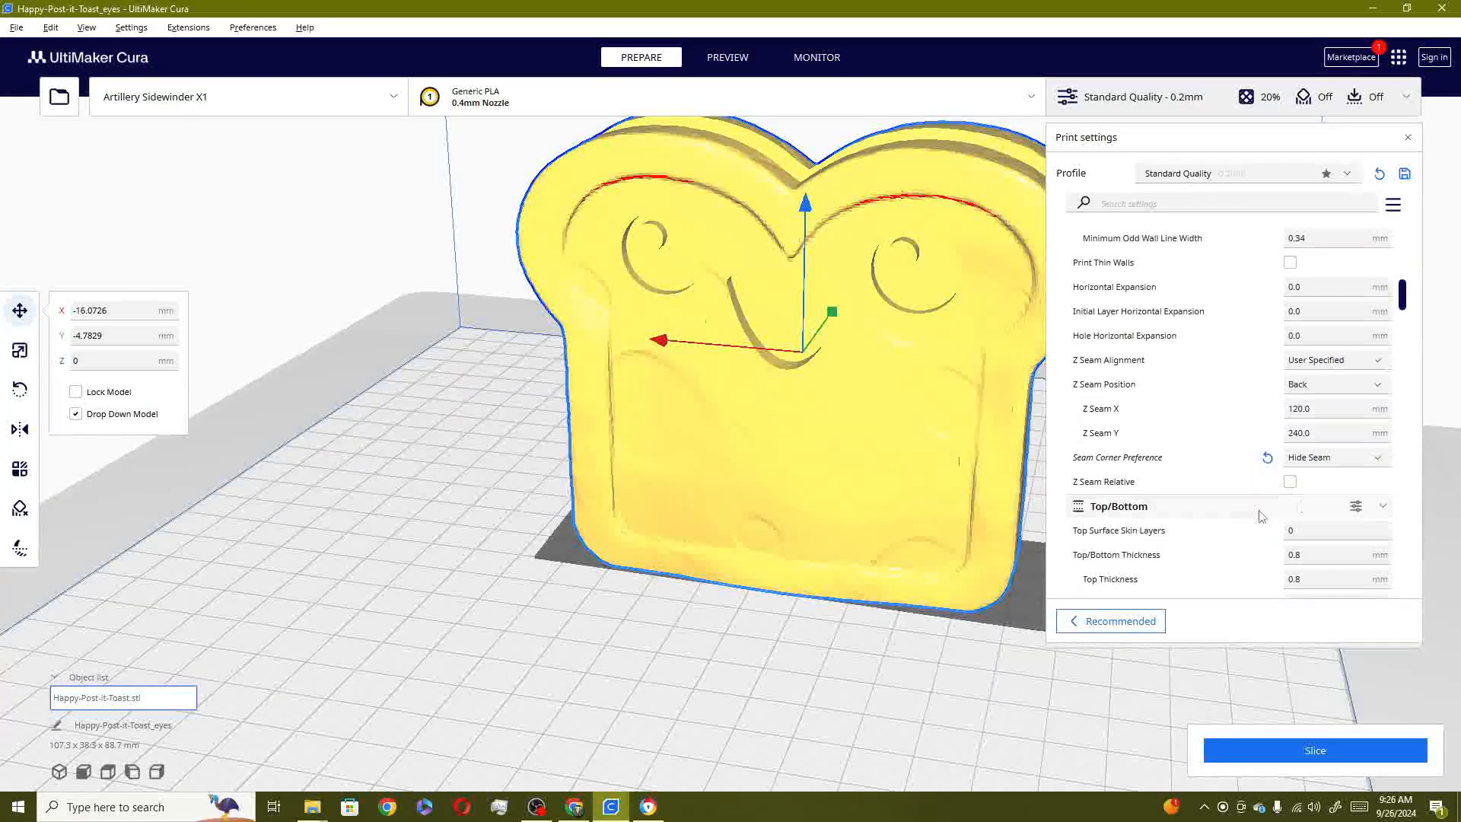
pyautogui.click(1289, 482)
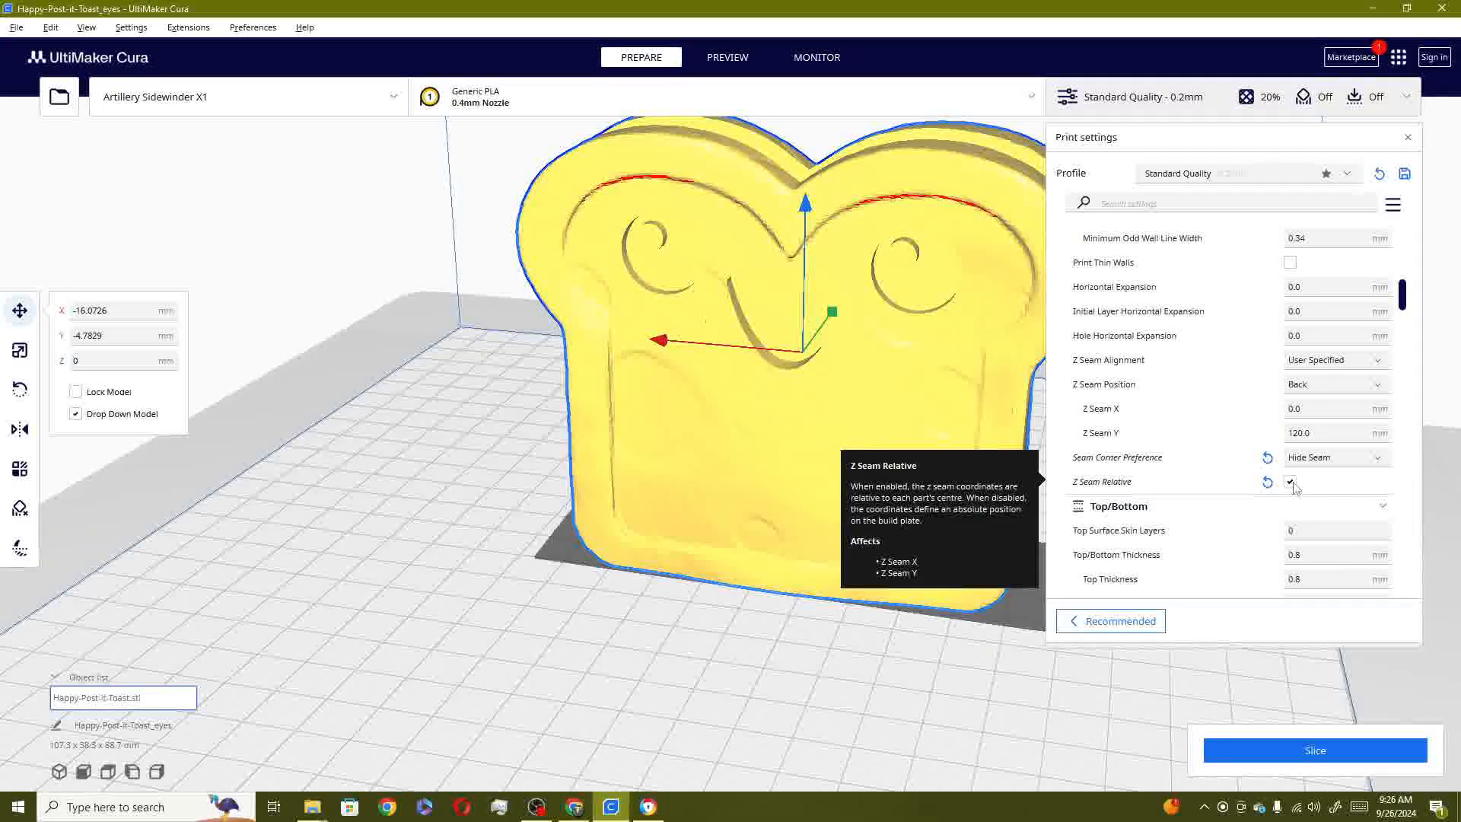
pyautogui.click(1290, 481)
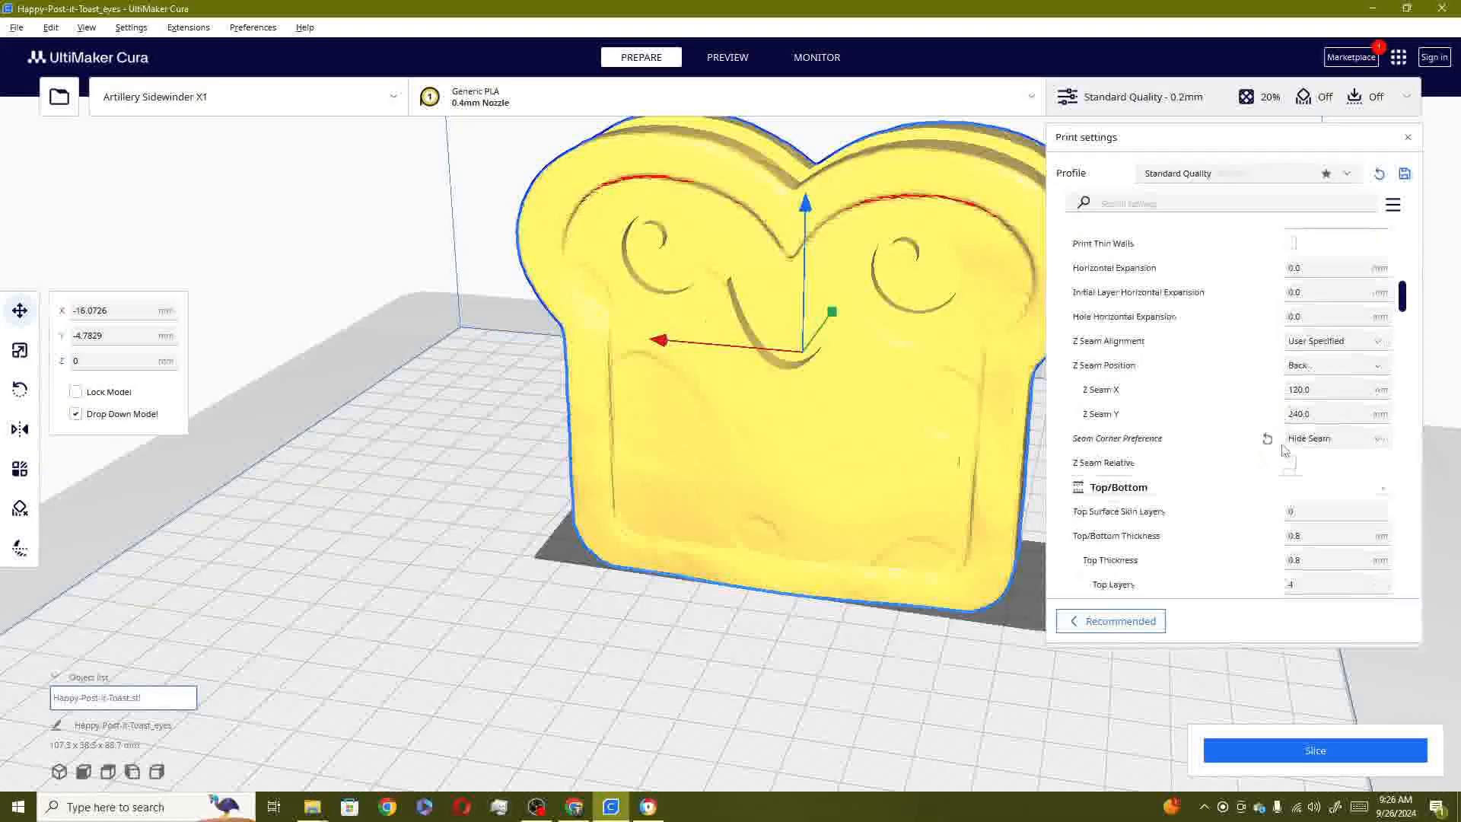
# Scroll the custom print settings down to the Material section
pyautogui.scroll(-3)
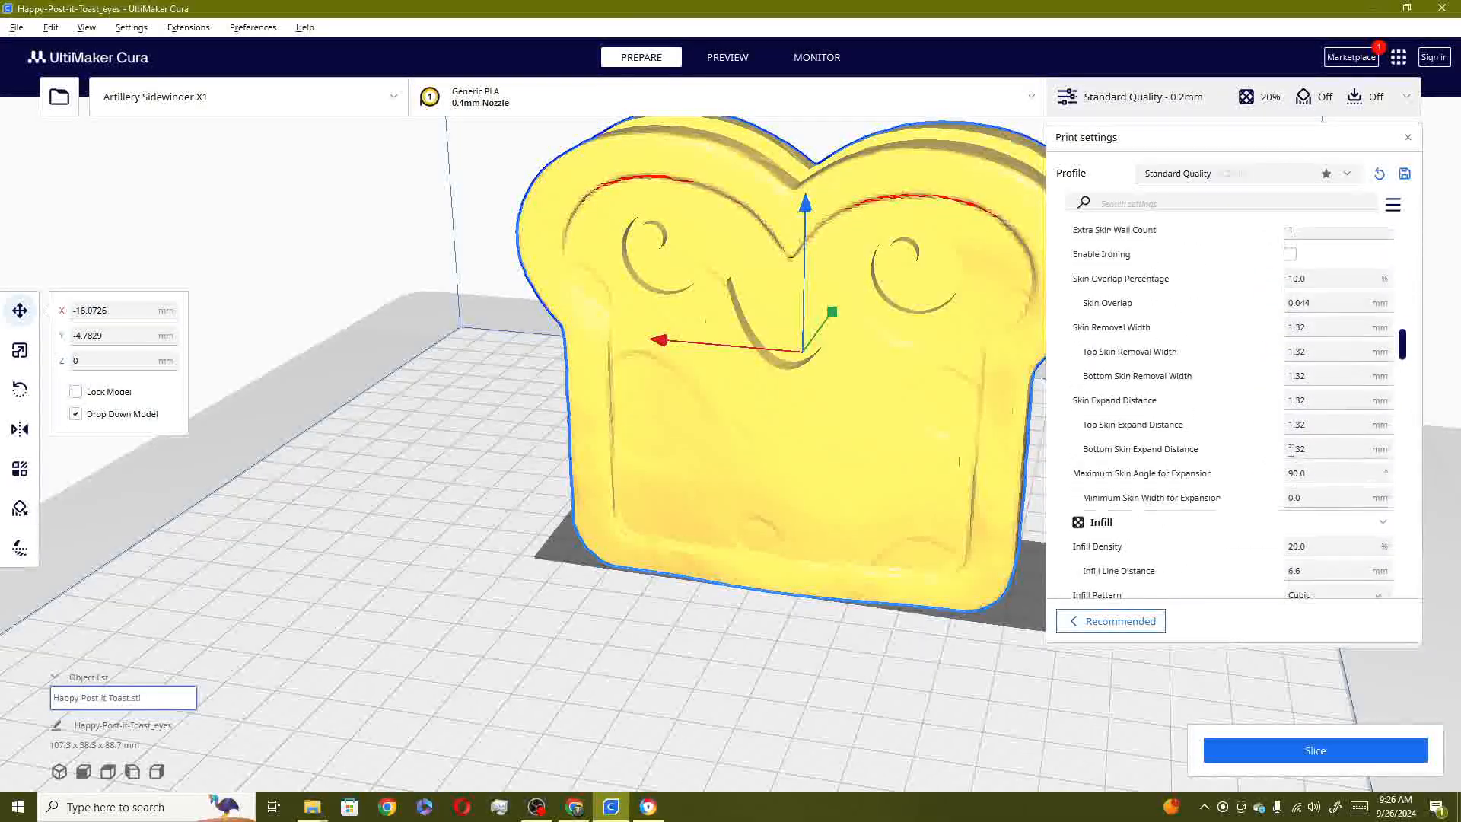
pyautogui.scroll(-3)
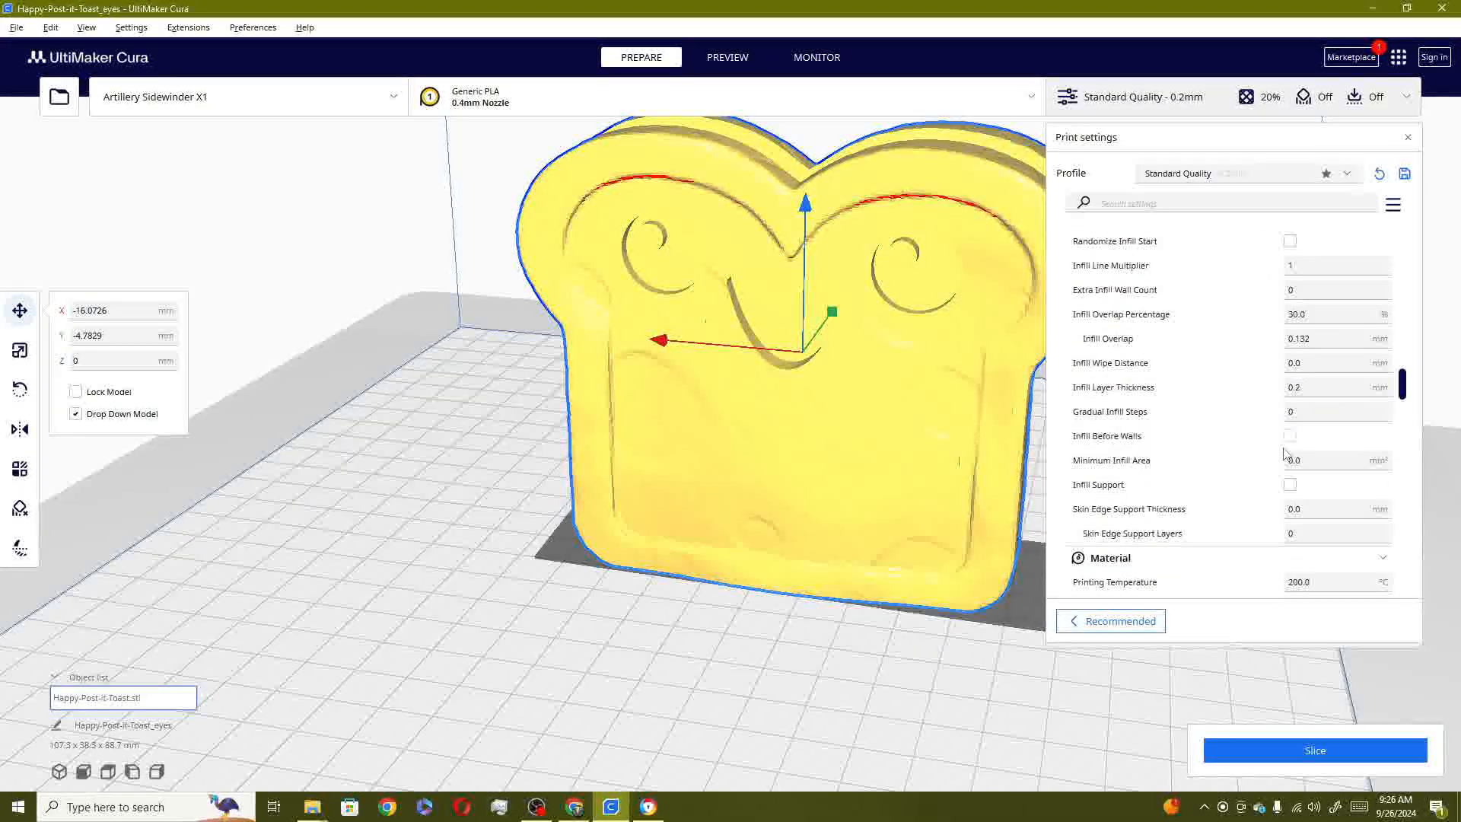
pyautogui.scroll(-3)
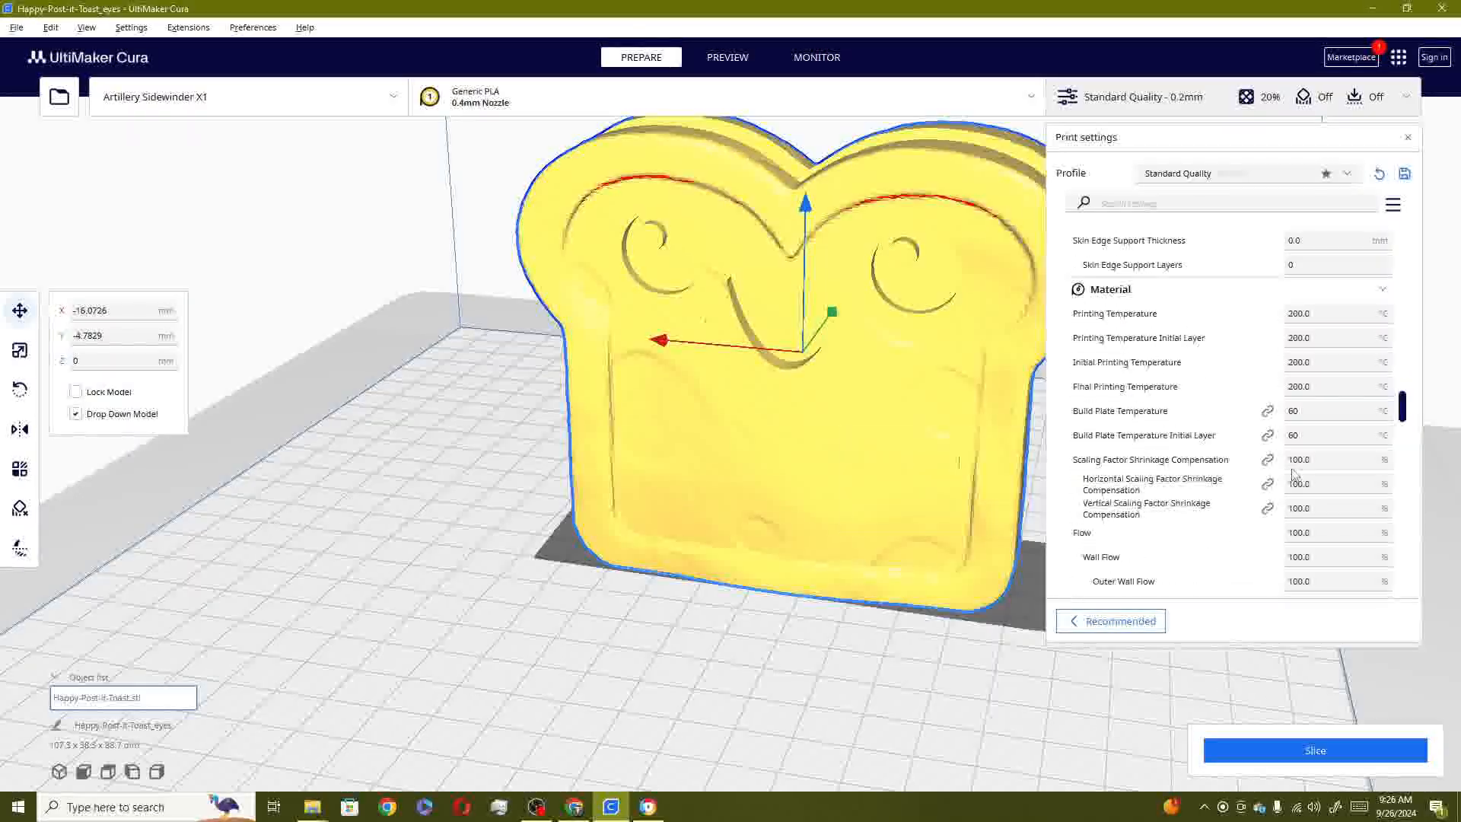
pyautogui.scroll(-3)
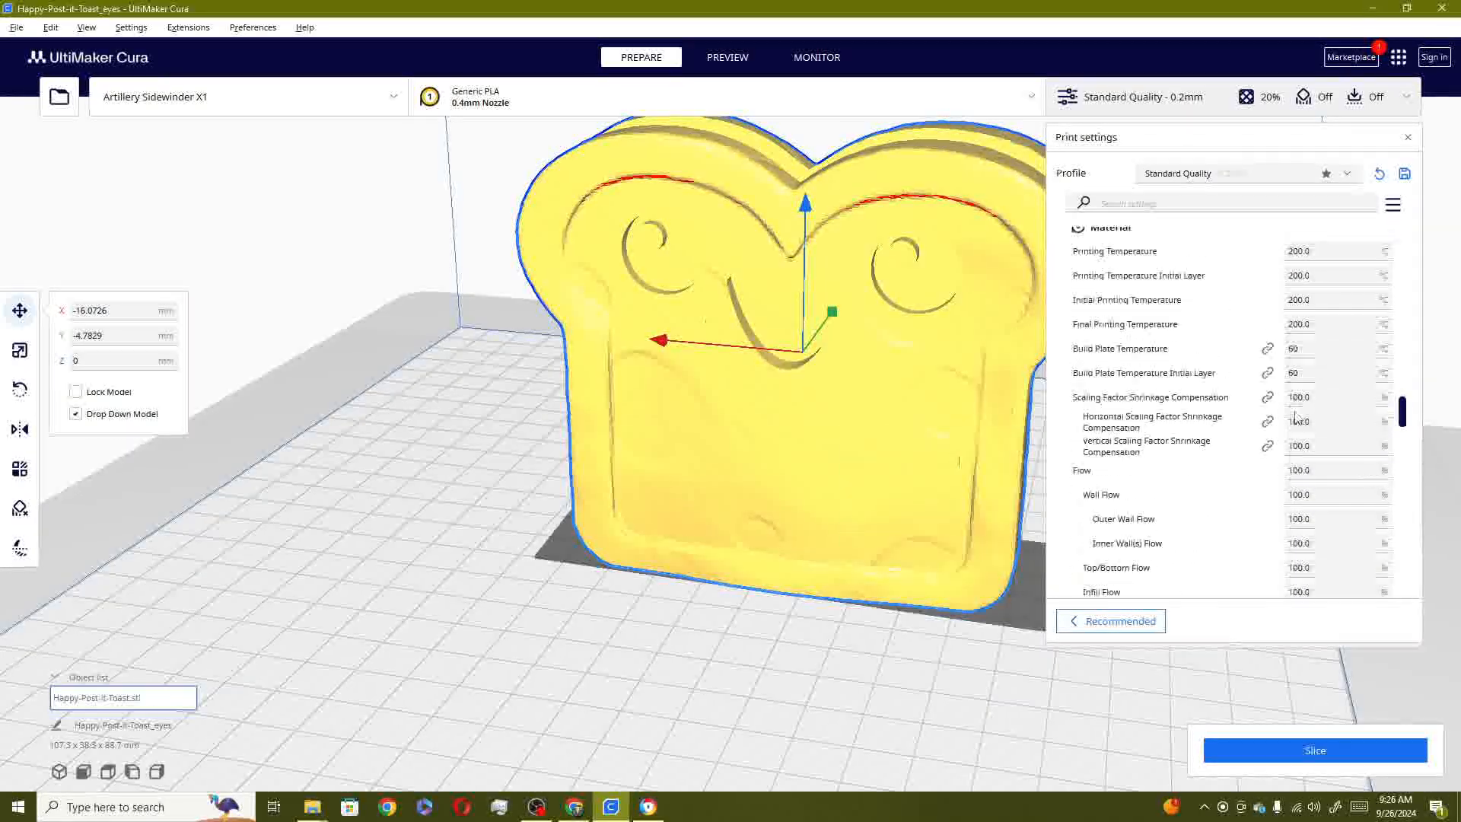
# Set printing temperature to 210 °C and scroll through Support to Build Plate Adhesion
pyautogui.click(1337, 265)
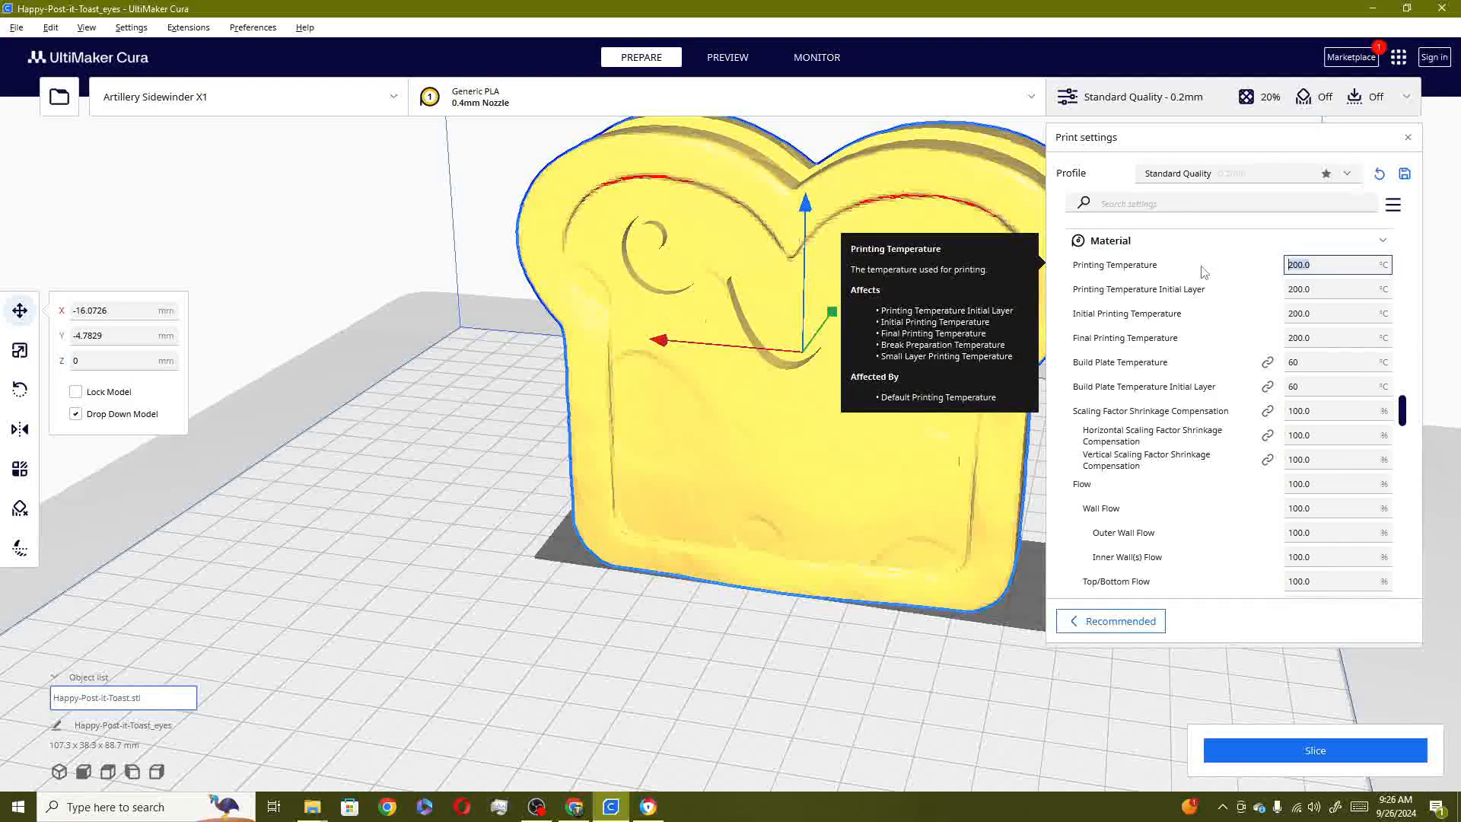
pyautogui.write('210')
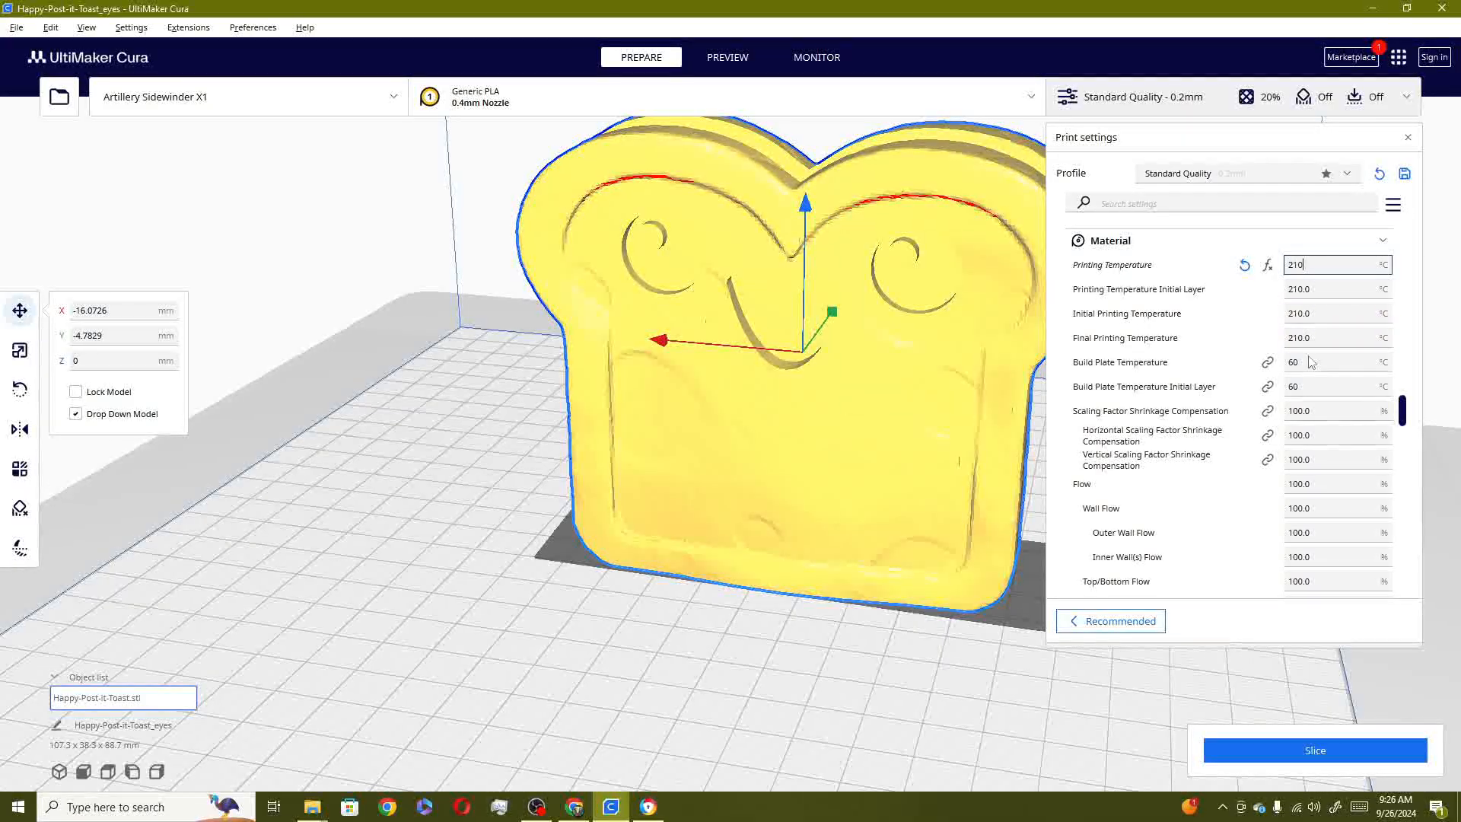
pyautogui.scroll(-3)
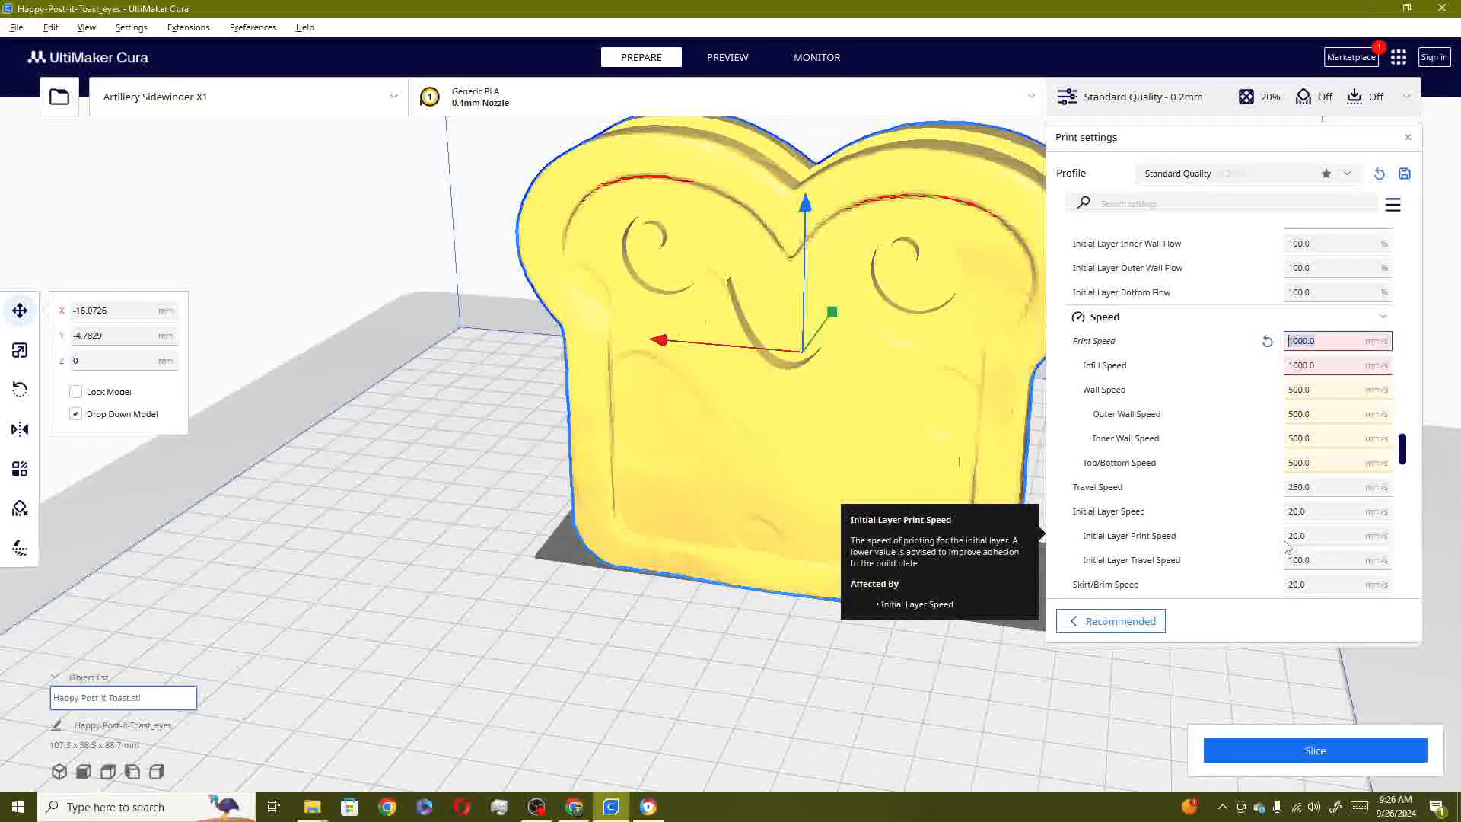
pyautogui.scroll(-3)
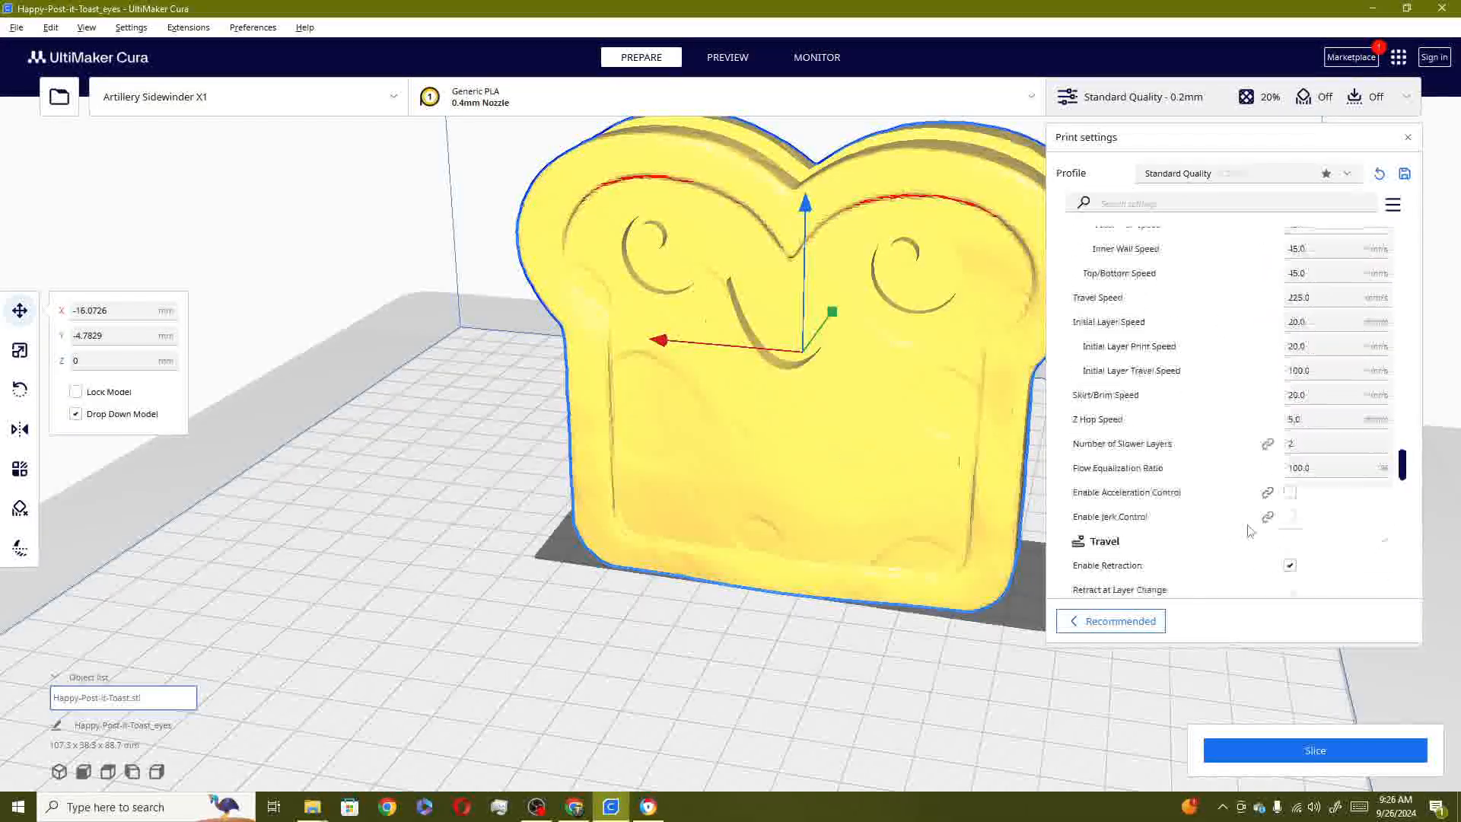
pyautogui.scroll(-3)
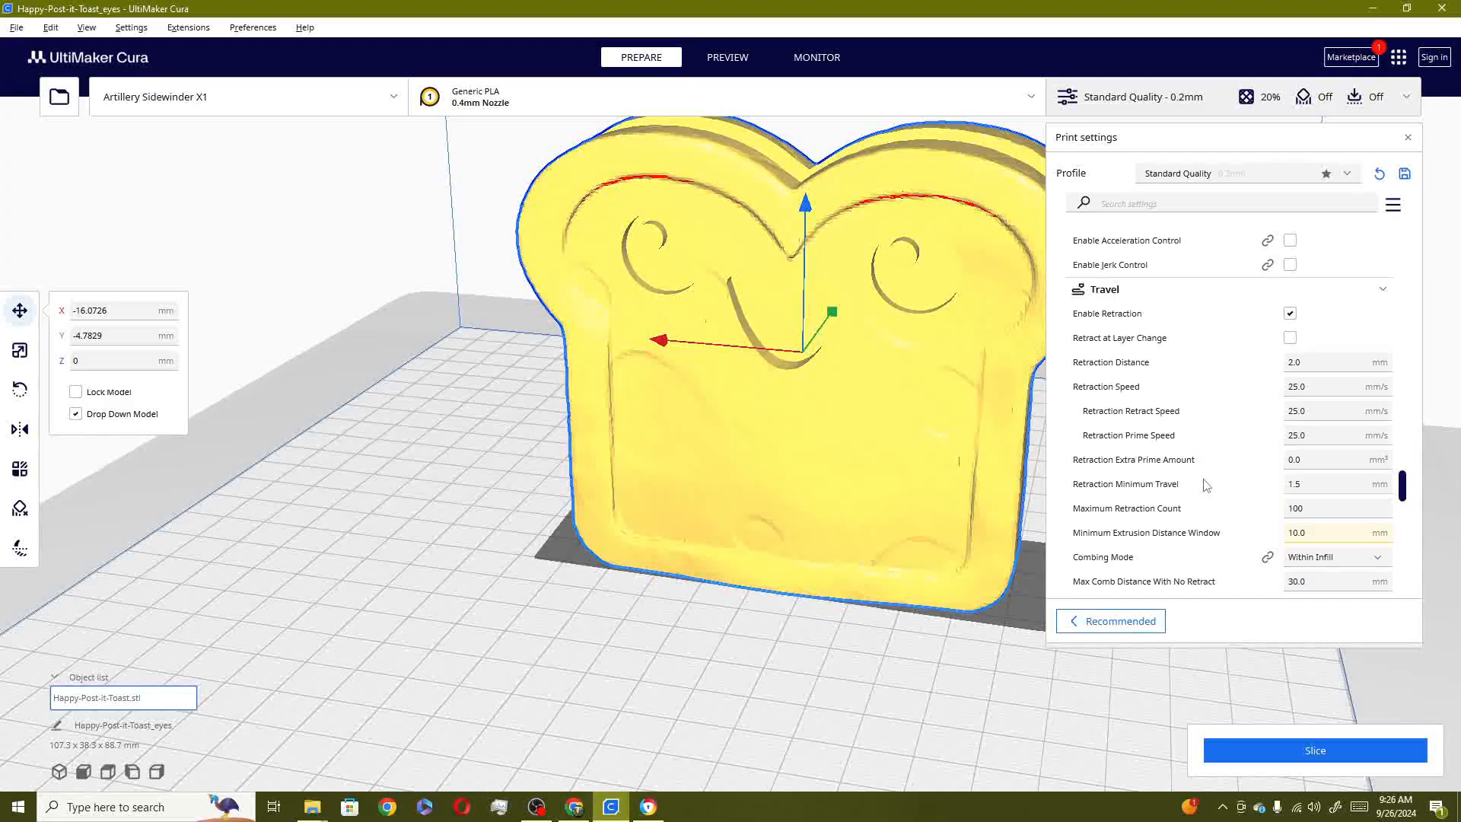
pyautogui.scroll(-3)
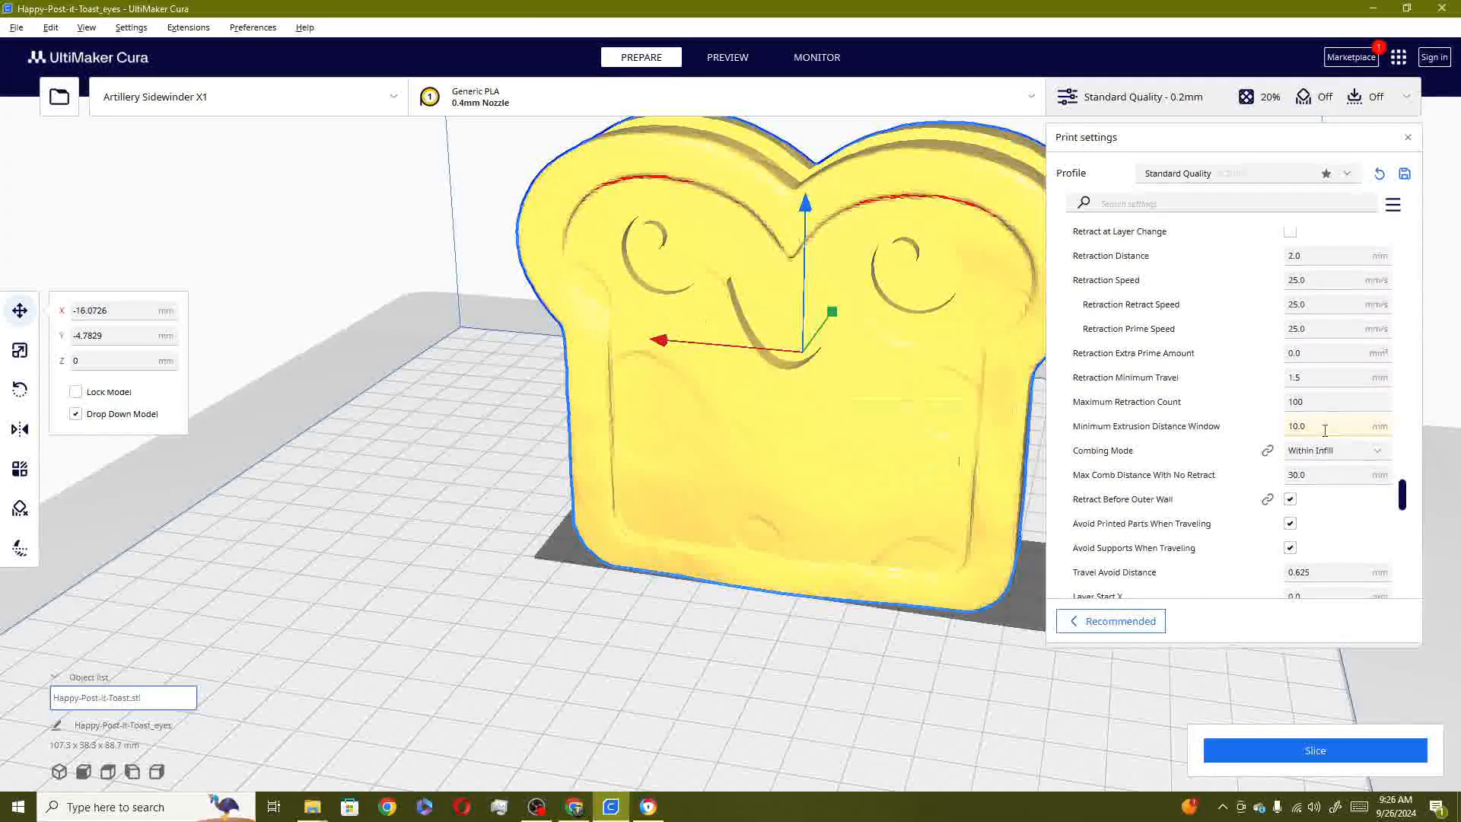
pyautogui.moveTo(1325, 426)
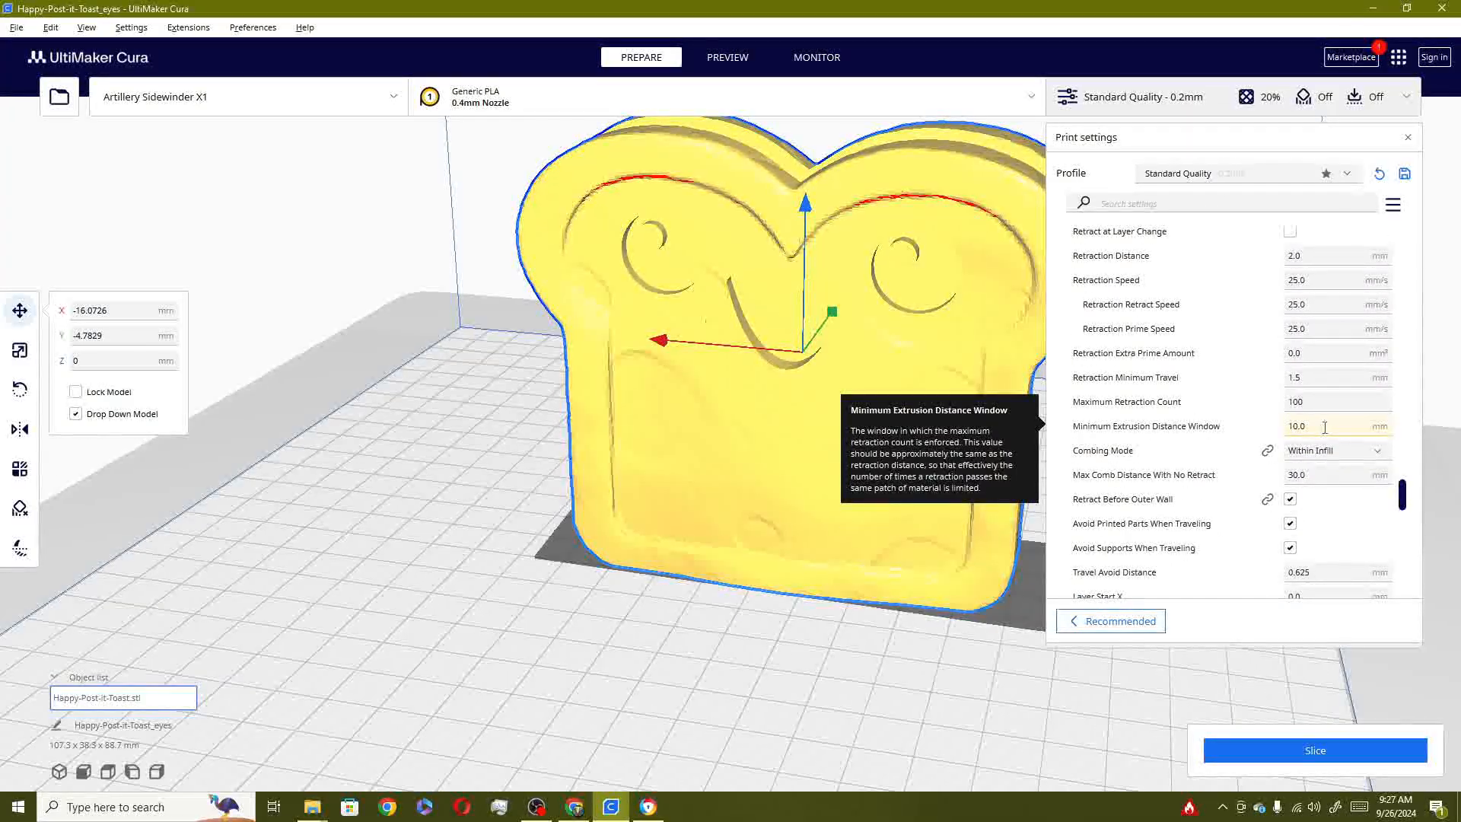
pyautogui.scroll(-3)
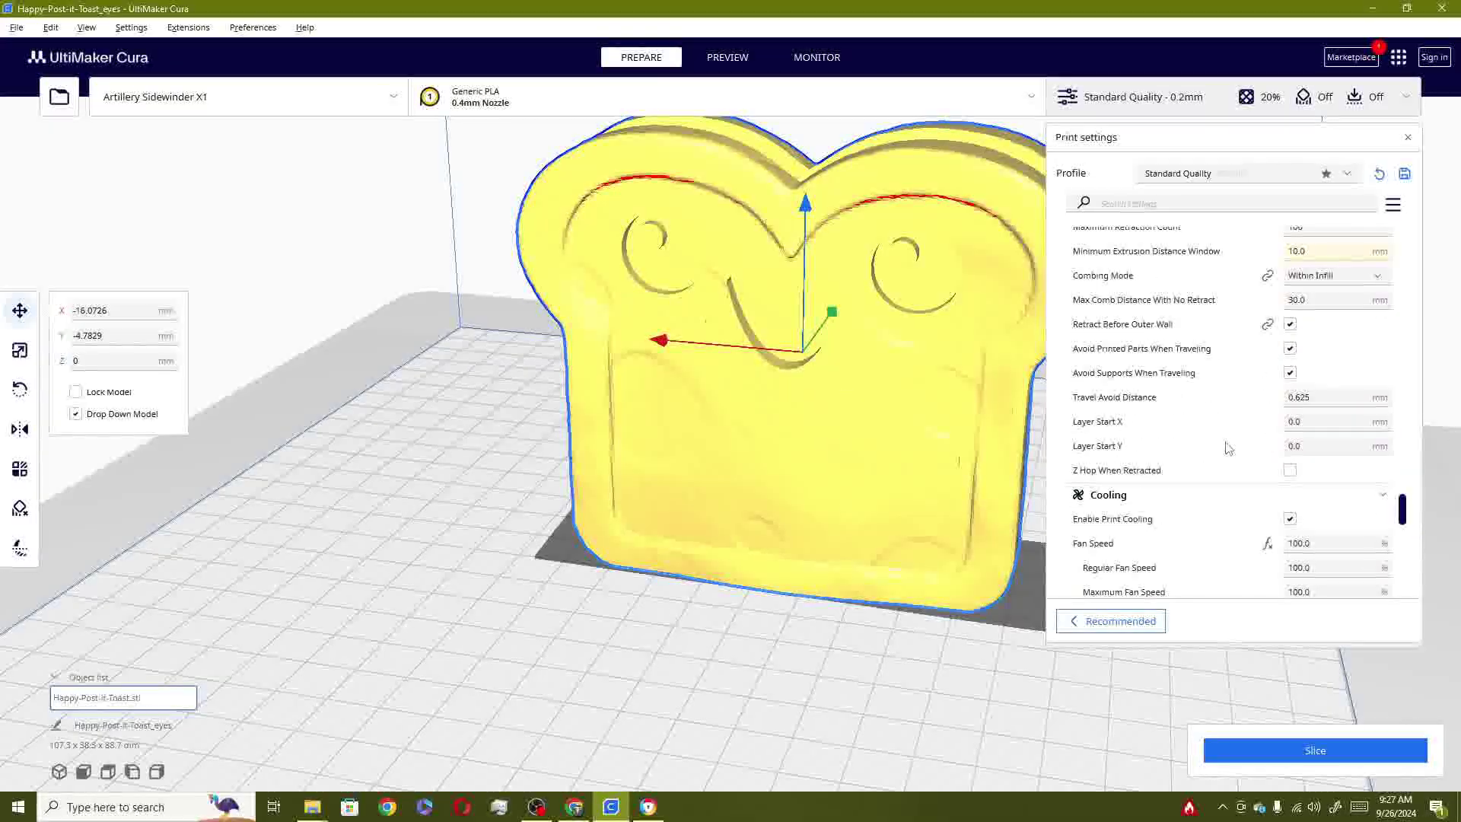
pyautogui.scroll(-3)
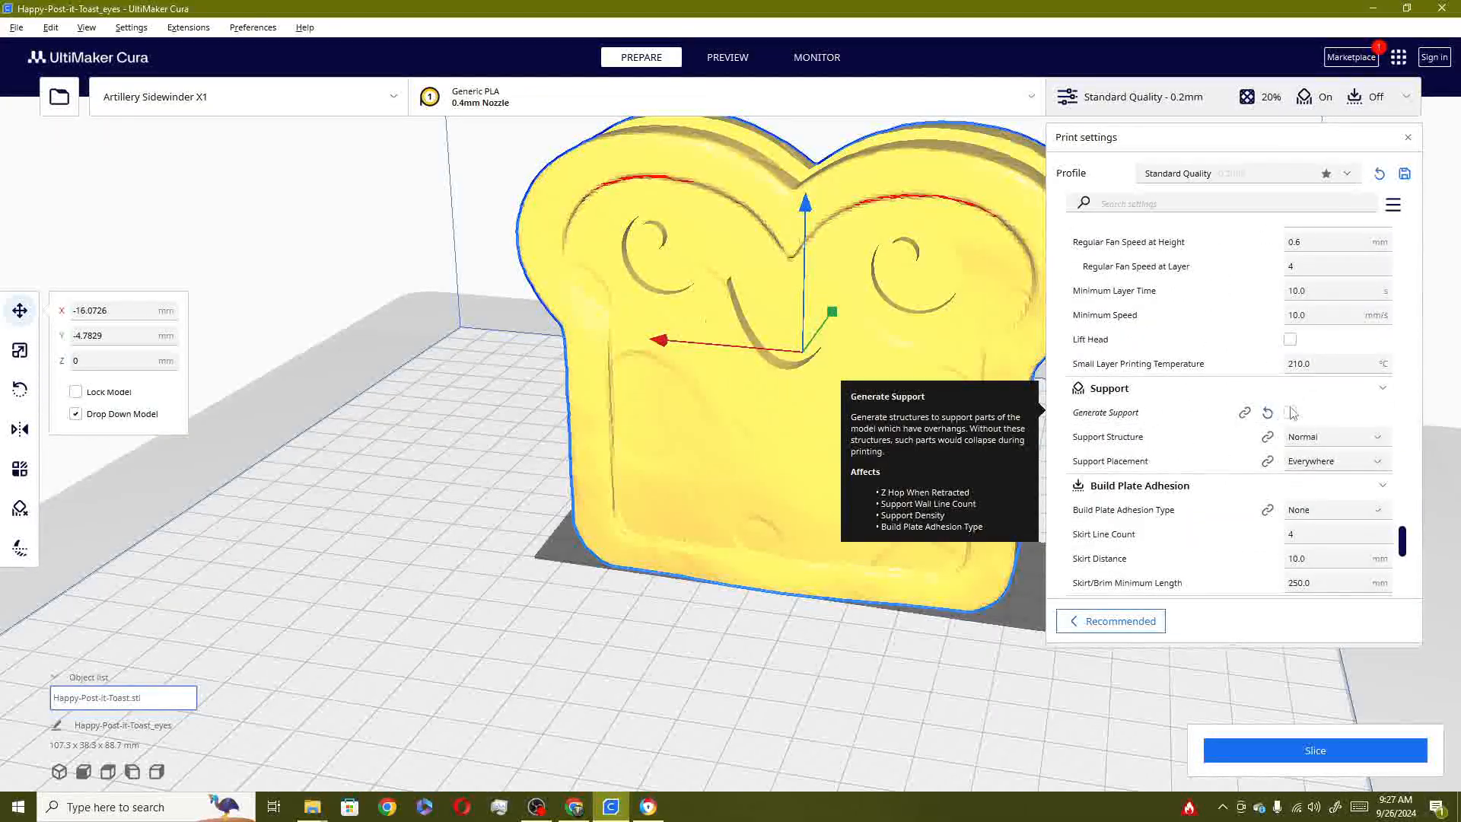
# Set Support Placement to Touching Buildplate, disable Support Z Seam Away from Model, and slice
pyautogui.click(1289, 412)
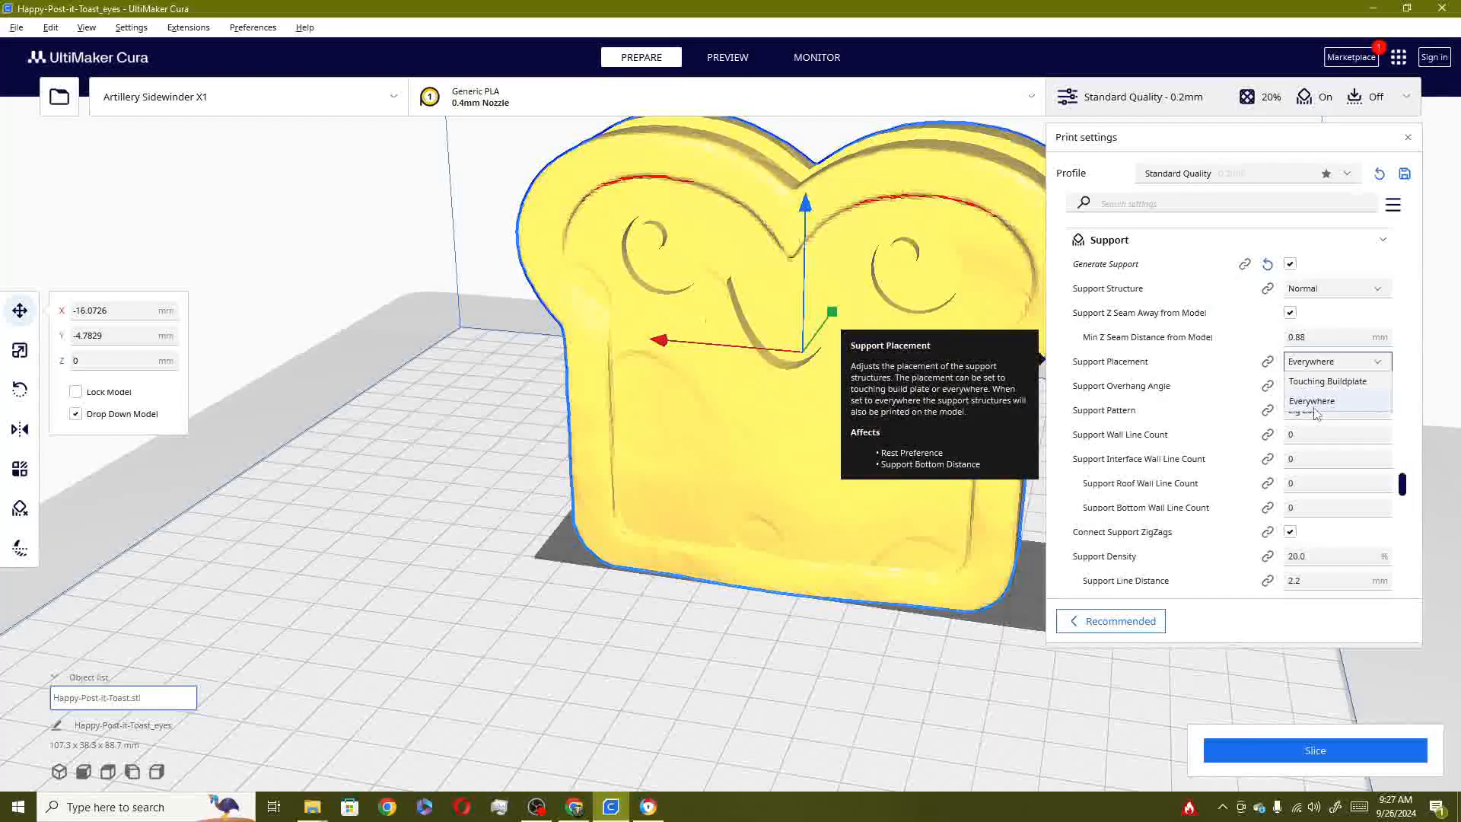
pyautogui.click(1327, 381)
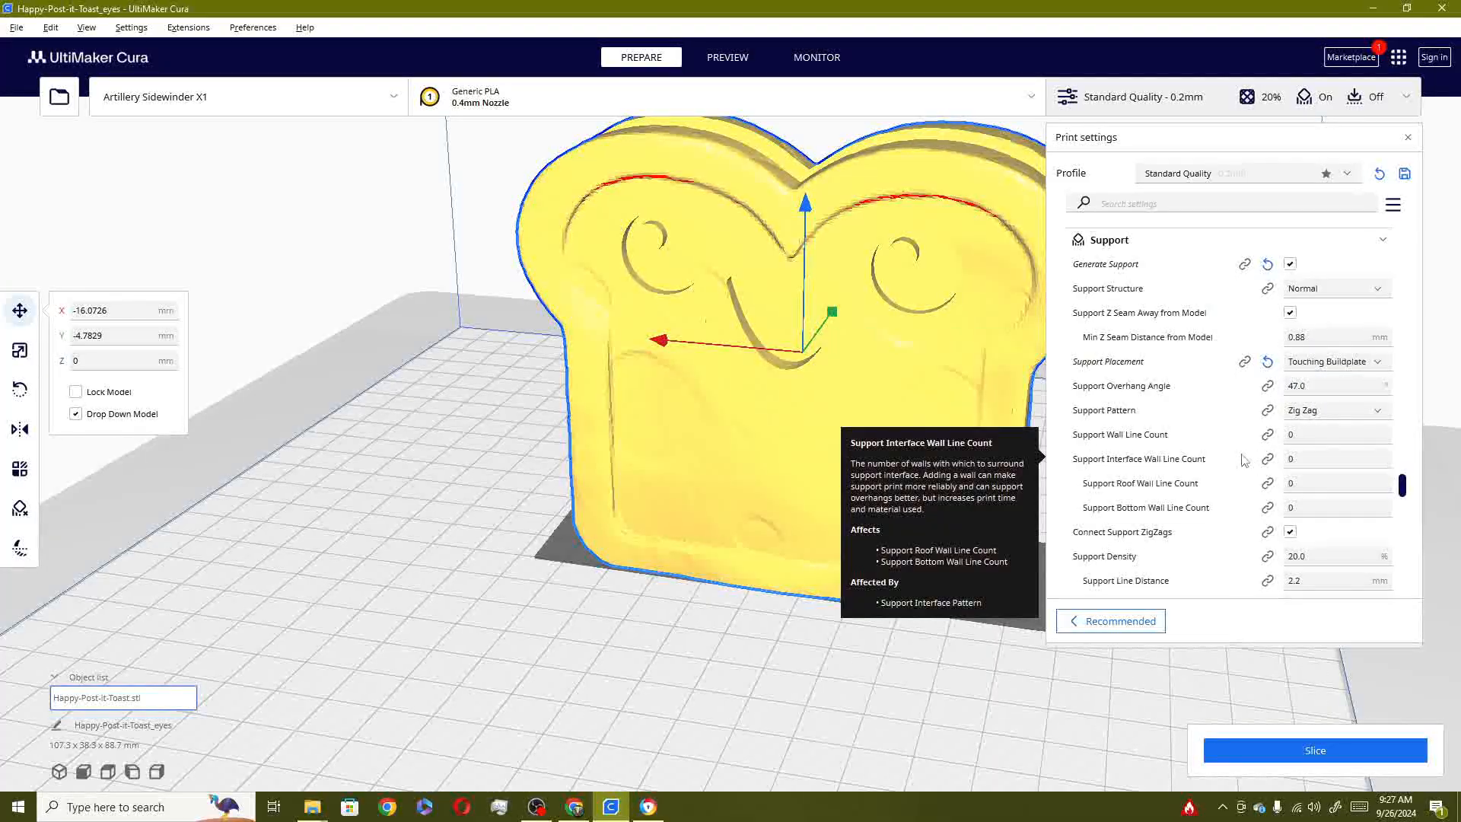
pyautogui.moveTo(1123, 321)
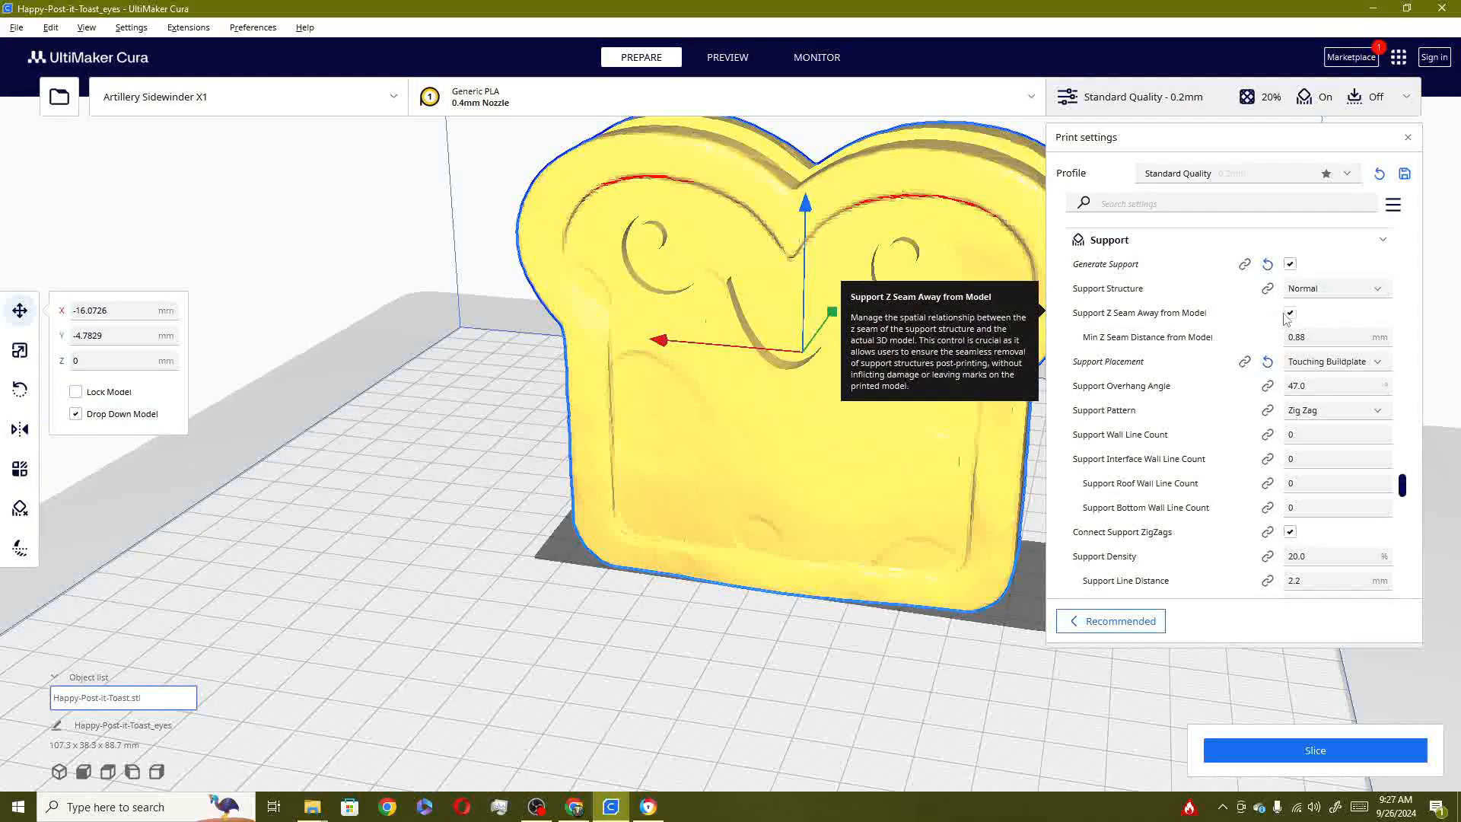
pyautogui.click(1290, 312)
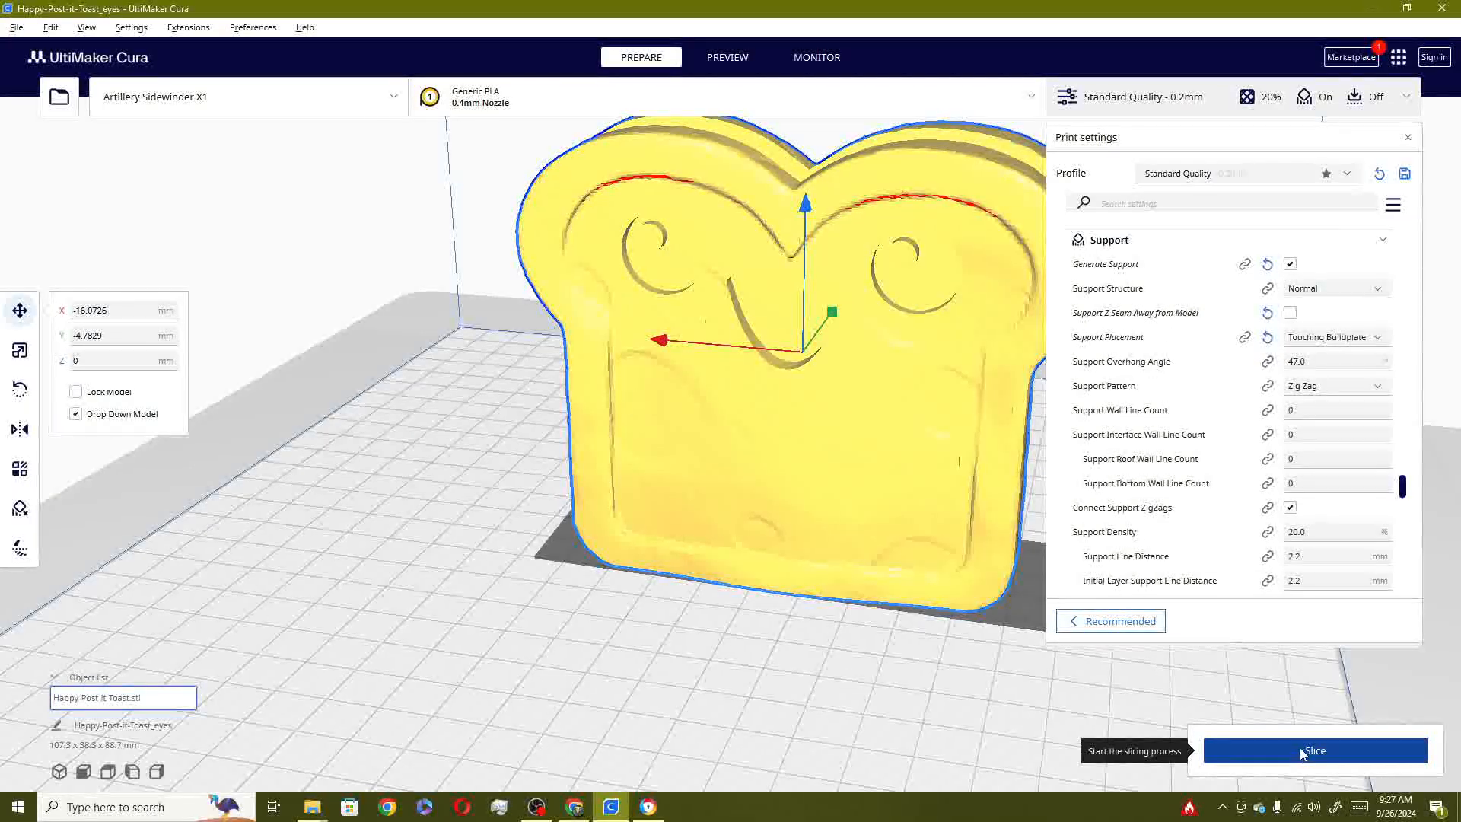
pyautogui.click(1314, 750)
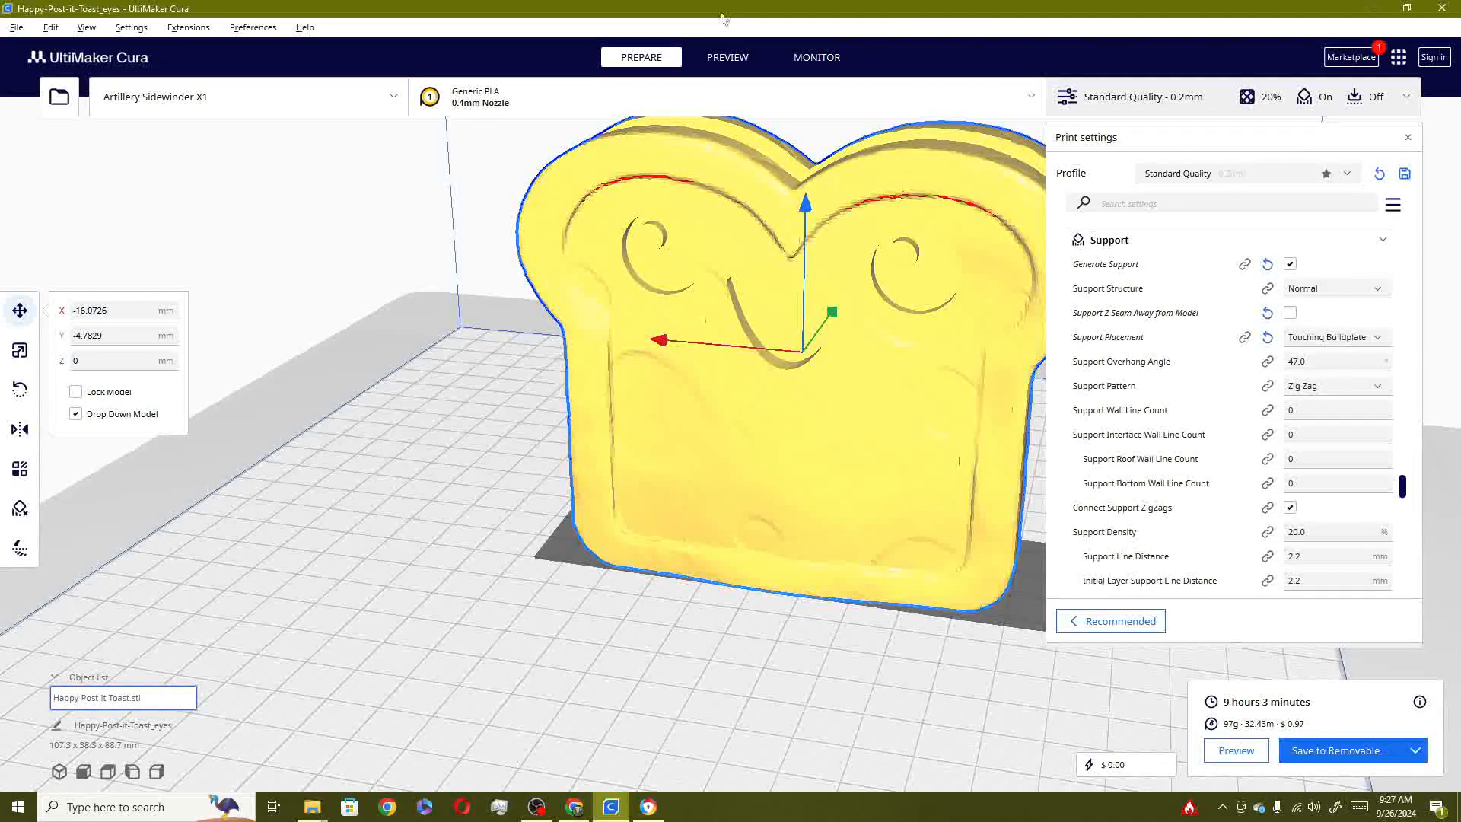
# Preview the sliced layers, reset Support Z Seam Away from Model, and re-slice
pyautogui.click(727, 57)
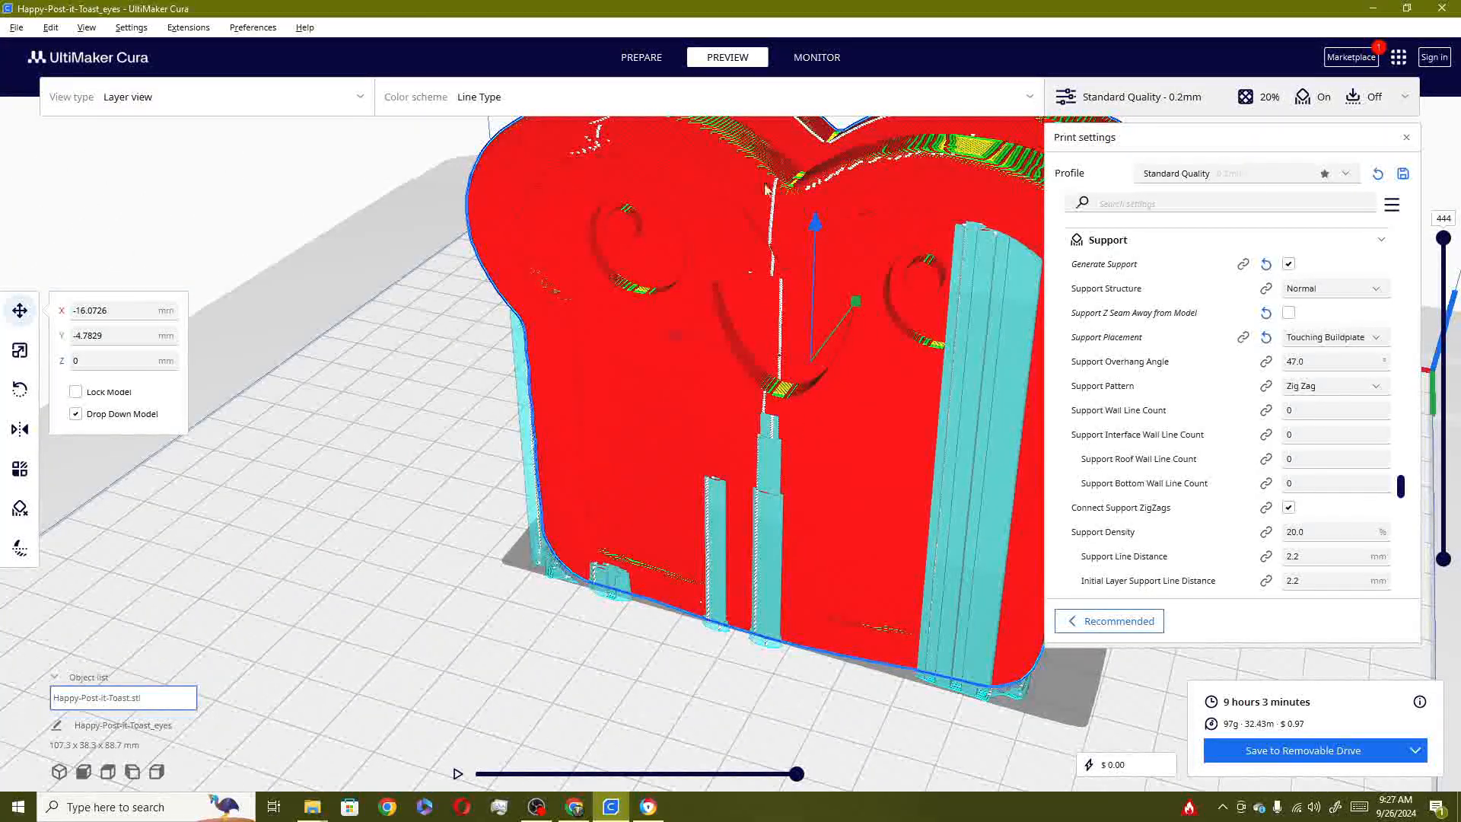
pyautogui.moveTo(1288, 313)
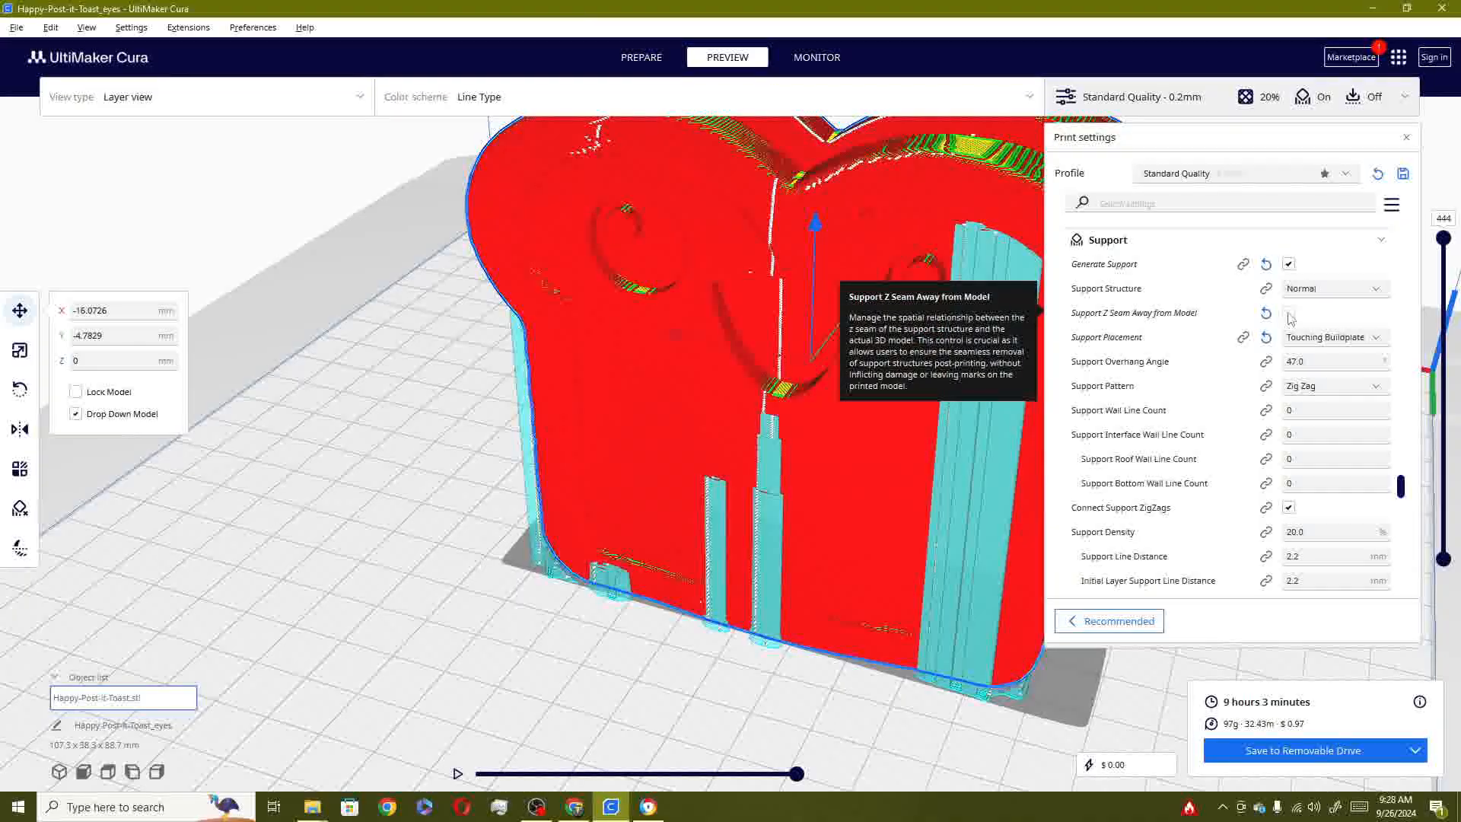
pyautogui.click(1288, 313)
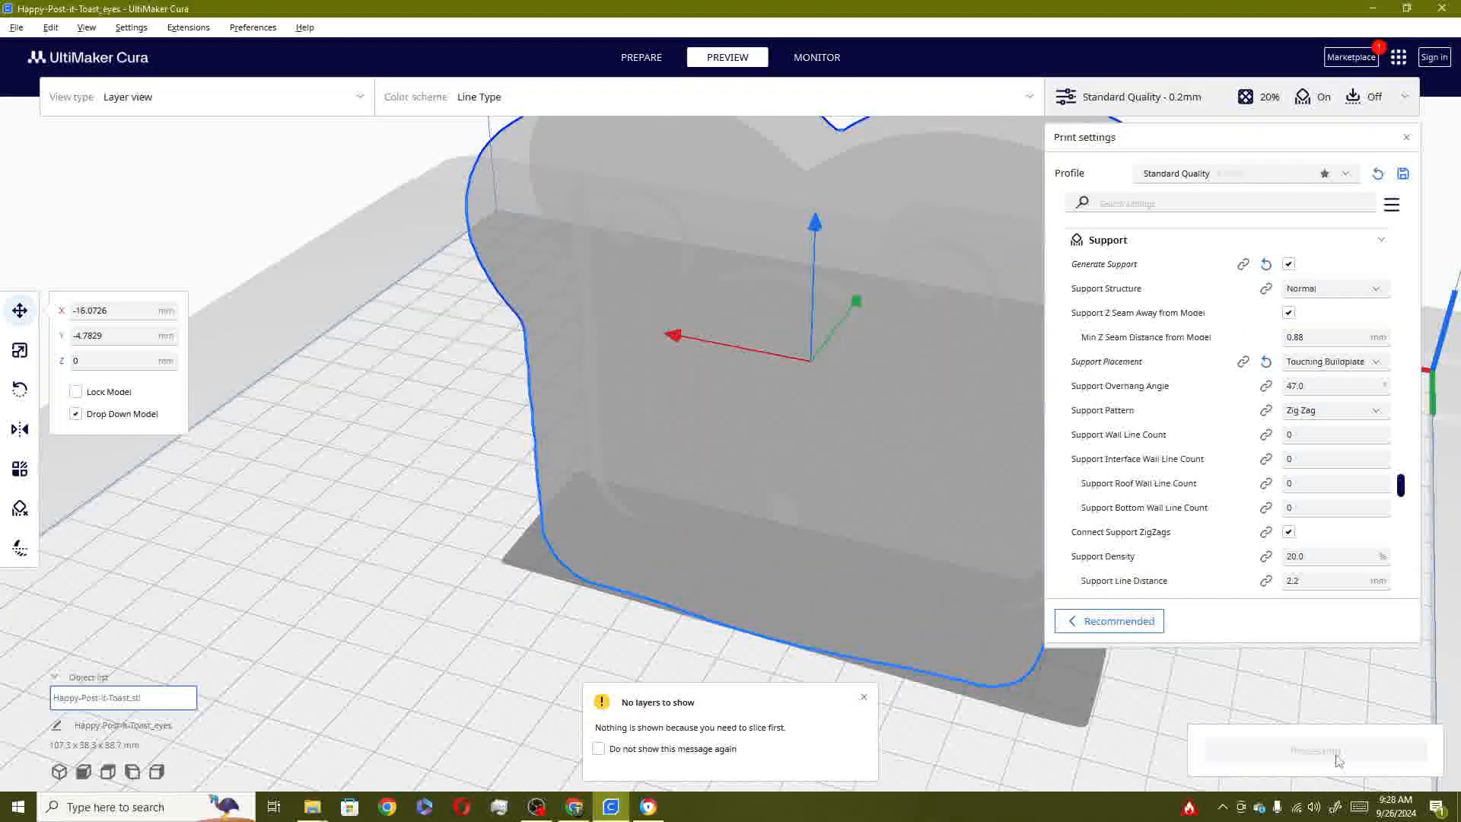
pyautogui.click(1315, 750)
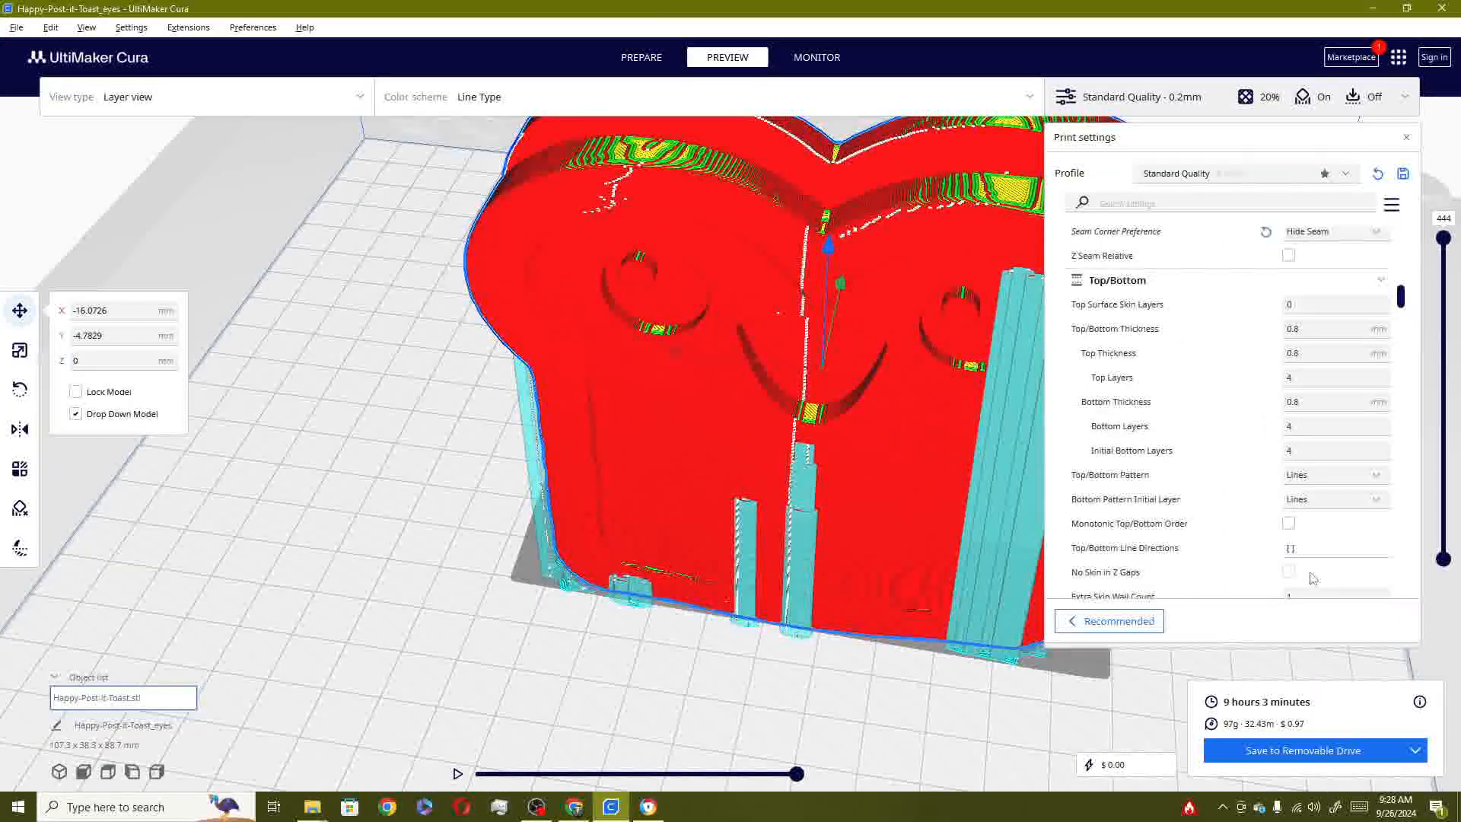
# Switch Z seam alignment to Sharpest Corner, re-slice, and rotate the view to the front
pyautogui.click(1335, 347)
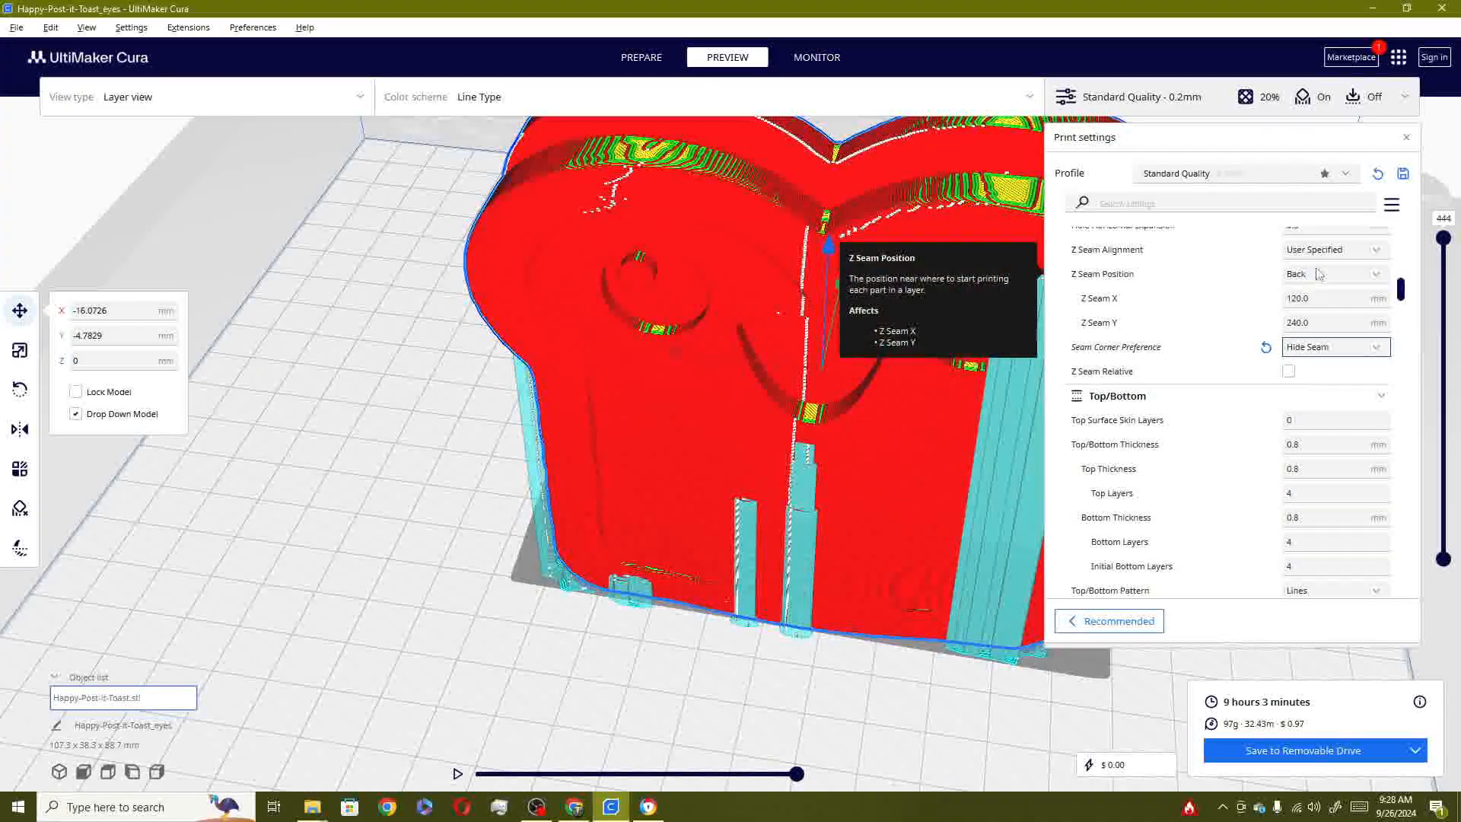
pyautogui.click(1335, 250)
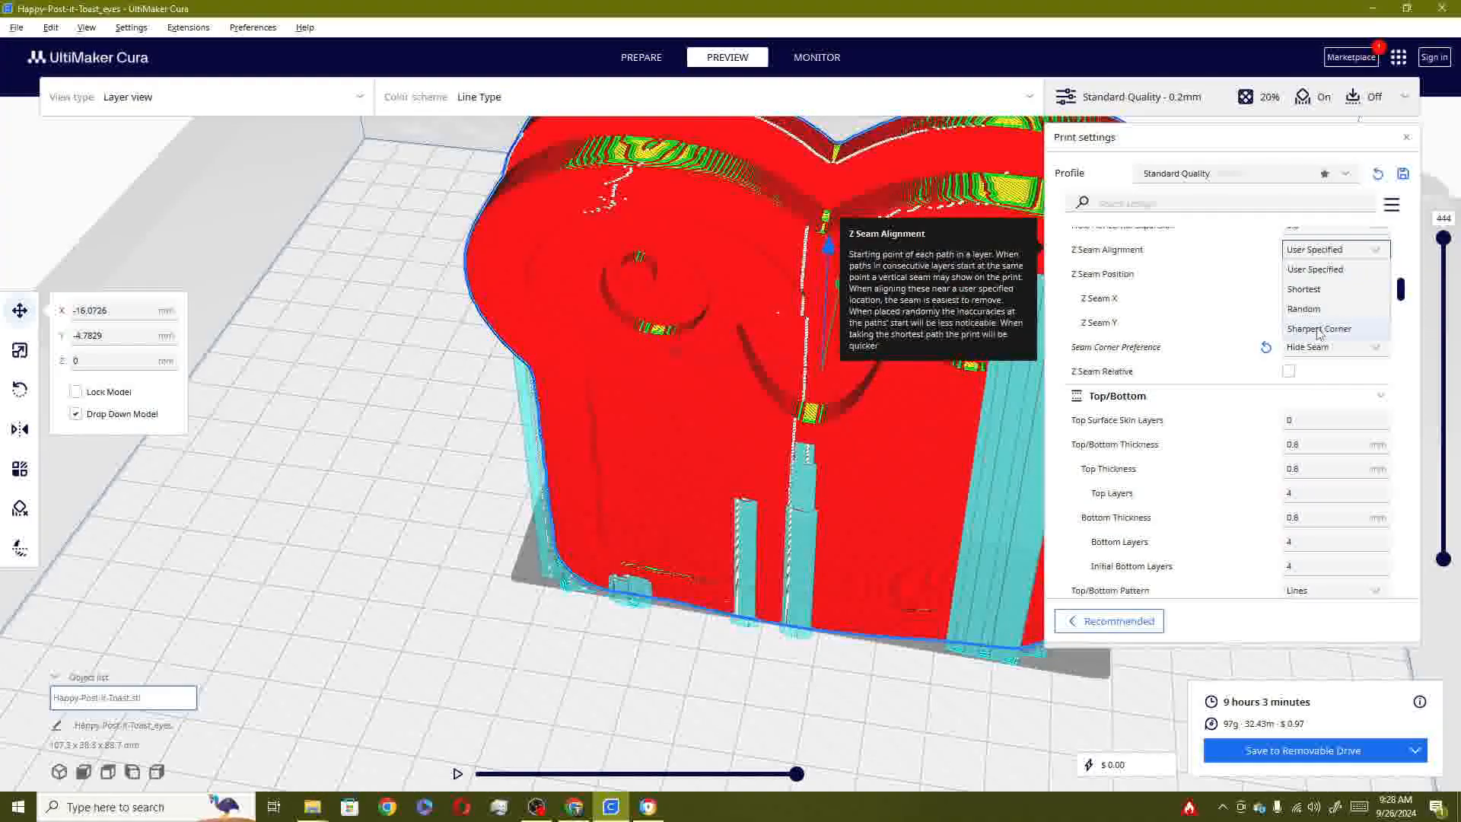
pyautogui.click(1318, 329)
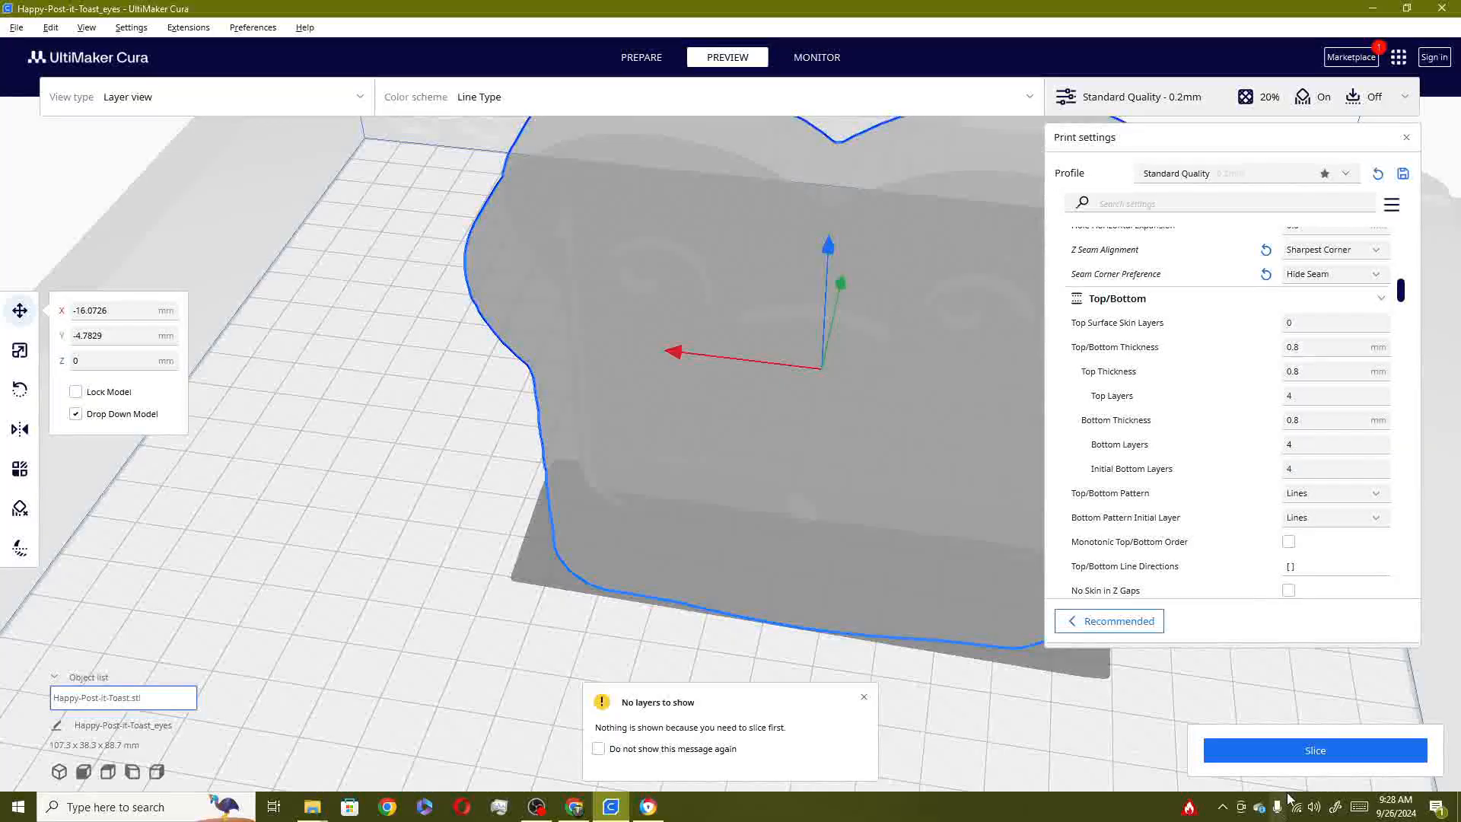
pyautogui.click(1315, 750)
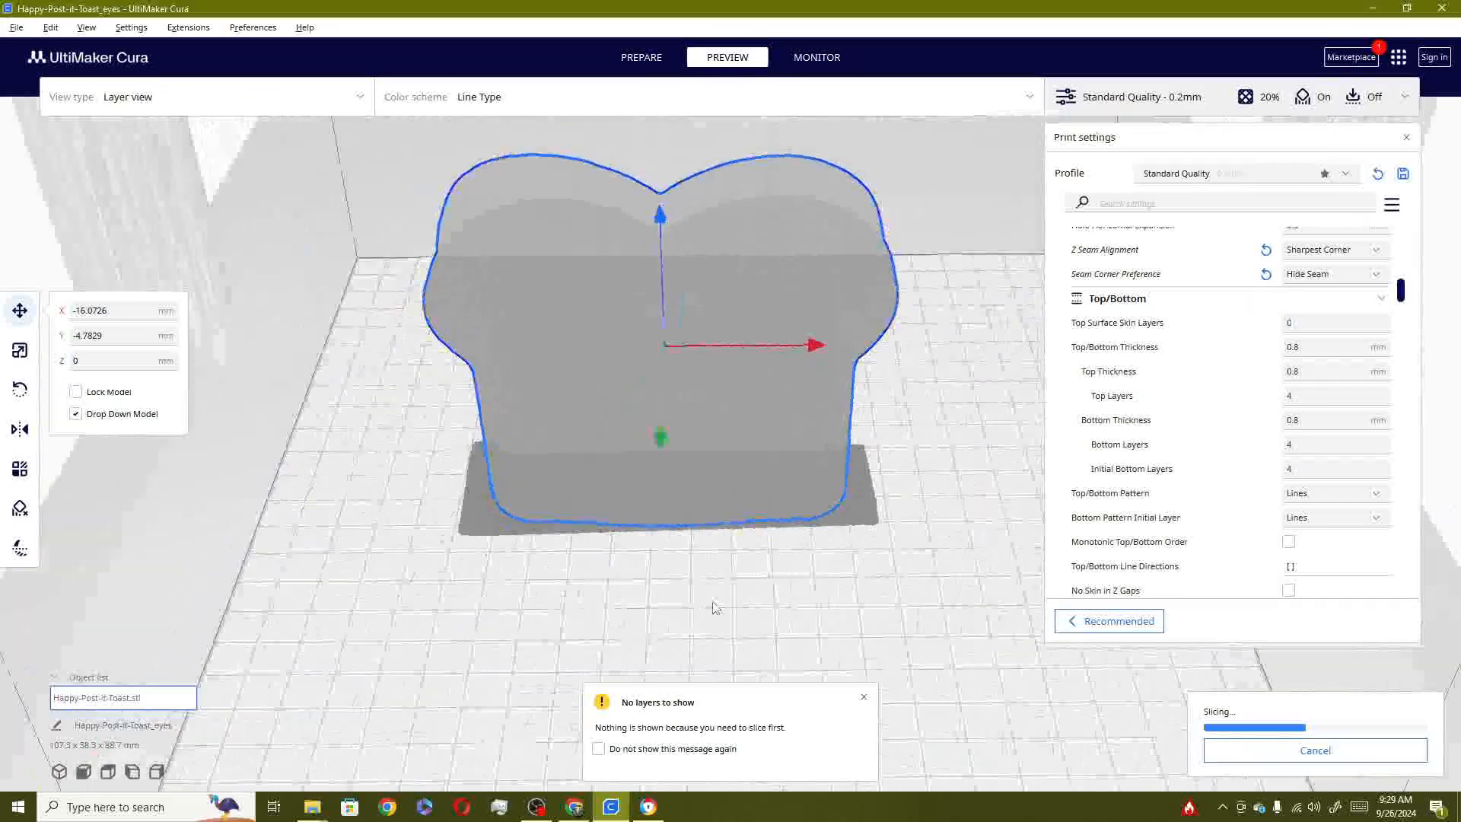
pyautogui.moveTo(717, 607); pyautogui.dragTo(643, 548)
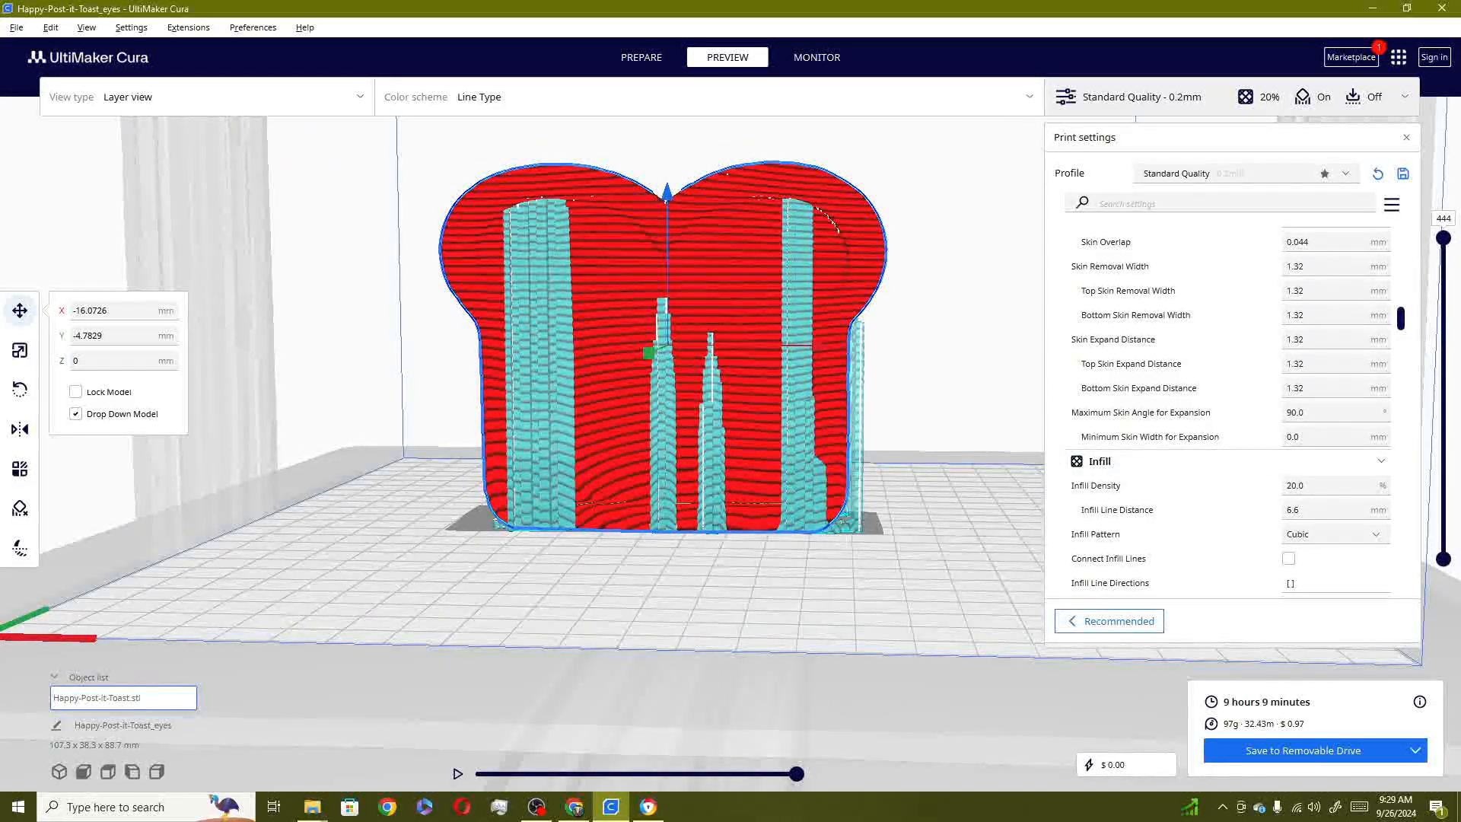
# Untick Generate Support and slice the toast again
pyautogui.scroll(-3)
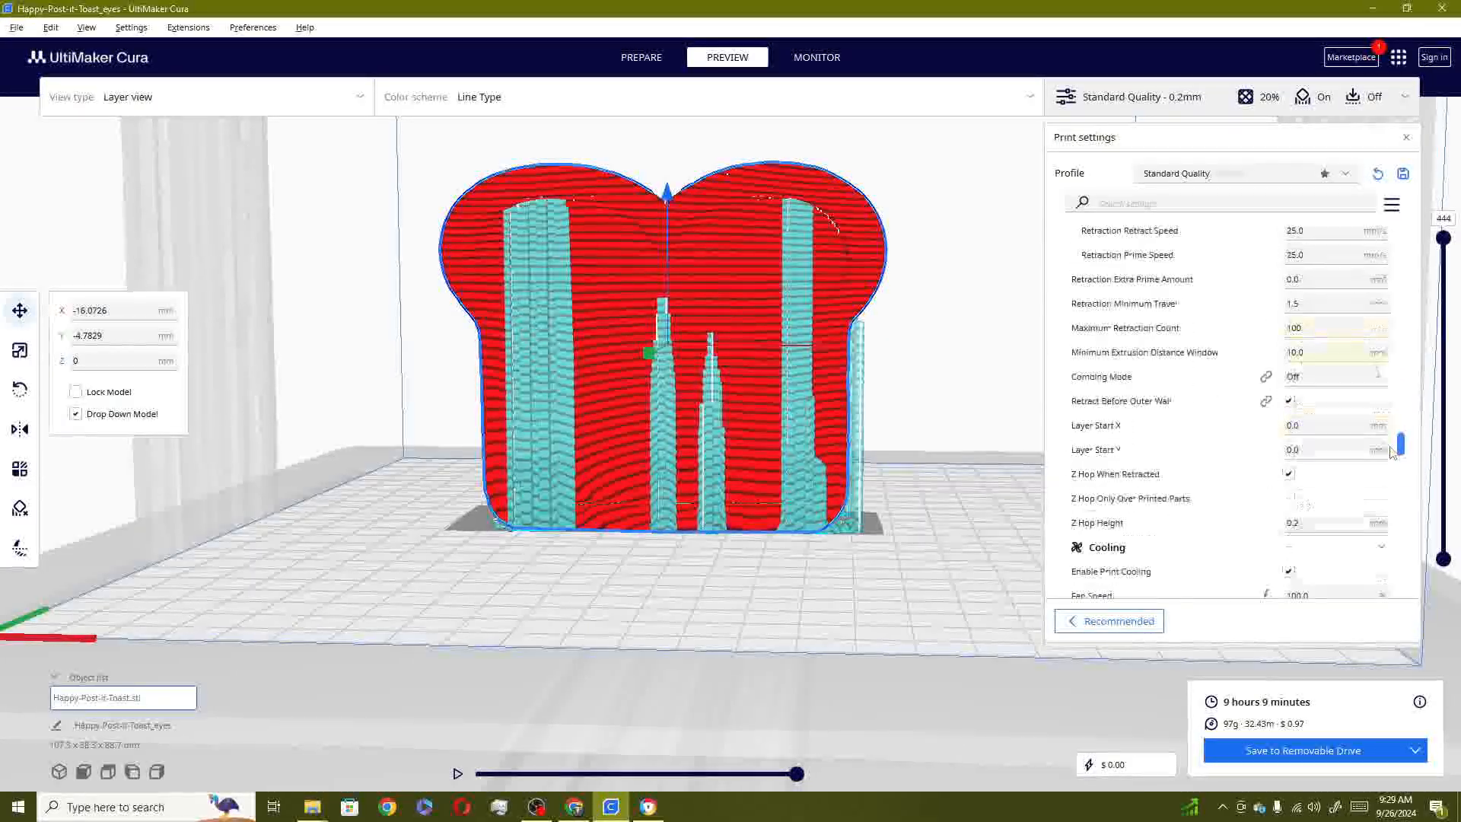
pyautogui.scroll(-3)
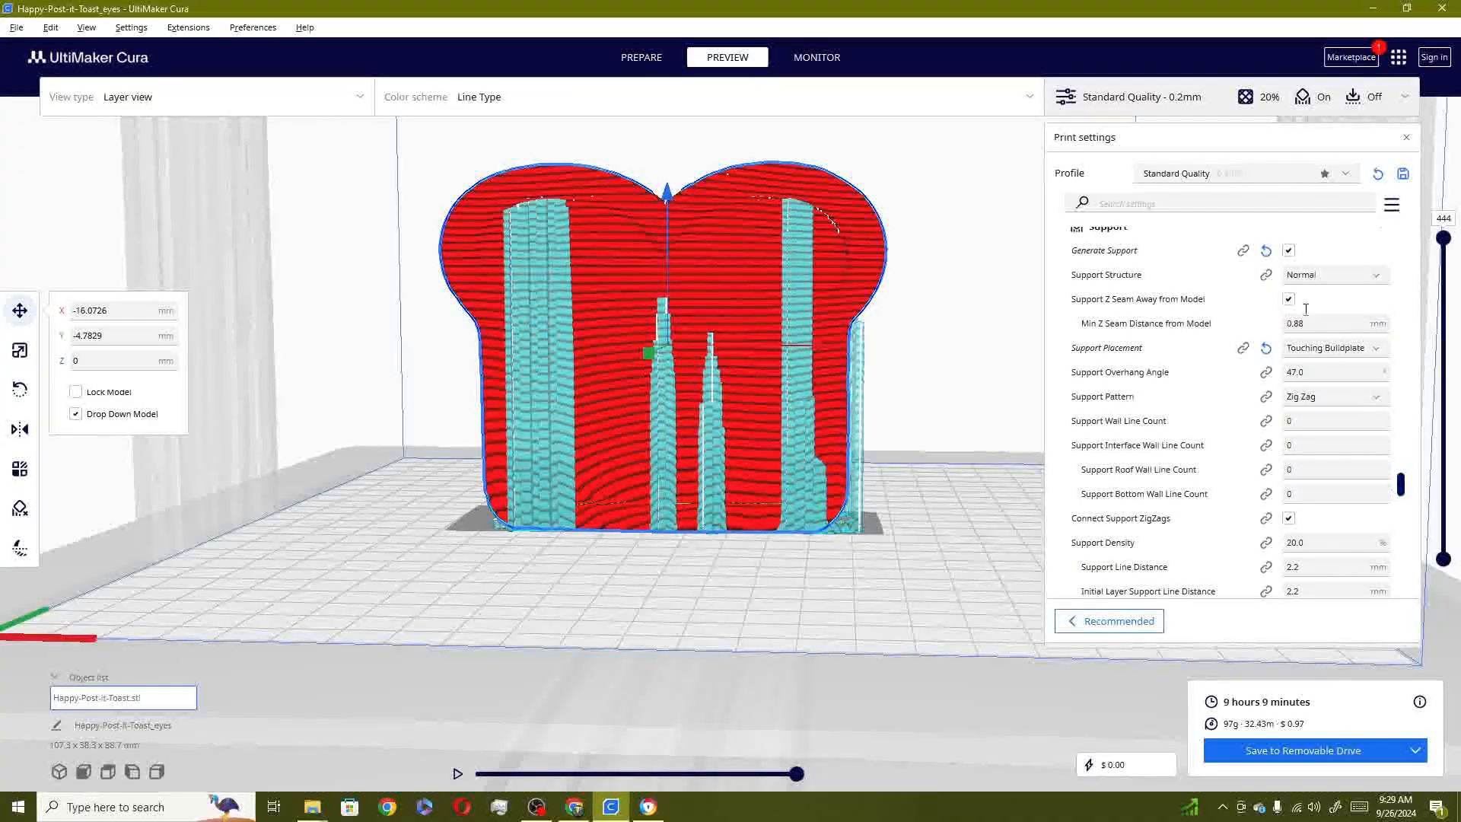
pyautogui.click(1288, 250)
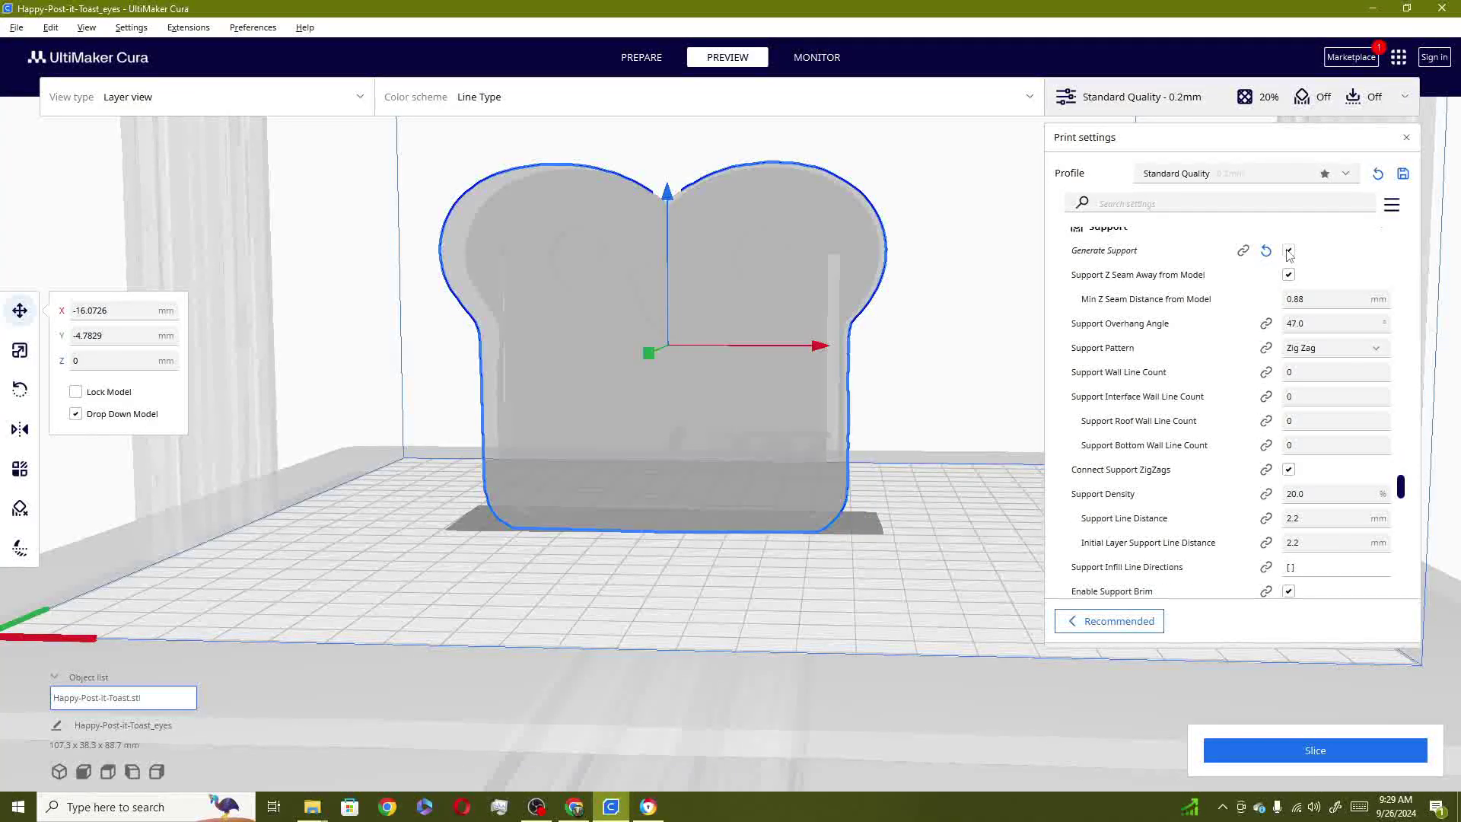
pyautogui.click(1315, 750)
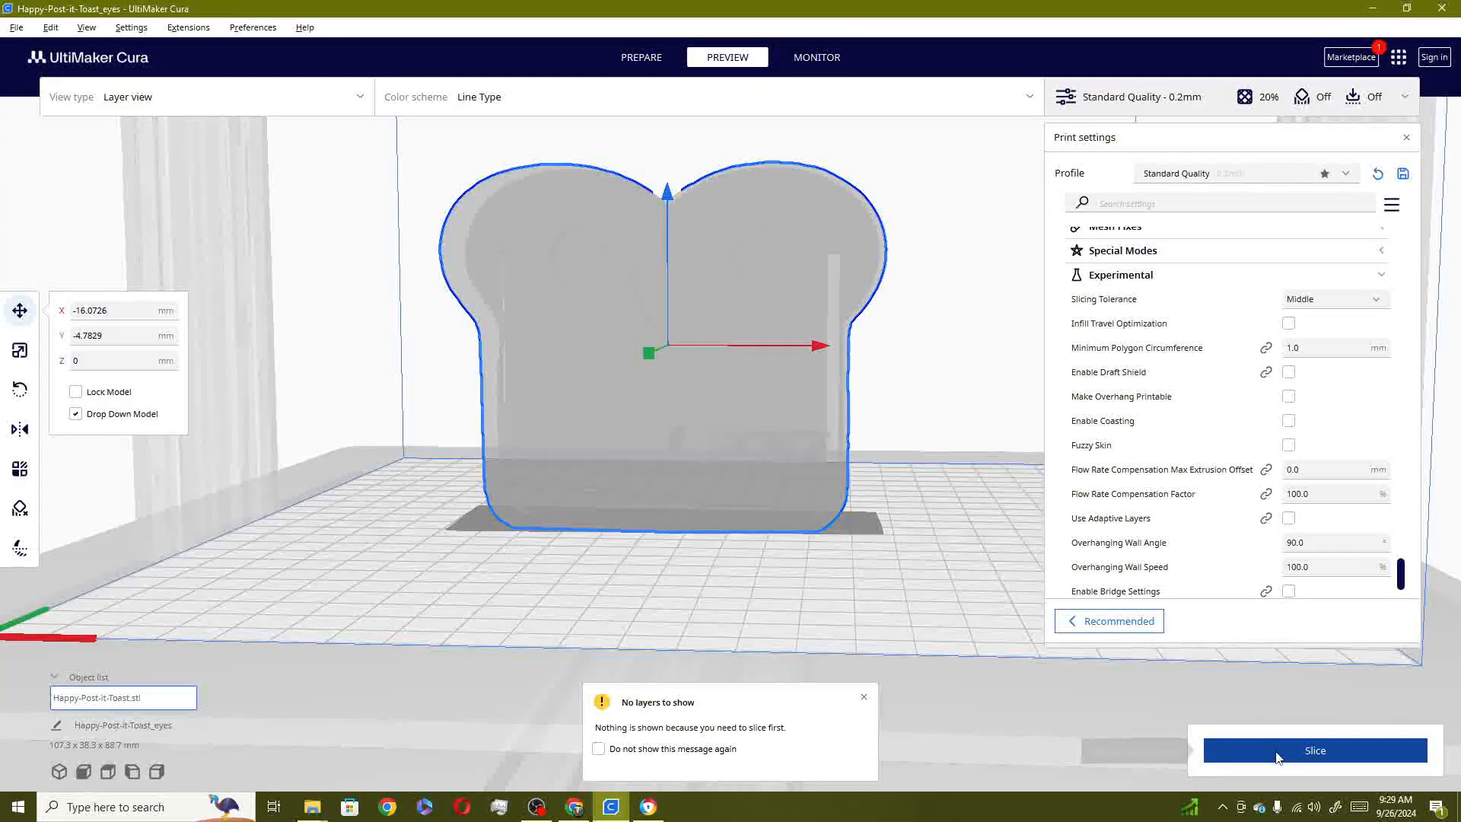
pyautogui.click(1314, 750)
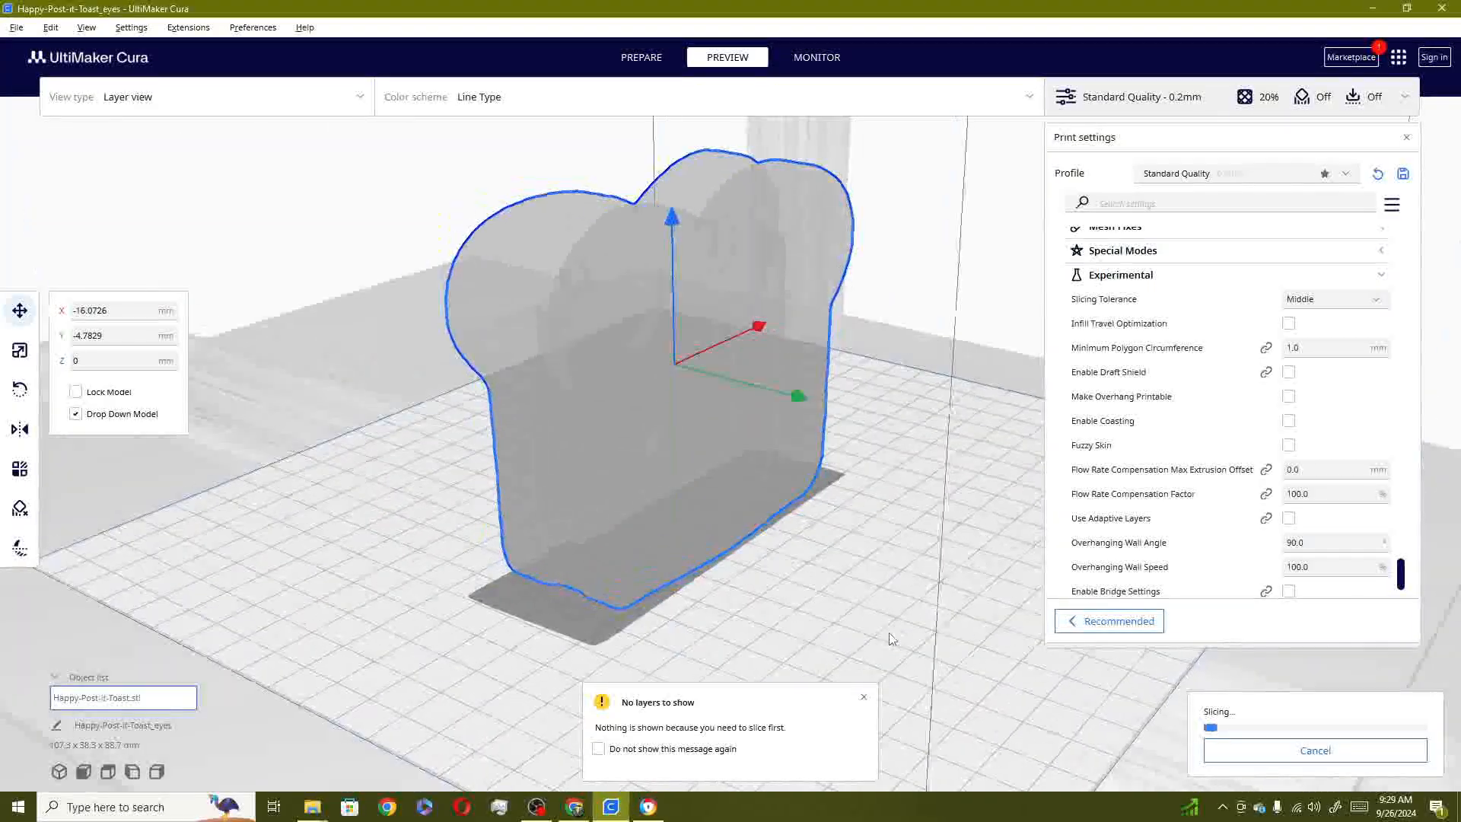